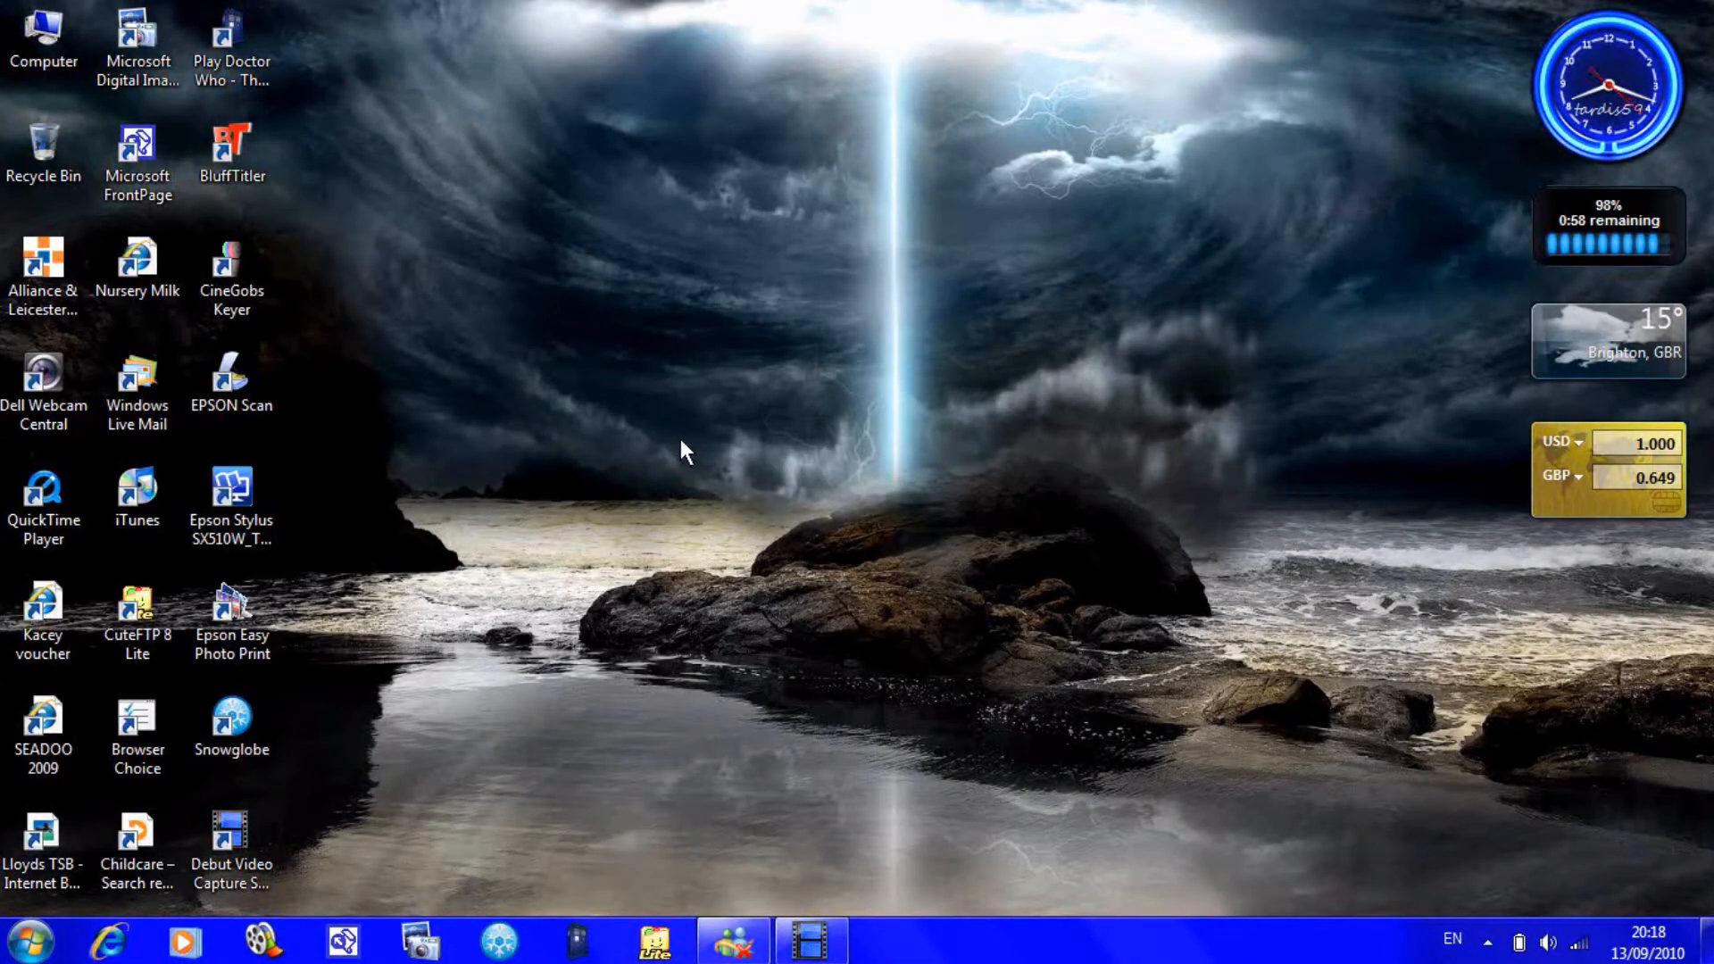
- Open the Start menu to launch Microsoft PowerPoint 2010 (Beta)
{"action": "left_click", "coordinate": [231, 725]}
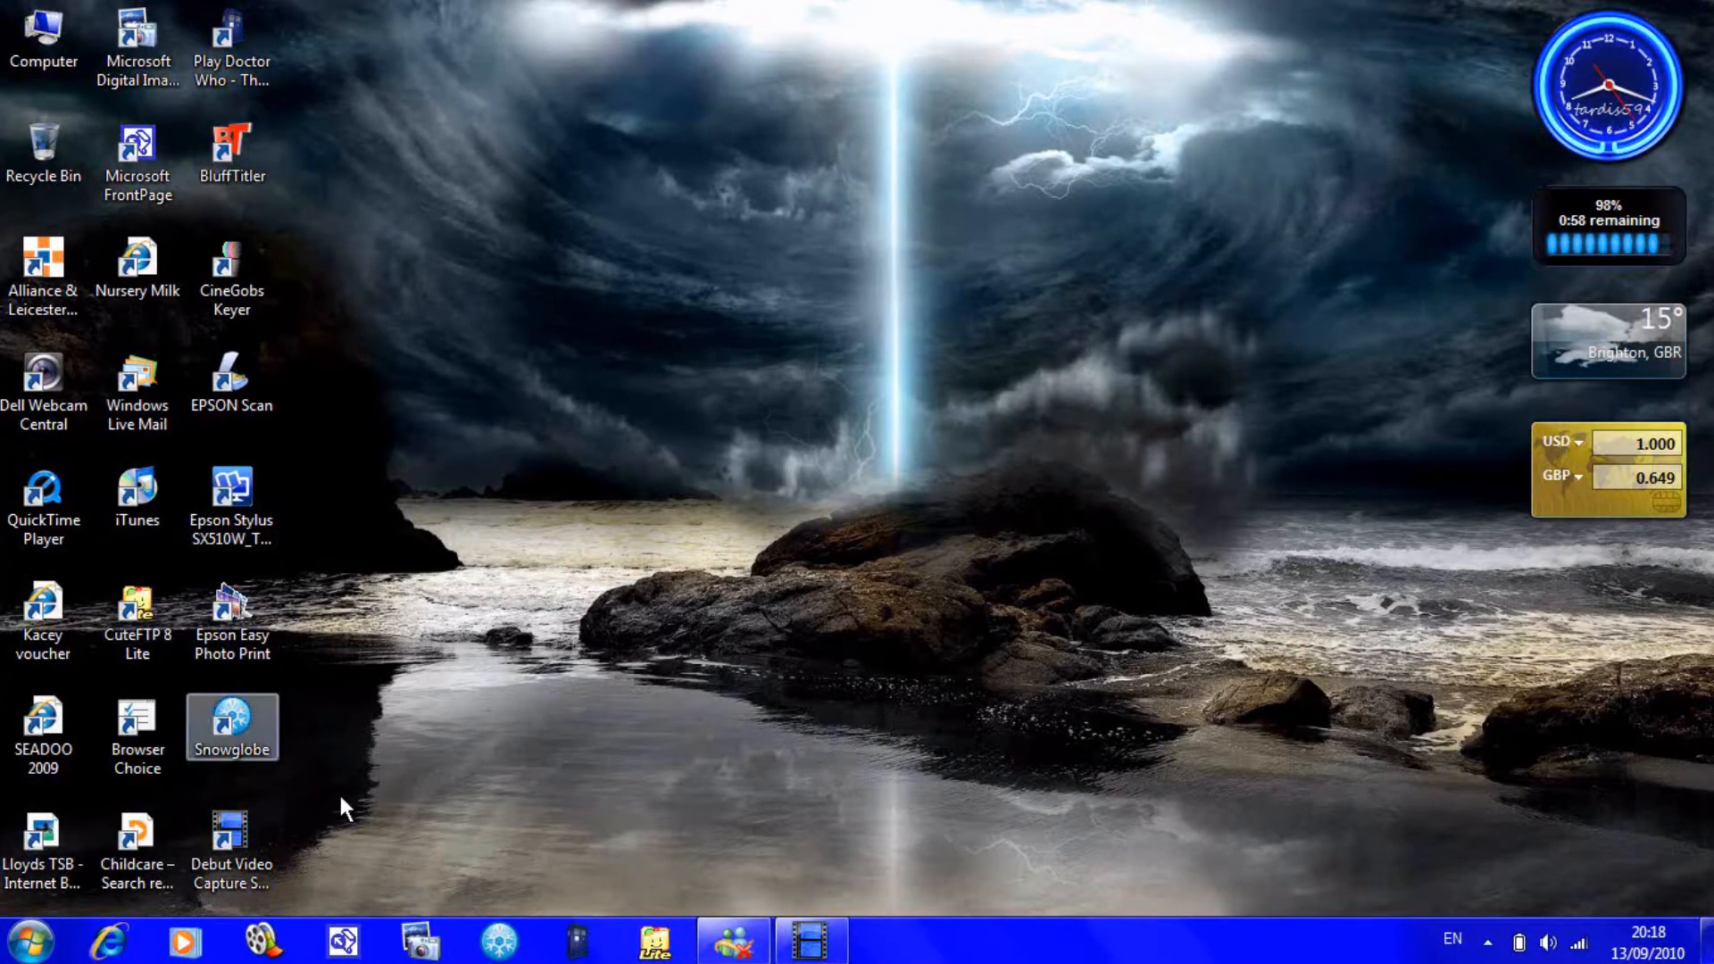
{"action": "left_click", "coordinate": [25, 937]}
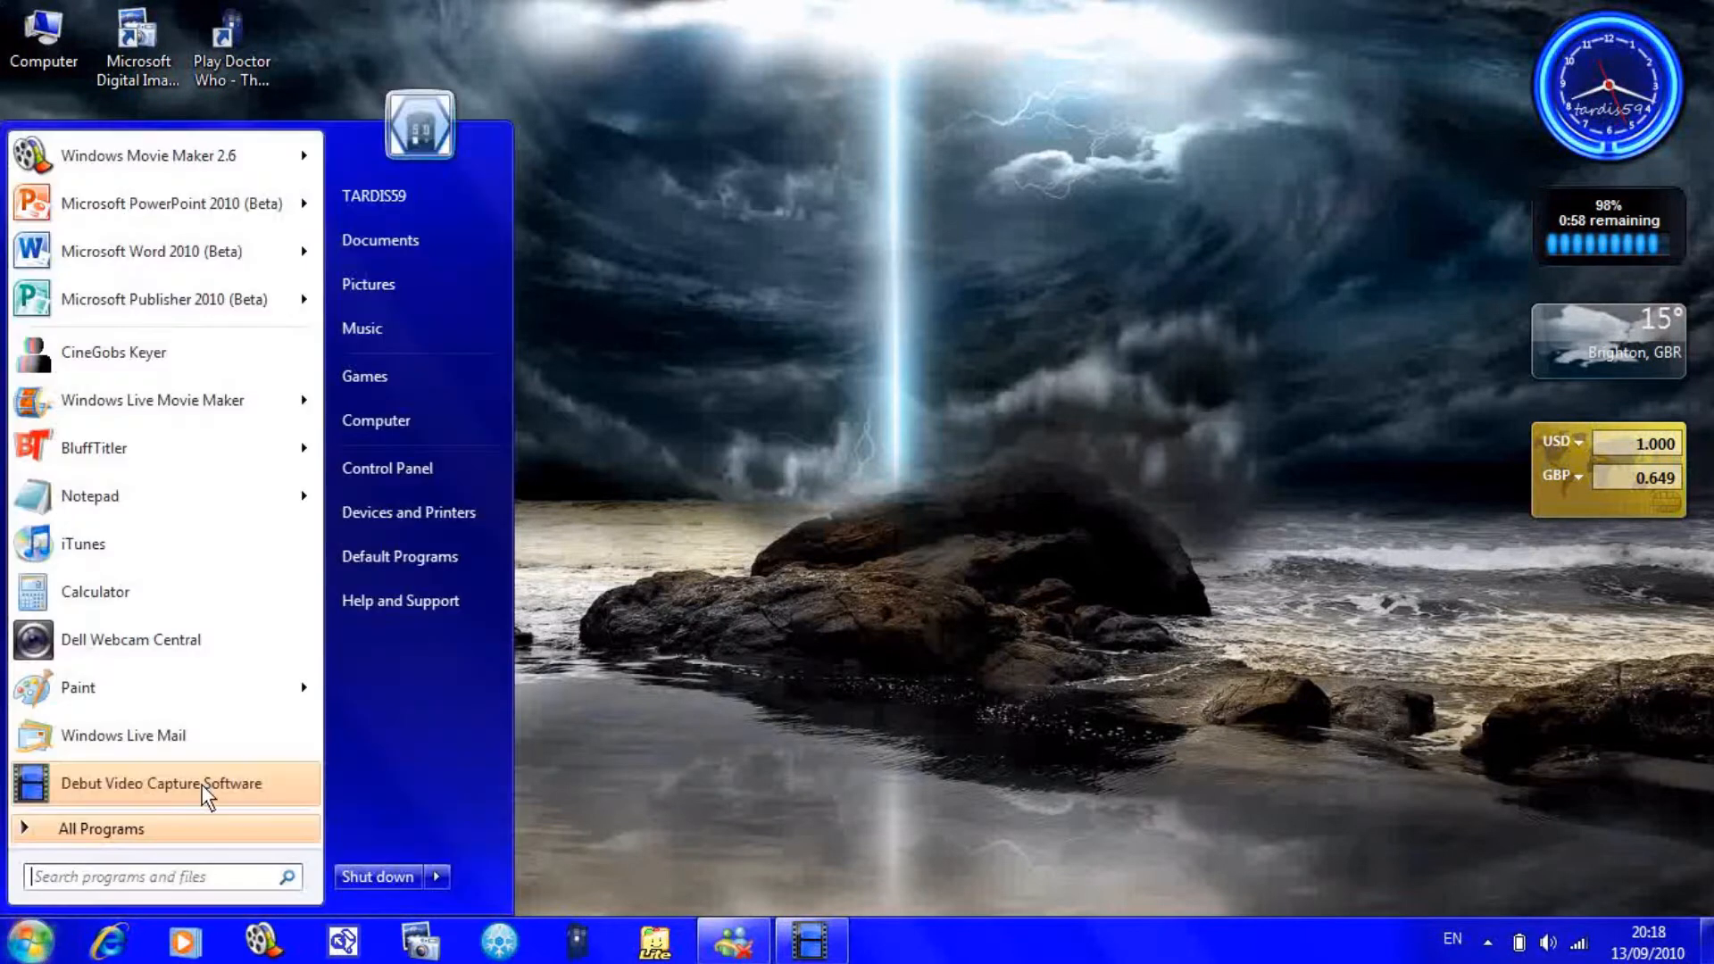
{"action": "mouse_move", "coordinate": [206, 231]}
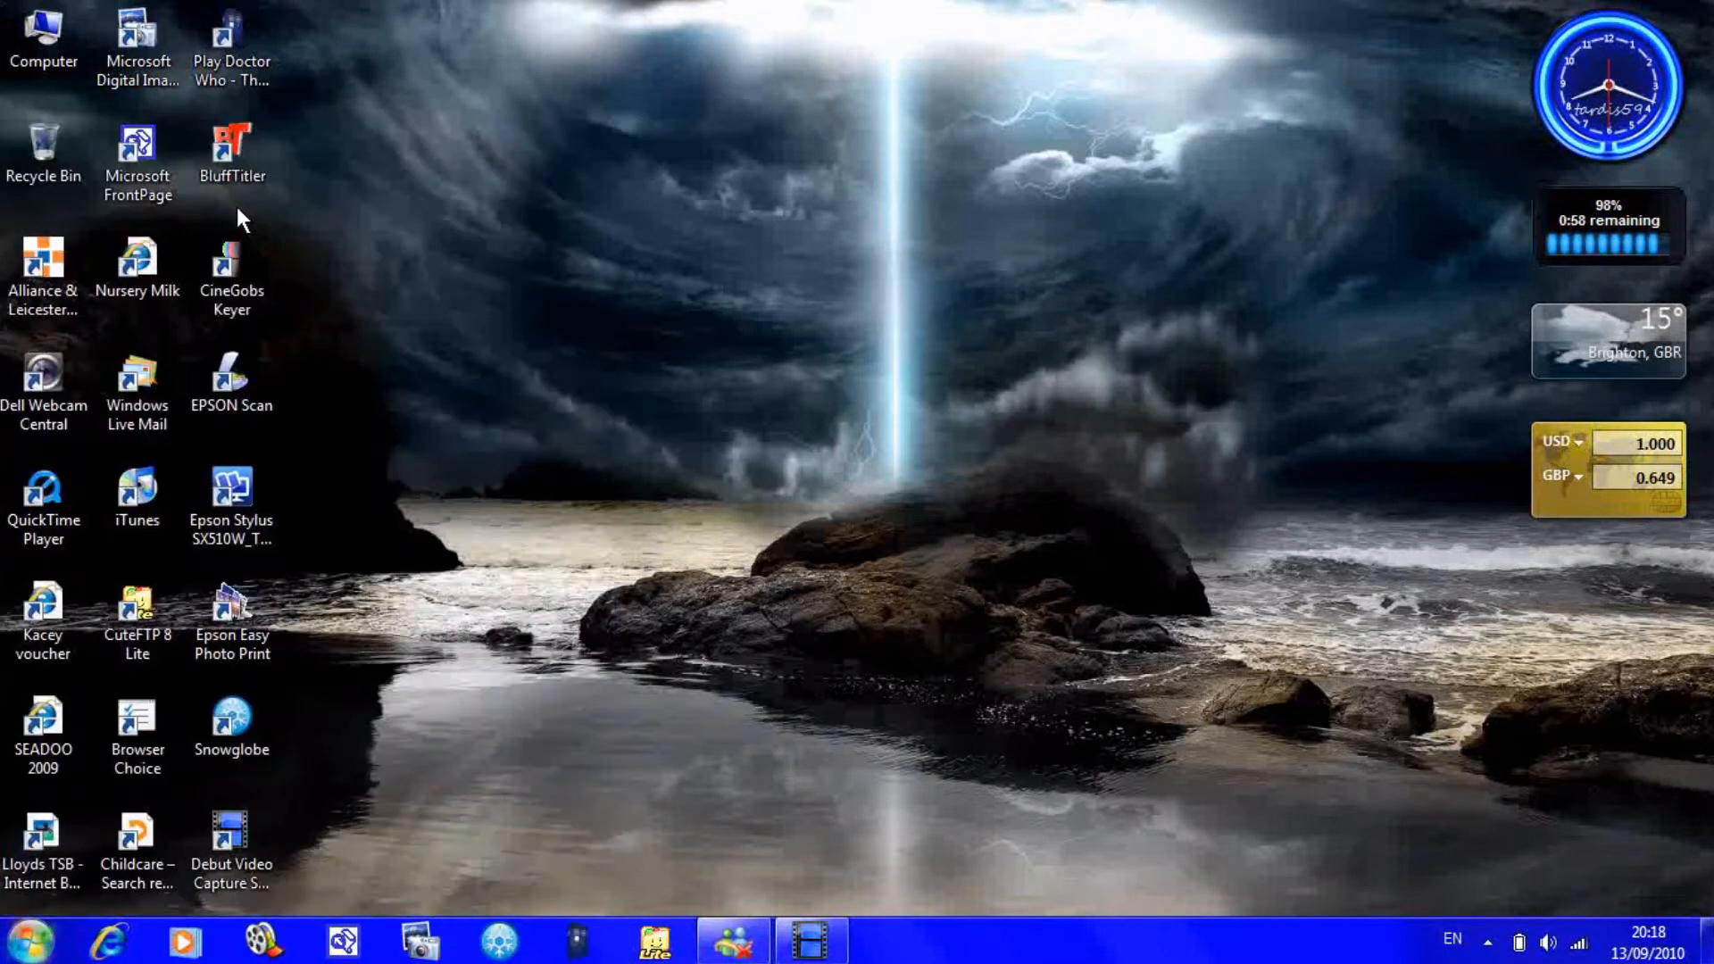
{"action": "mouse_move", "coordinate": [727, 263]}
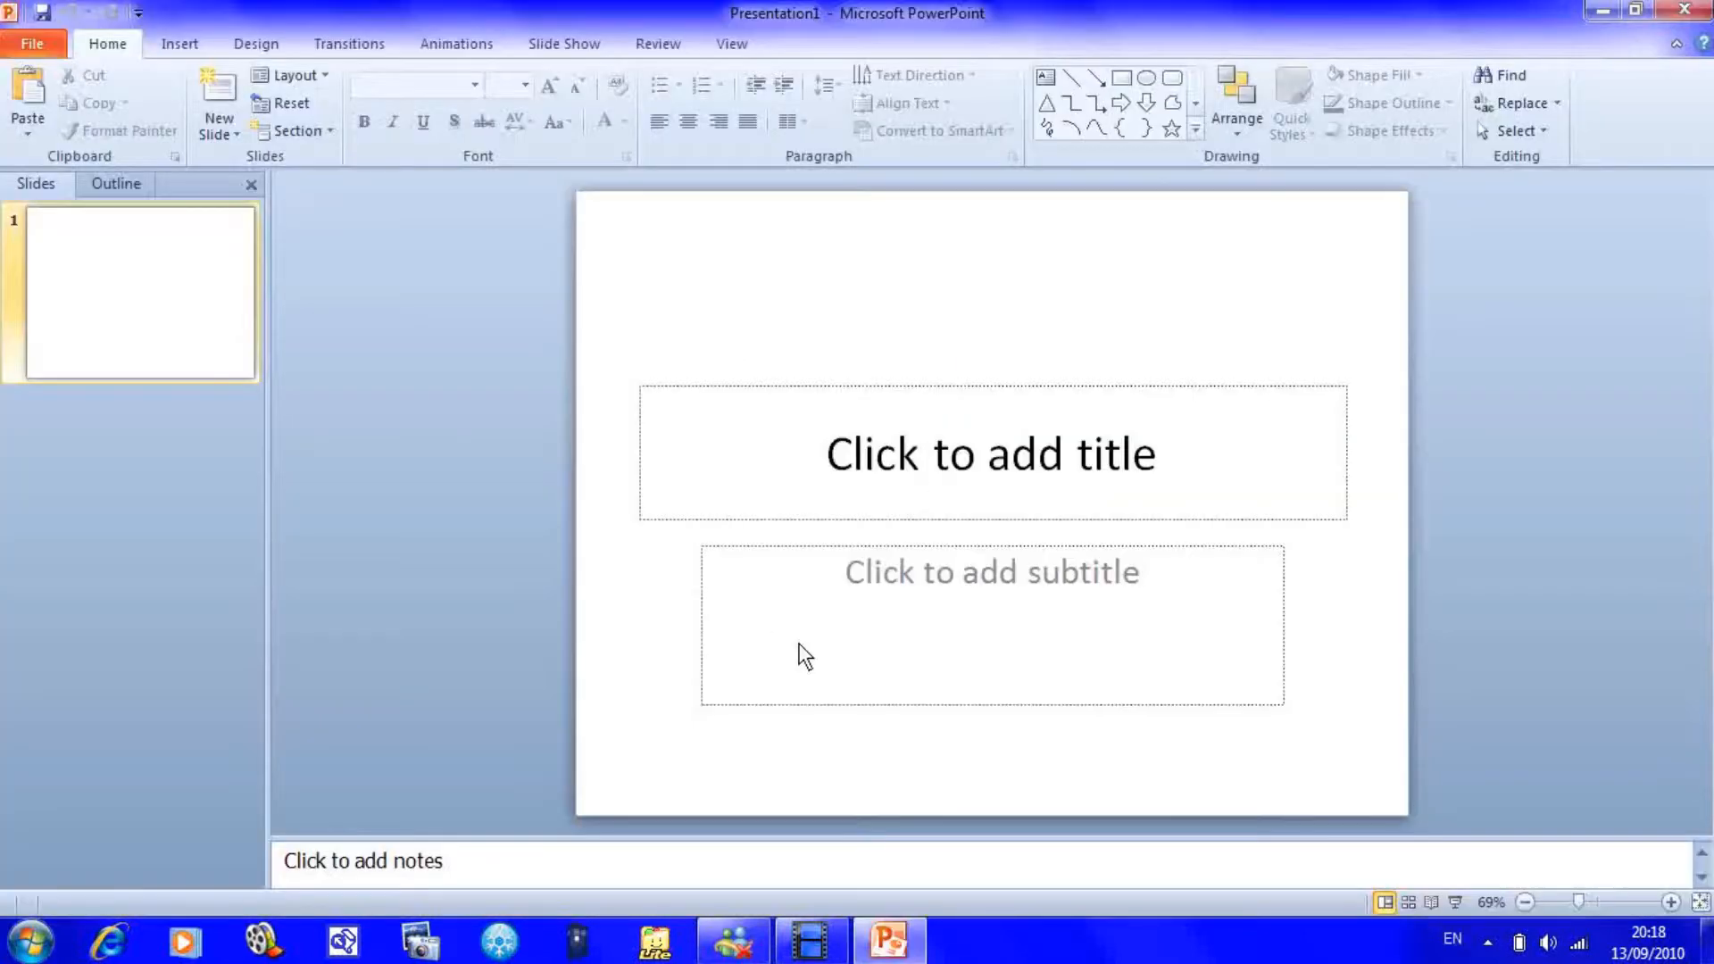
- Insert the green circuit-board image from the Pictures library onto the title slide
{"action": "left_click", "coordinate": [179, 43]}
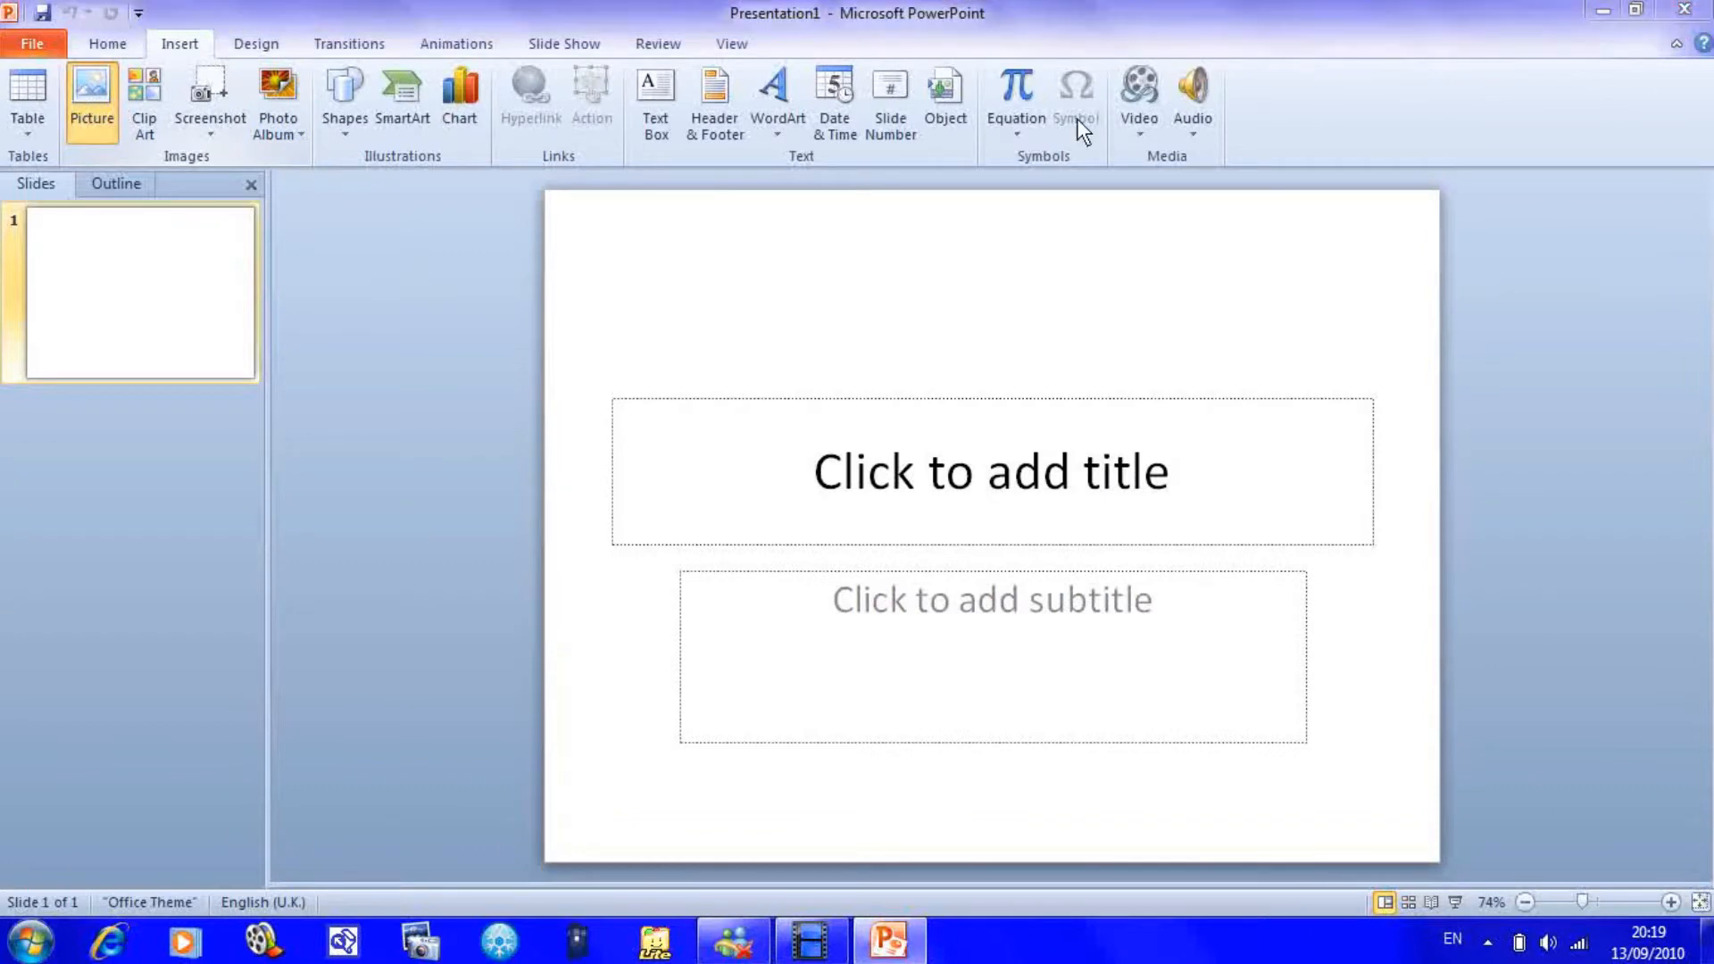
{"action": "left_click", "coordinate": [91, 88]}
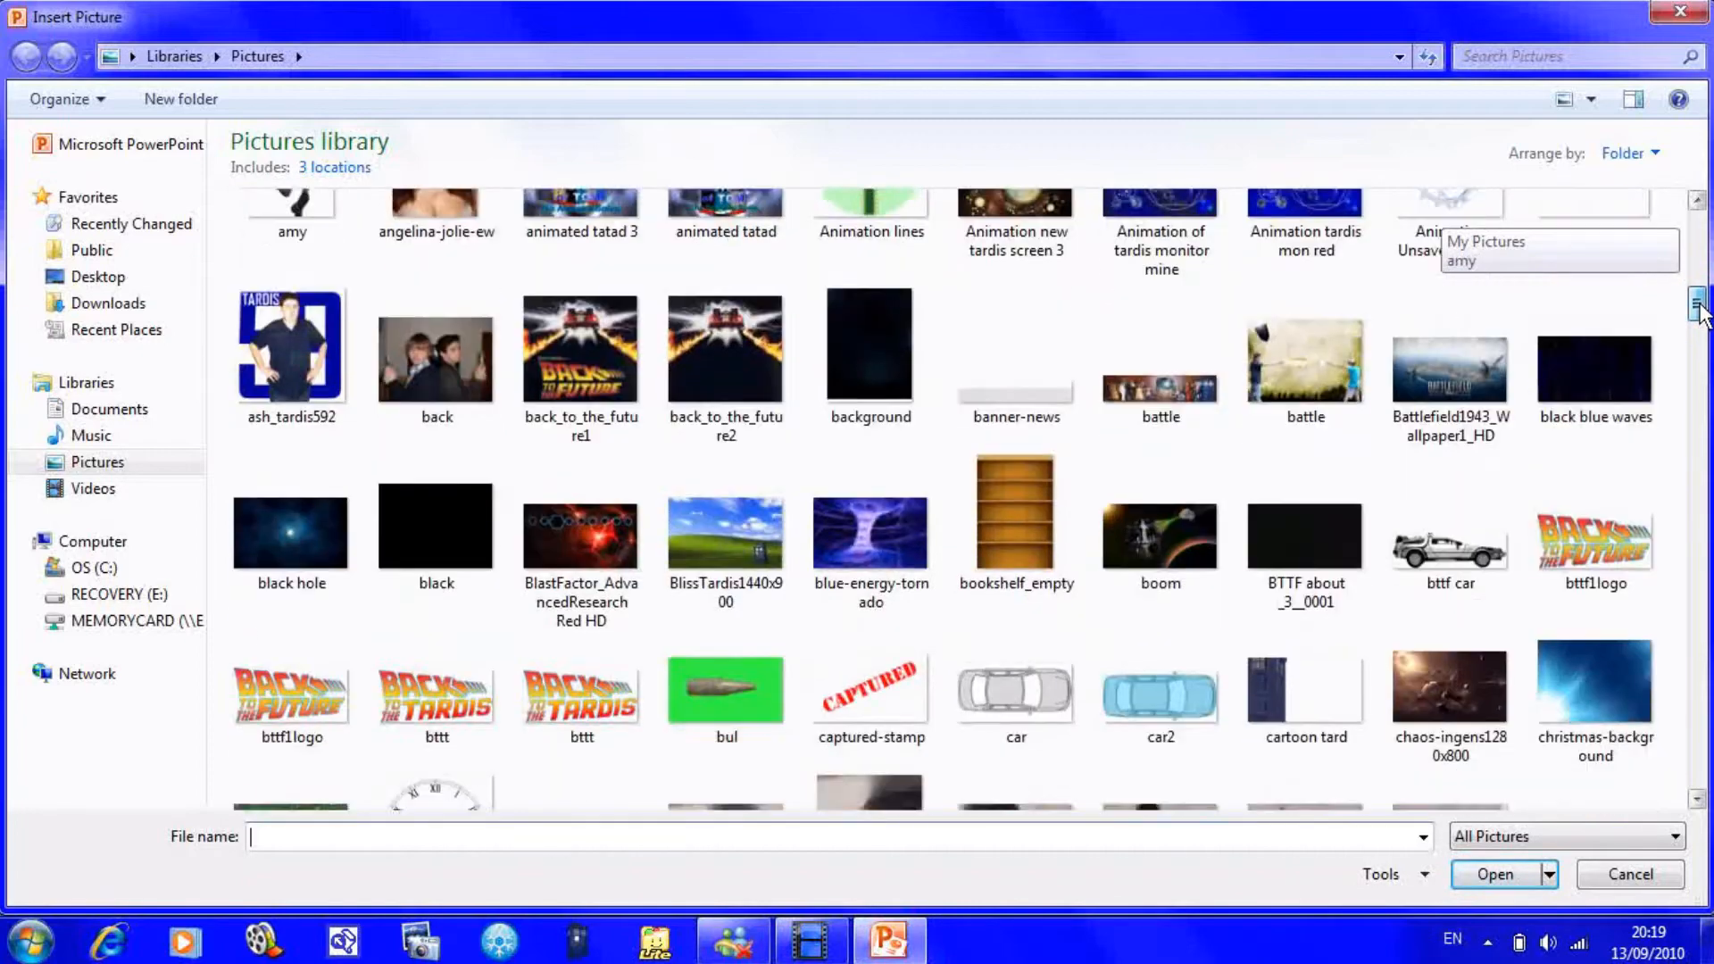
{"action": "scroll", "scroll_direction": "down", "scroll_amount": 3}
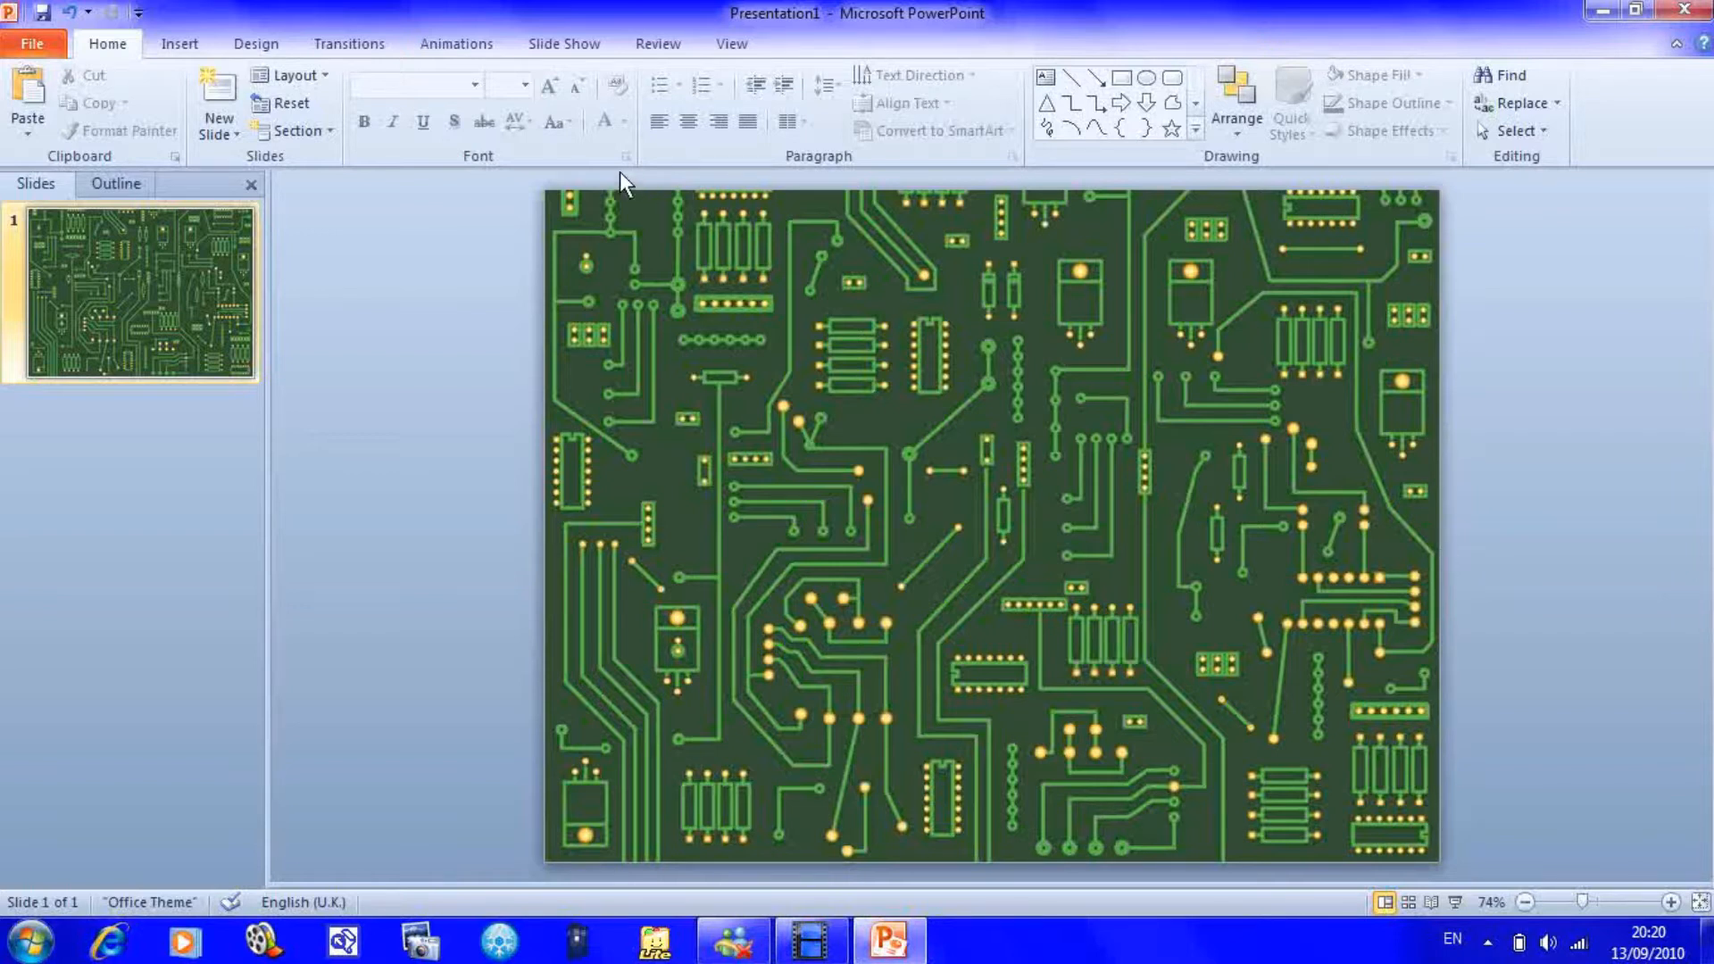
- Insert the green-ringed white circle frame picture and crop it
{"action": "left_click", "coordinate": [179, 43]}
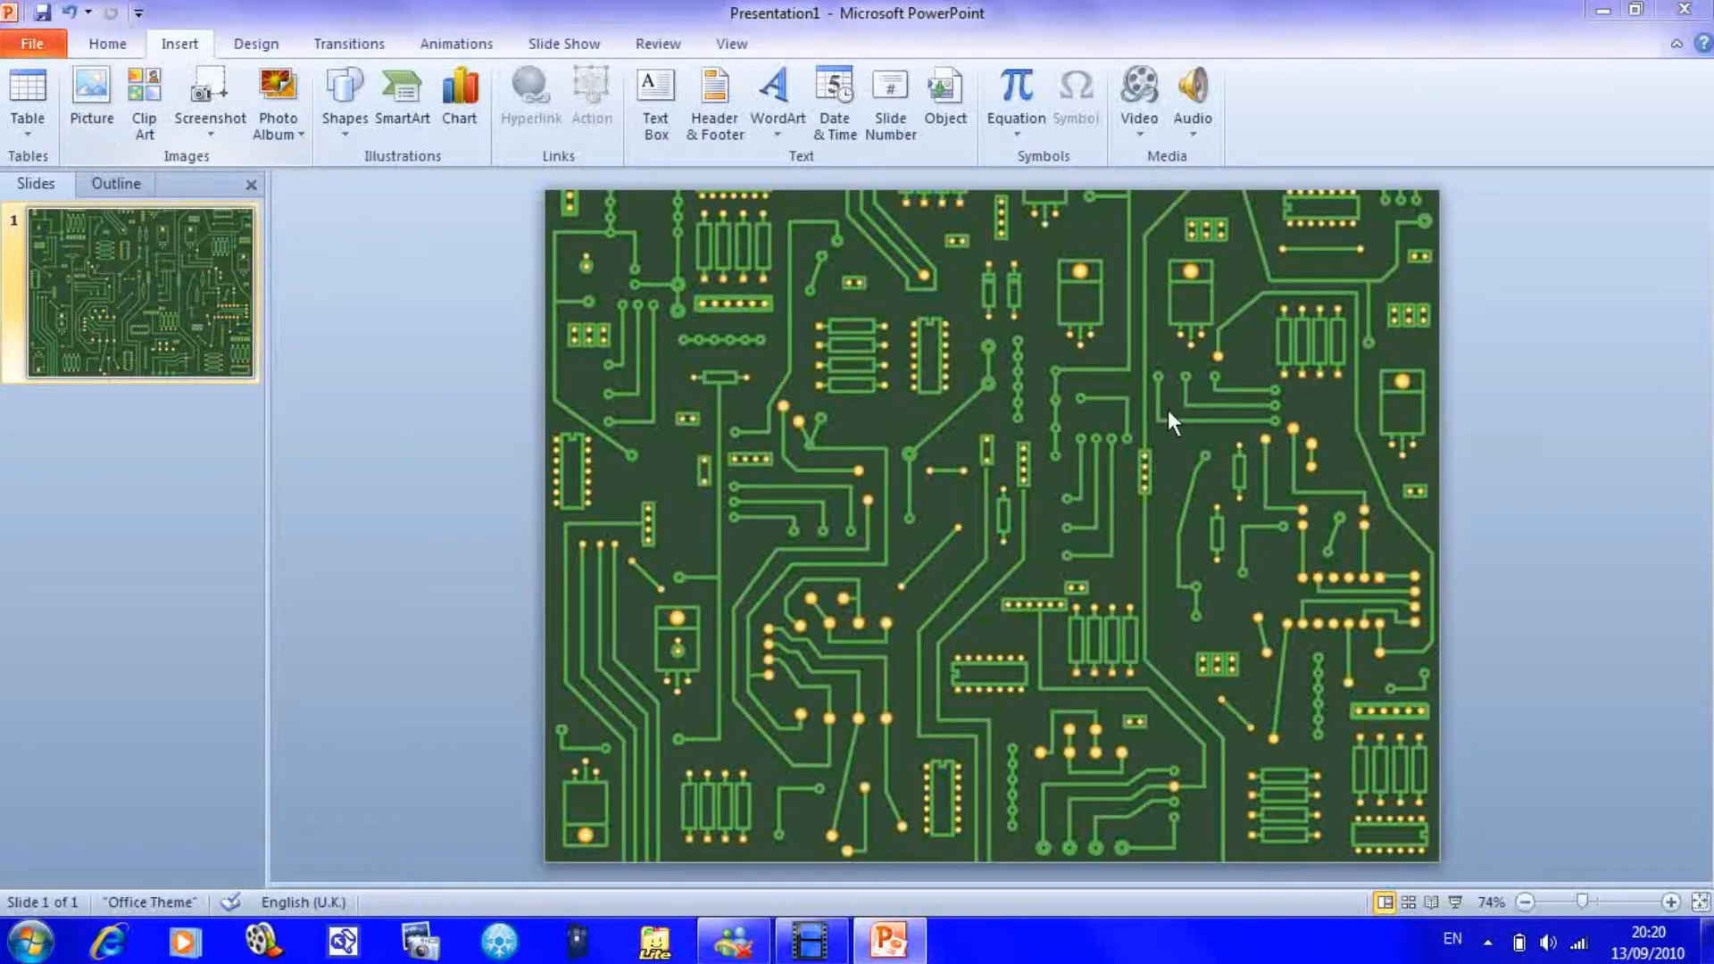
{"action": "left_click", "coordinate": [89, 83]}
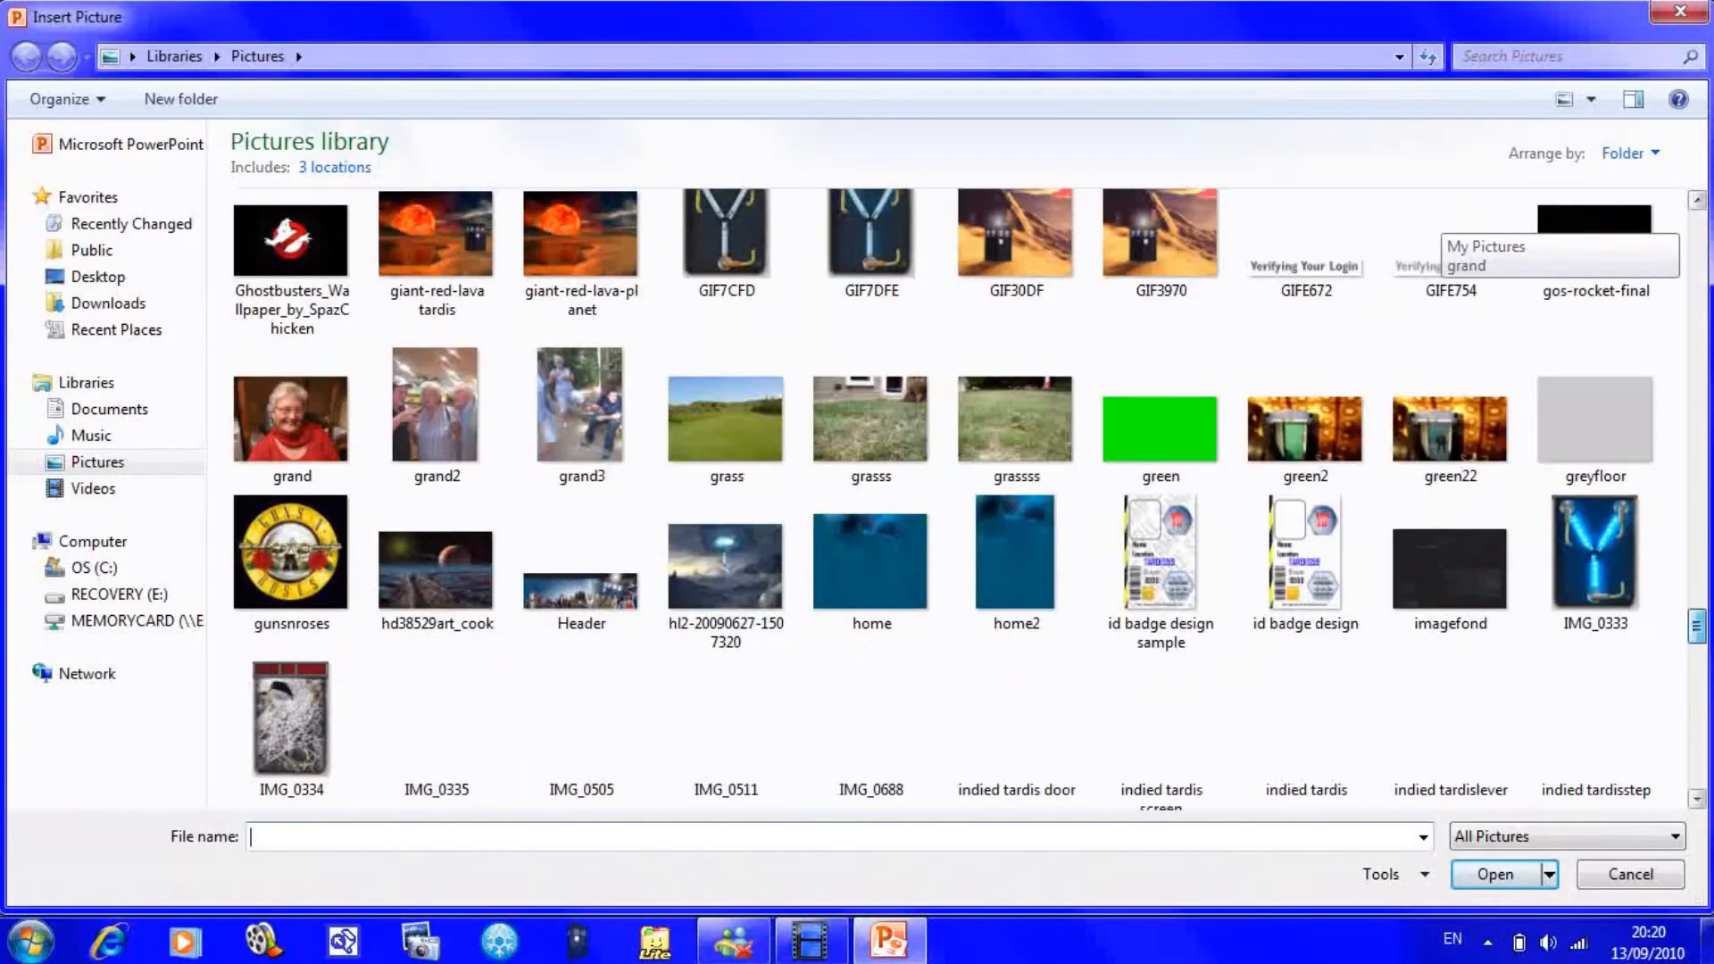
{"action": "scroll", "scroll_direction": "down", "scroll_amount": 3}
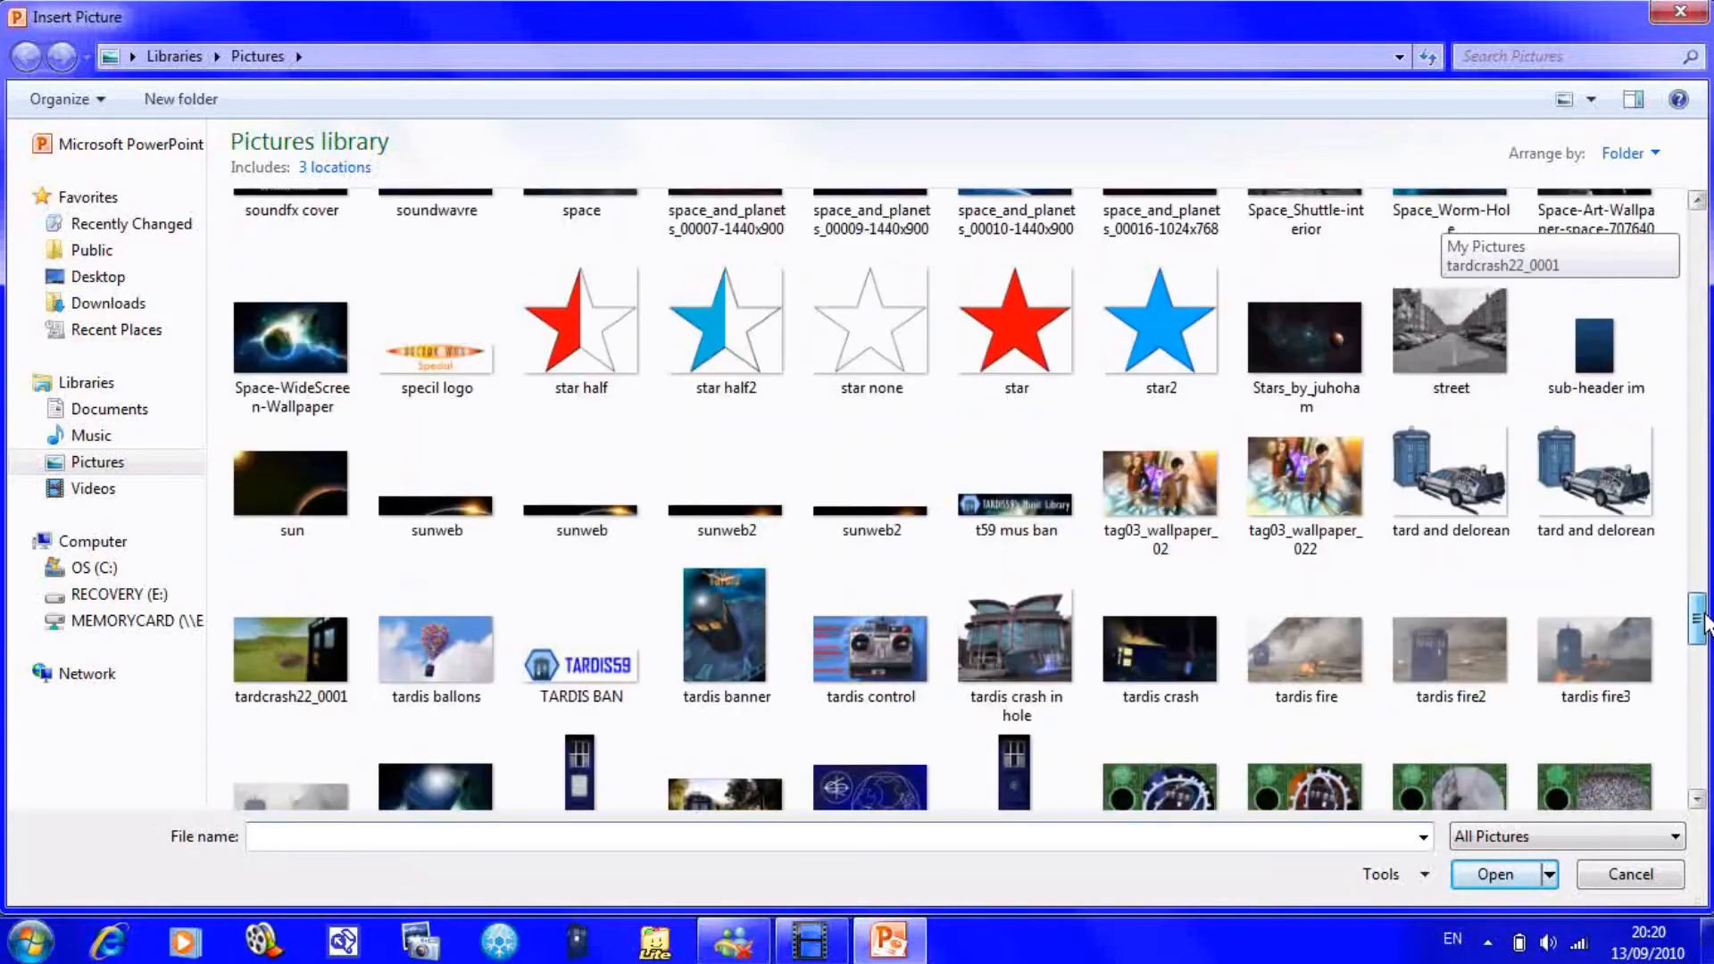
{"action": "scroll", "scroll_direction": "down", "scroll_amount": 3}
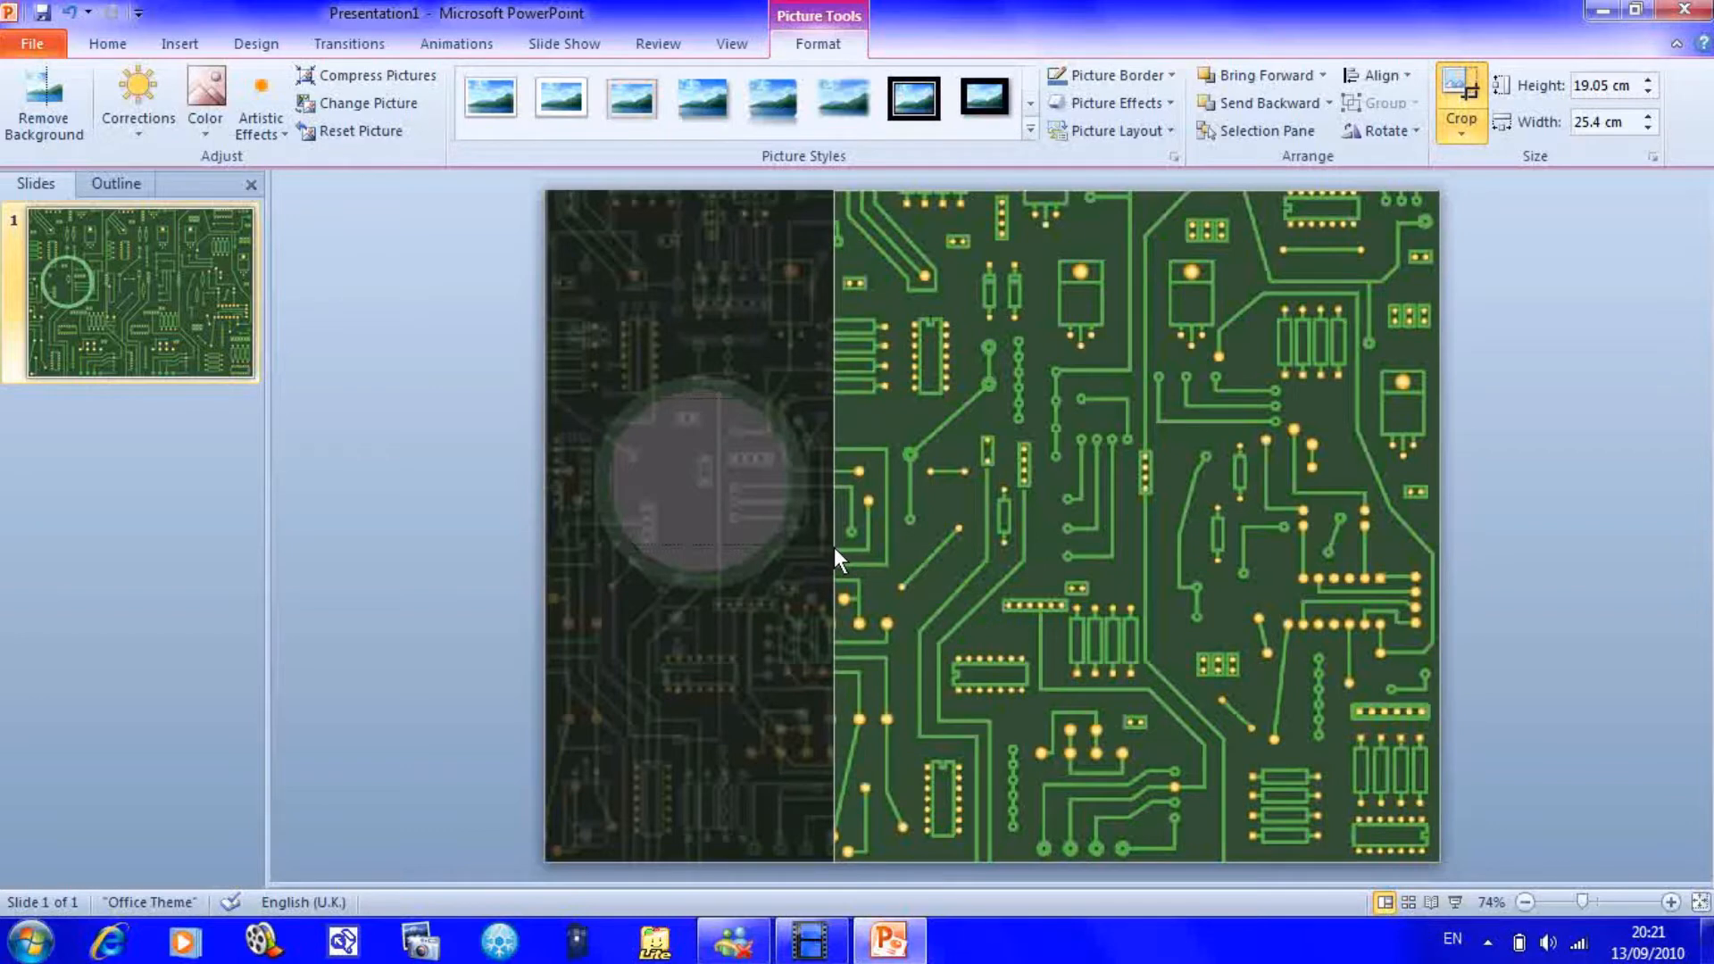
{"action": "left_click", "coordinate": [1461, 80]}
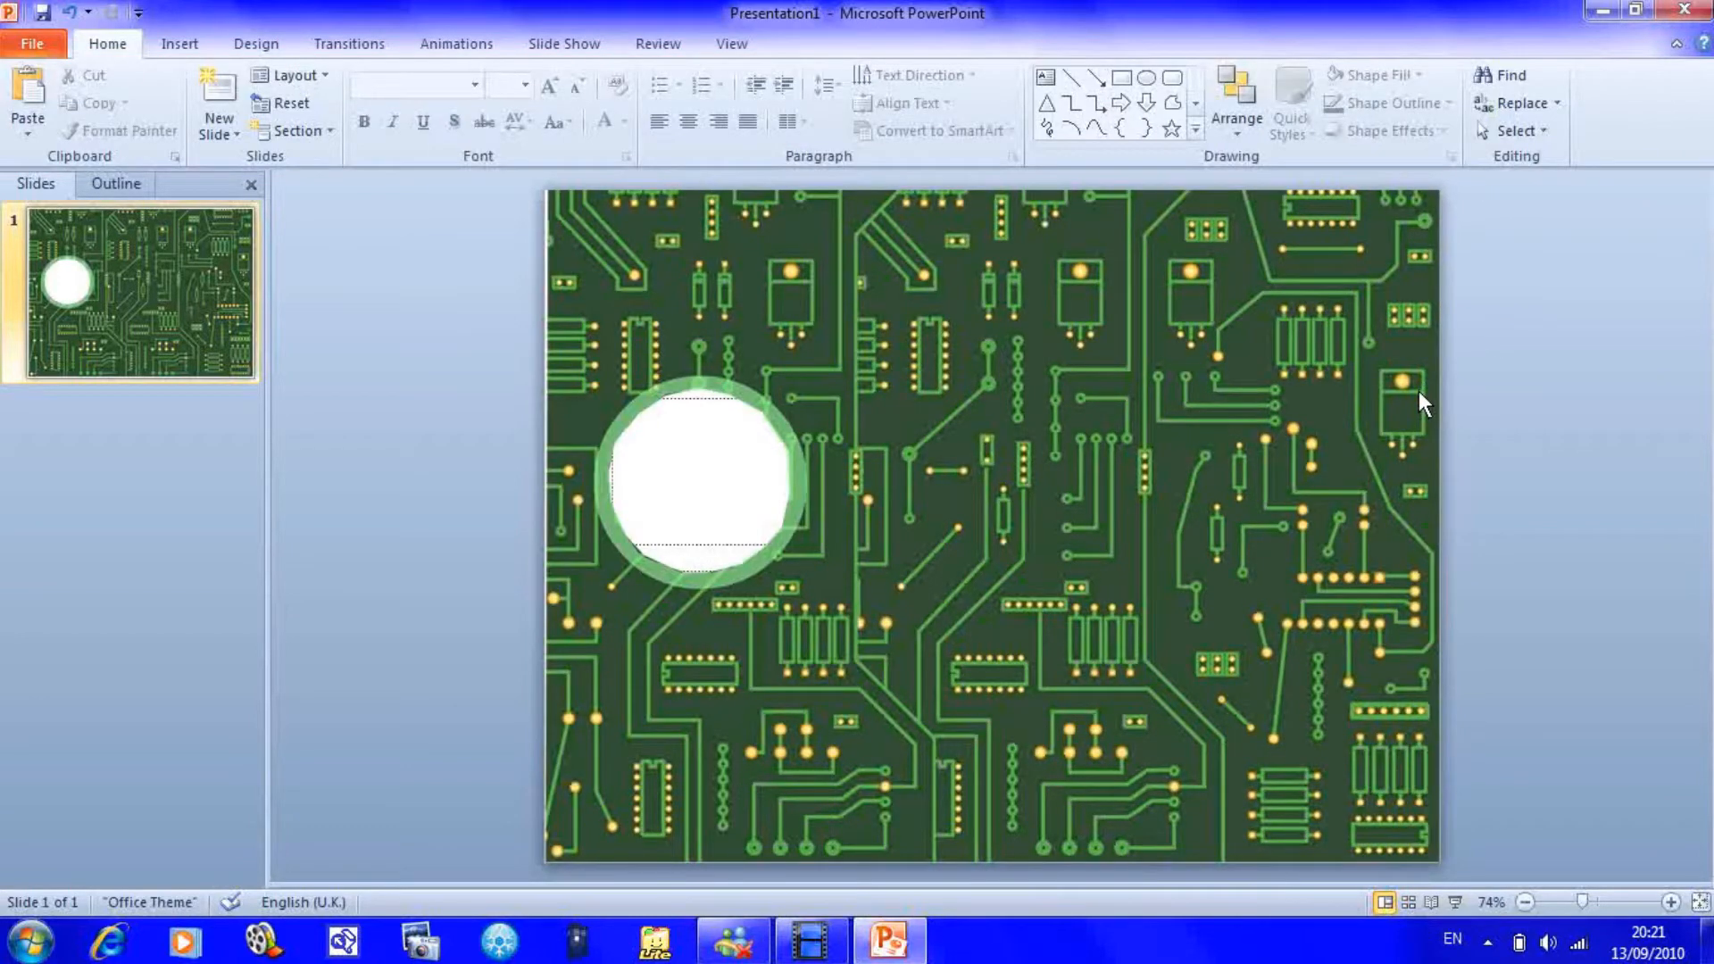
{"action": "mouse_move", "coordinate": [722, 453]}
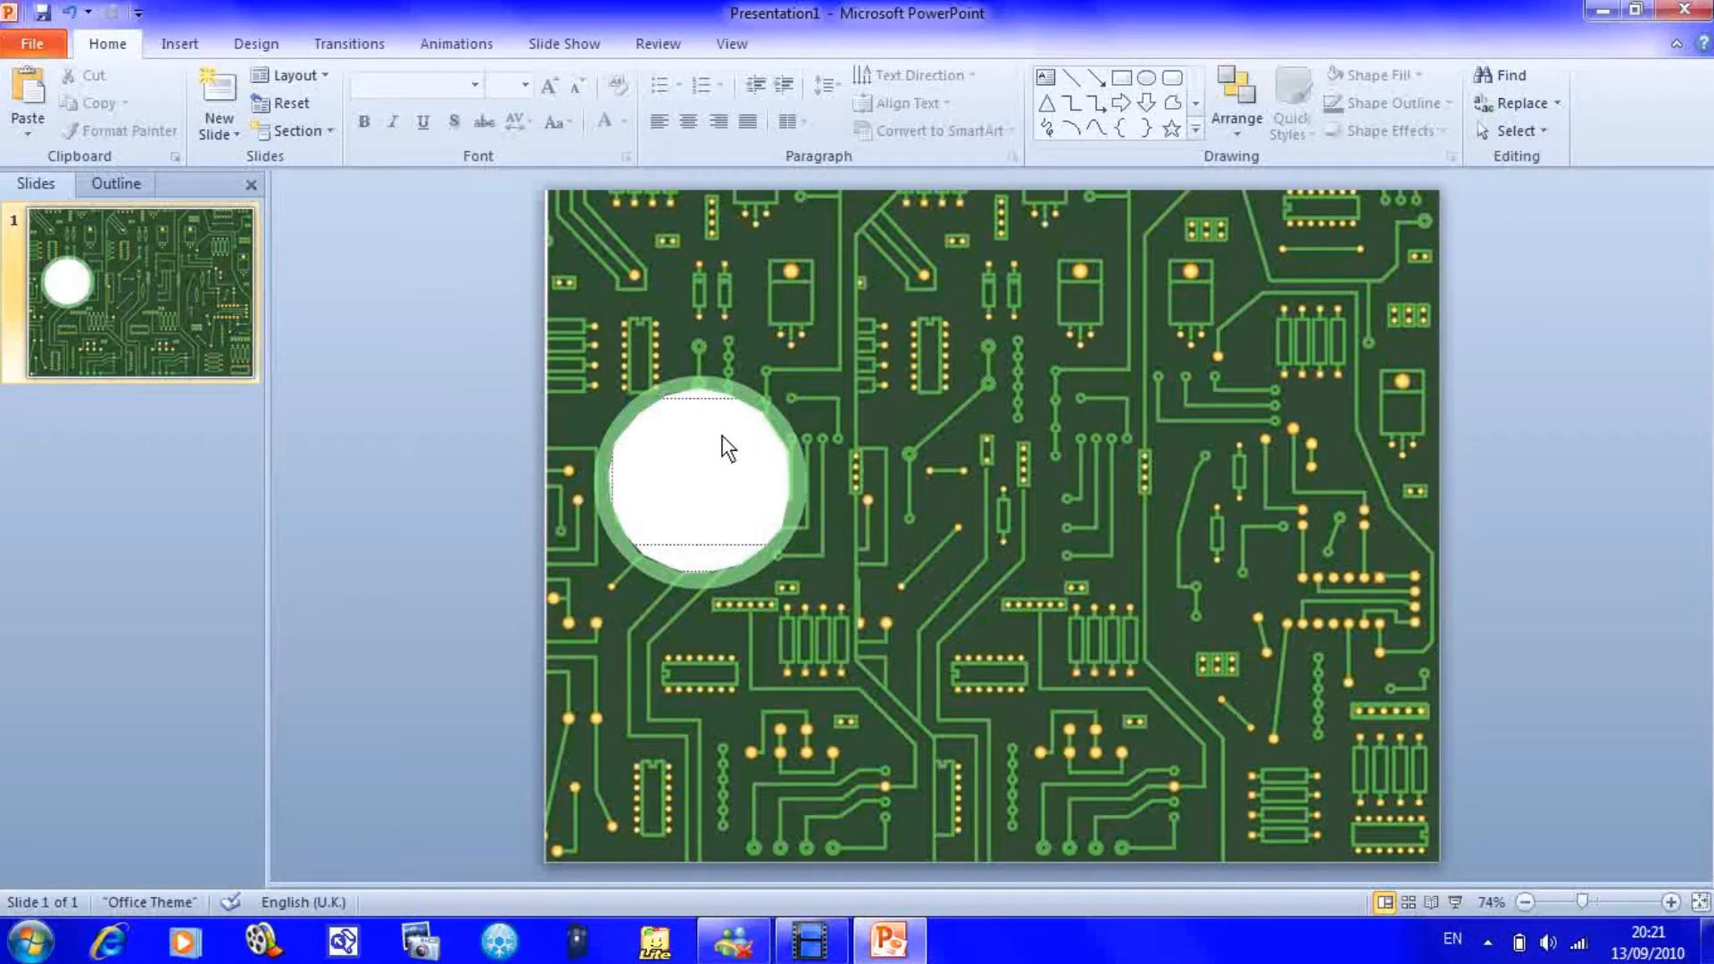
- Insert the Animation lines picture and drag it to the lower left below the frame
{"action": "left_click", "coordinate": [178, 43]}
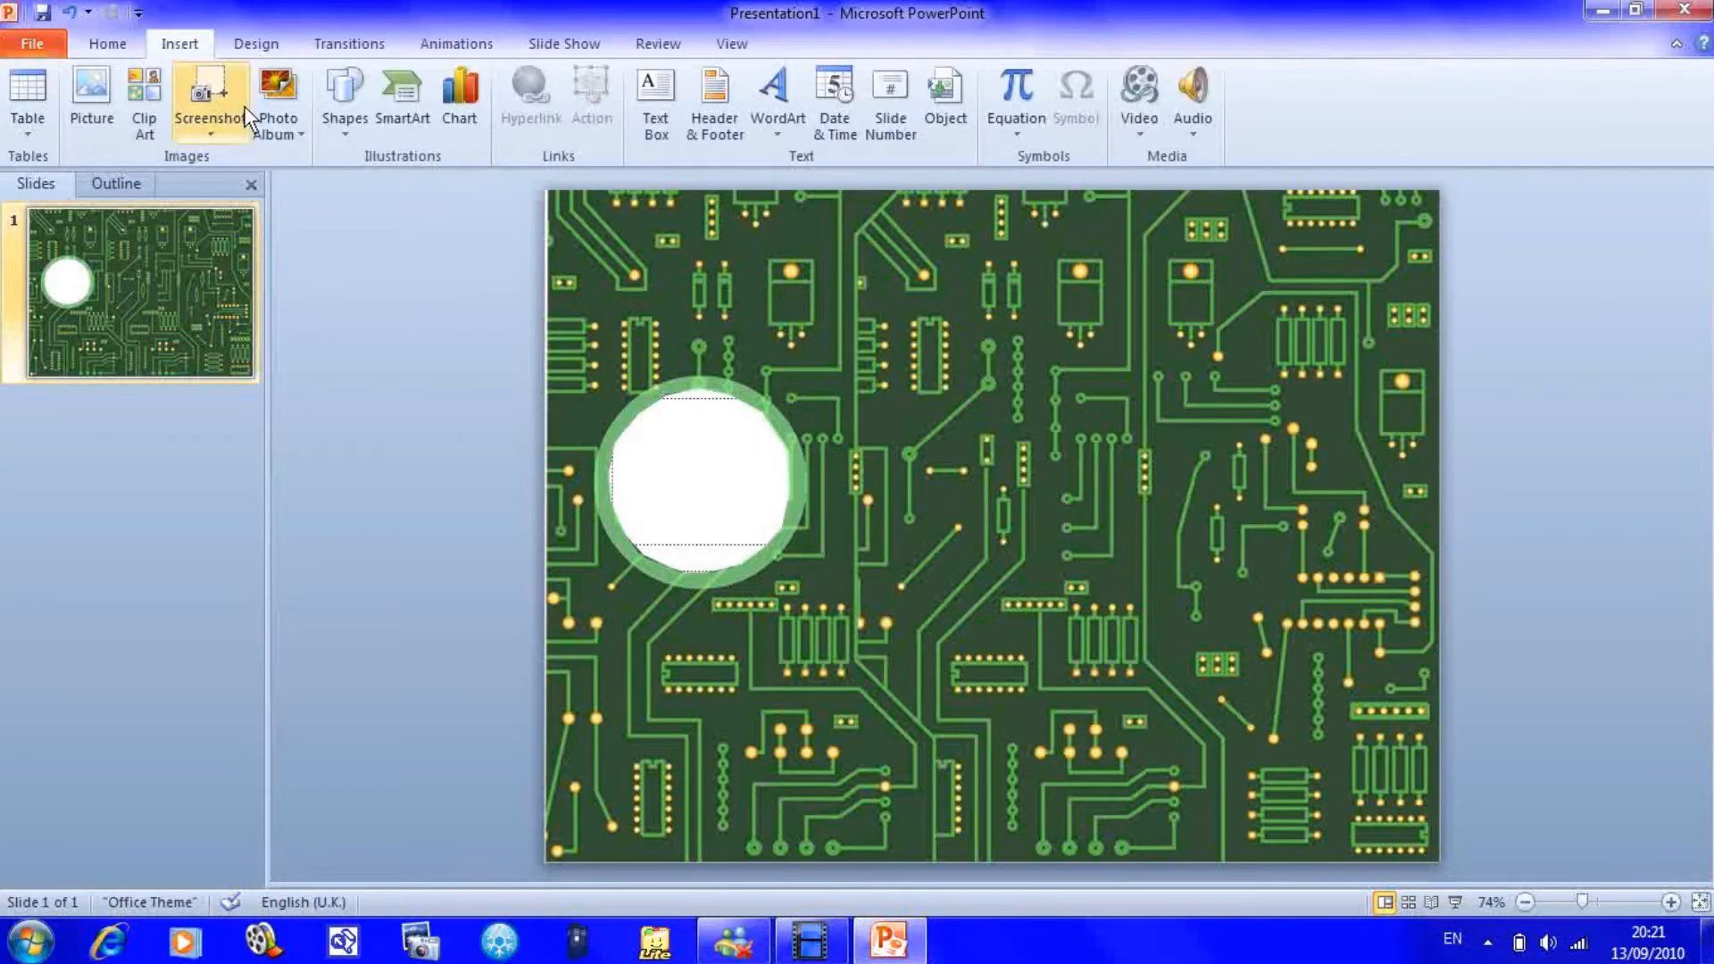
{"action": "mouse_move", "coordinate": [91, 85]}
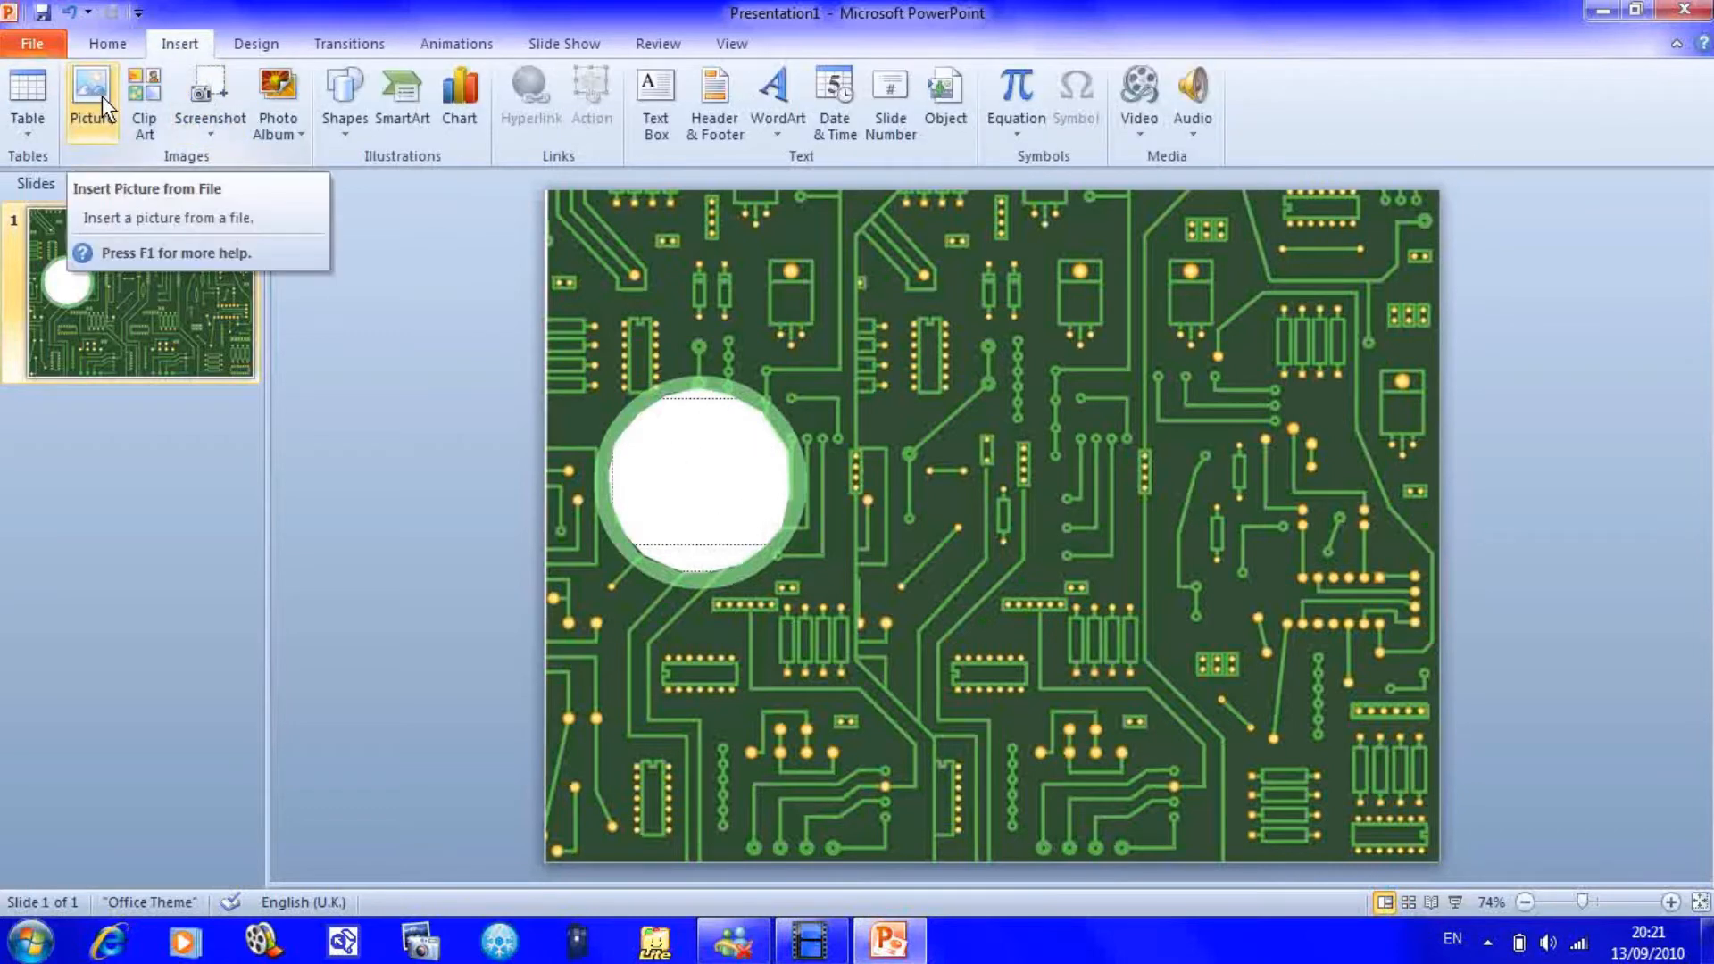
{"action": "left_click", "coordinate": [90, 90]}
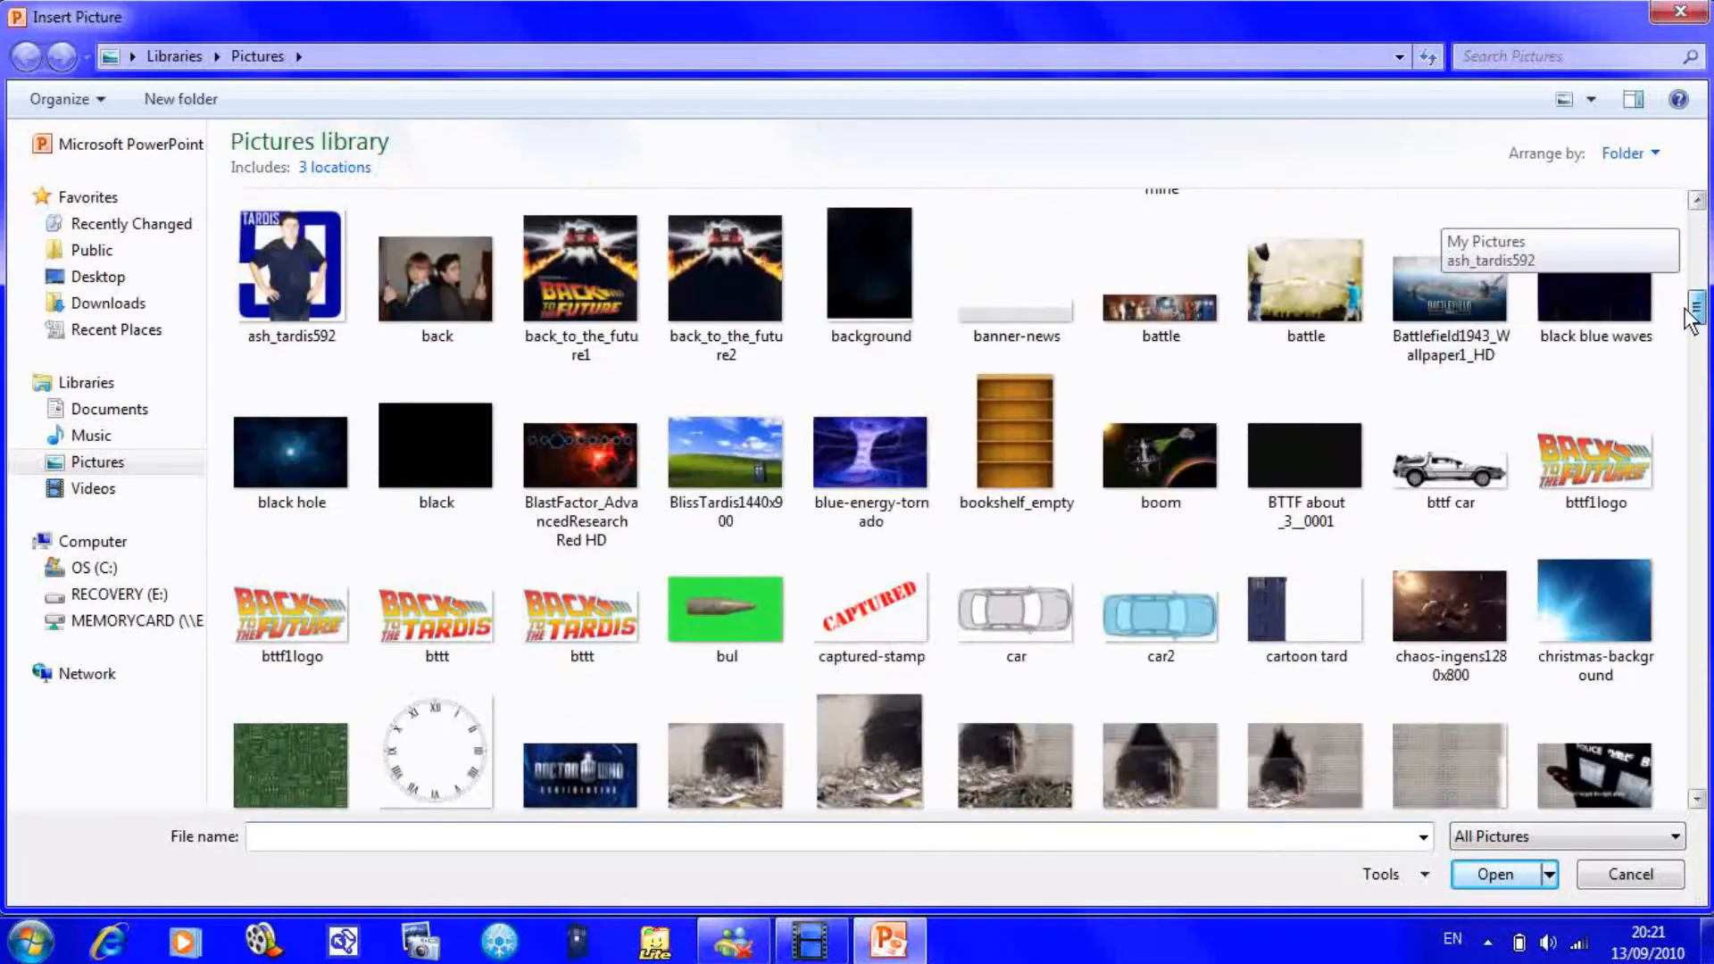
{"action": "scroll", "scroll_direction": "up", "scroll_amount": 3}
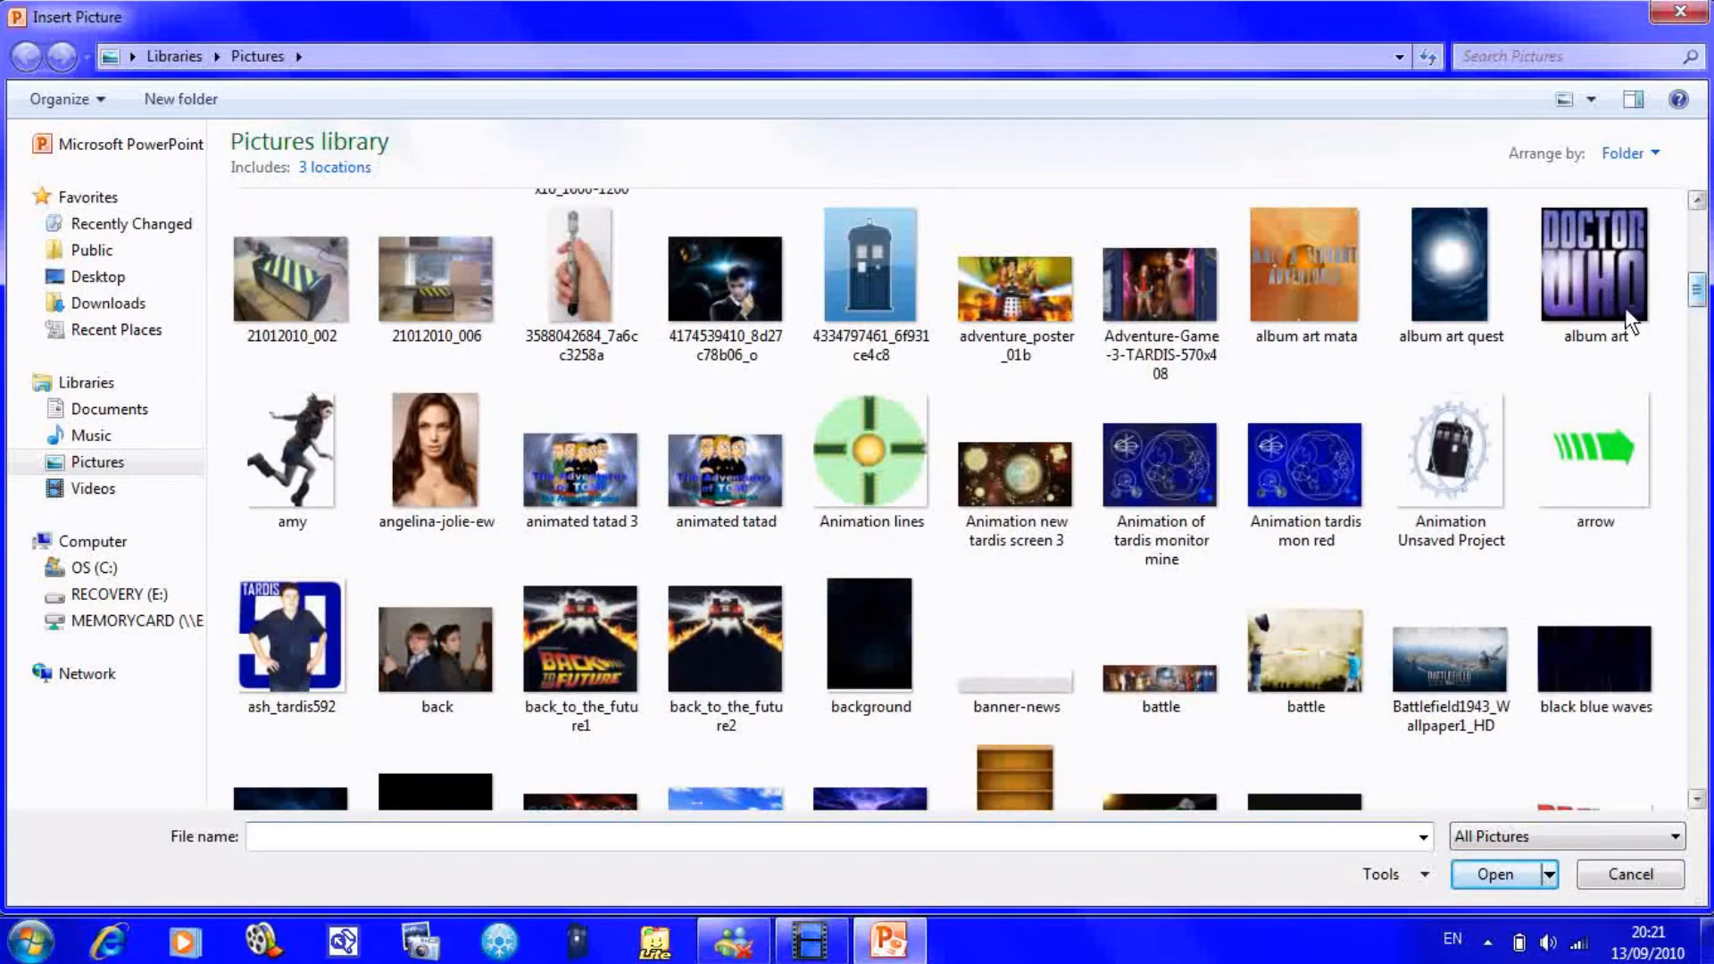
{"action": "left_click", "coordinate": [1500, 875]}
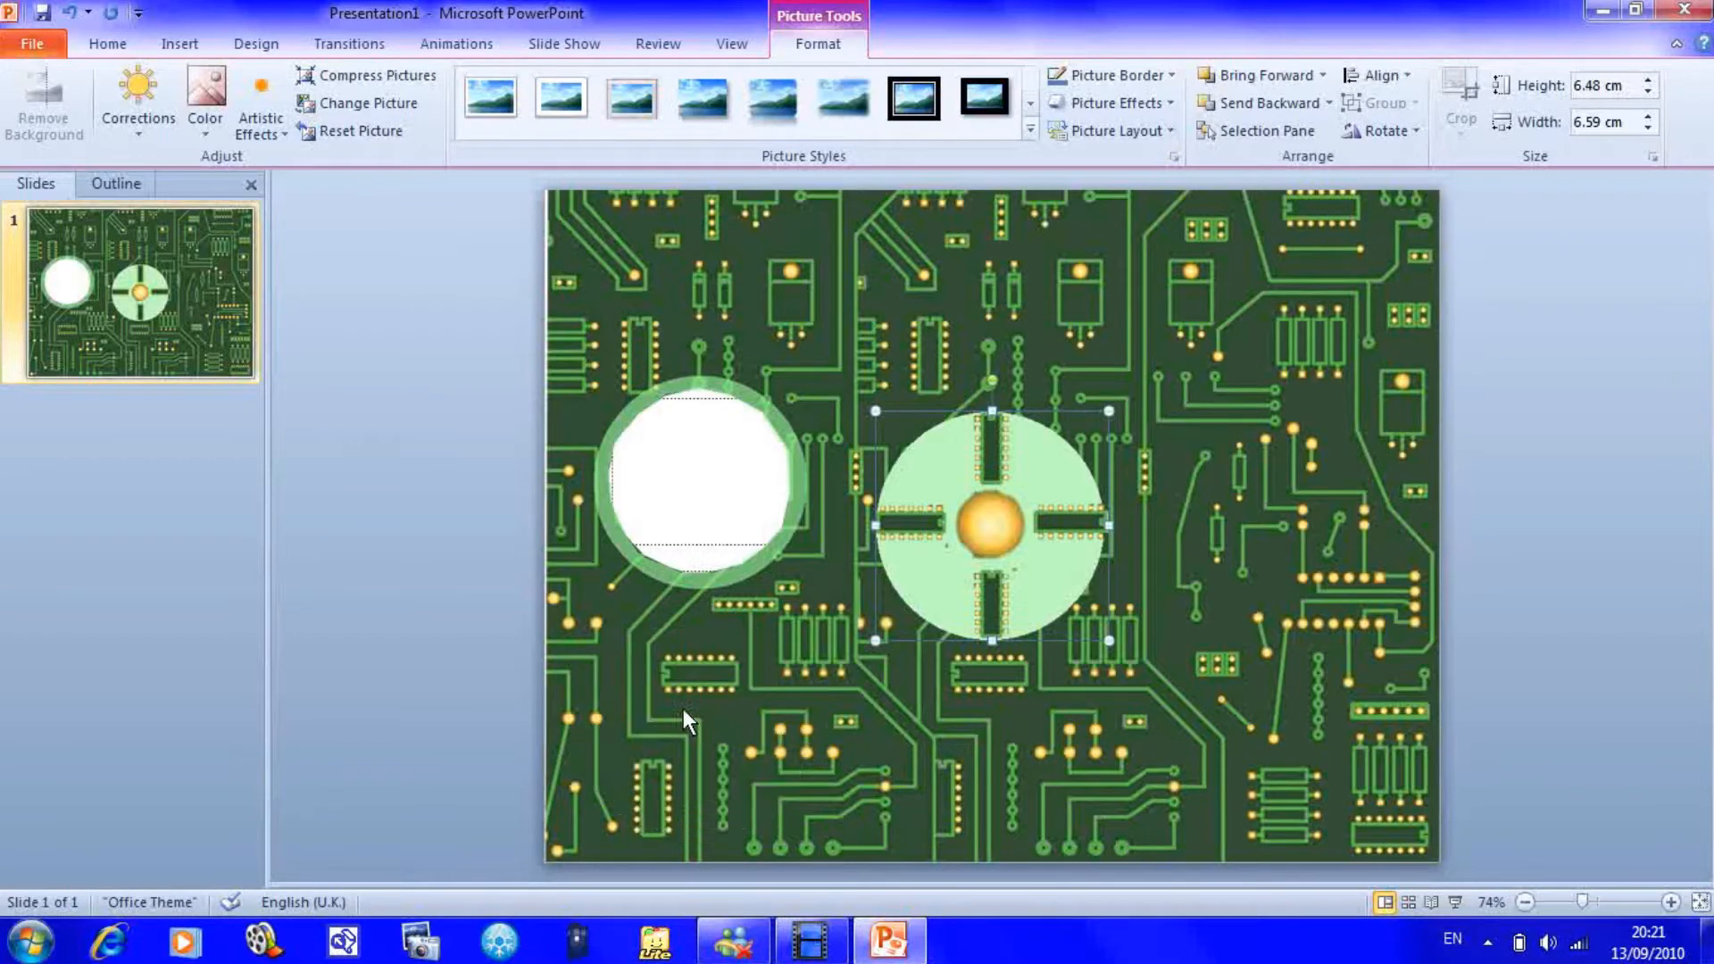
{"action": "left_click_drag", "start_coordinate": [987, 525], "coordinate": [708, 715]}
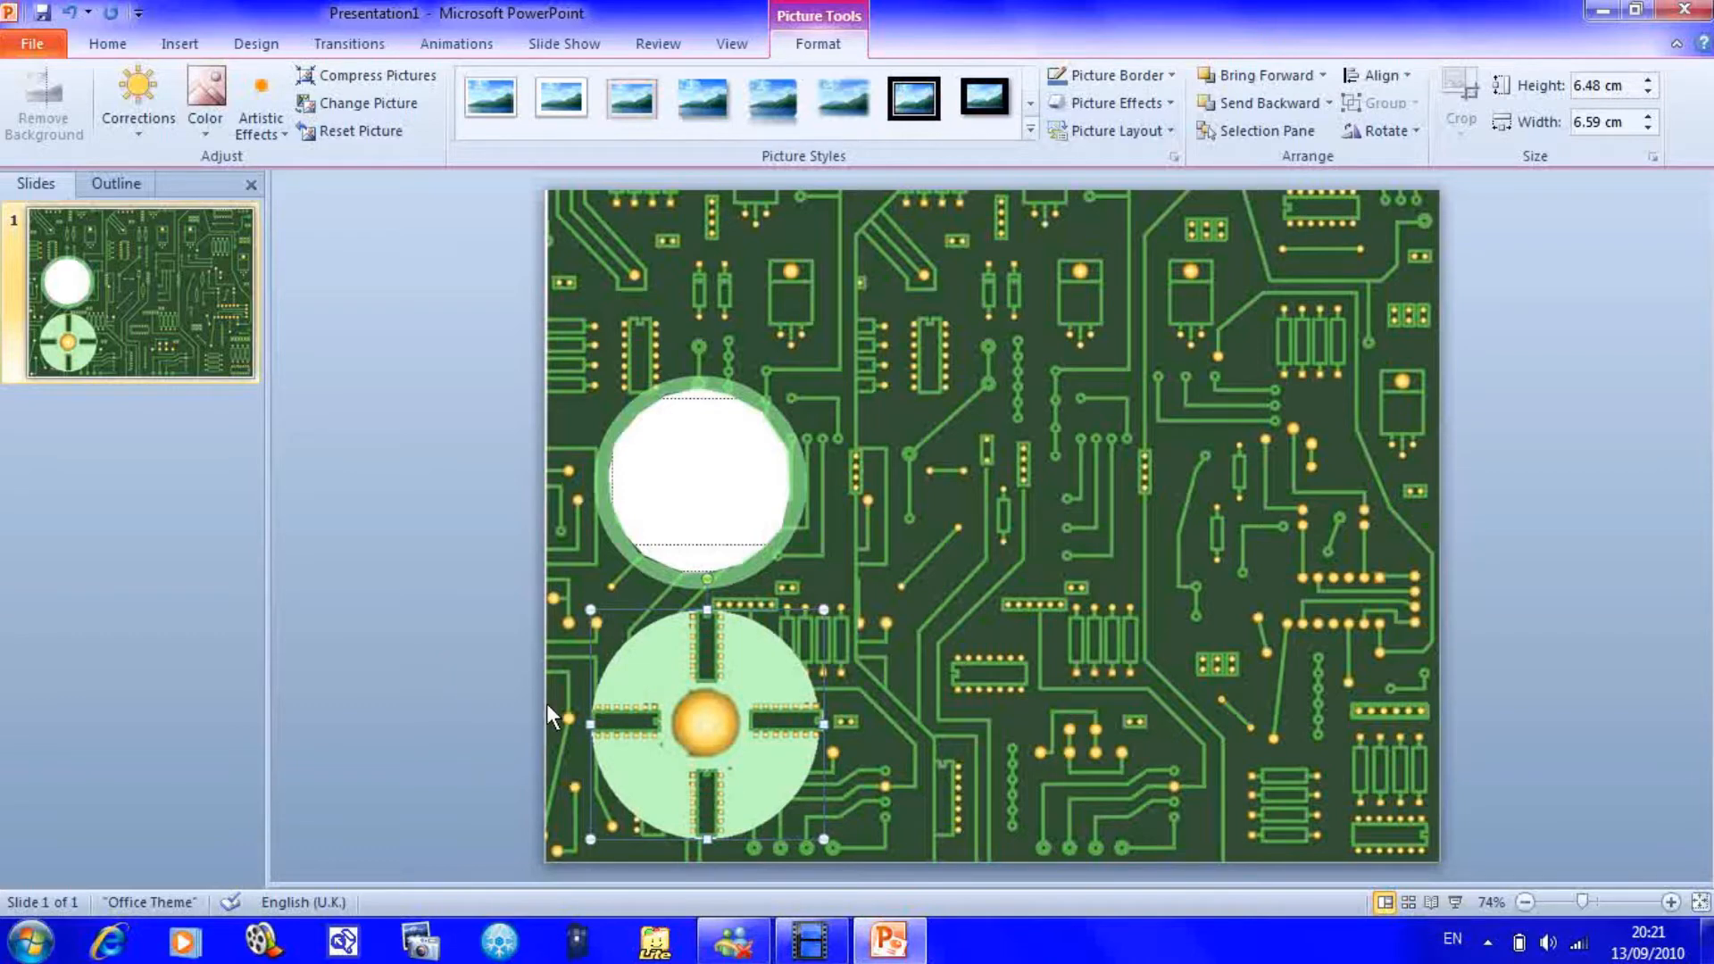
{"action": "left_click", "coordinate": [436, 652]}
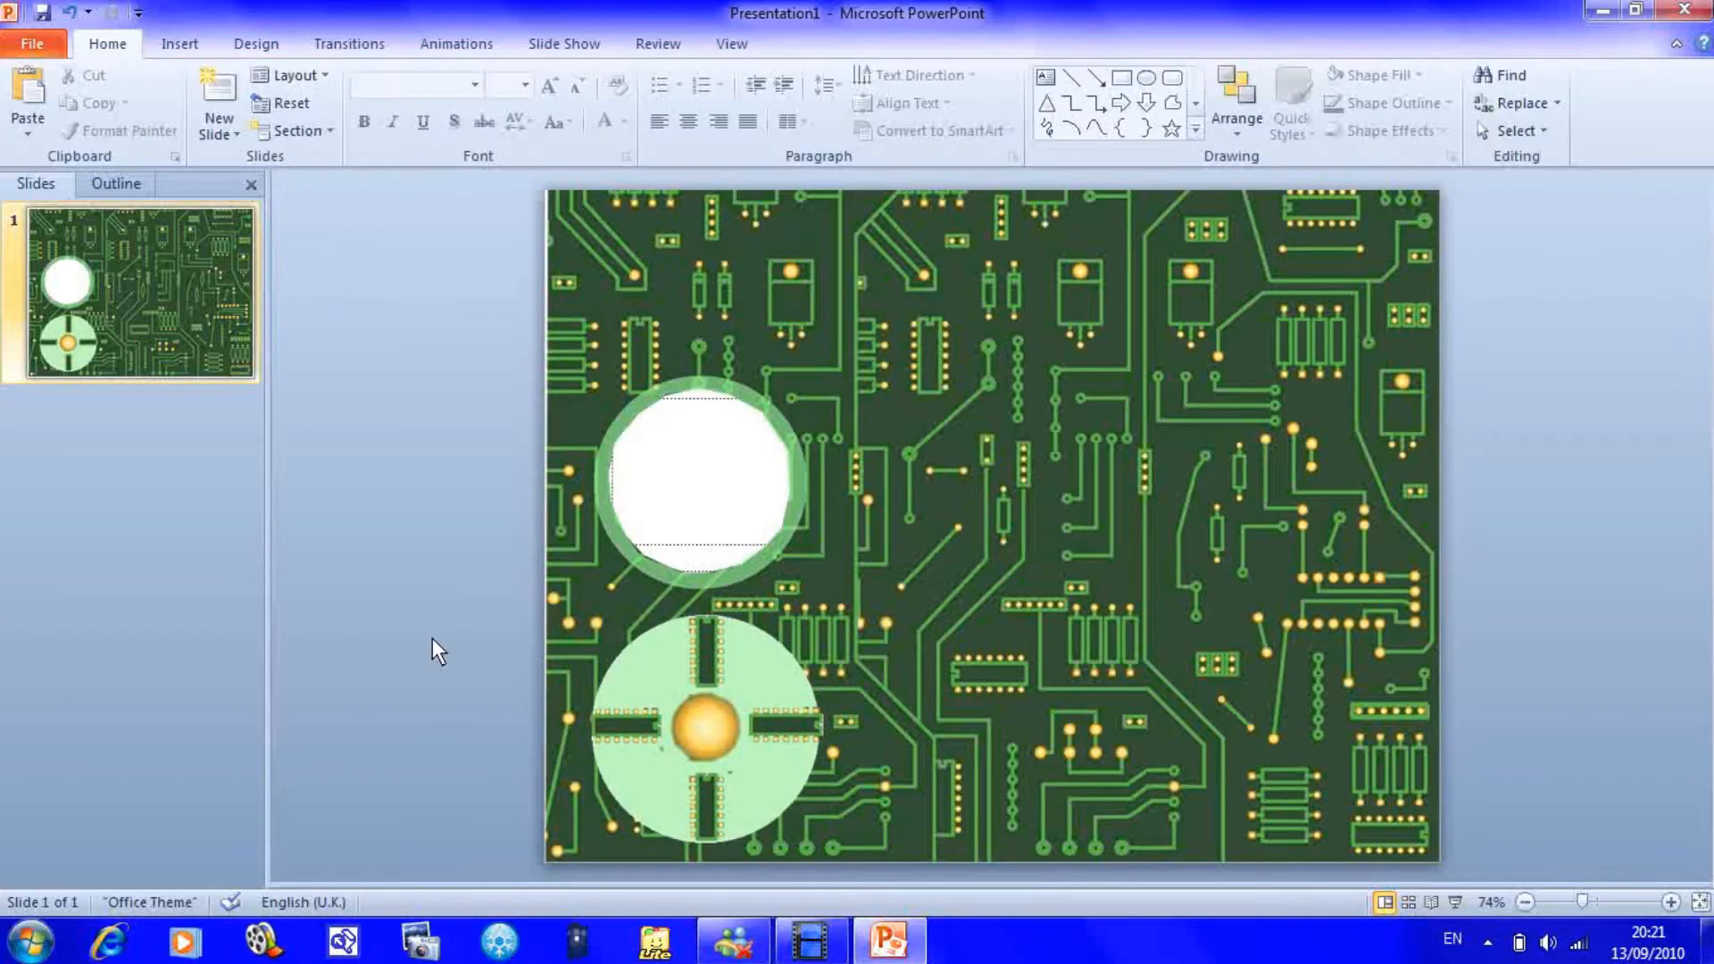
{"action": "mouse_move", "coordinate": [169, 47]}
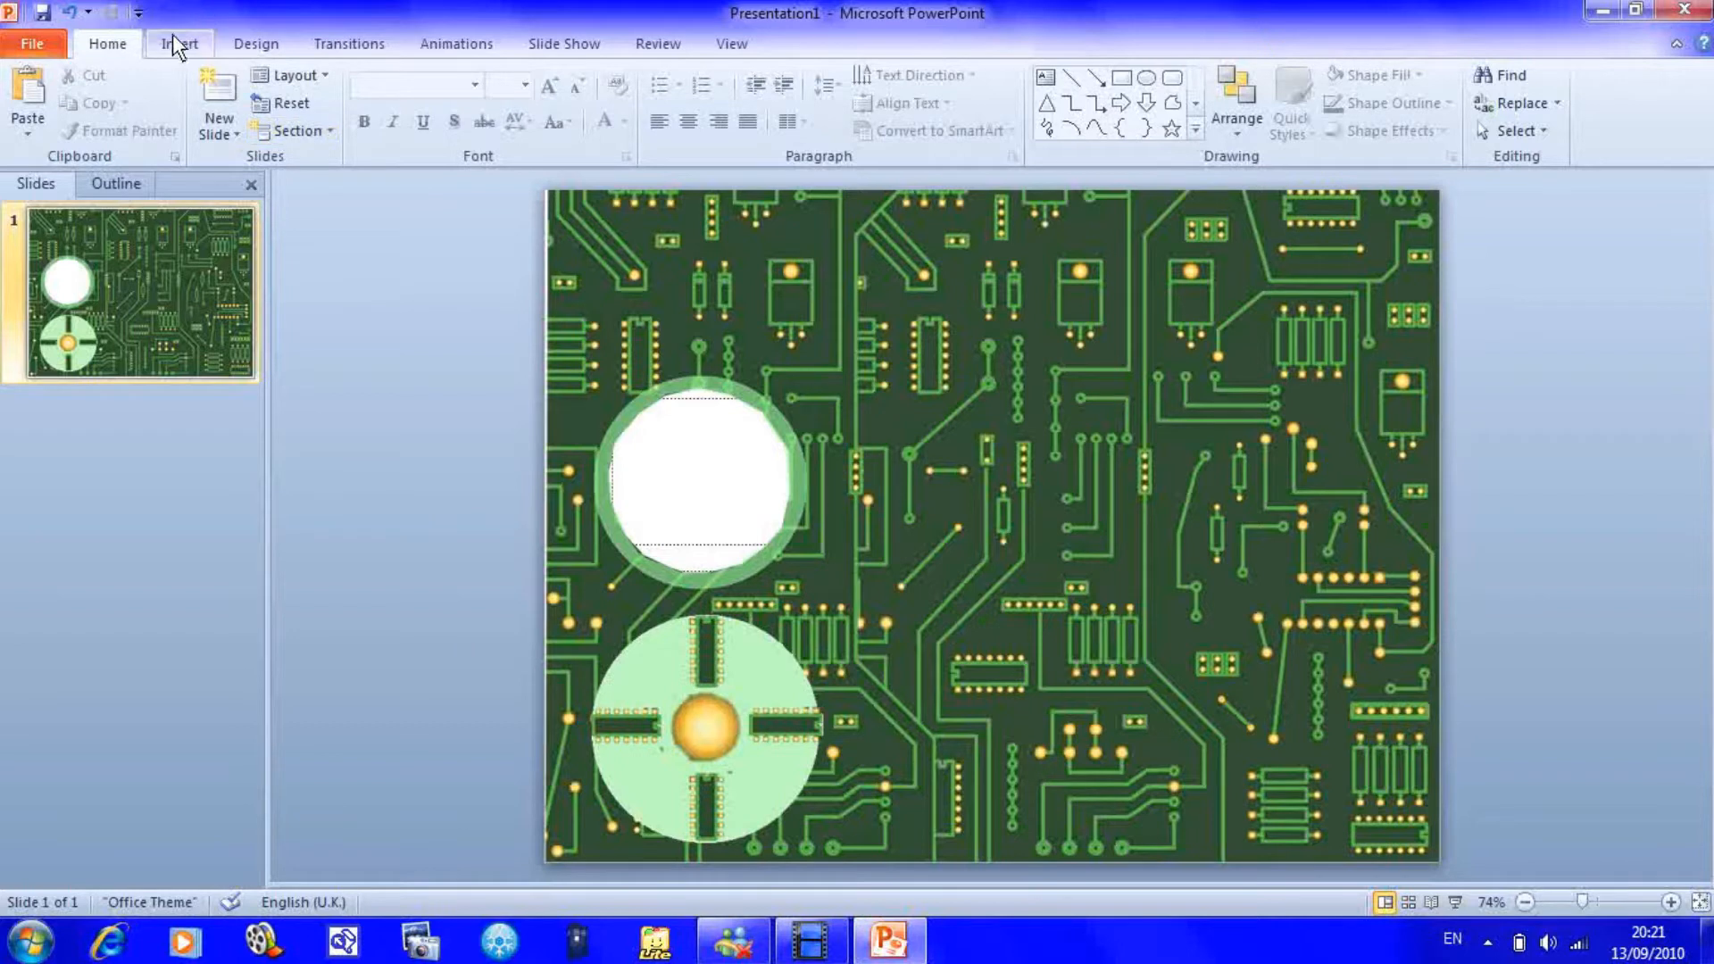
- Insert the dark matrix-code picture from the Pictures library
{"action": "left_click", "coordinate": [178, 43]}
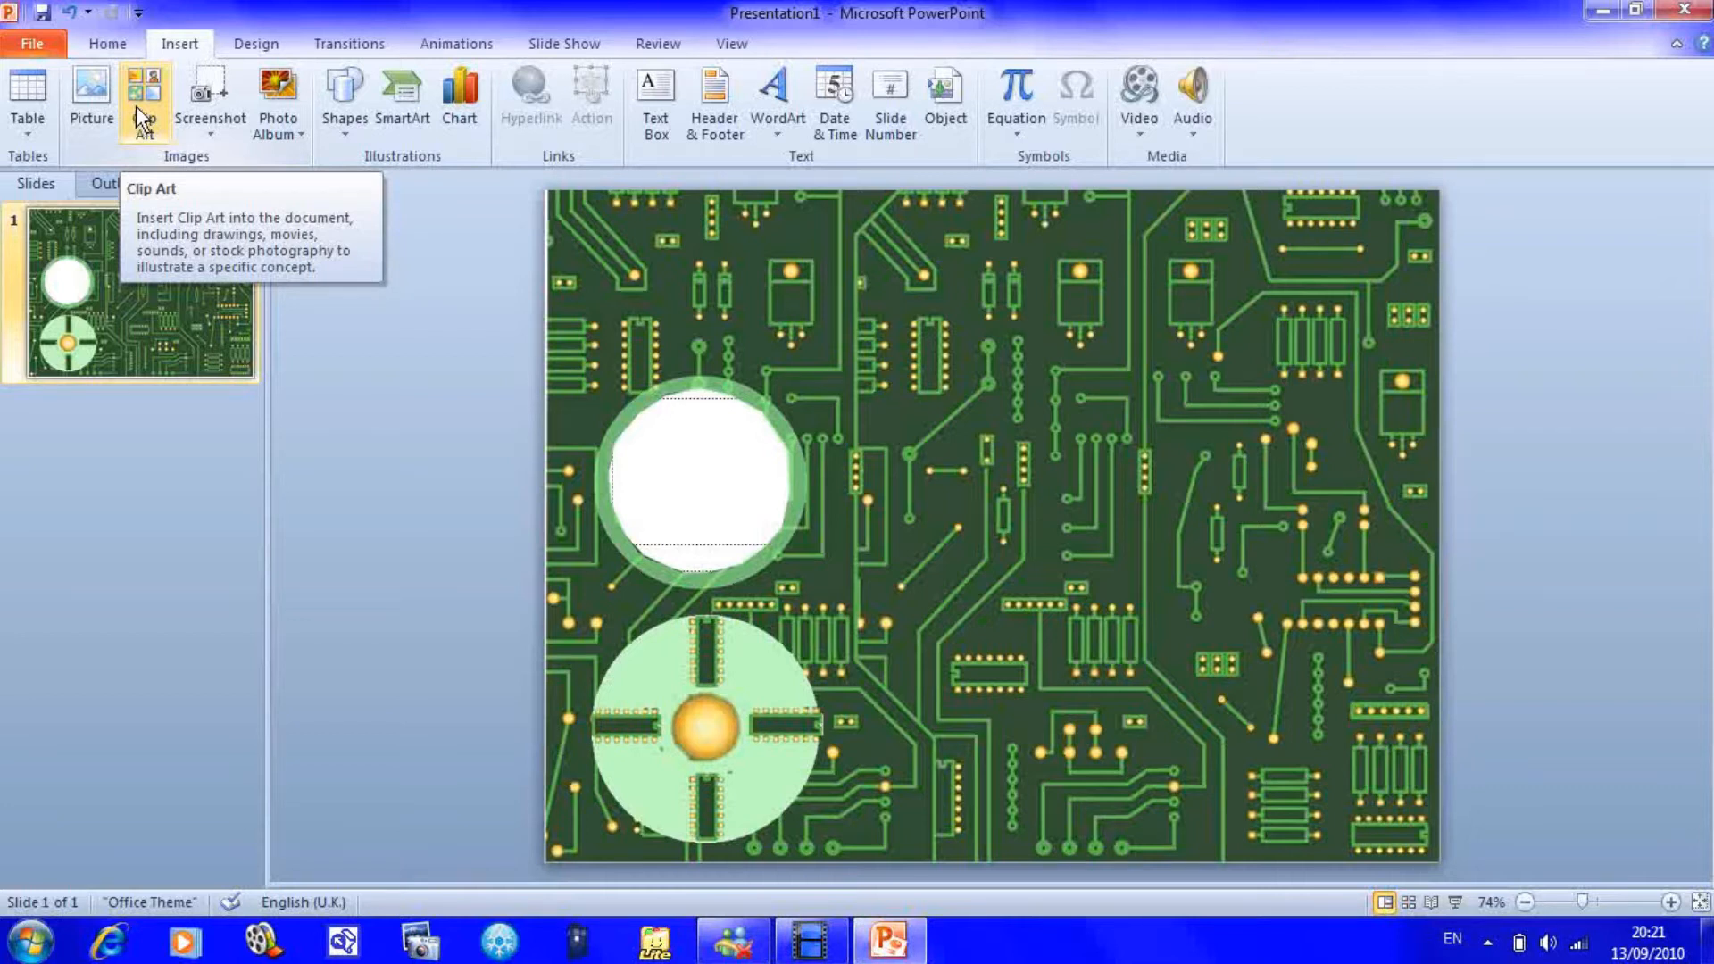
{"action": "mouse_move", "coordinate": [262, 275]}
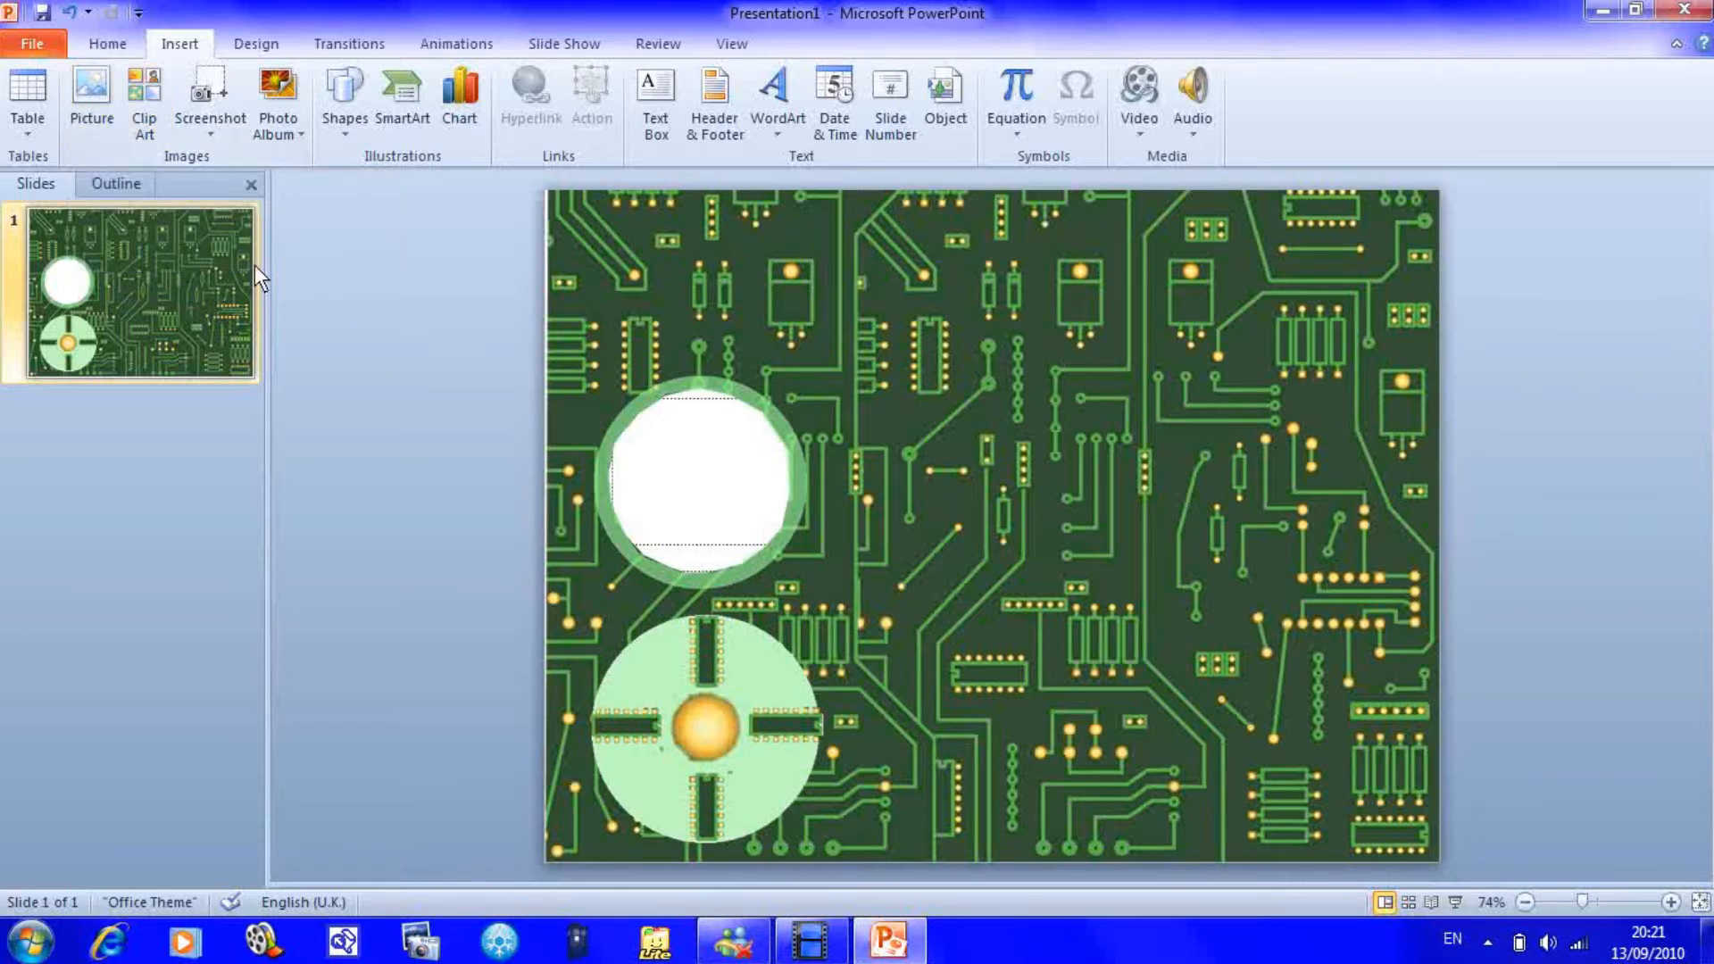
{"action": "left_click", "coordinate": [90, 85]}
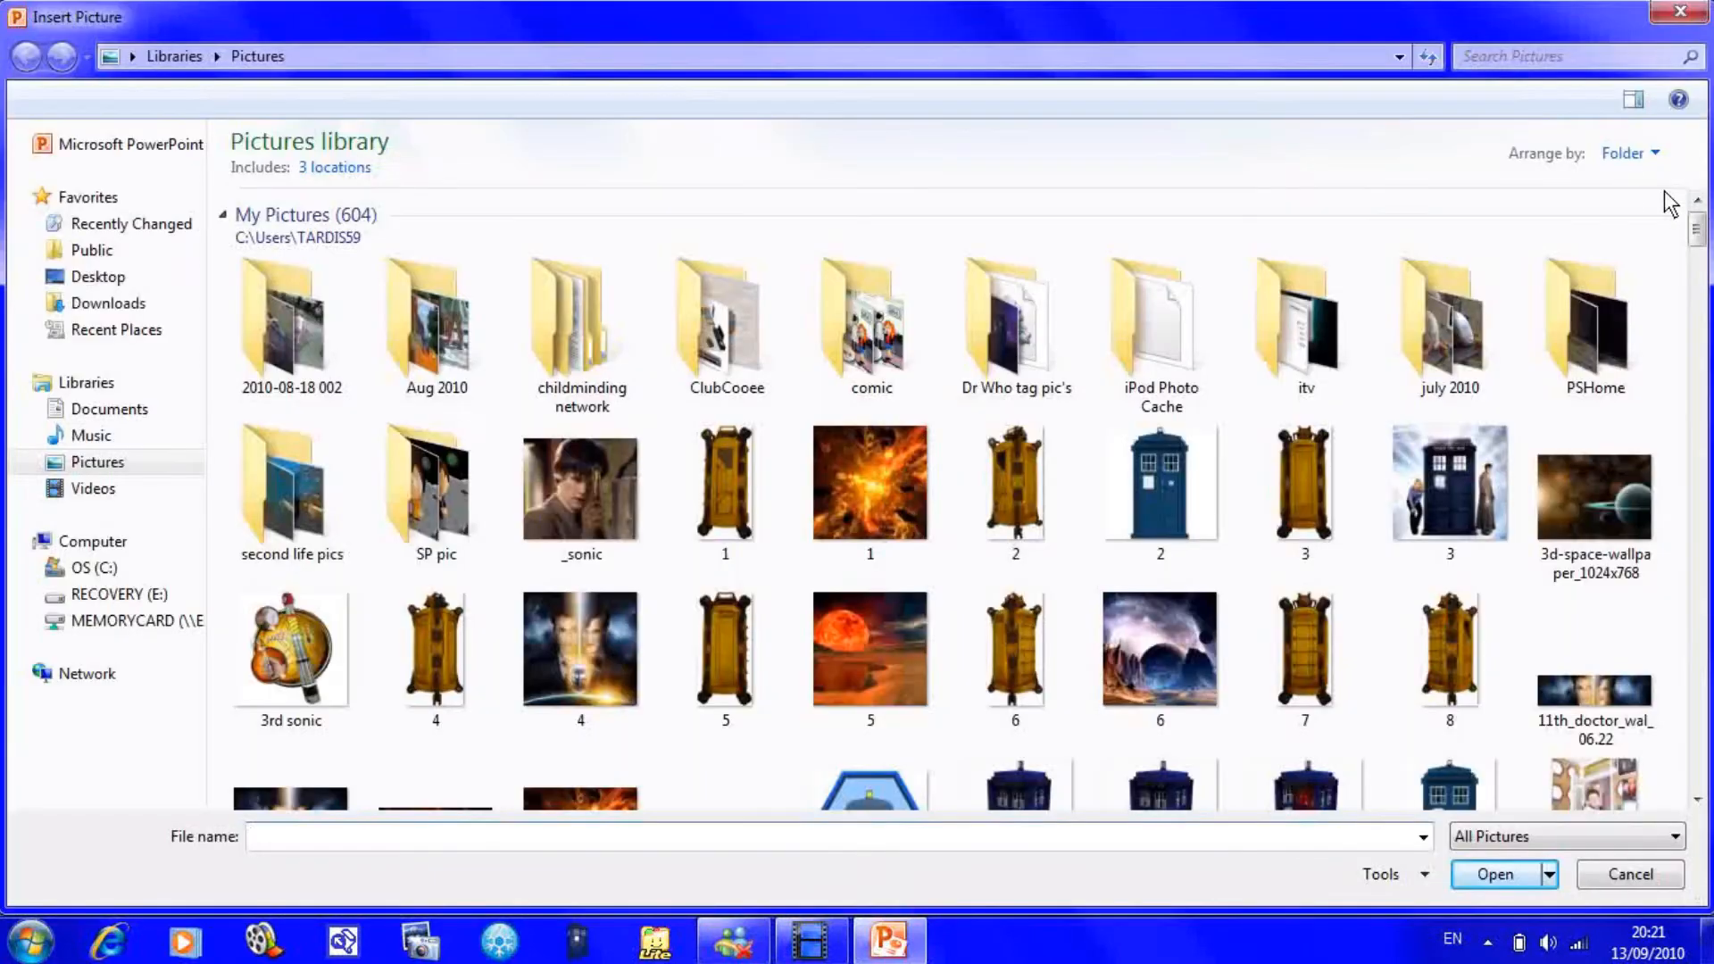
{"action": "scroll", "scroll_direction": "down", "scroll_amount": 3}
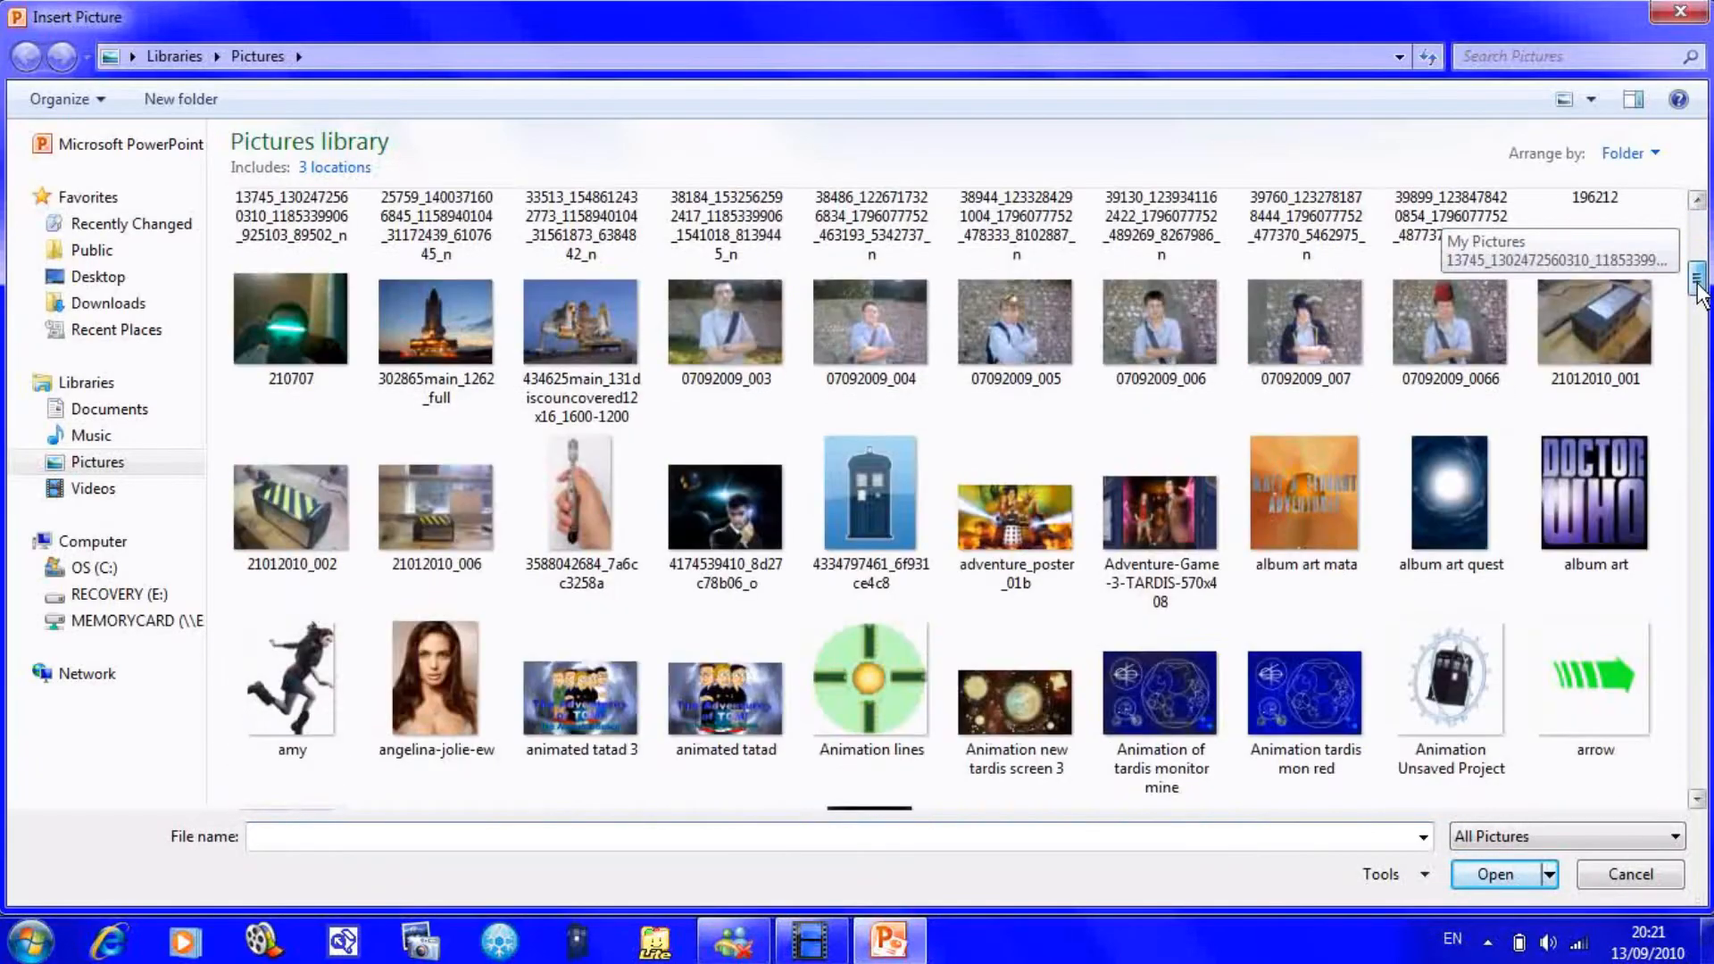
{"action": "scroll", "scroll_direction": "down", "scroll_amount": 3}
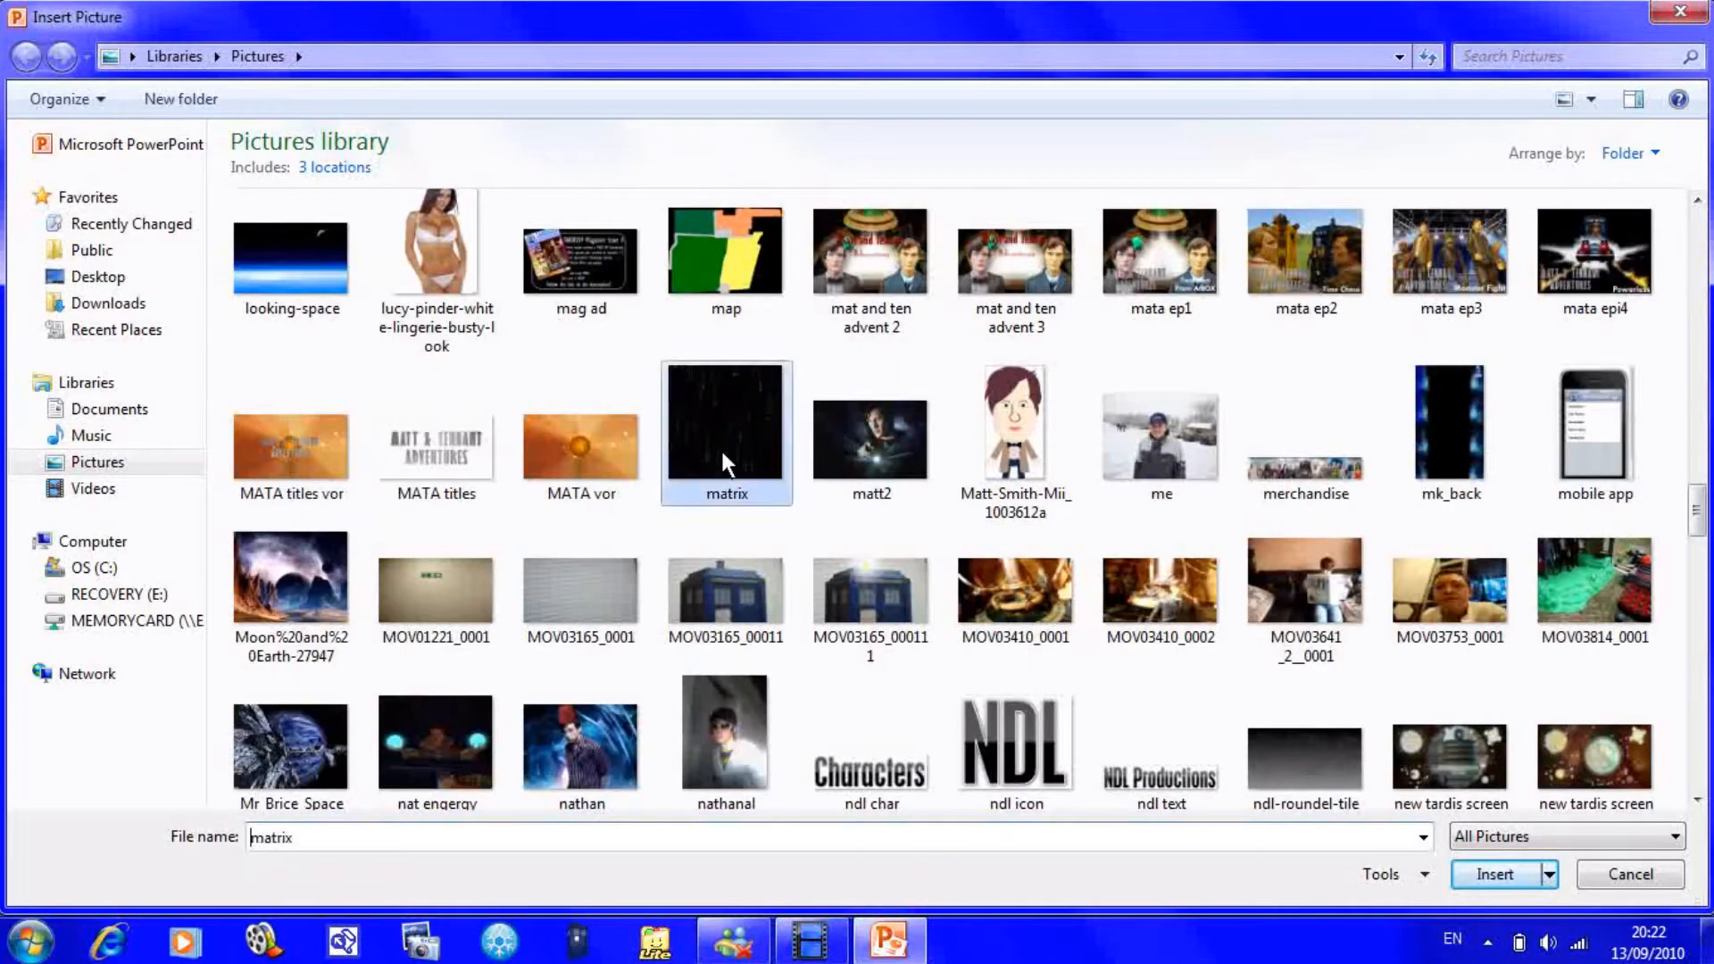
{"action": "left_click", "coordinate": [1497, 875]}
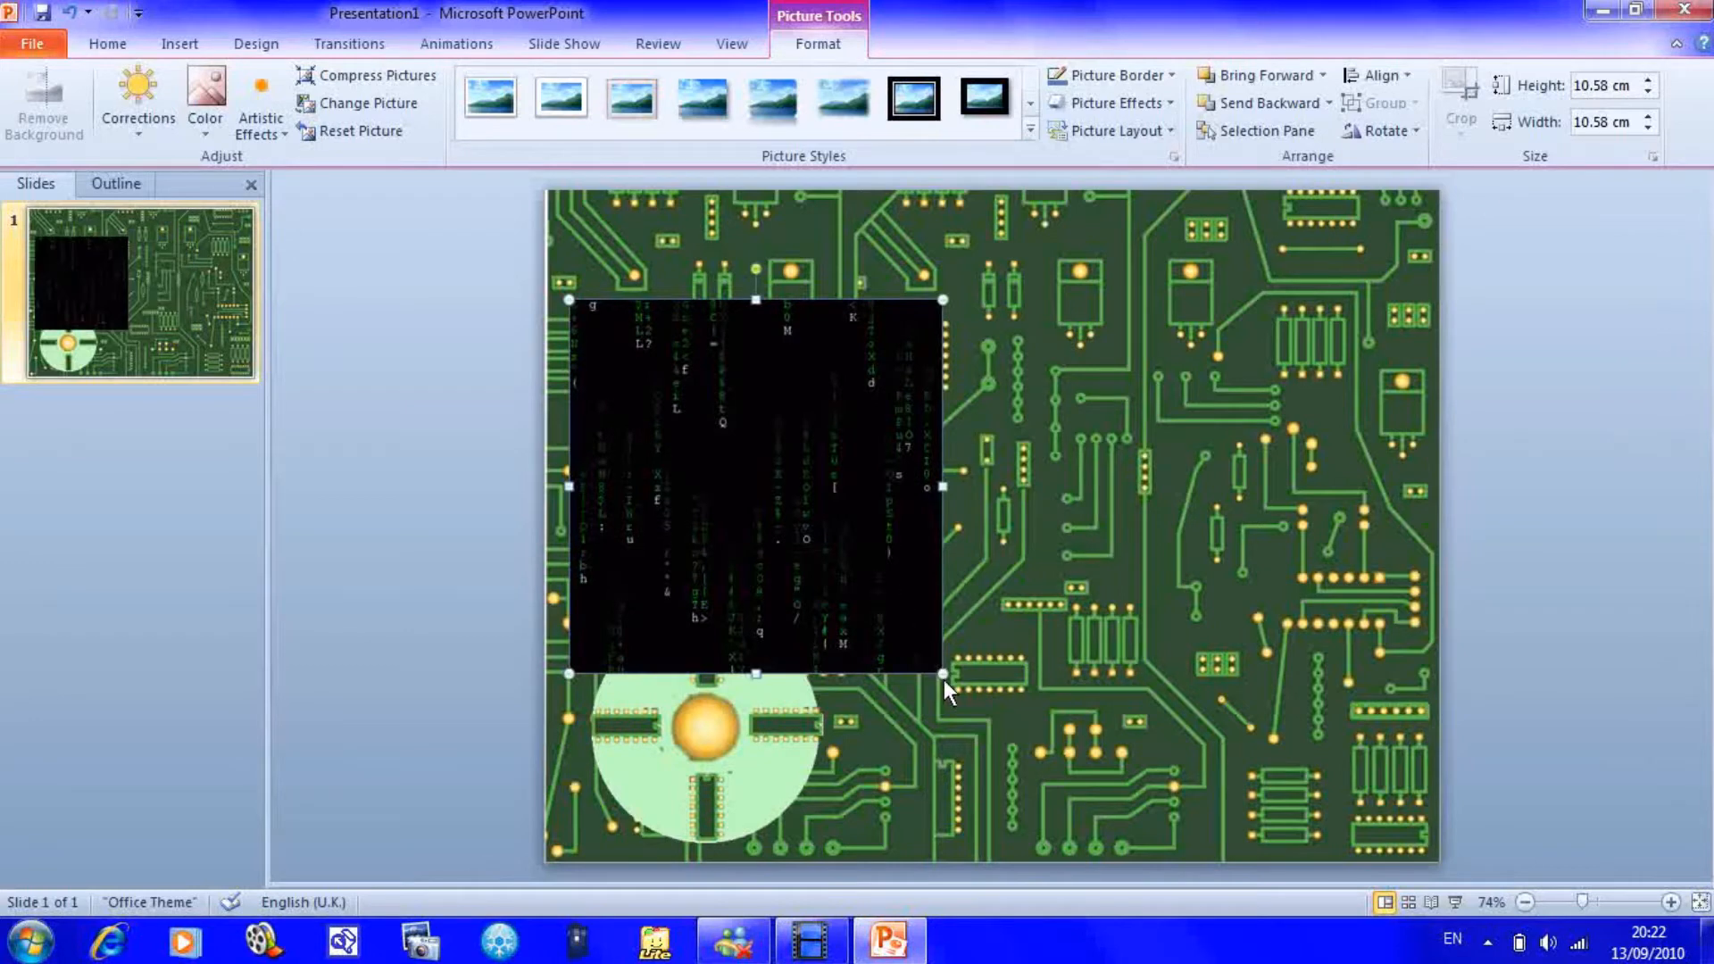
- Resize the matrix picture over the green ring frame and adjust its ordering
{"action": "left_click_drag", "start_coordinate": [943, 675], "coordinate": [739, 481]}
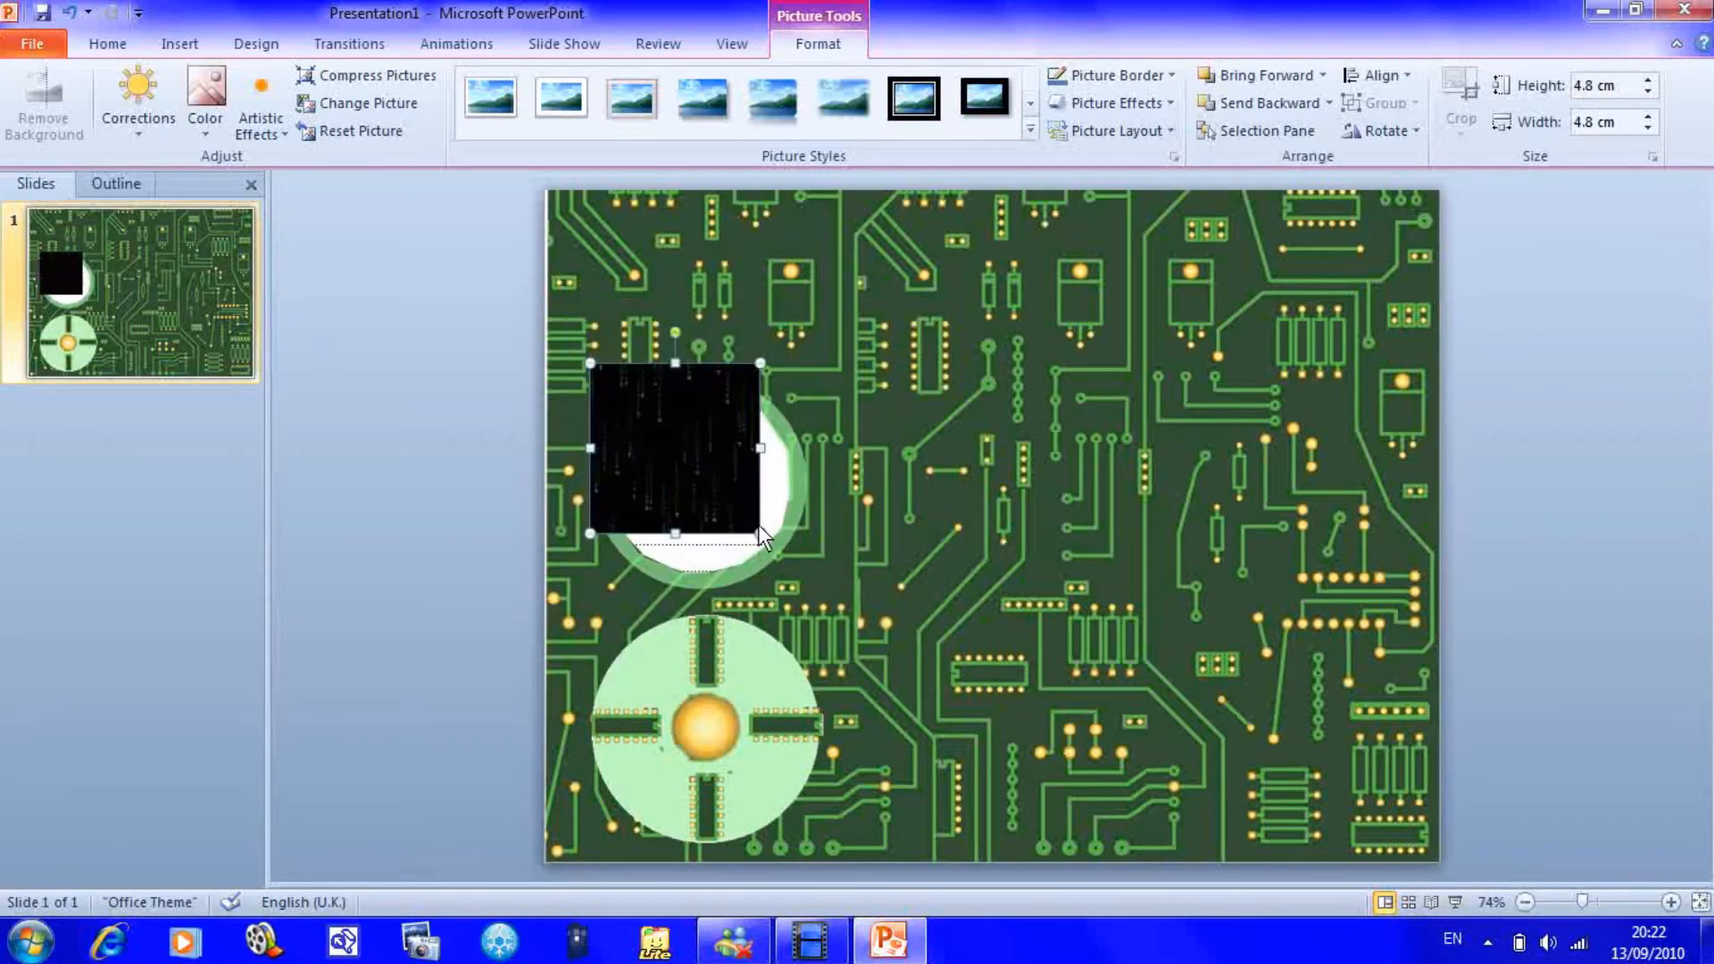
{"action": "left_click_drag", "start_coordinate": [761, 536], "coordinate": [823, 599]}
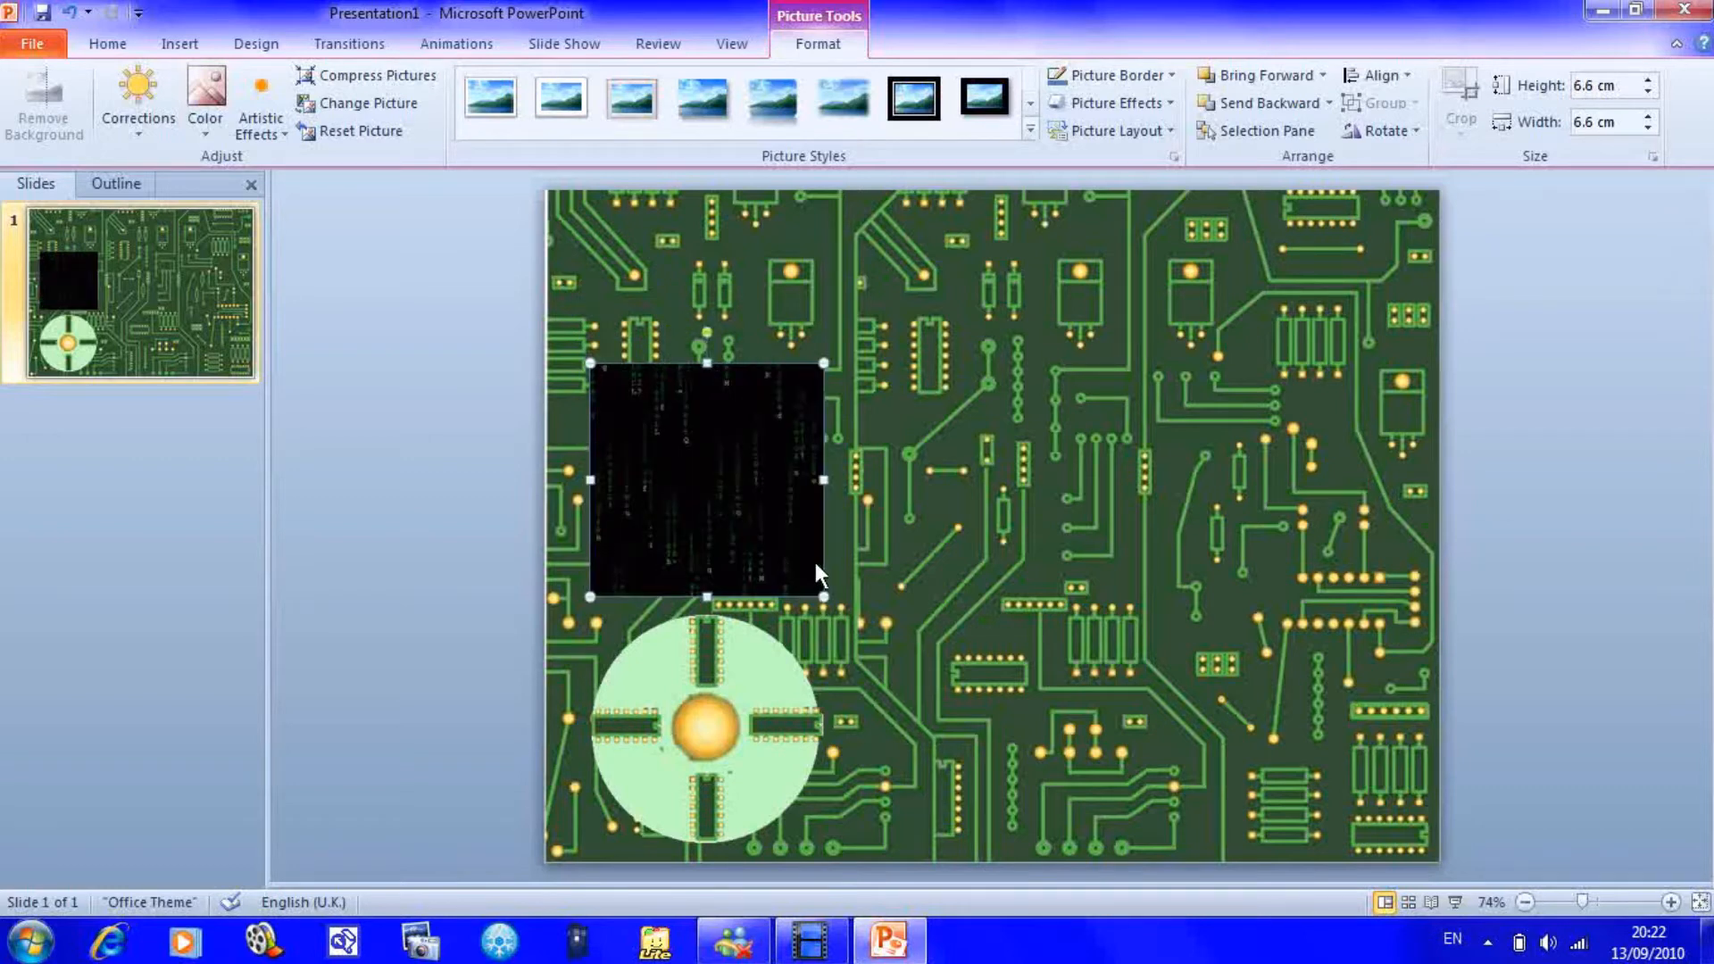
{"action": "right_click", "coordinate": [820, 573]}
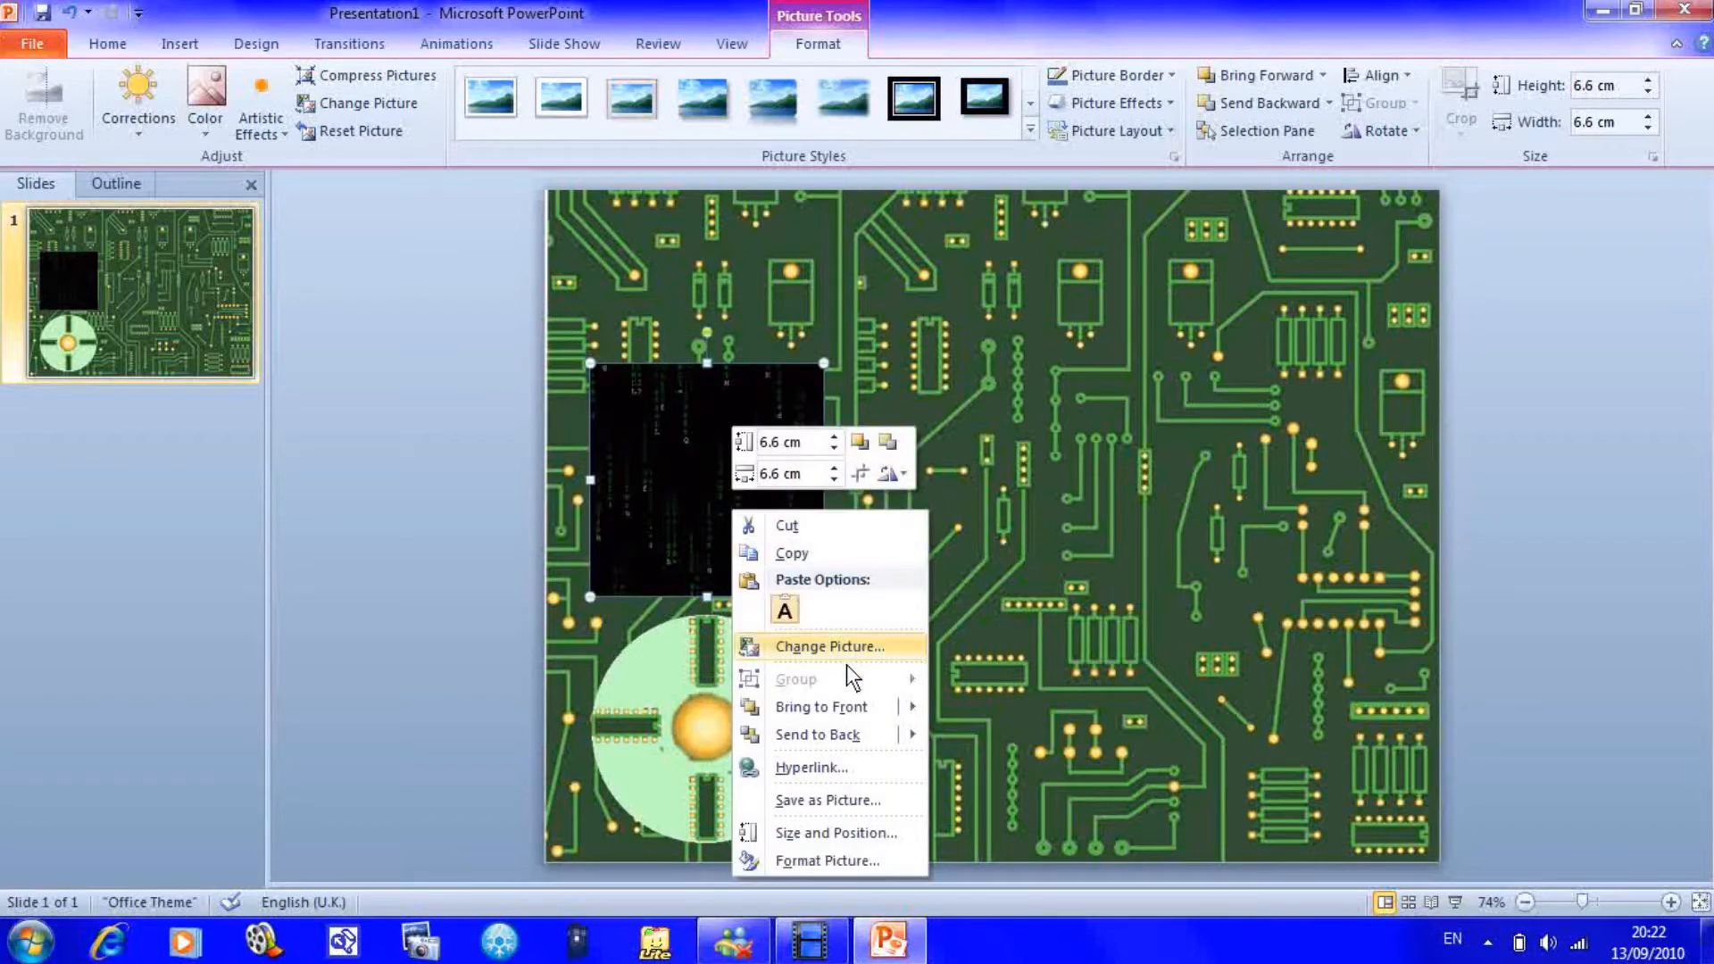
{"action": "left_click", "coordinate": [970, 748]}
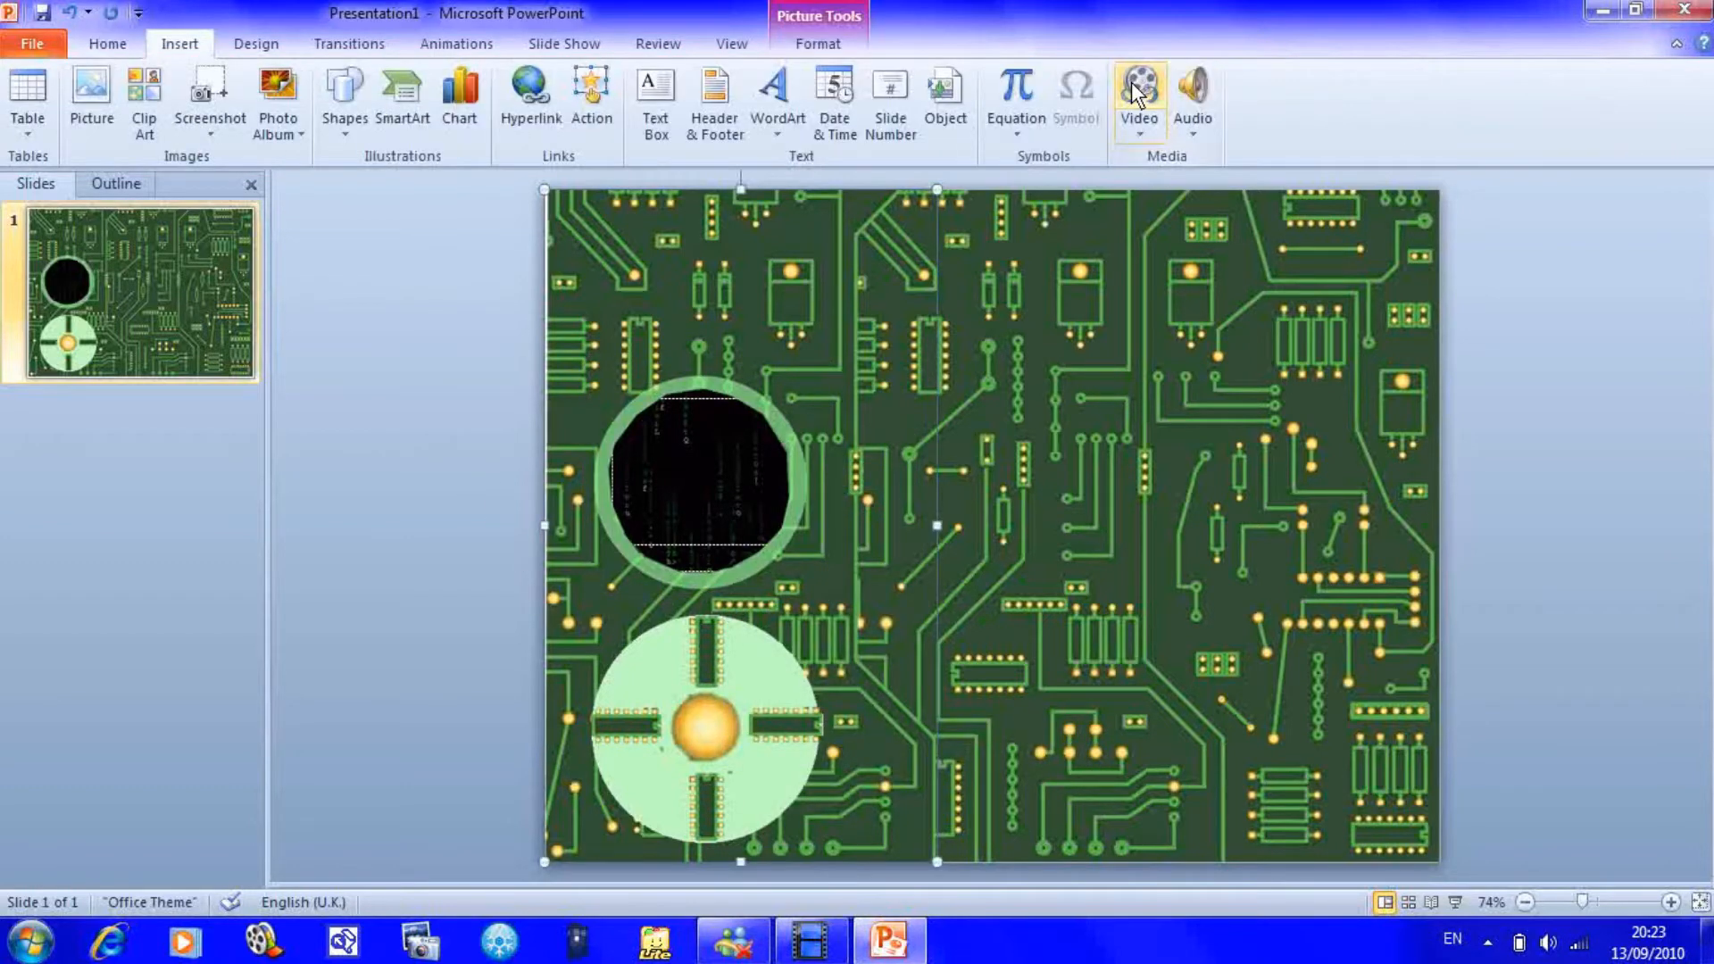
- Insert the VORTEX 2 video from the Videos library
{"action": "left_click", "coordinate": [1139, 80]}
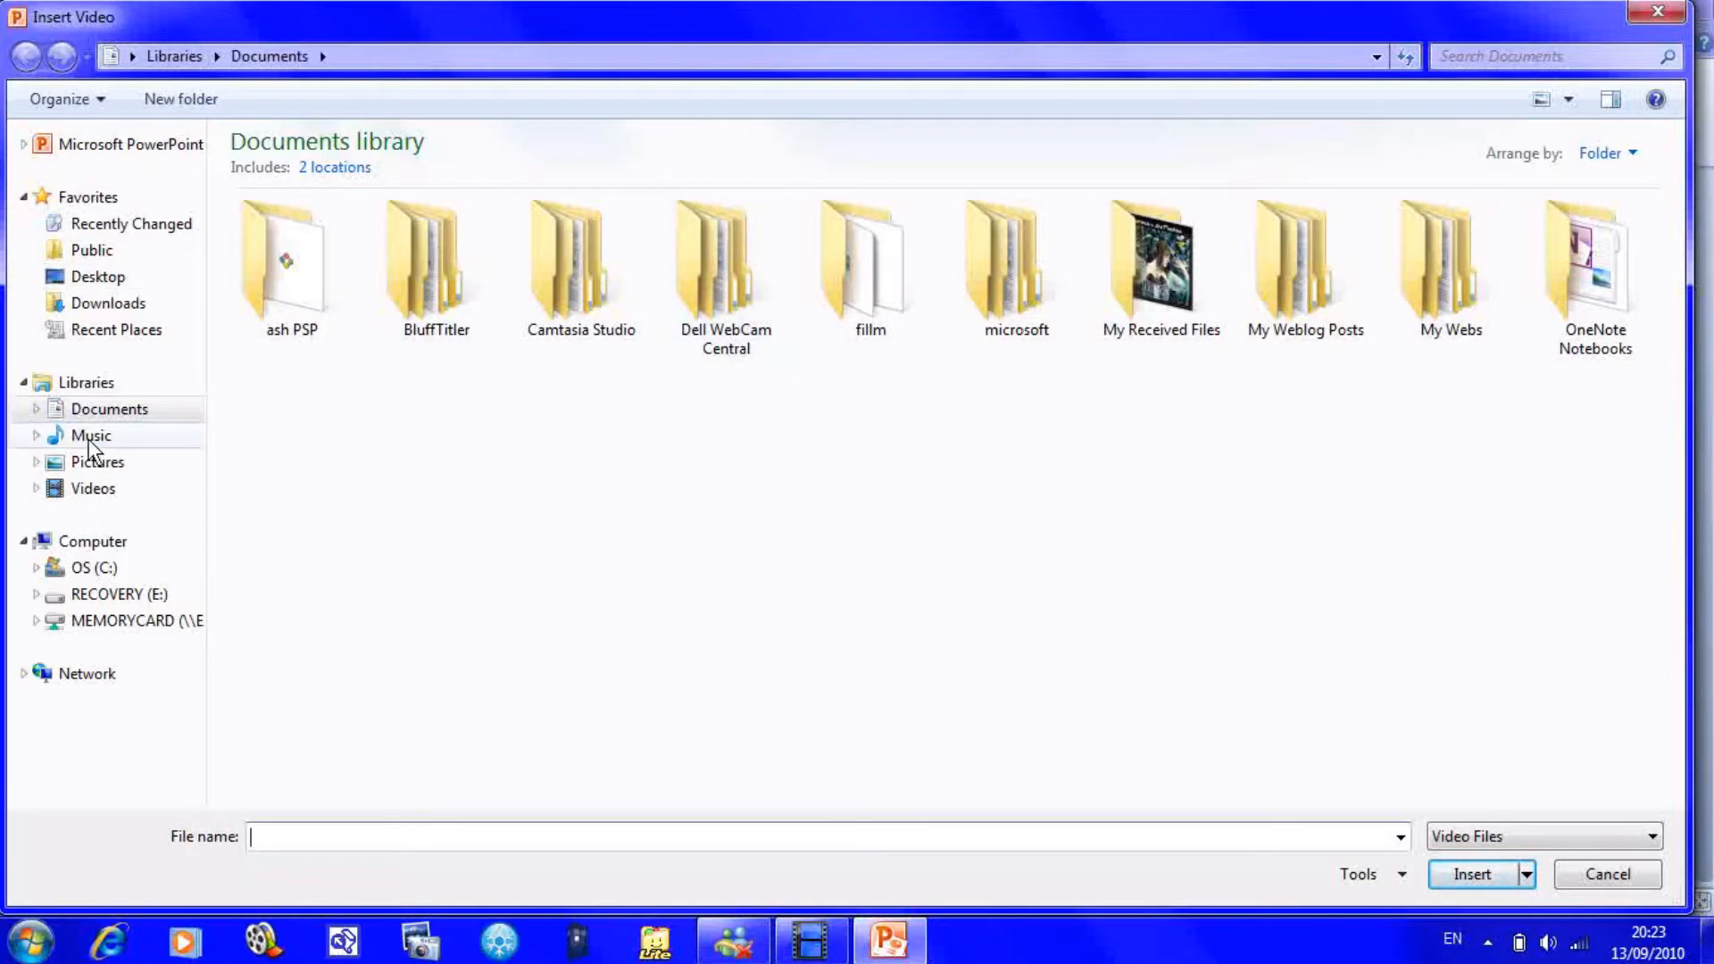
{"action": "left_click", "coordinate": [91, 489]}
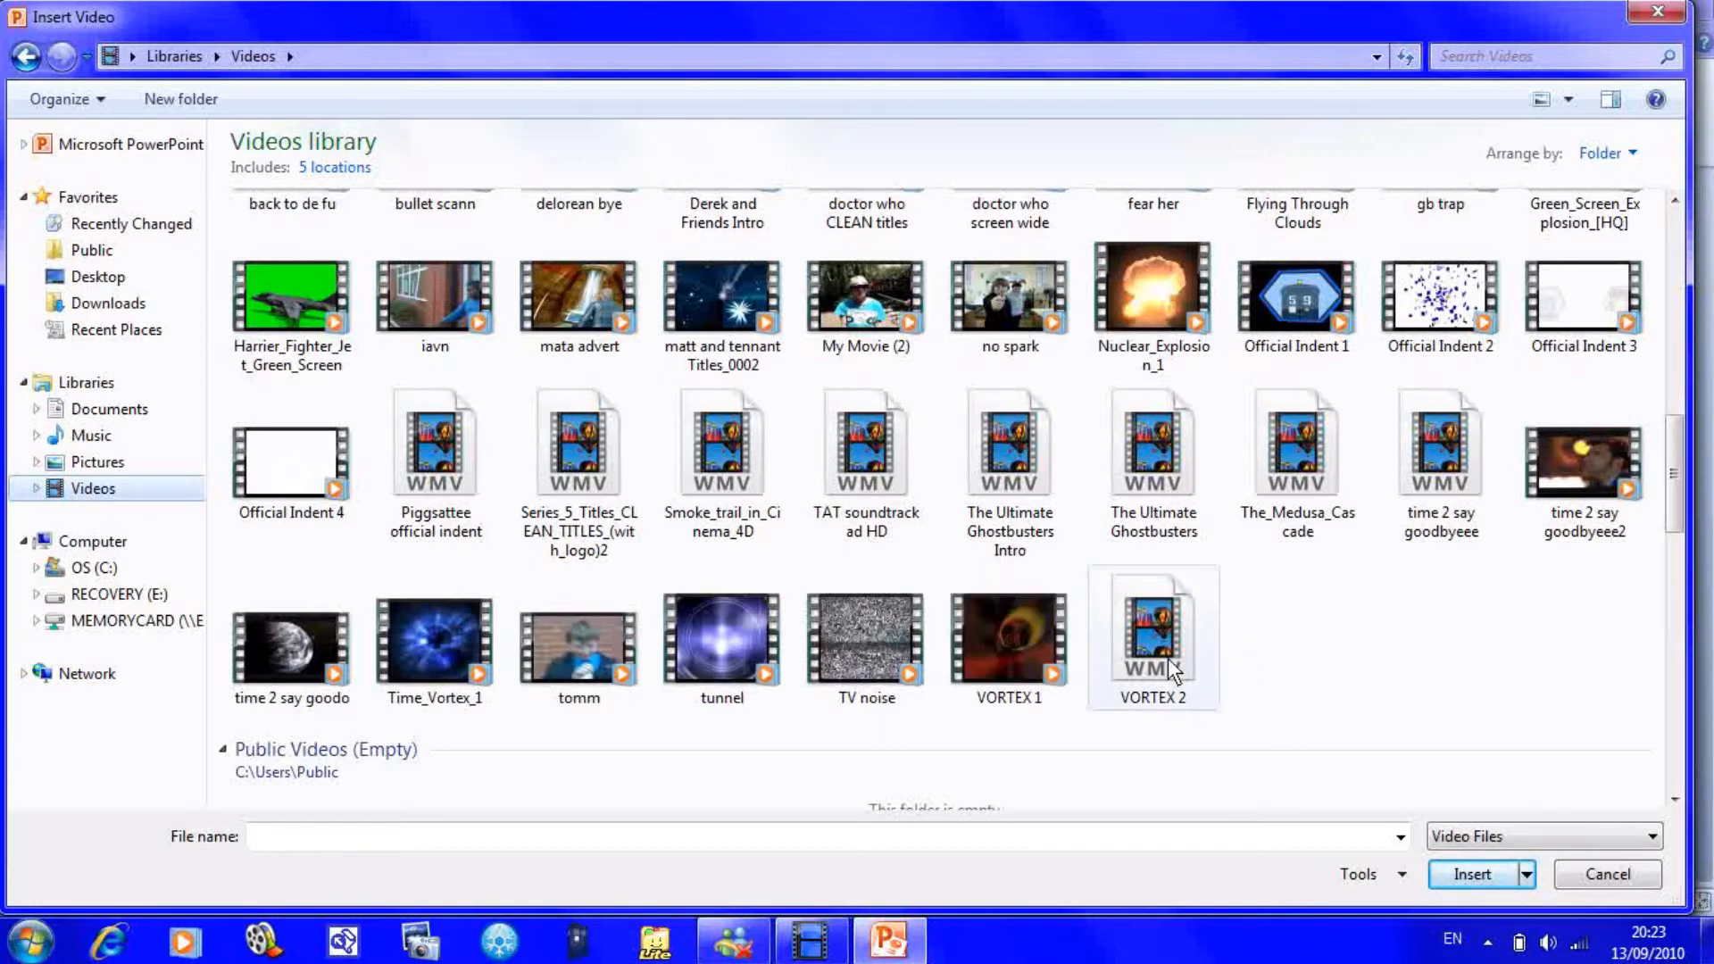
{"action": "left_click", "coordinate": [1470, 875]}
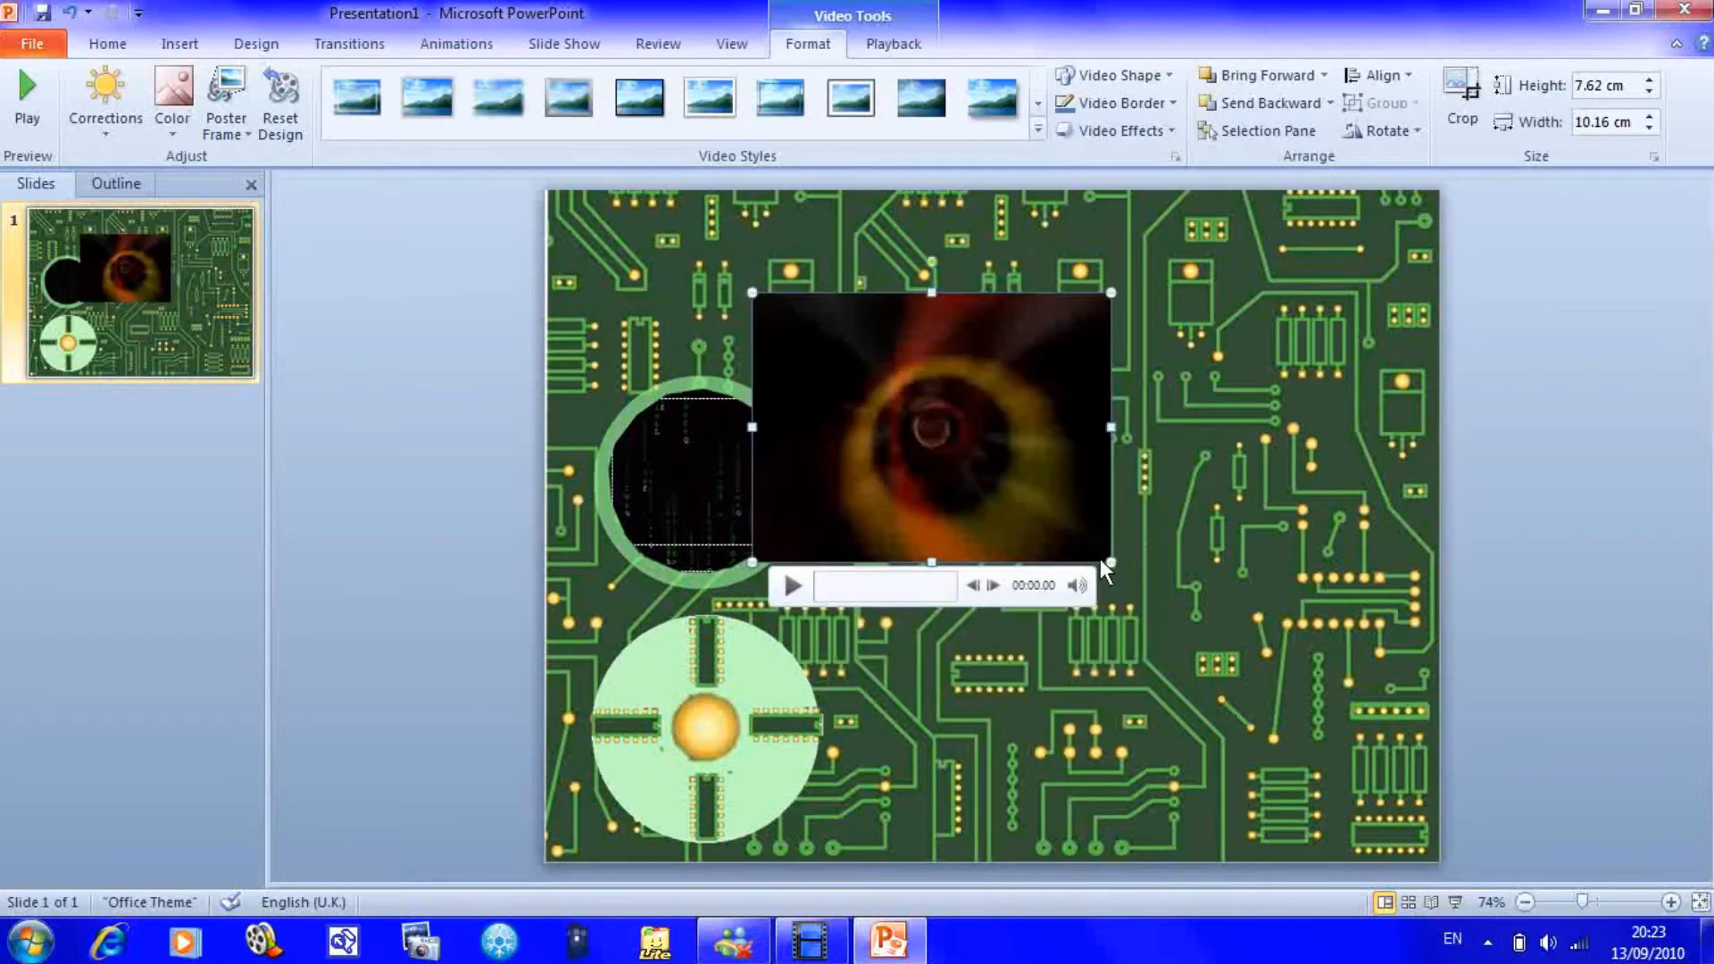
- Move the vortex video top-left and give it a starburst video shape
{"action": "left_click", "coordinate": [792, 587]}
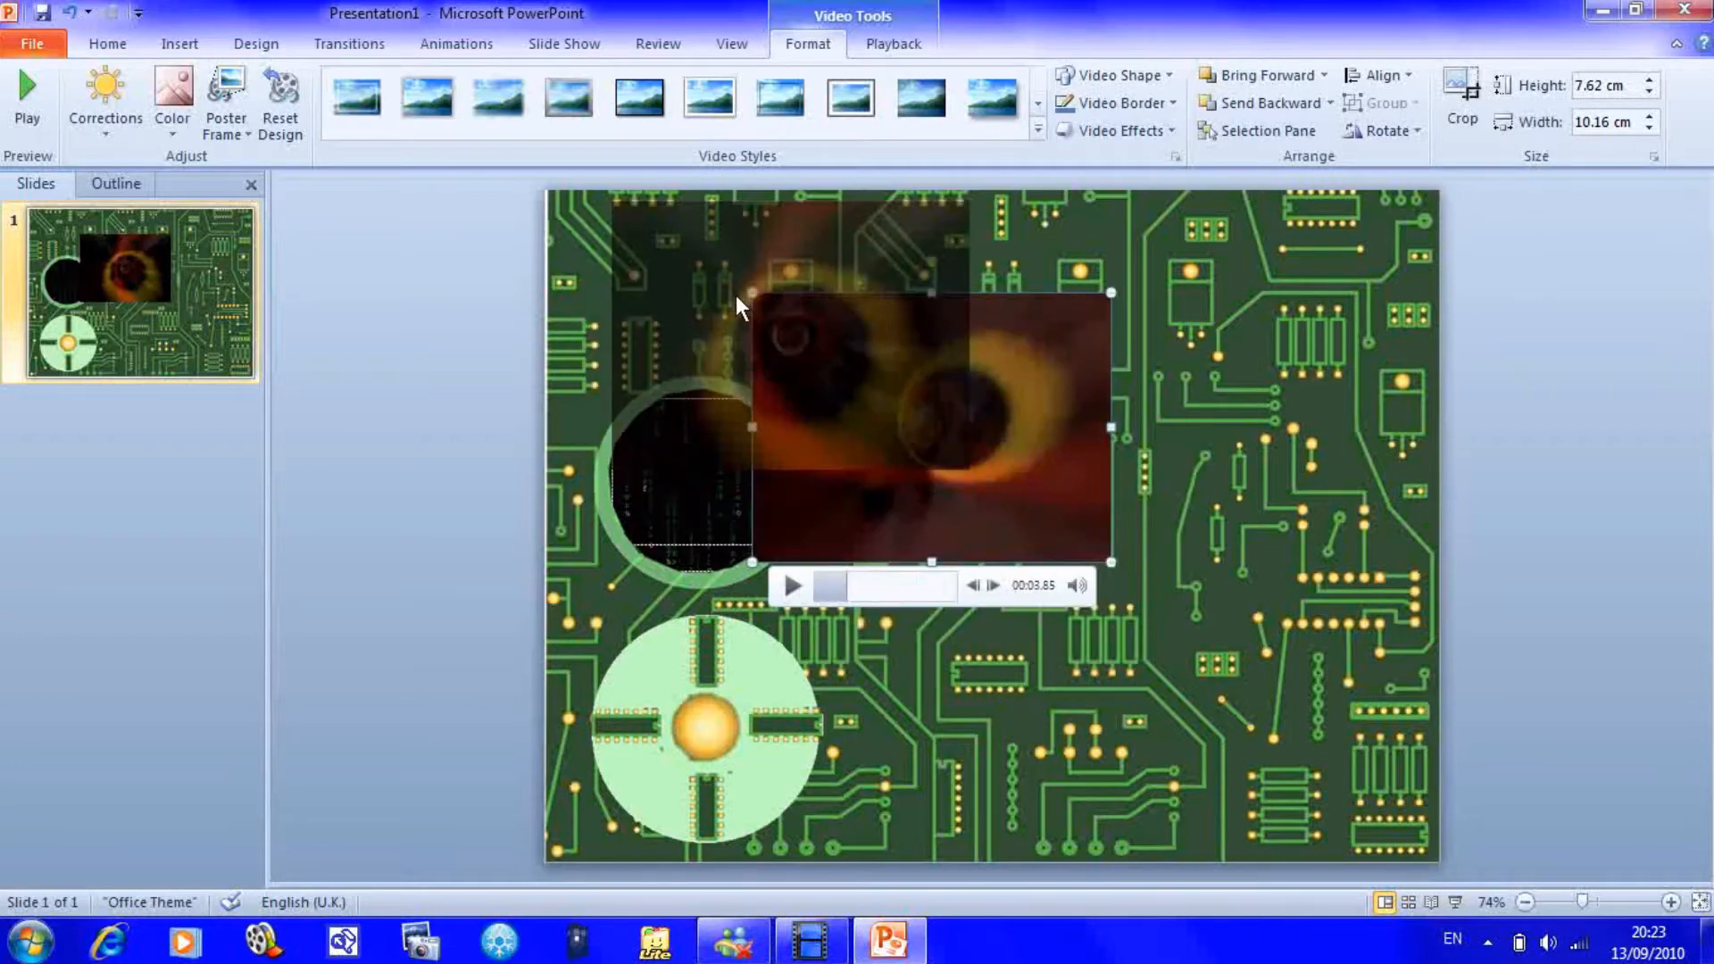
{"action": "left_click", "coordinate": [892, 43]}
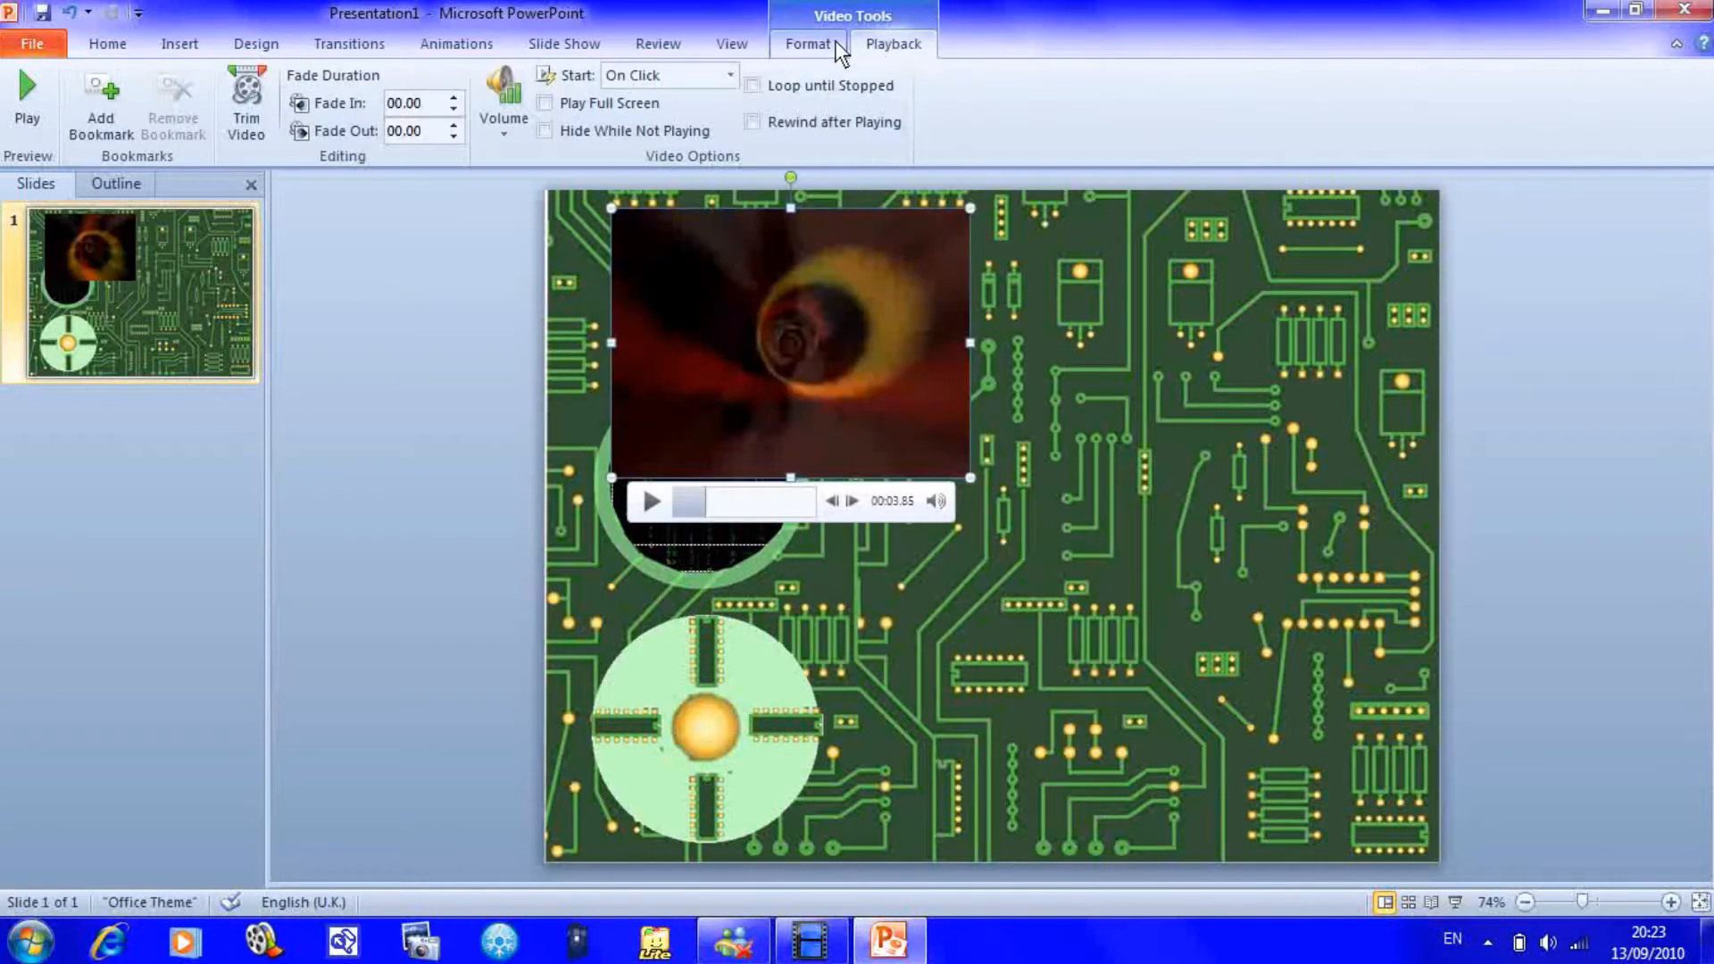
{"action": "left_click", "coordinate": [807, 43]}
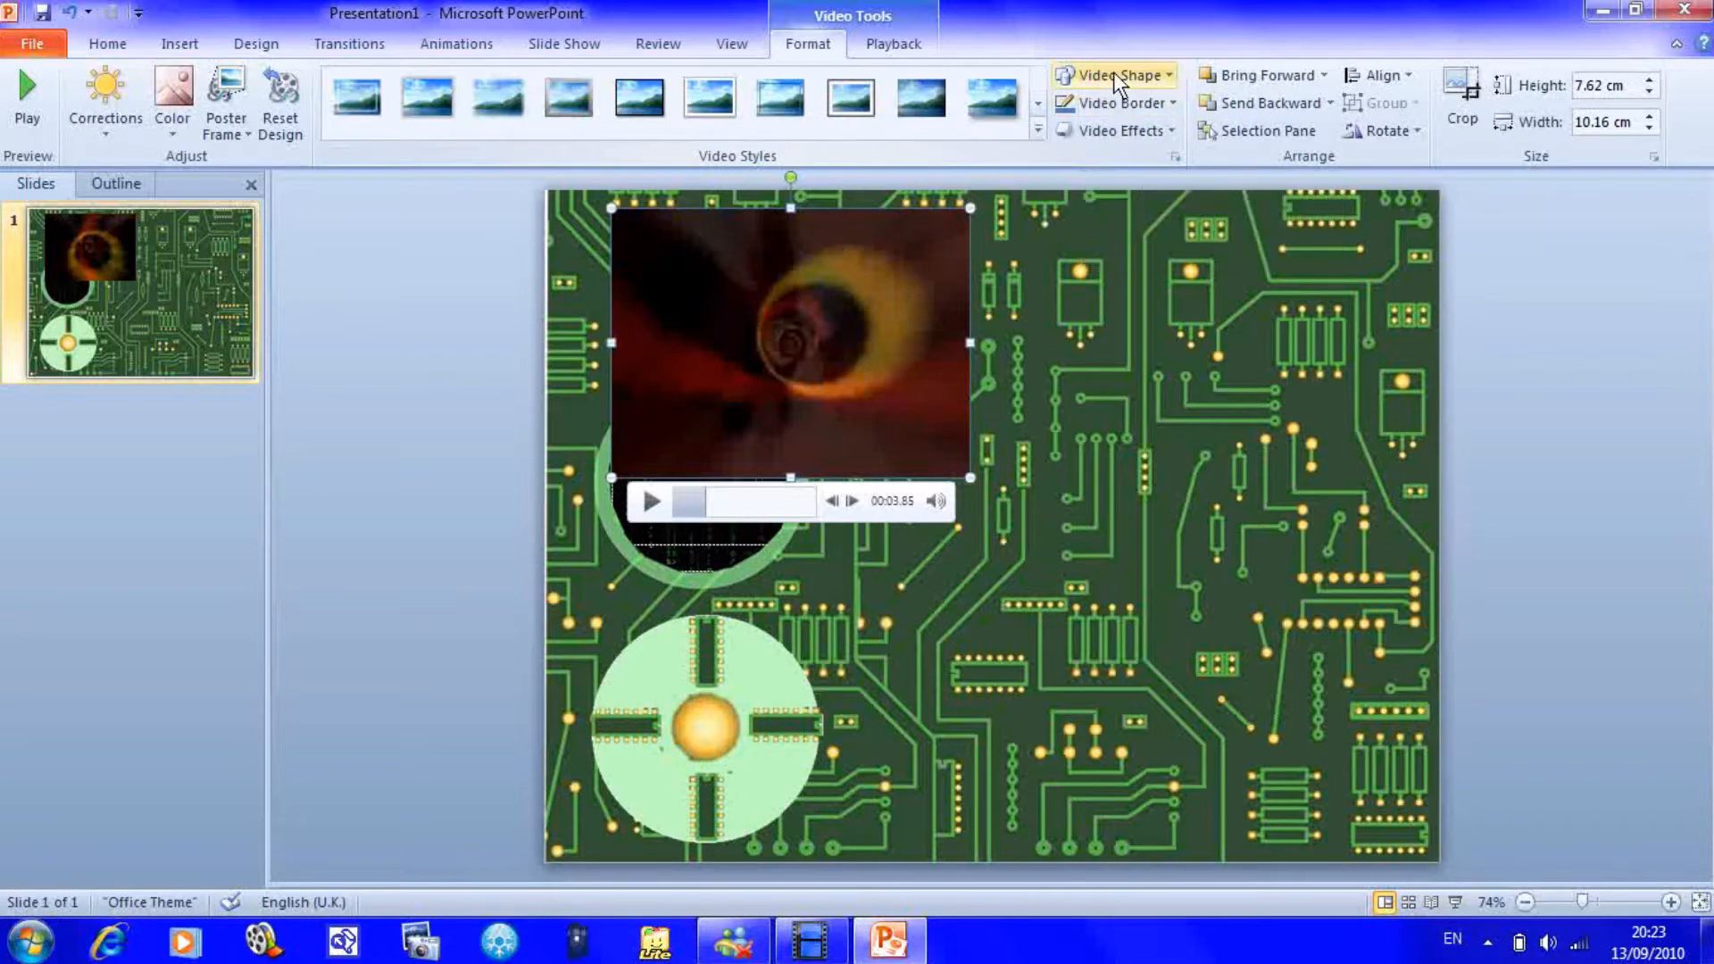
{"action": "left_click", "coordinate": [1114, 74]}
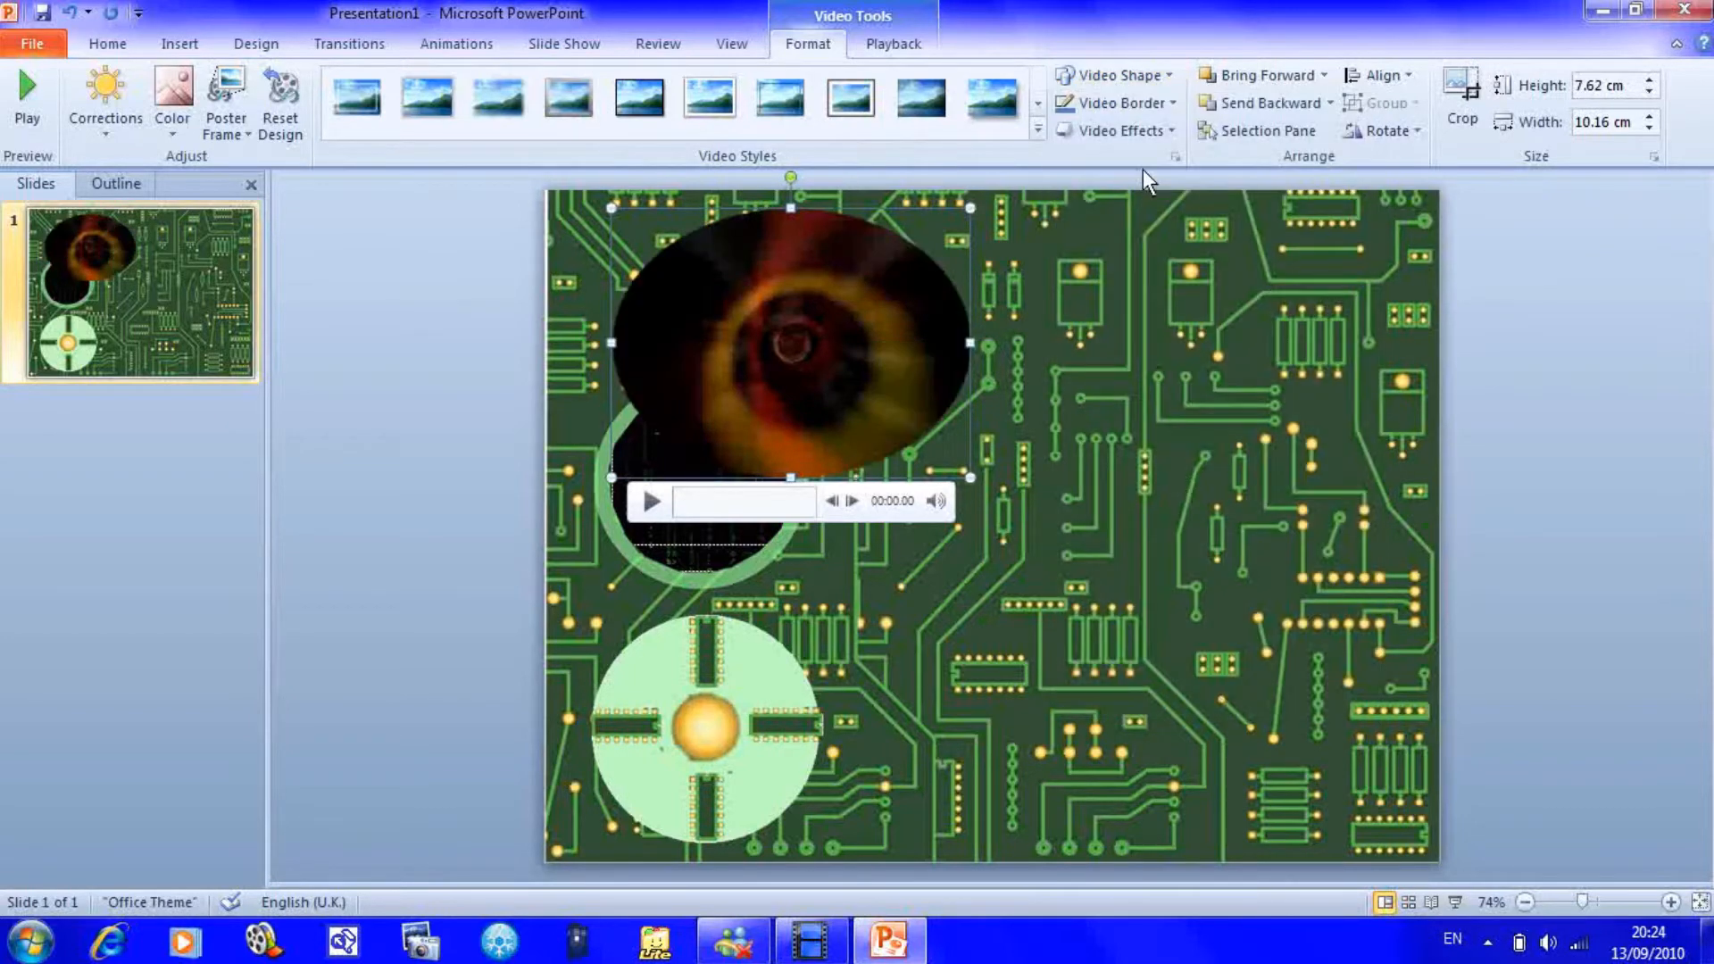
{"action": "left_click", "coordinate": [1114, 75]}
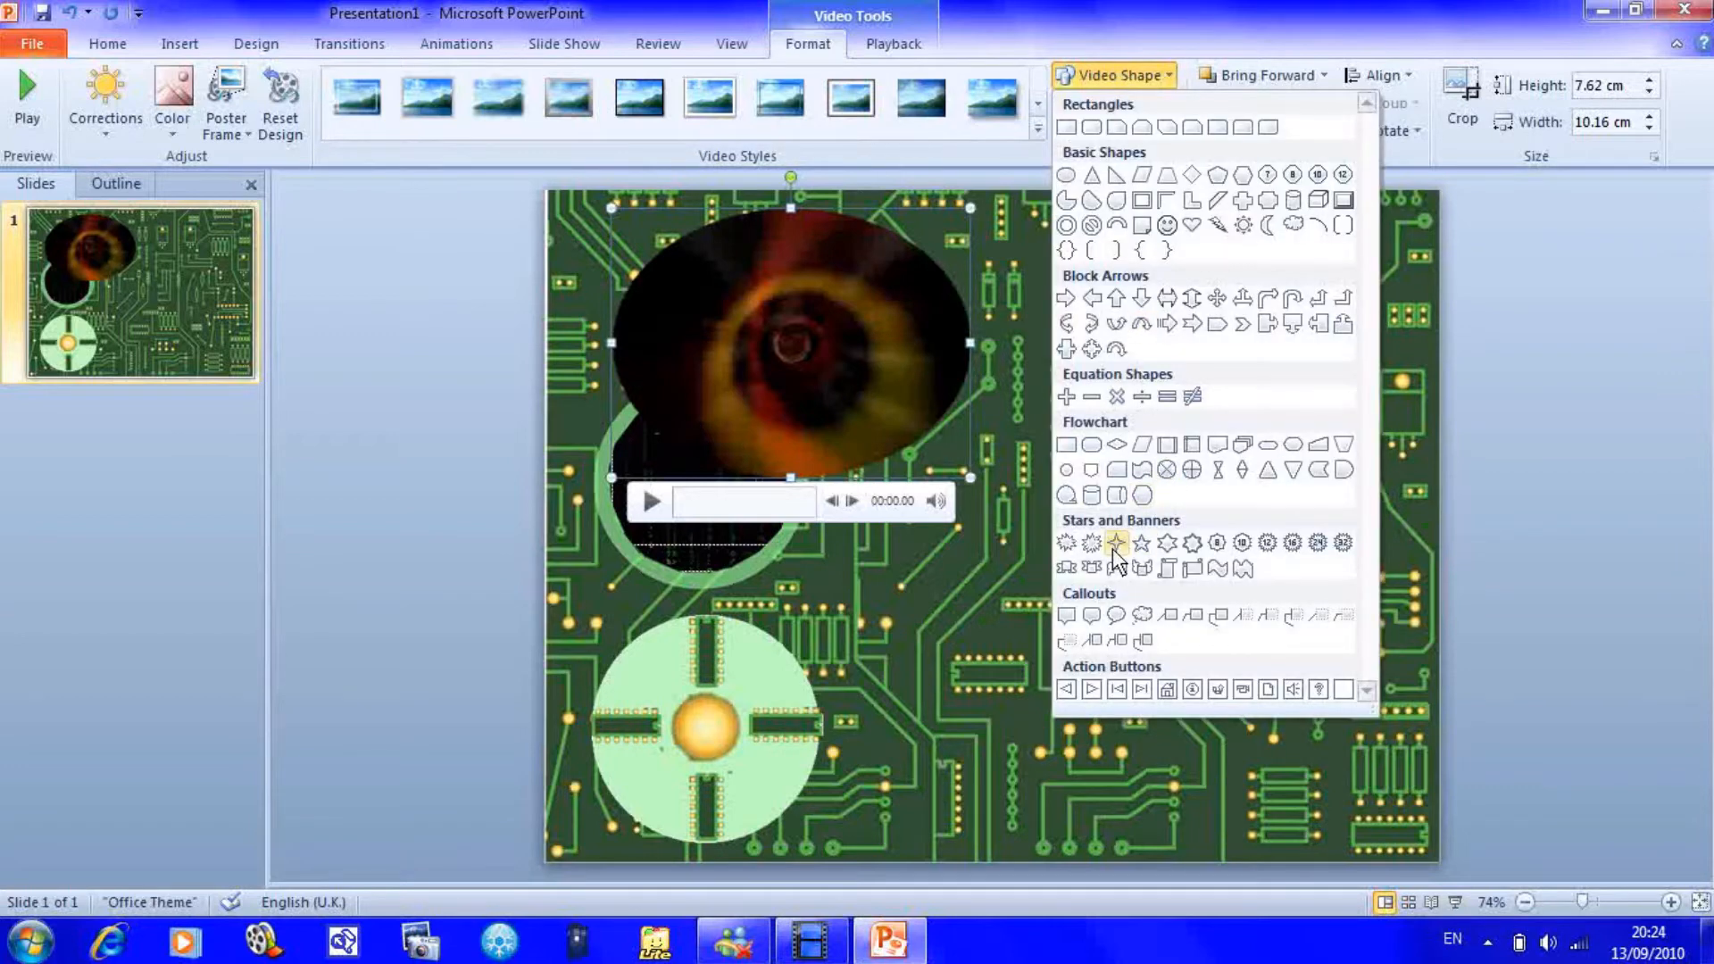
{"action": "left_click", "coordinate": [1116, 543]}
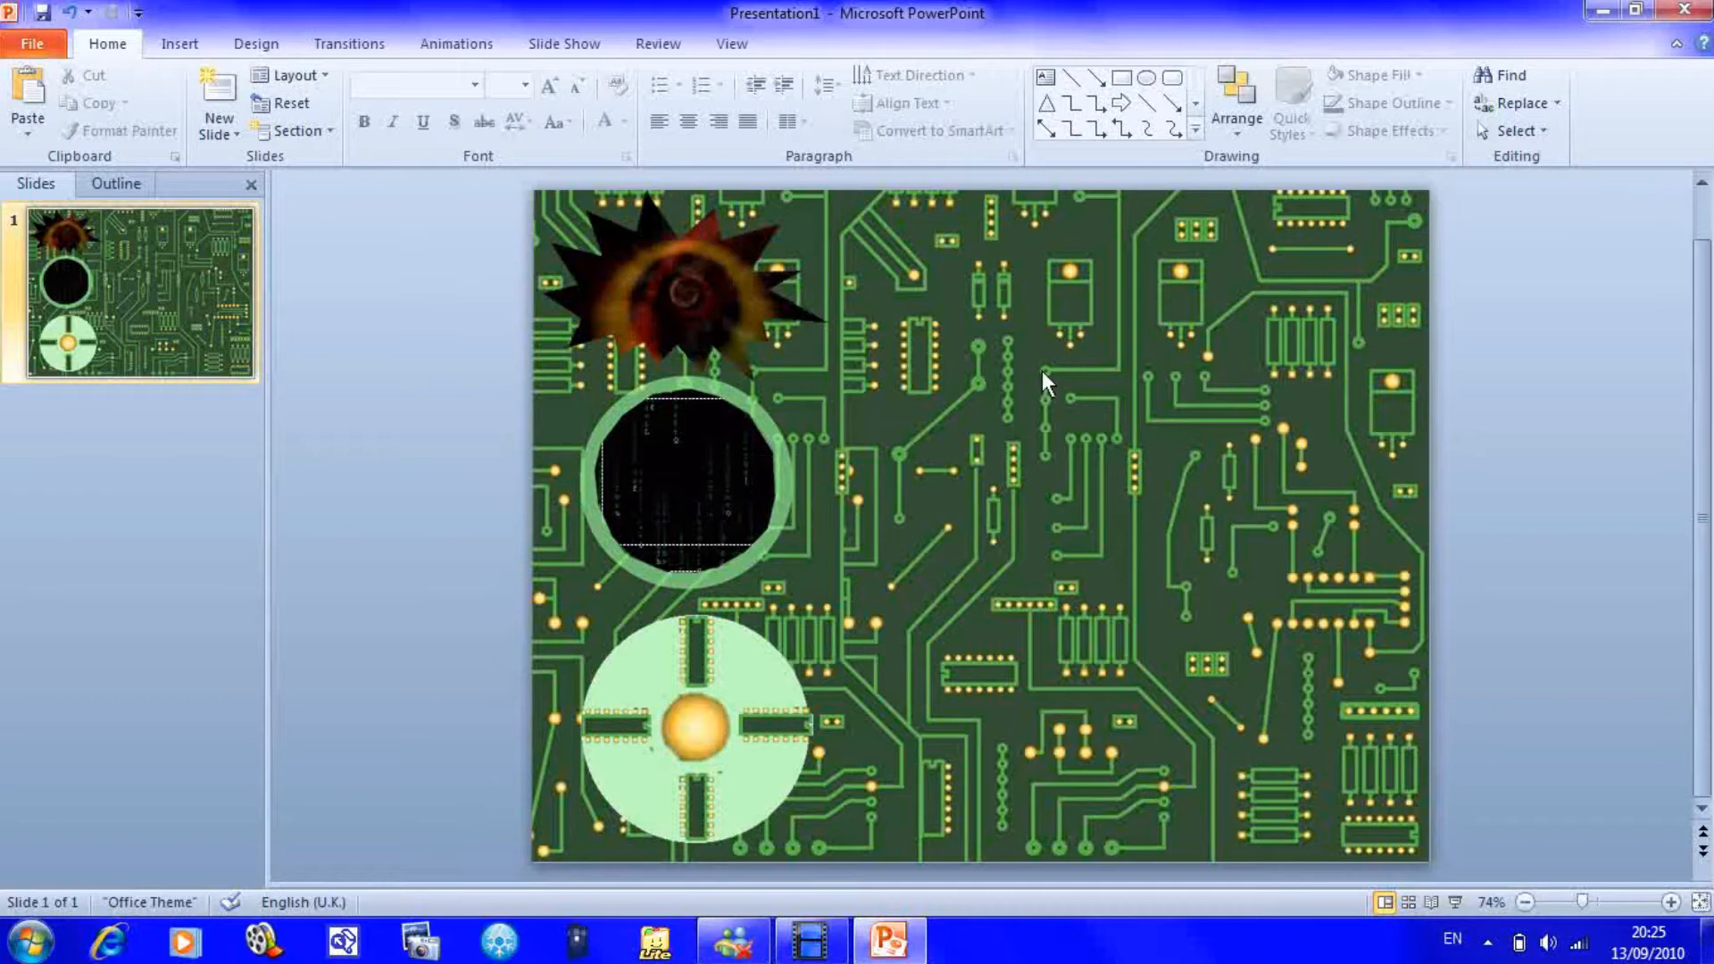
- Switch between the Insert and Home ribbons before adding more content
{"action": "left_click", "coordinate": [179, 42]}
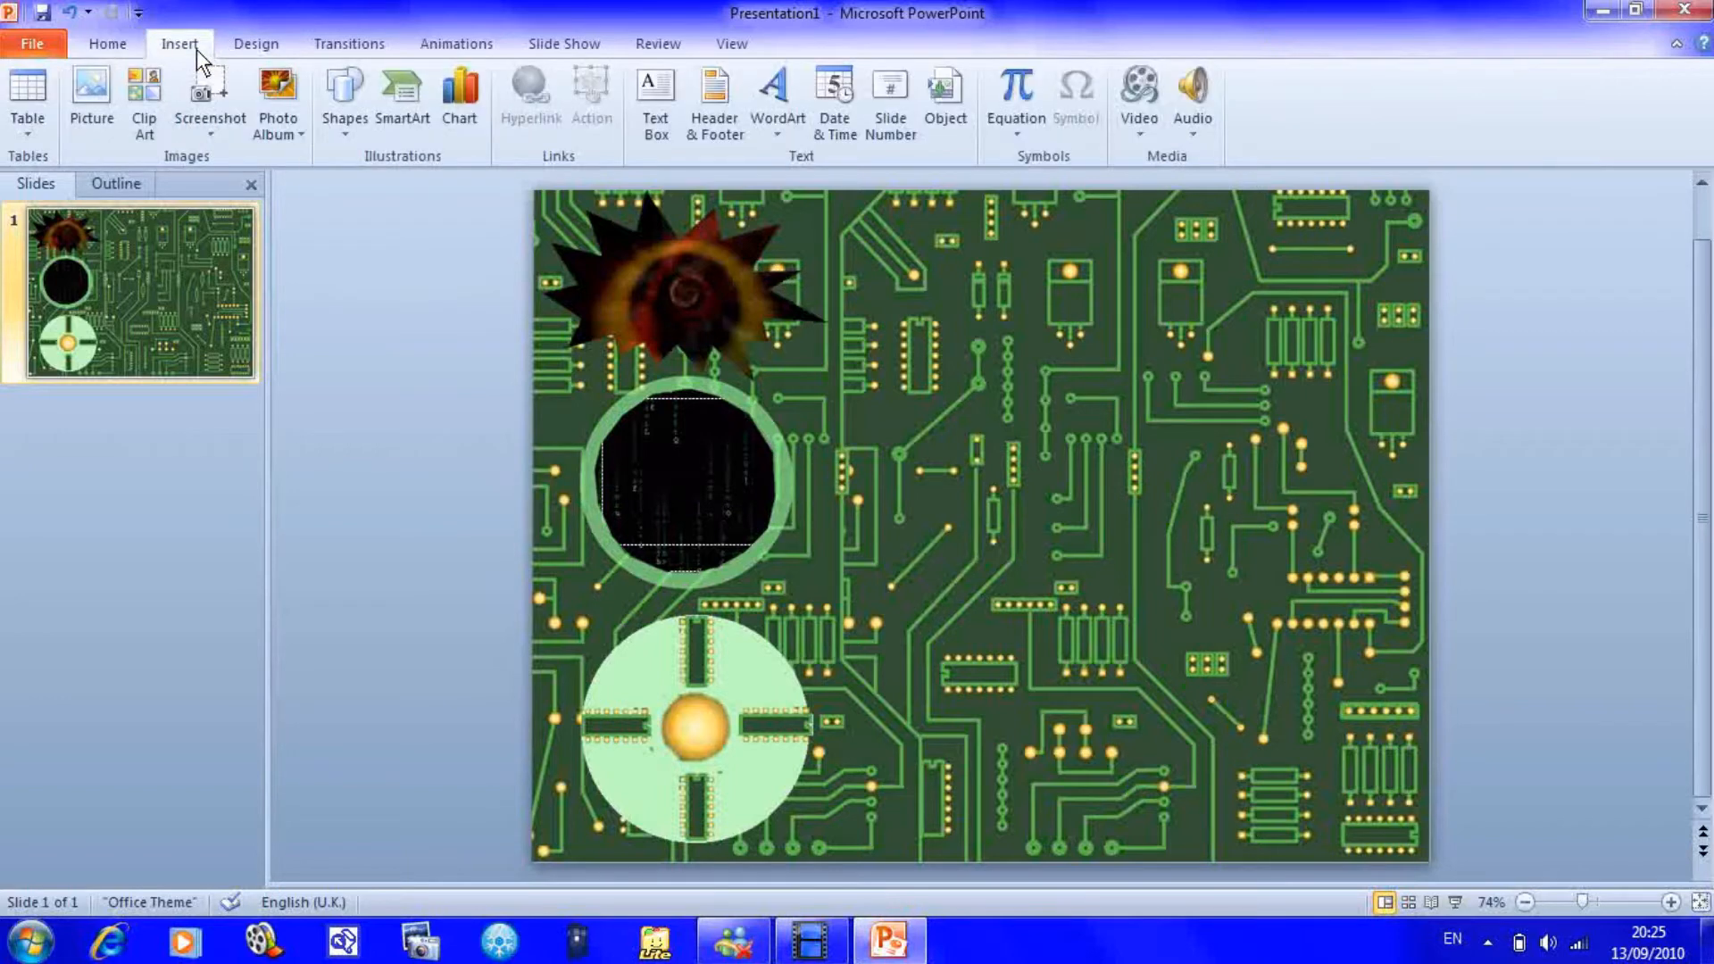
{"action": "mouse_move", "coordinate": [138, 57]}
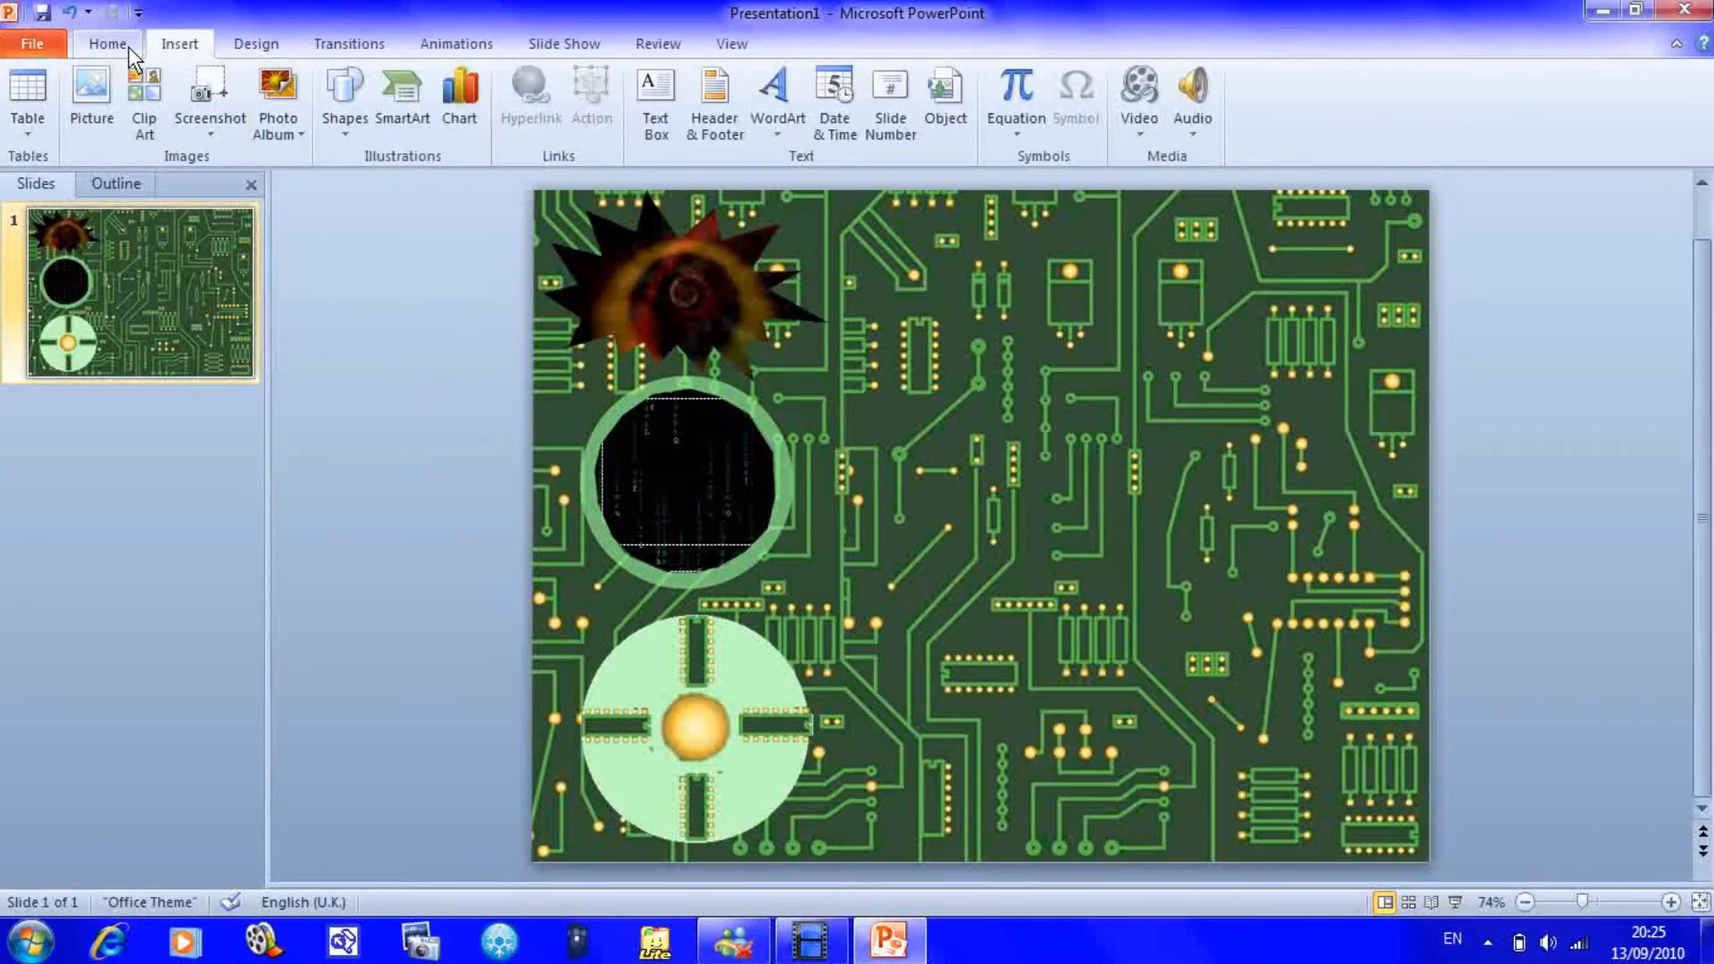
{"action": "left_click", "coordinate": [107, 43]}
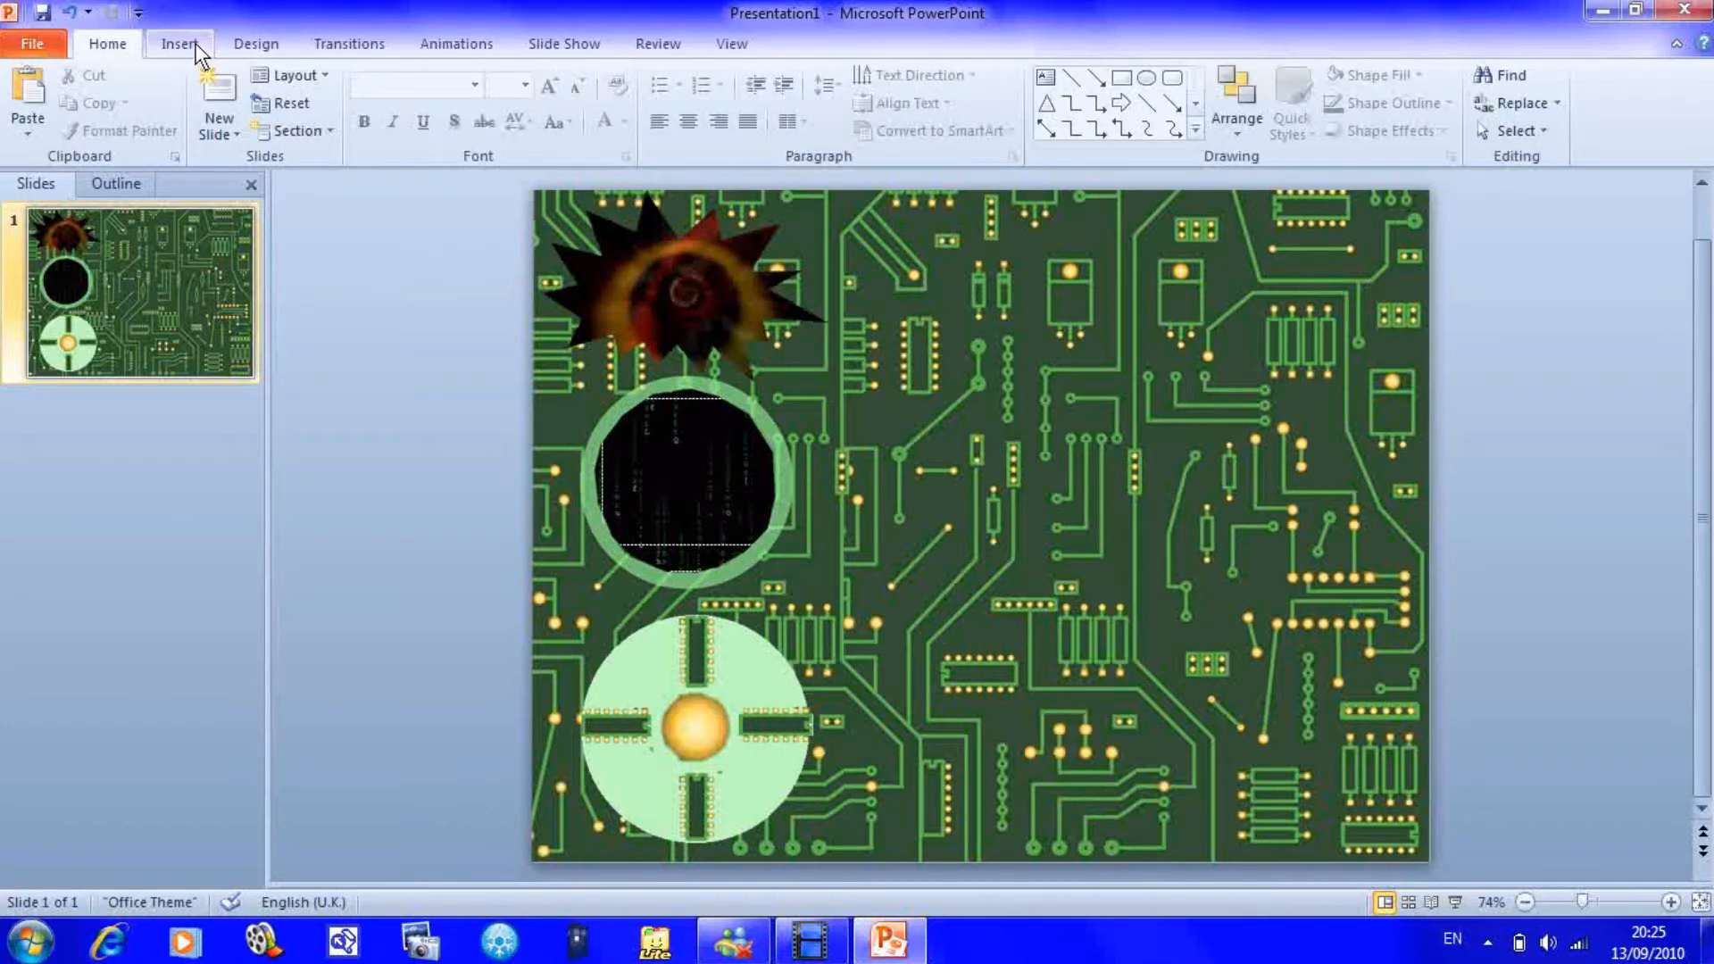
{"action": "left_click", "coordinate": [182, 43]}
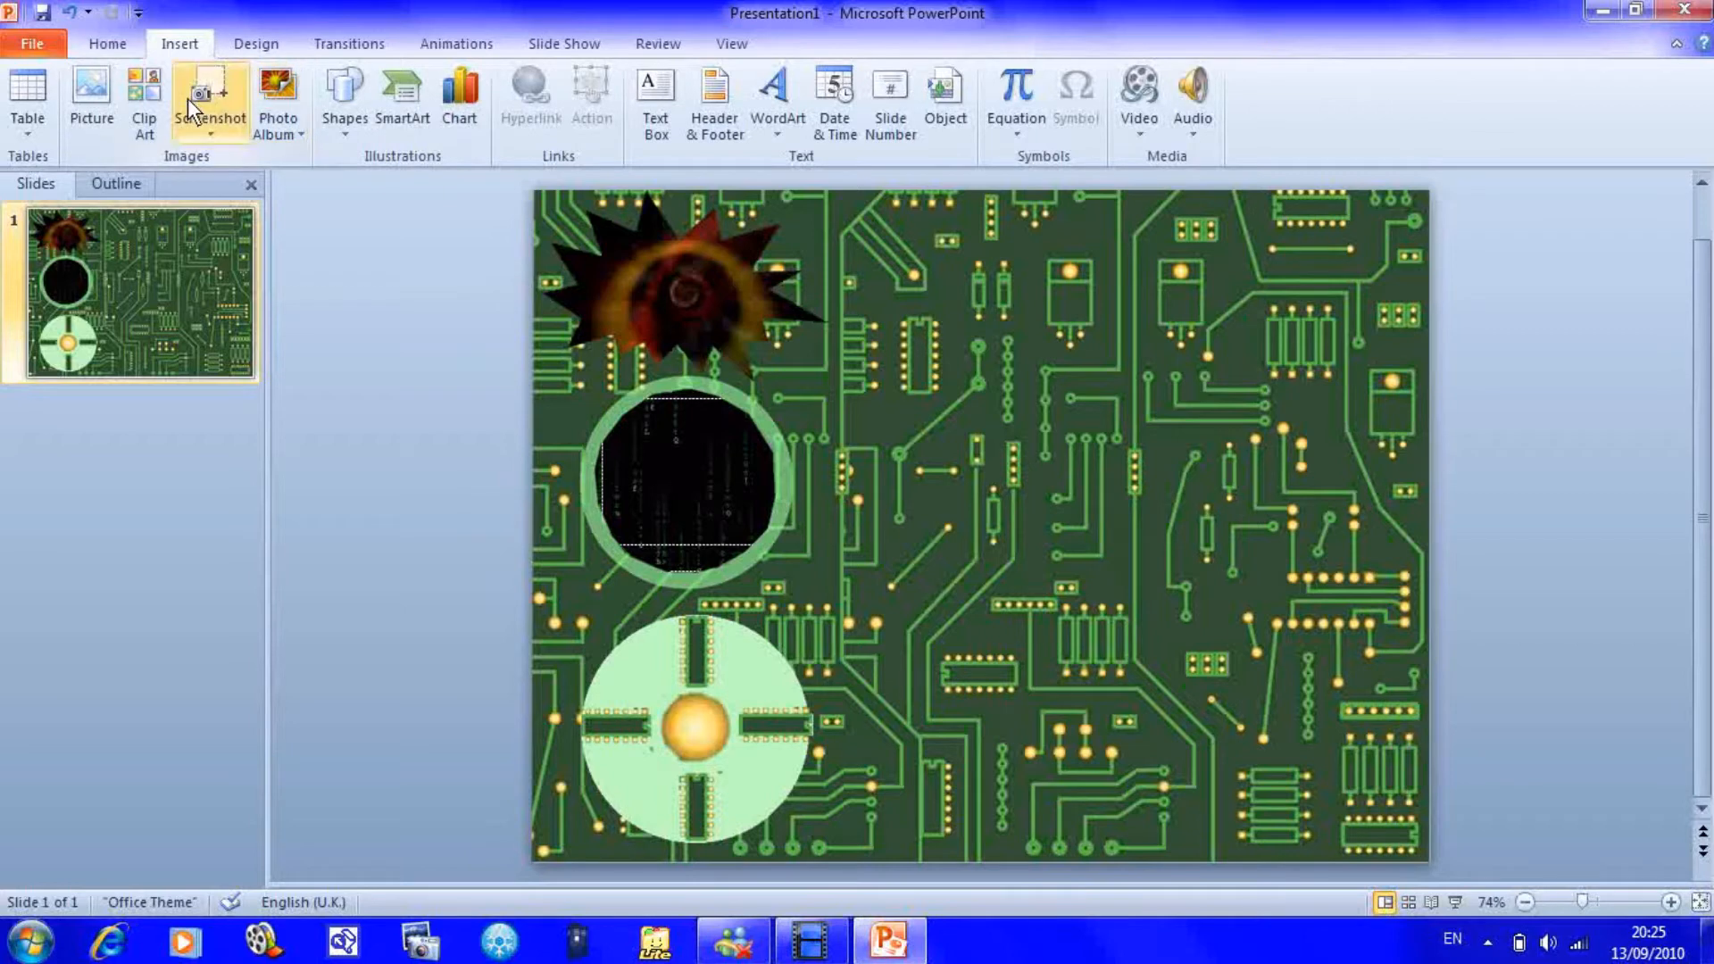
{"action": "mouse_move", "coordinate": [1147, 89]}
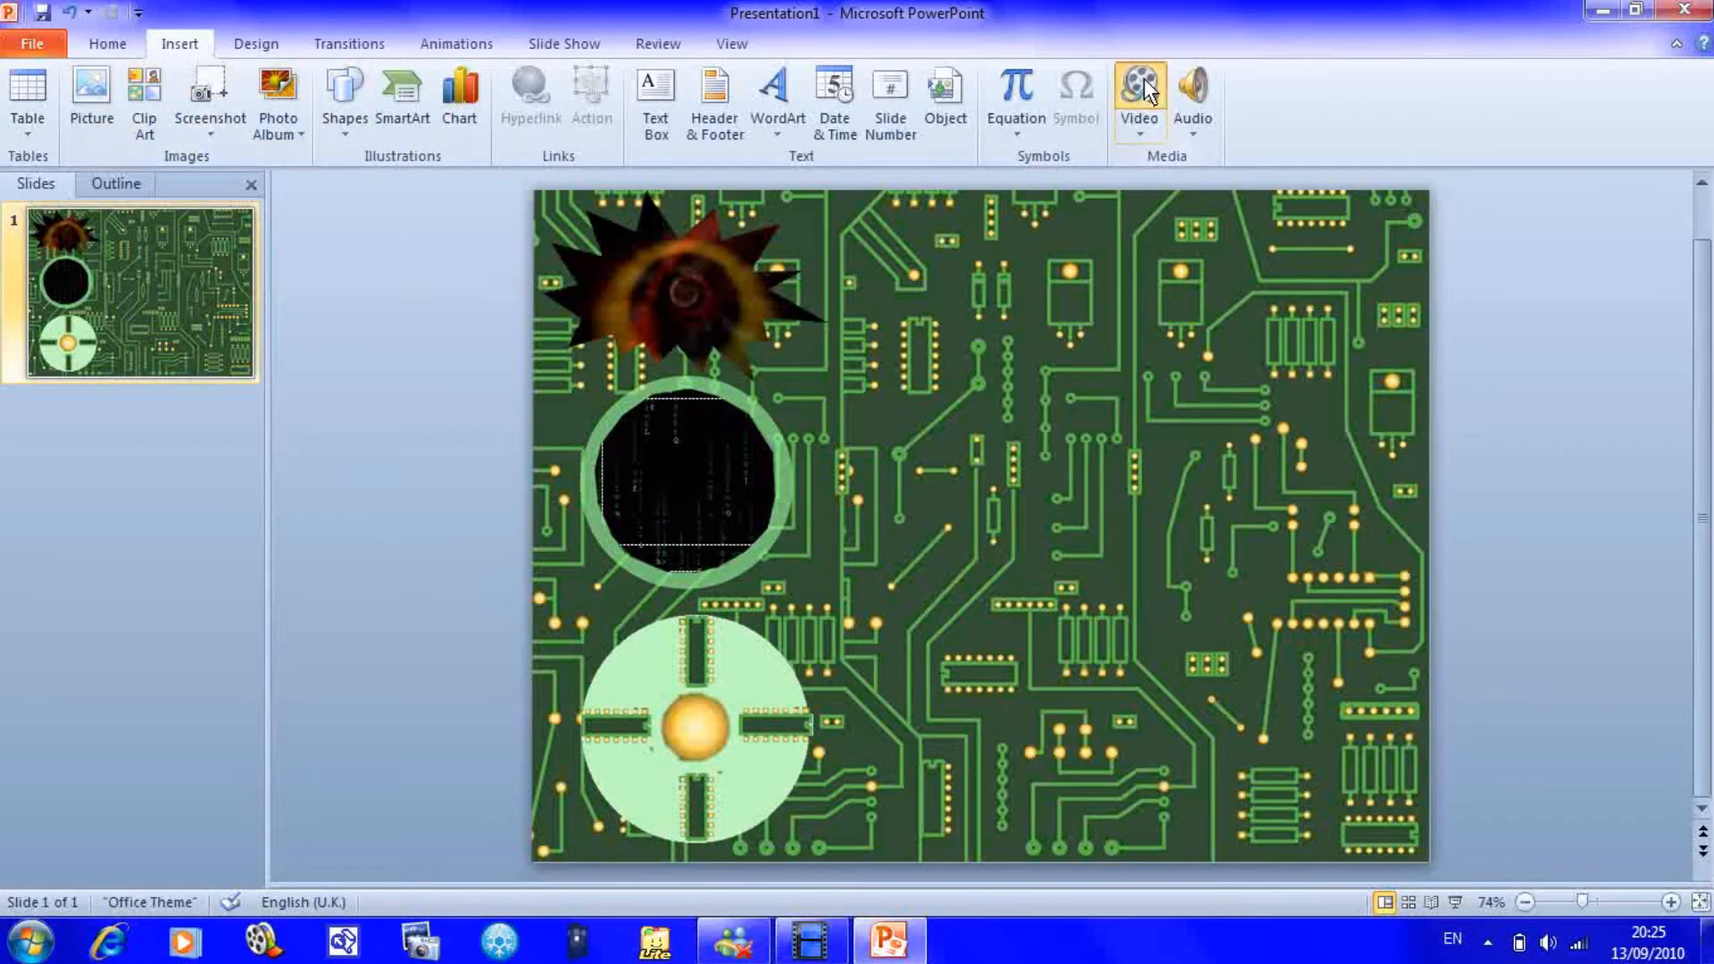
- Insert the Flying Through Clouds video from the Videos library
{"action": "left_click", "coordinate": [1139, 78]}
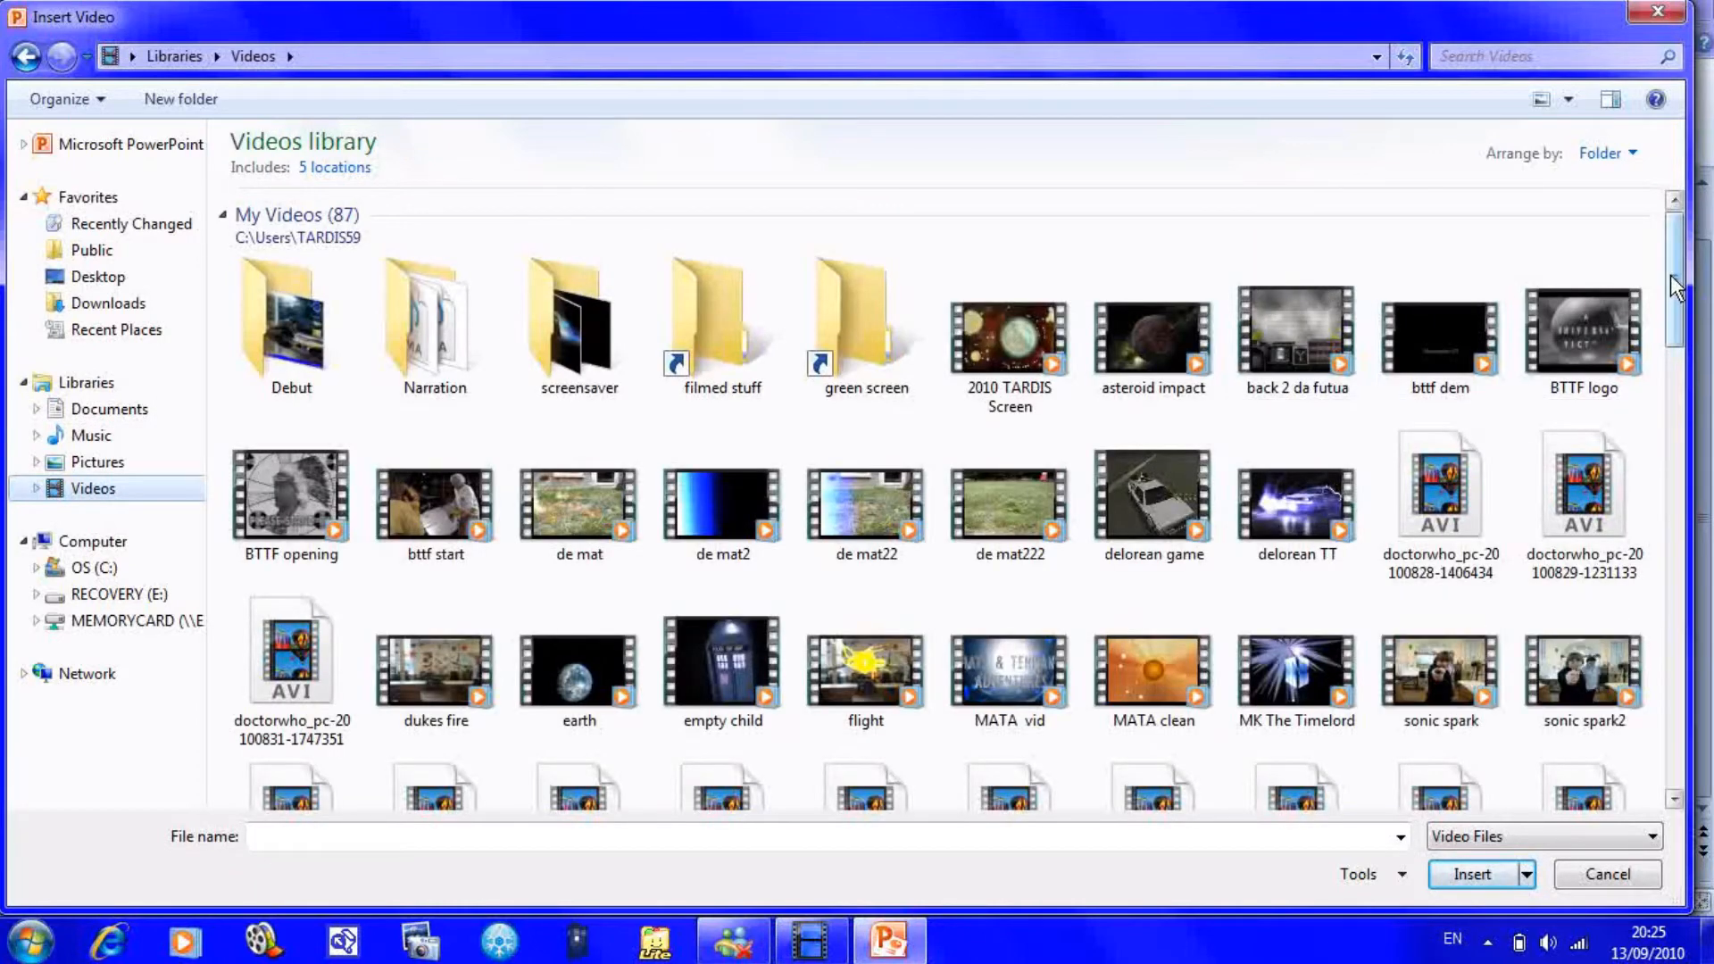
{"action": "scroll", "scroll_direction": "down", "scroll_amount": 3}
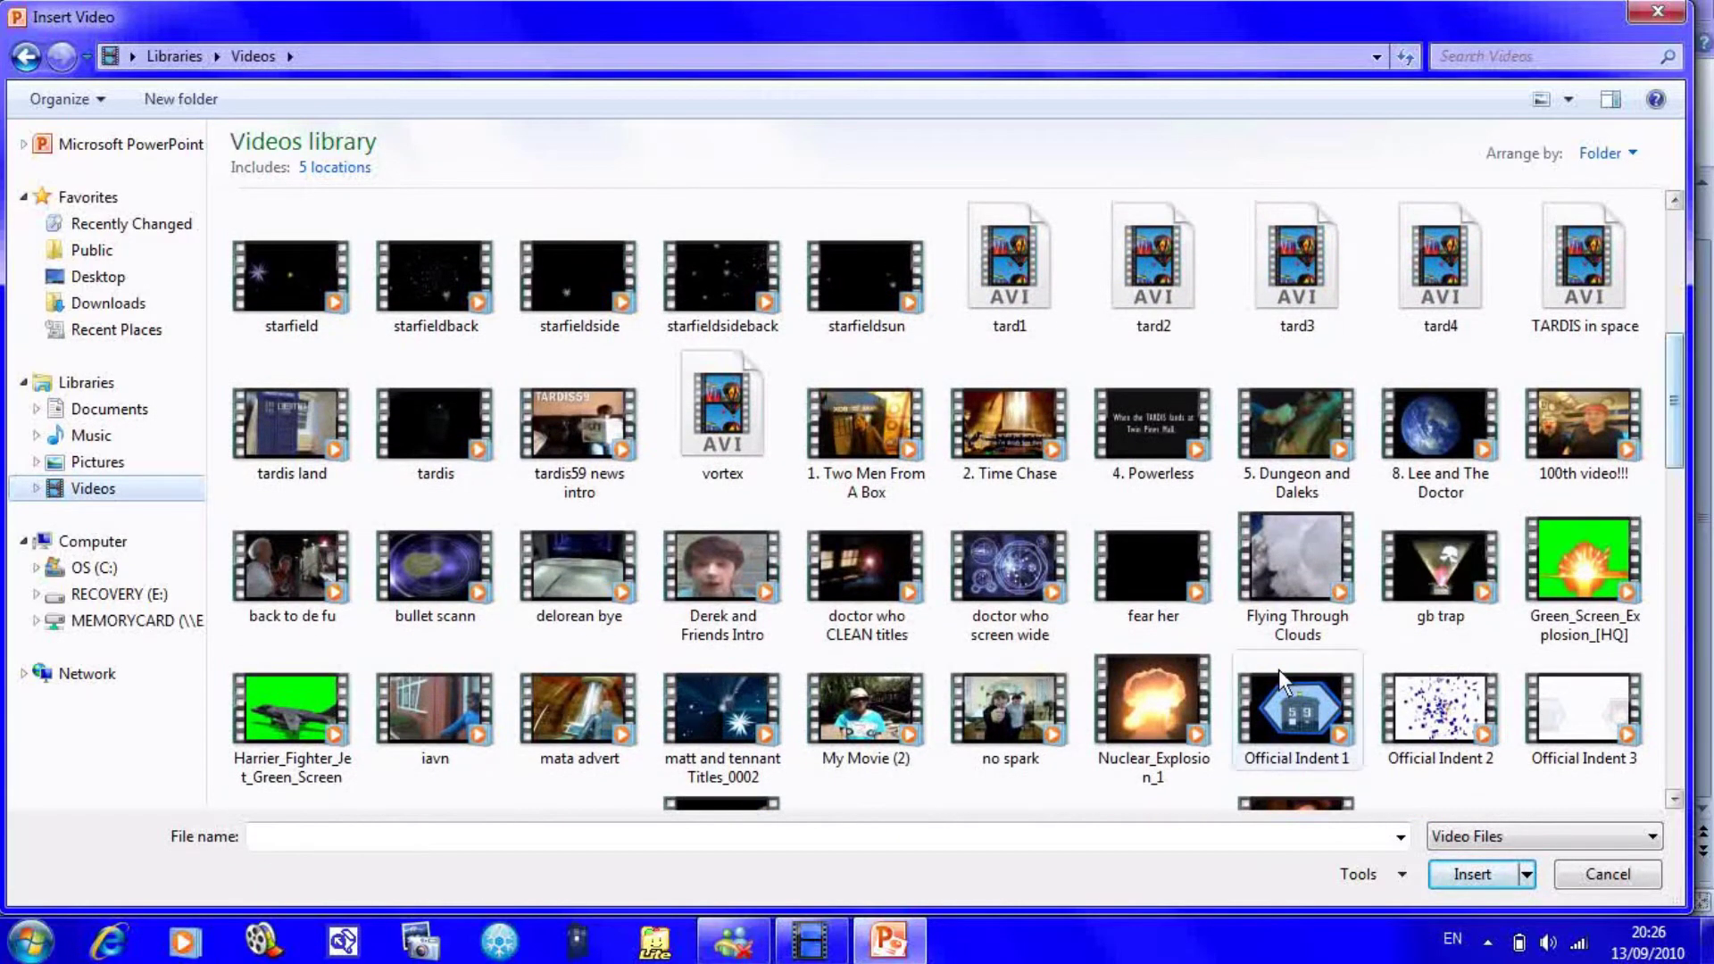
{"action": "left_click", "coordinate": [1471, 874]}
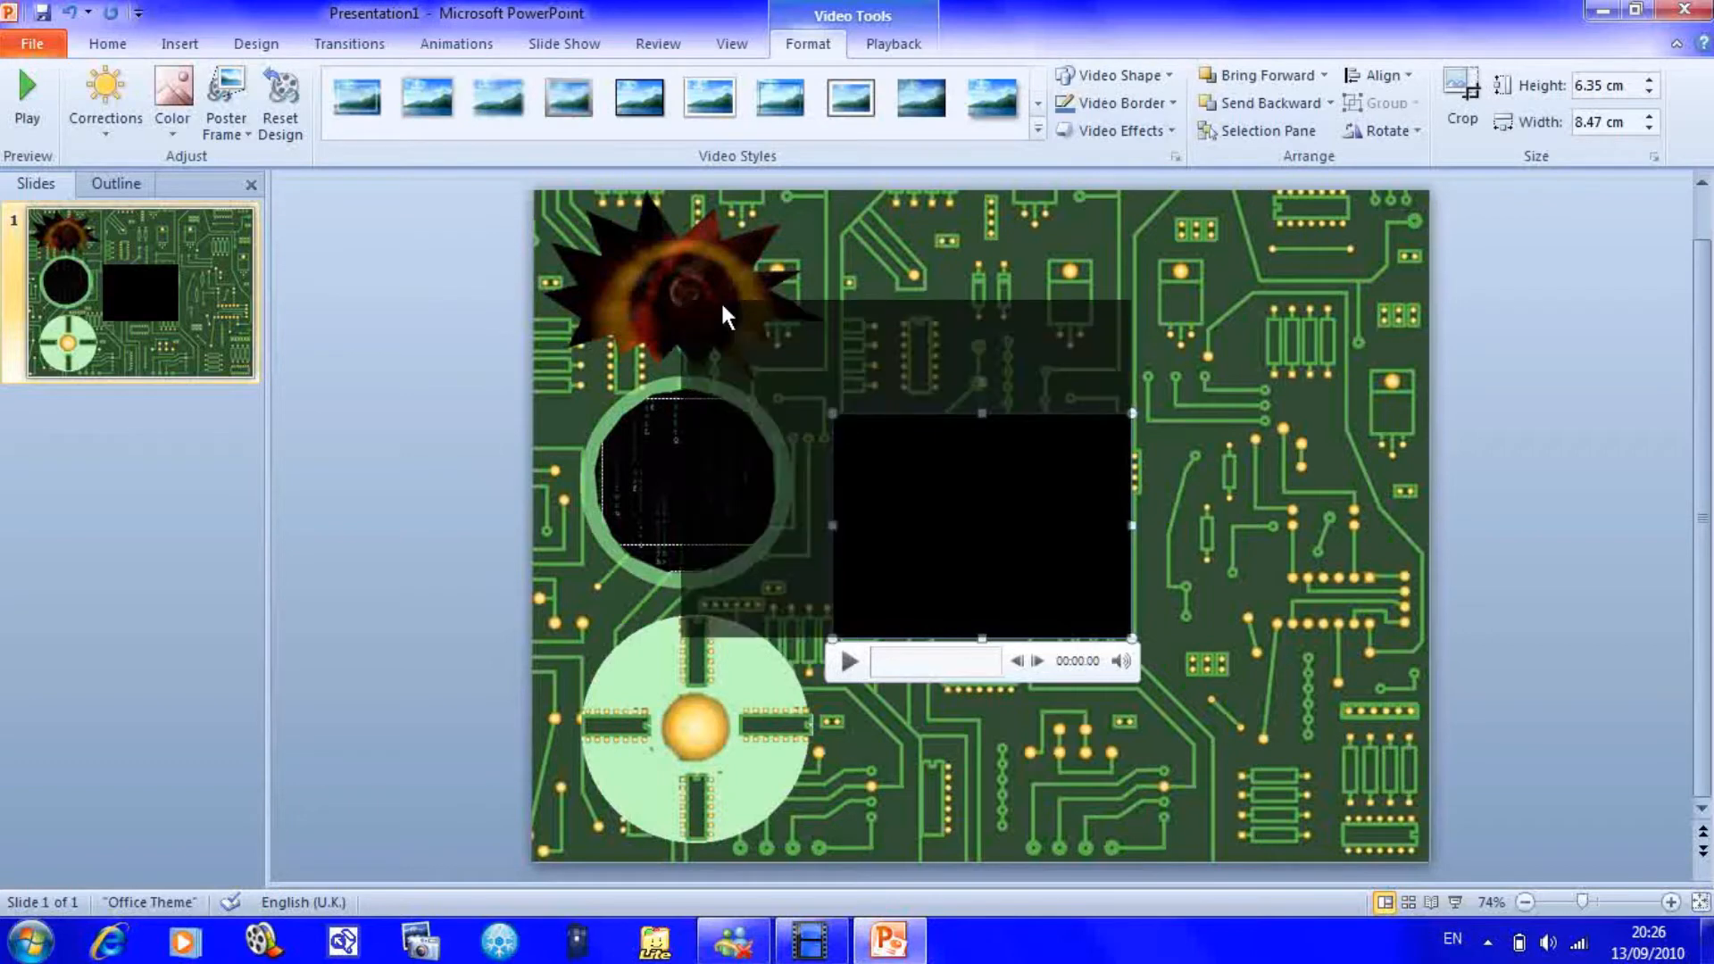
- Enlarge the clouds video over the right half and show its Playback settings
{"action": "left_click", "coordinate": [709, 101]}
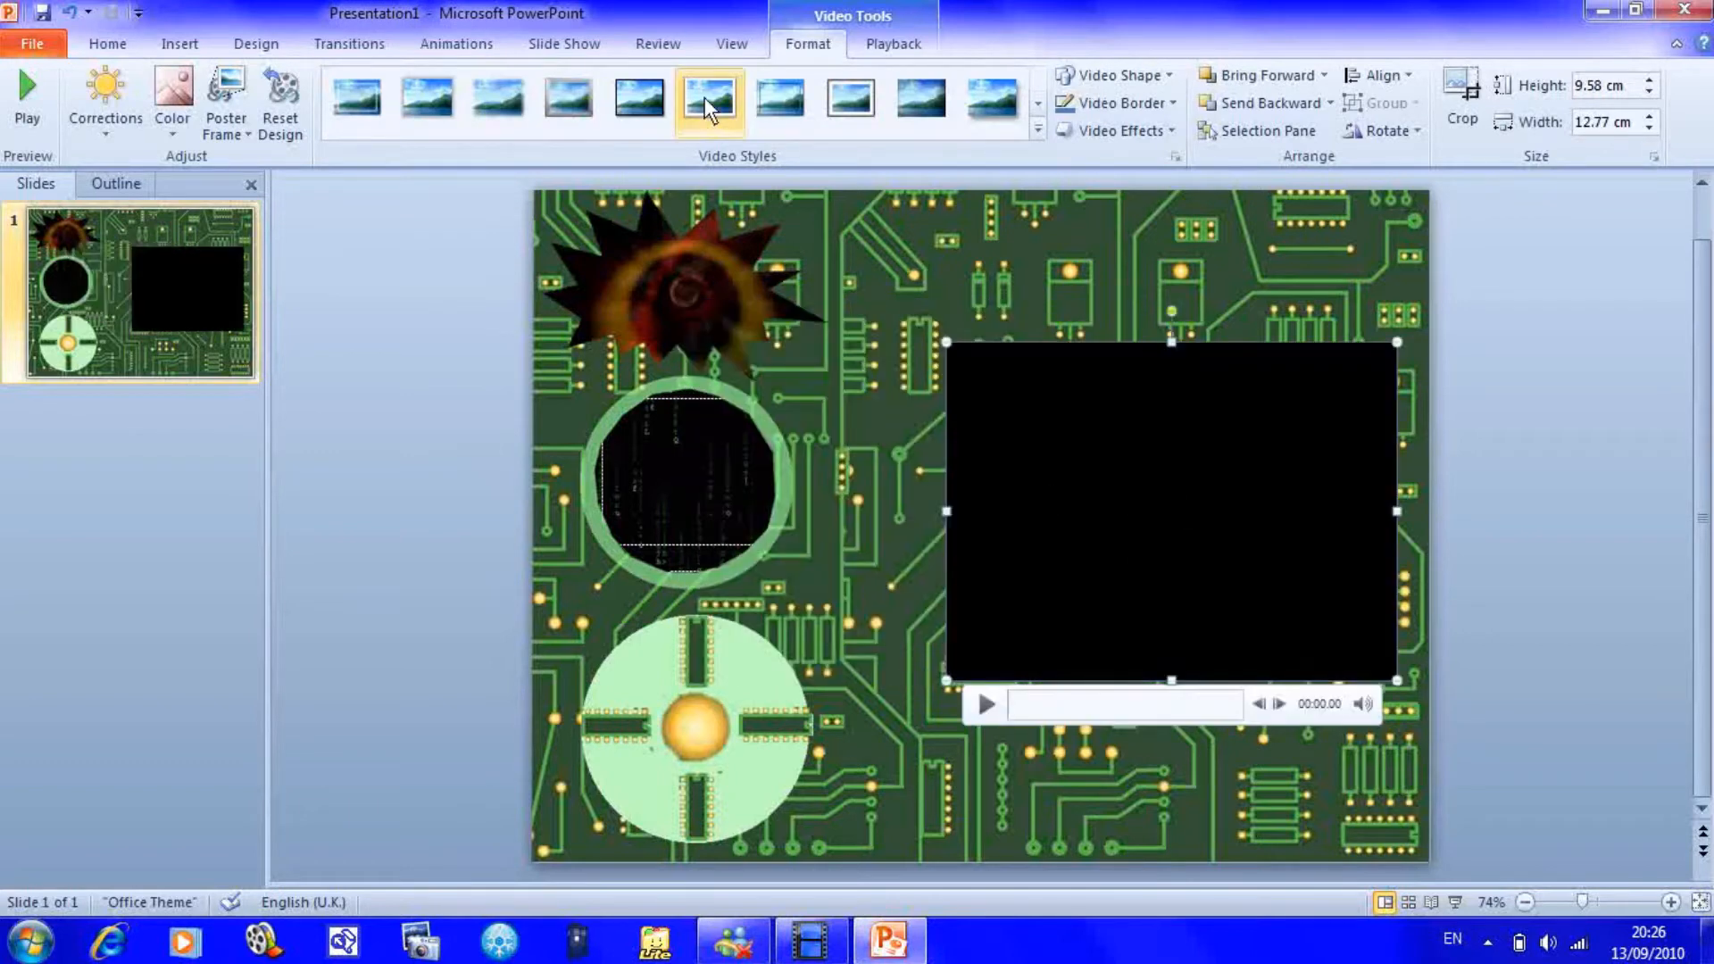
{"action": "left_click", "coordinate": [893, 44]}
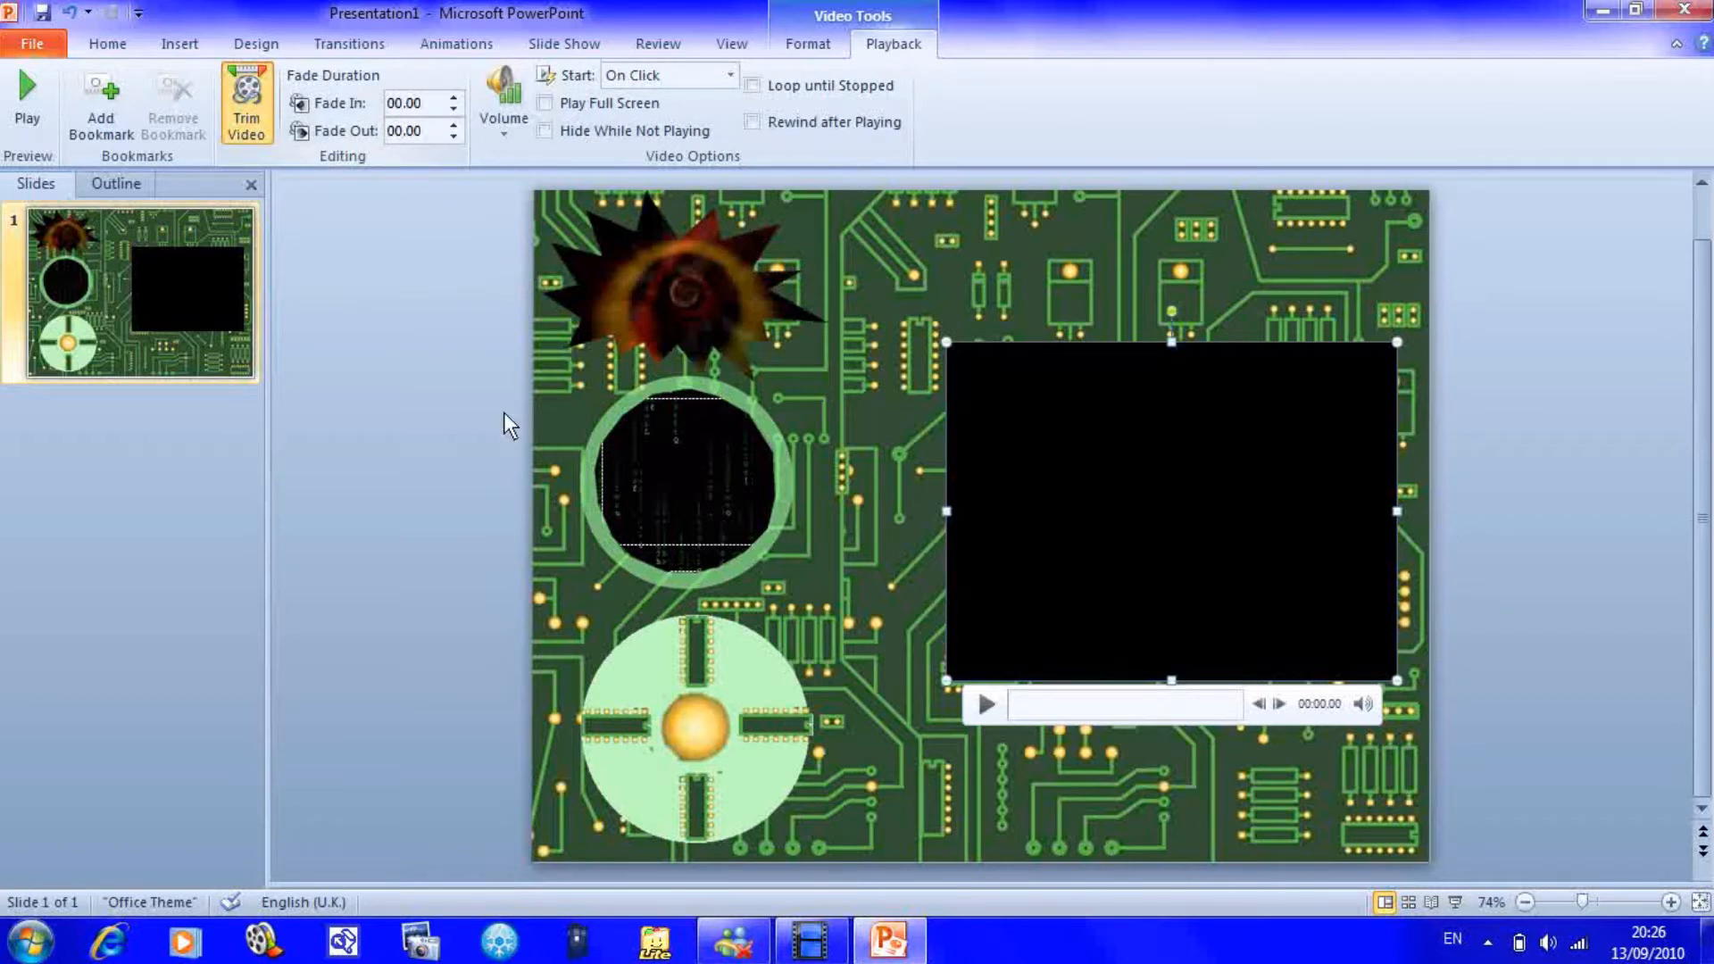
{"action": "mouse_move", "coordinate": [552, 460]}
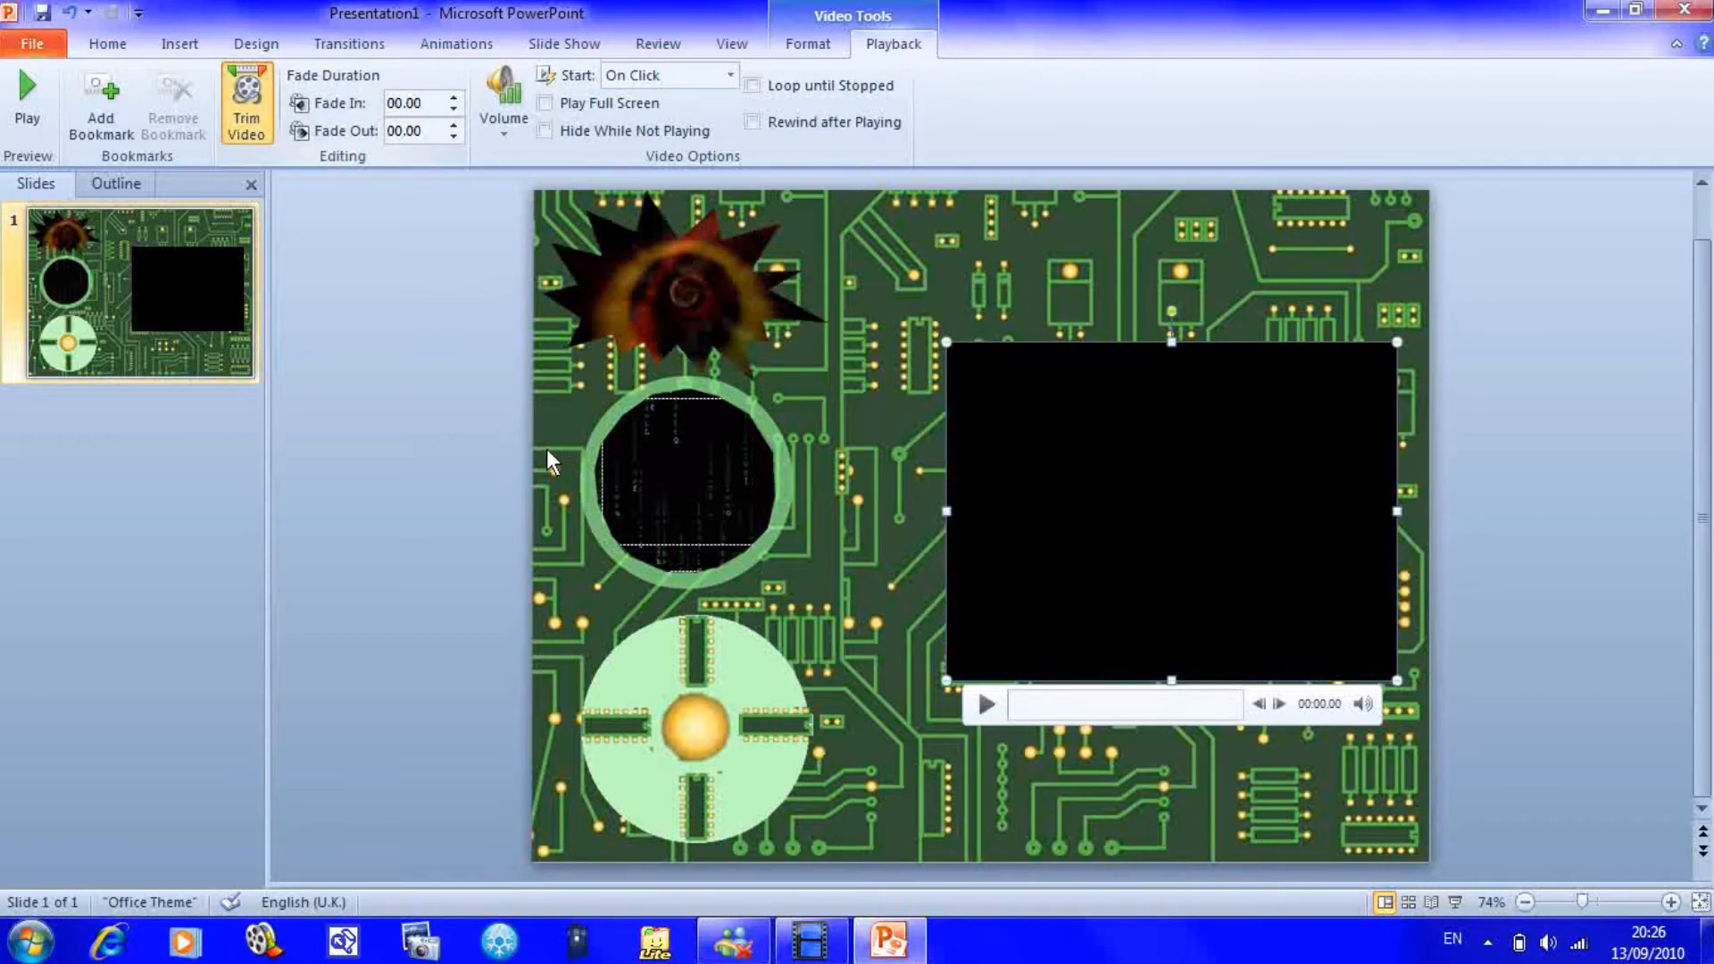
- In Trim Video, move the clouds clip's start to 00:04.324 and preview it
{"action": "left_click", "coordinate": [247, 103]}
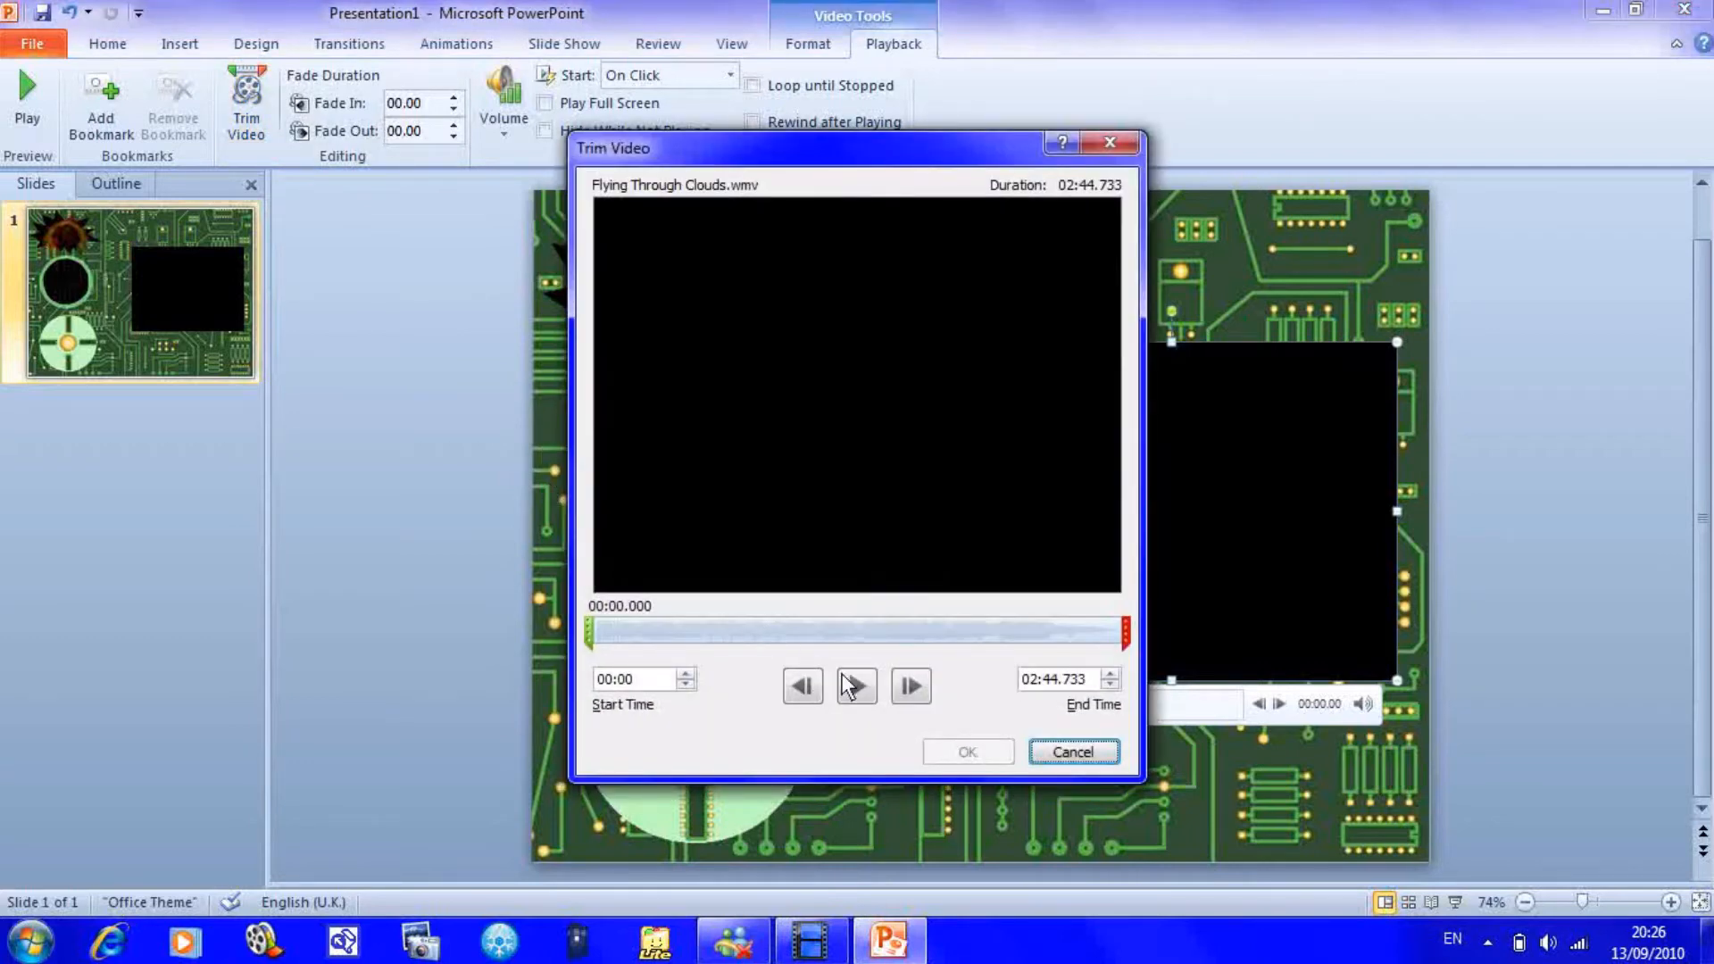
{"action": "left_click", "coordinate": [856, 686]}
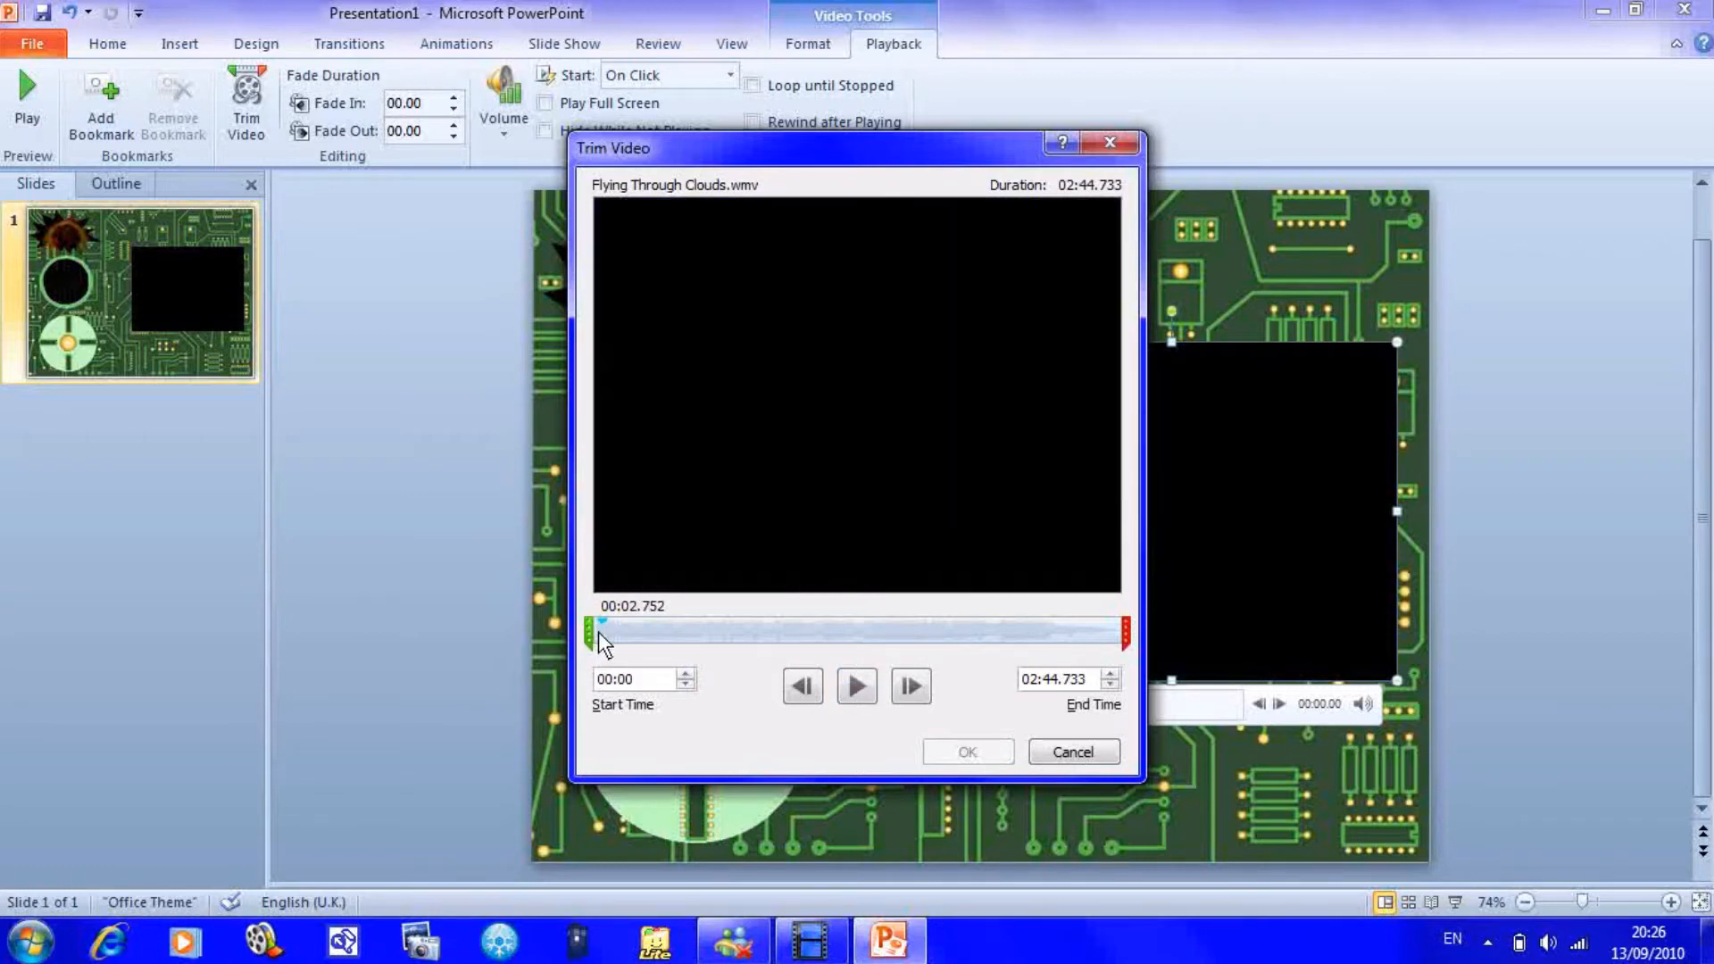
{"action": "left_click_drag", "start_coordinate": [600, 631], "coordinate": [607, 631]}
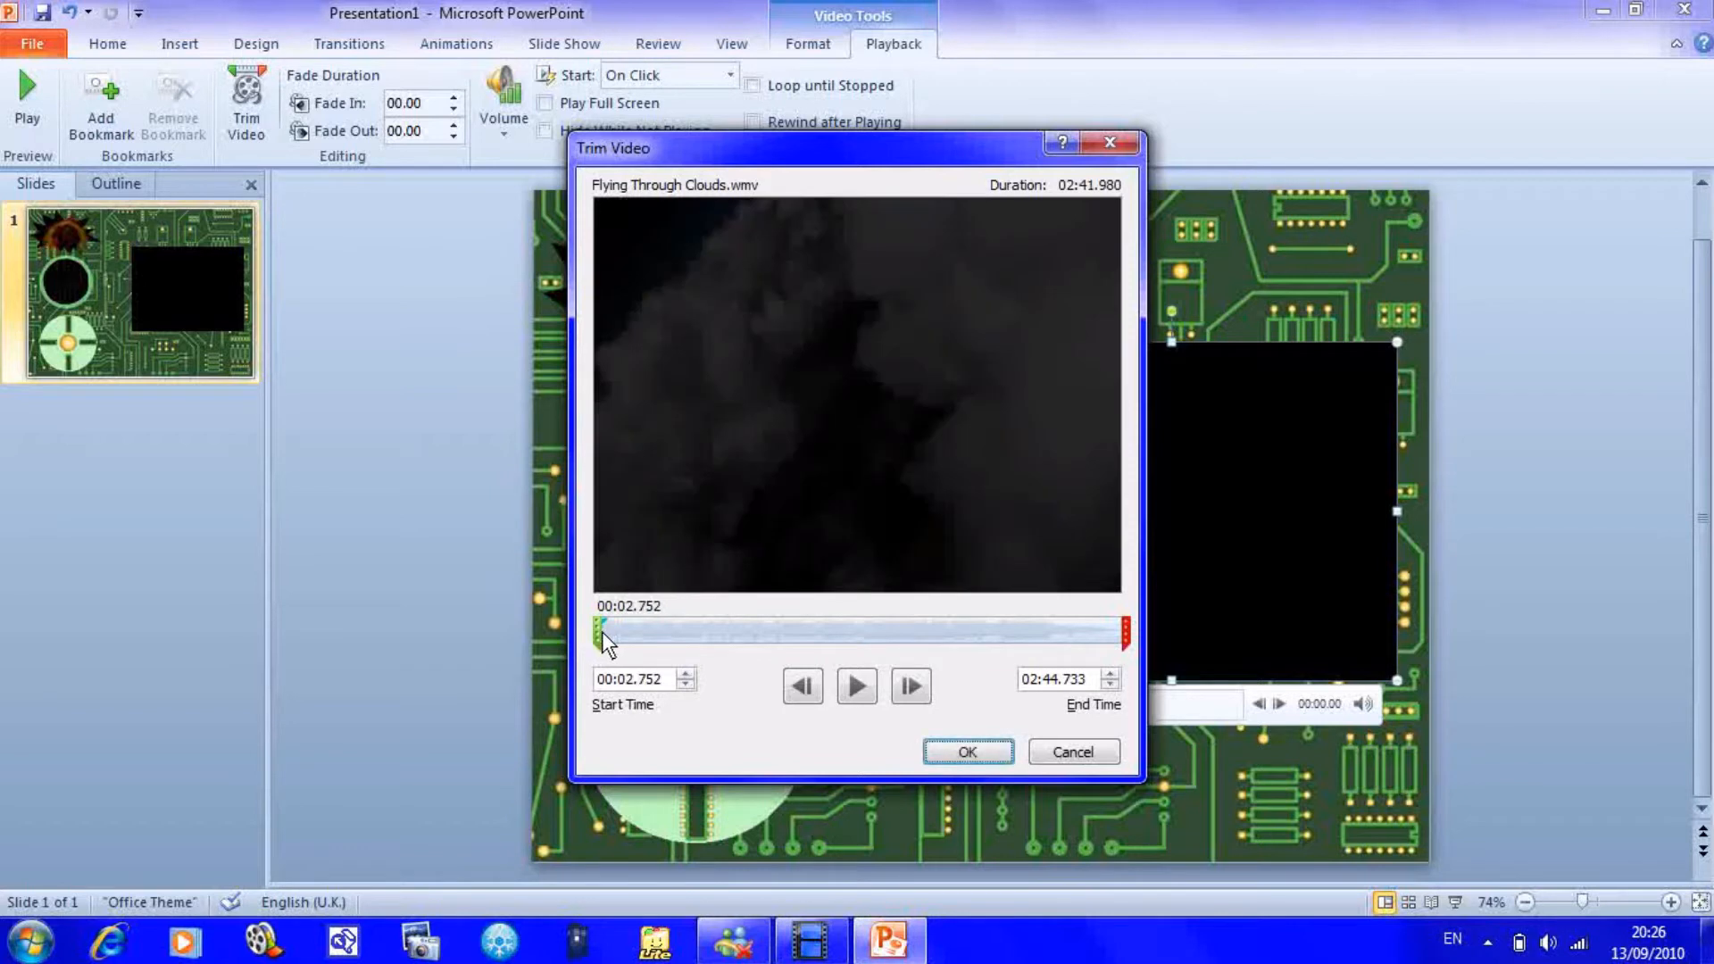
{"action": "left_click_drag", "start_coordinate": [604, 631], "coordinate": [638, 631]}
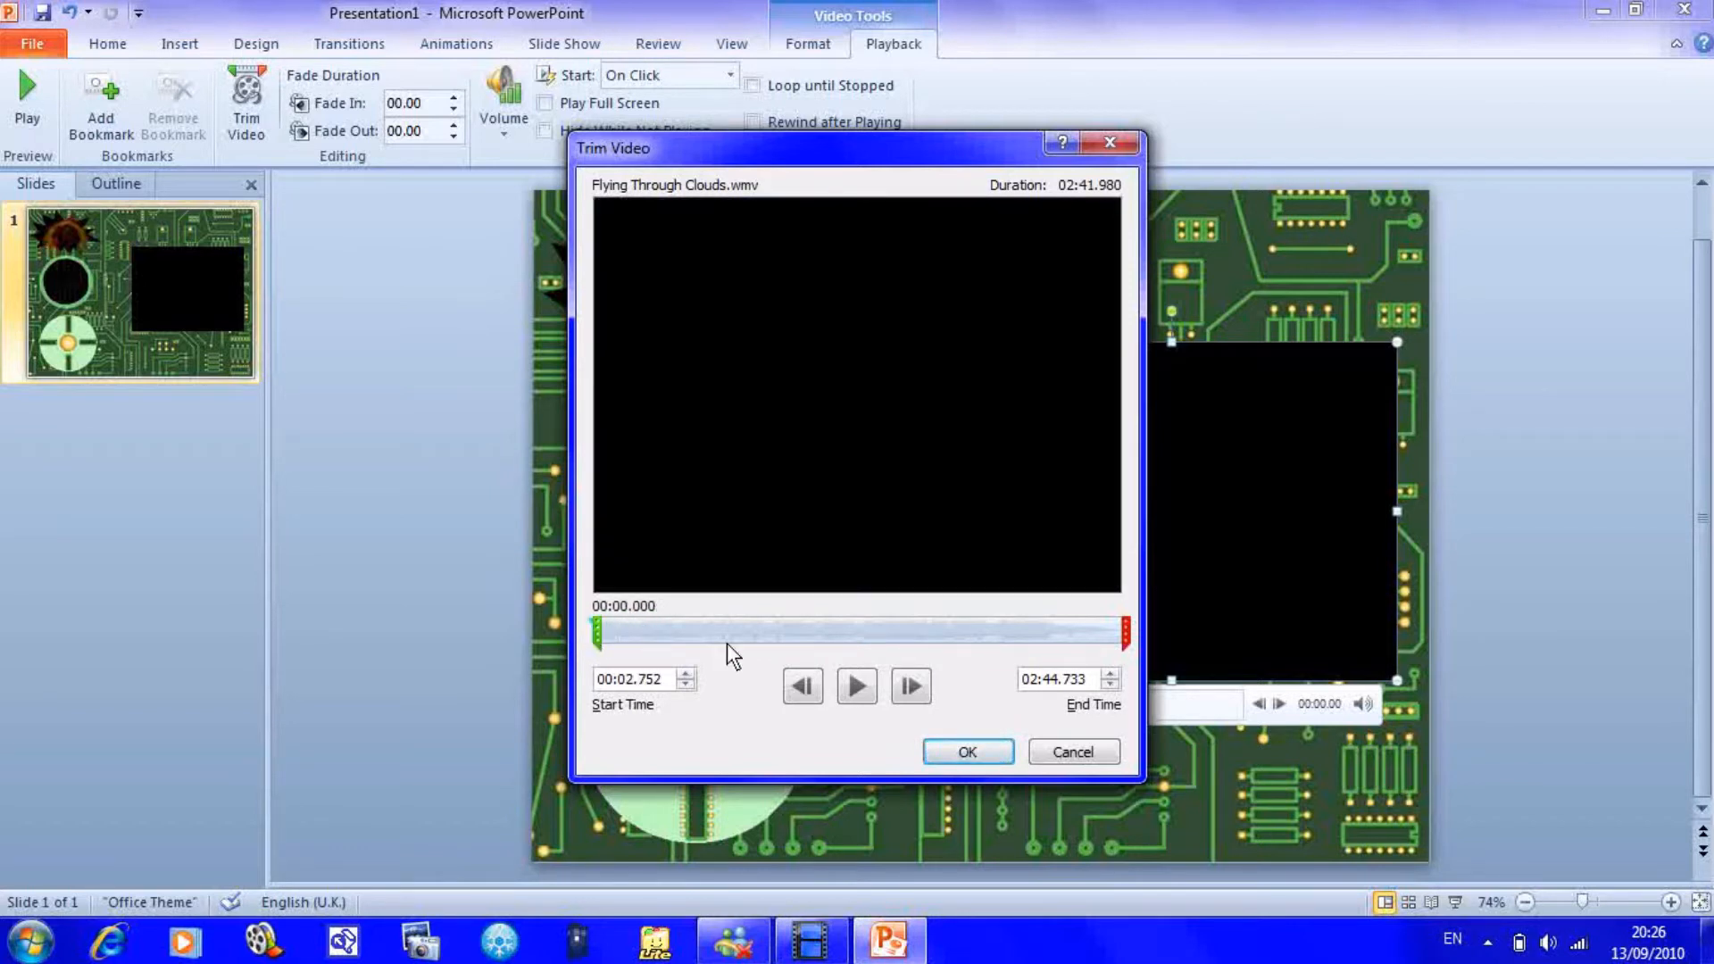
{"action": "left_click", "coordinate": [856, 685]}
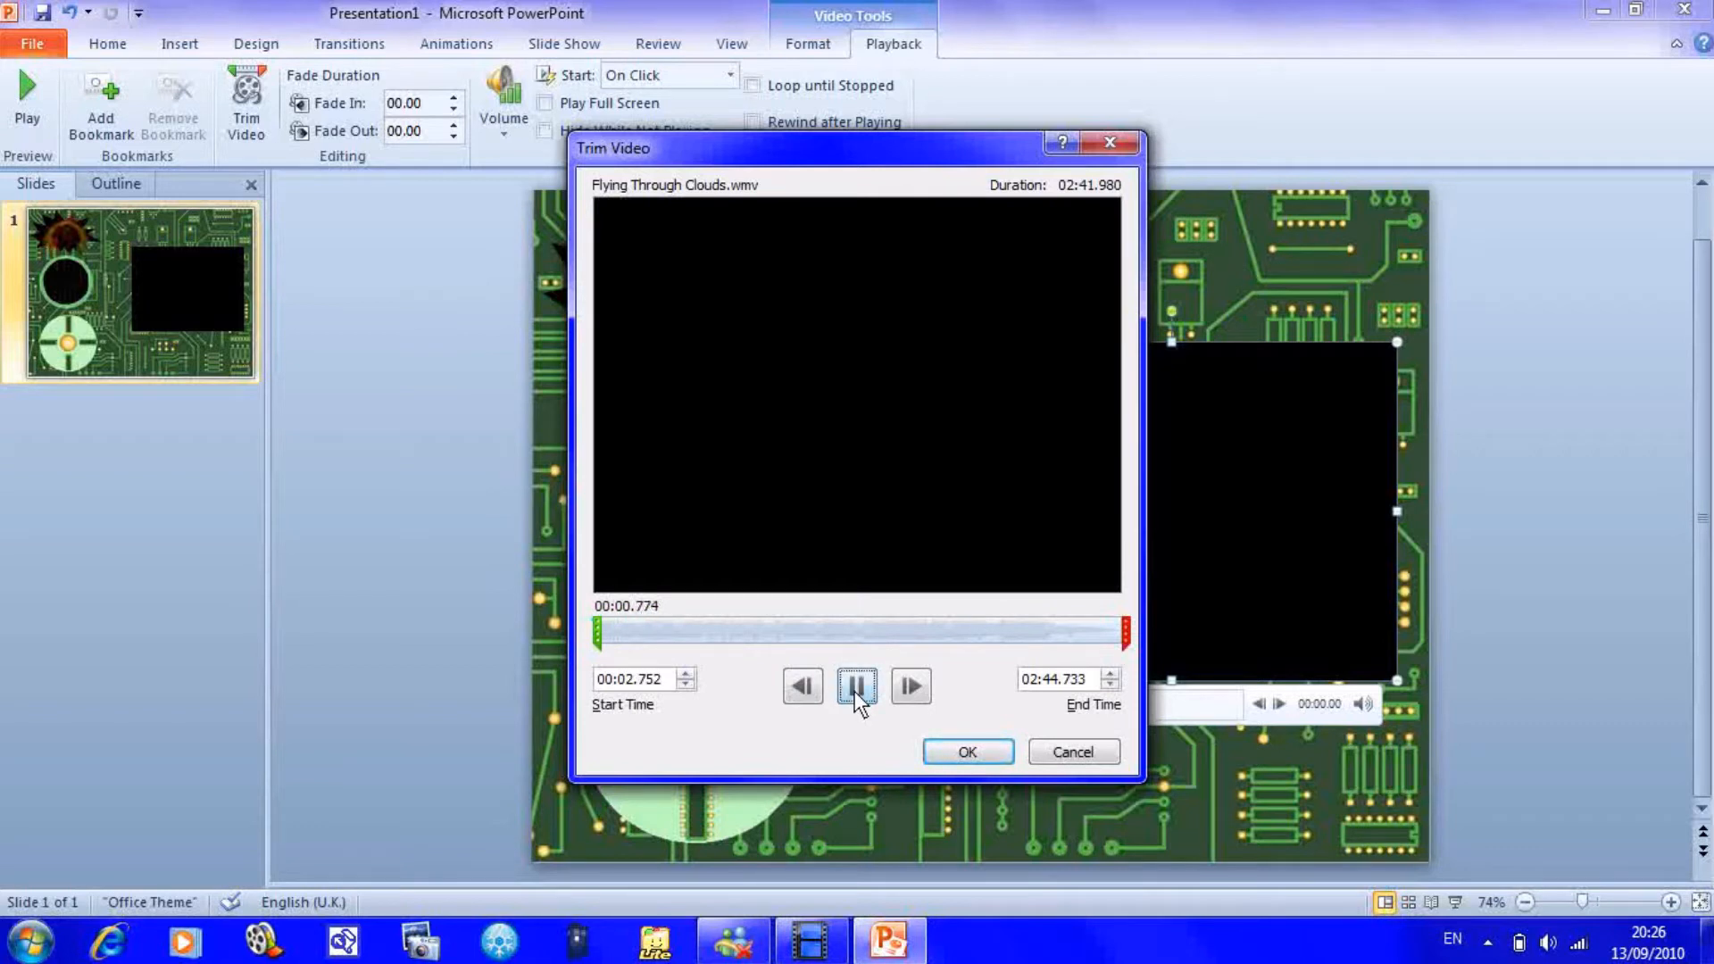
{"action": "left_click", "coordinate": [856, 686]}
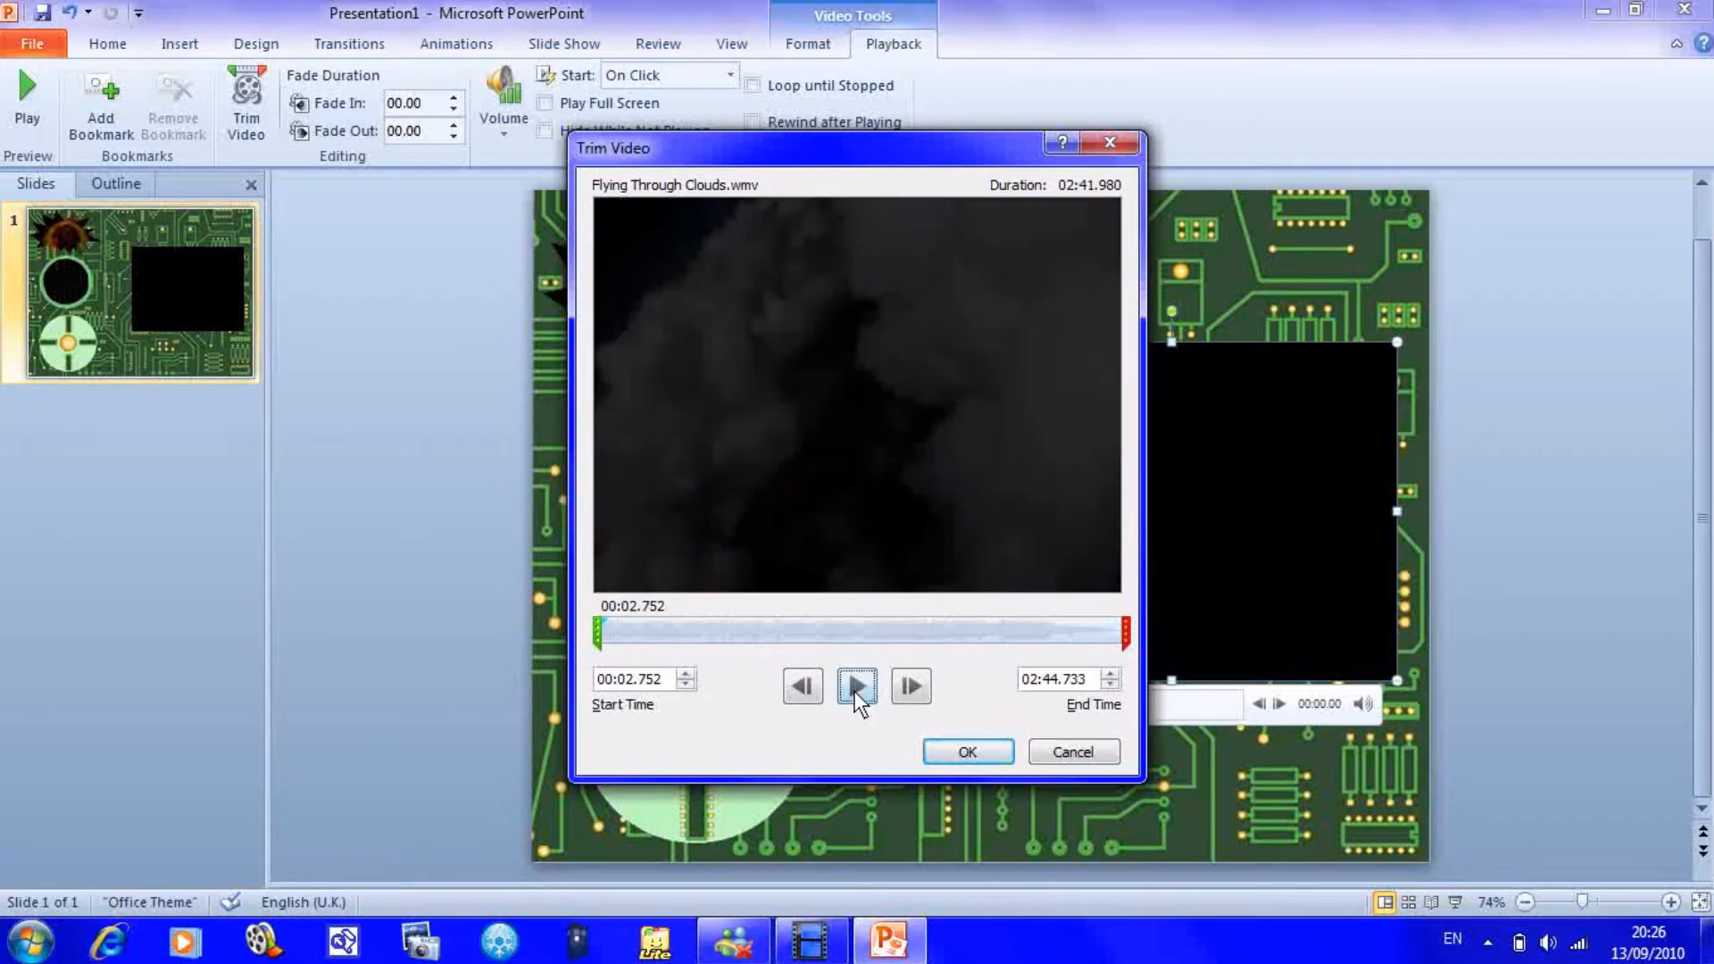
{"action": "left_click", "coordinate": [857, 685]}
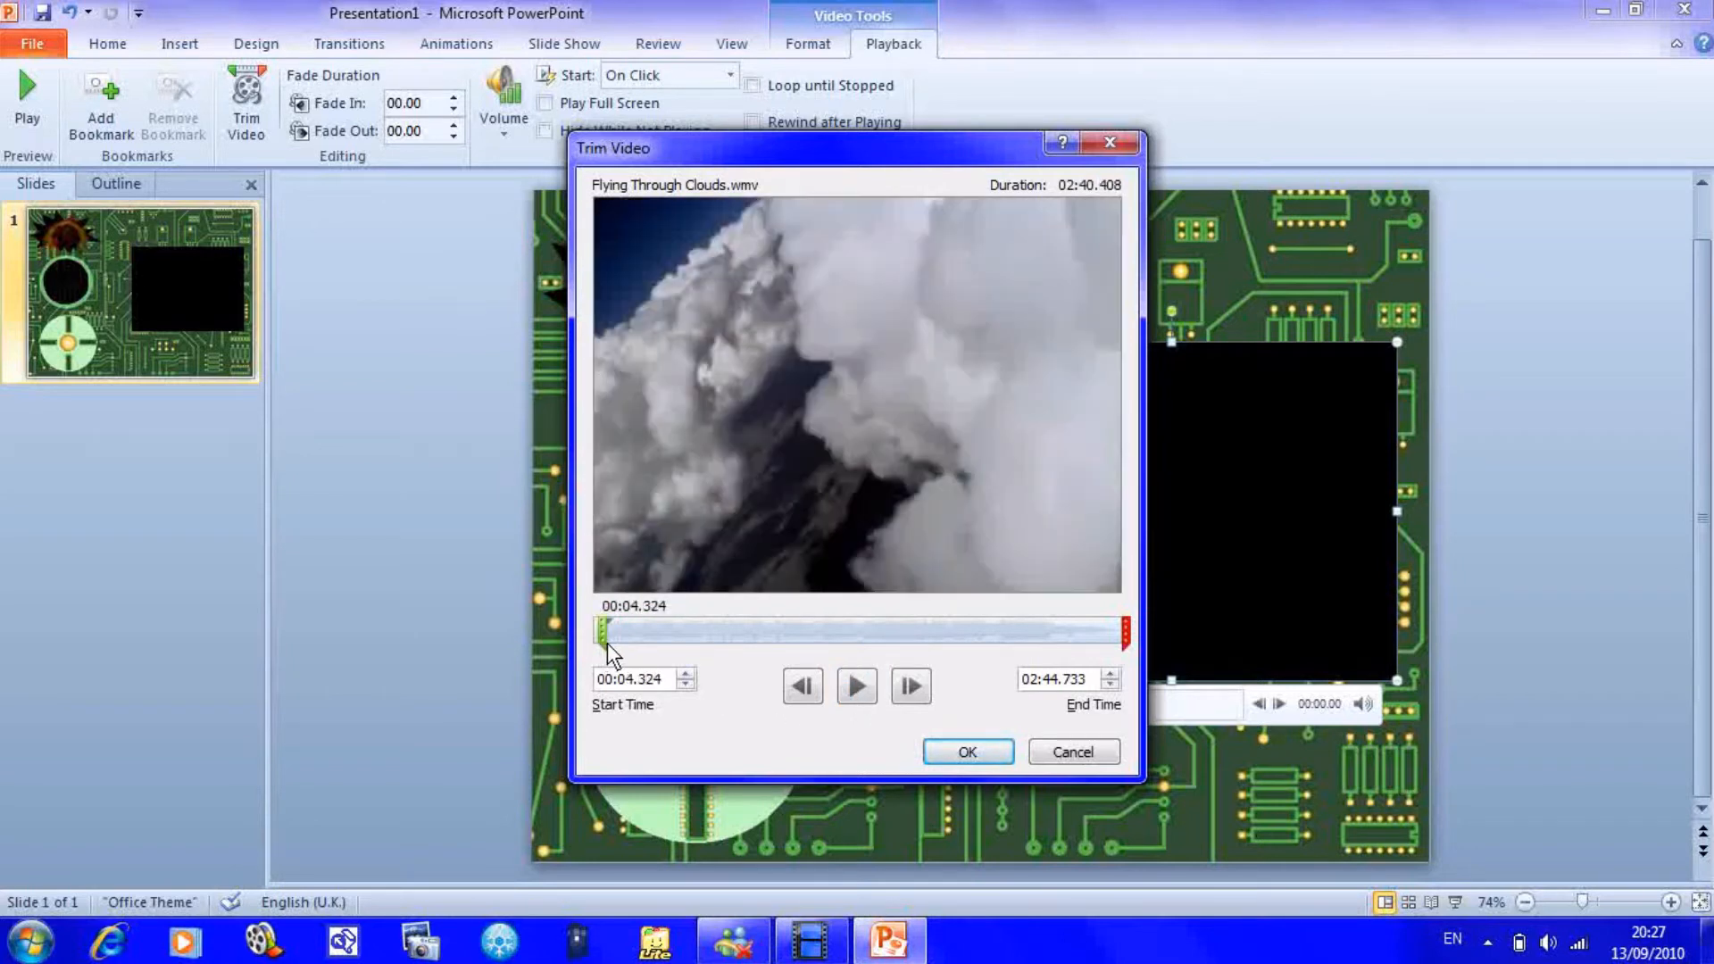
{"action": "mouse_move", "coordinate": [812, 667]}
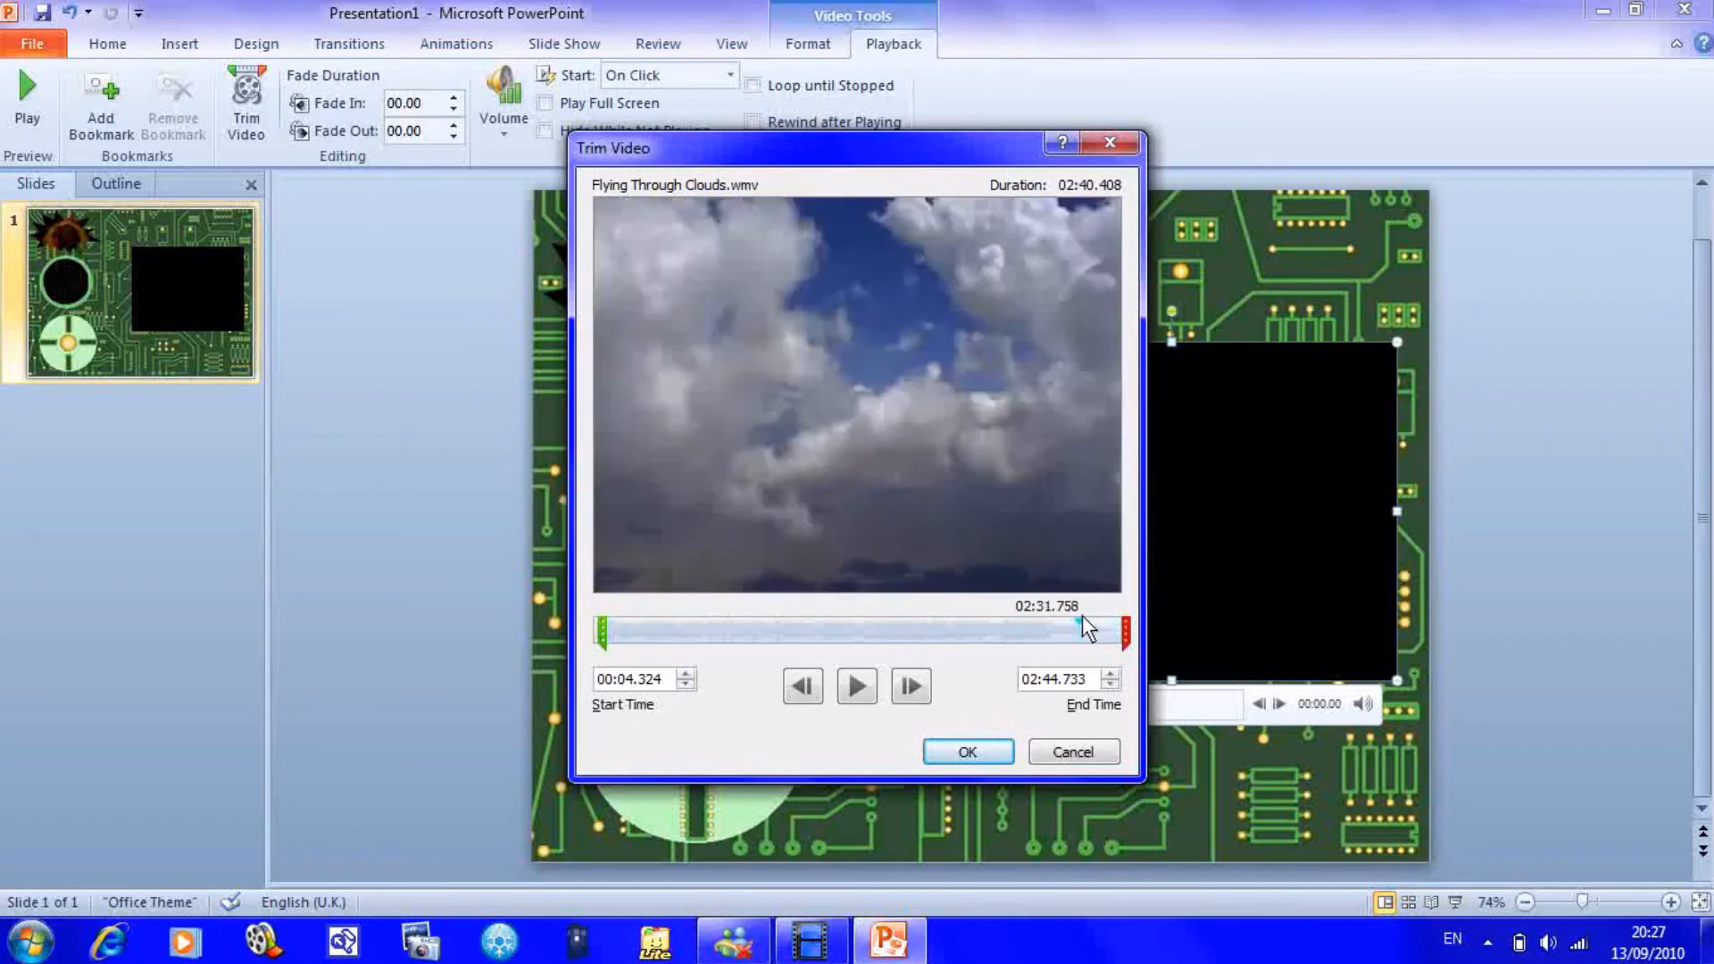
- Set the clip's end point to 02:31.758 and confirm the trim
{"action": "left_click_drag", "start_coordinate": [1082, 628], "coordinate": [1071, 638]}
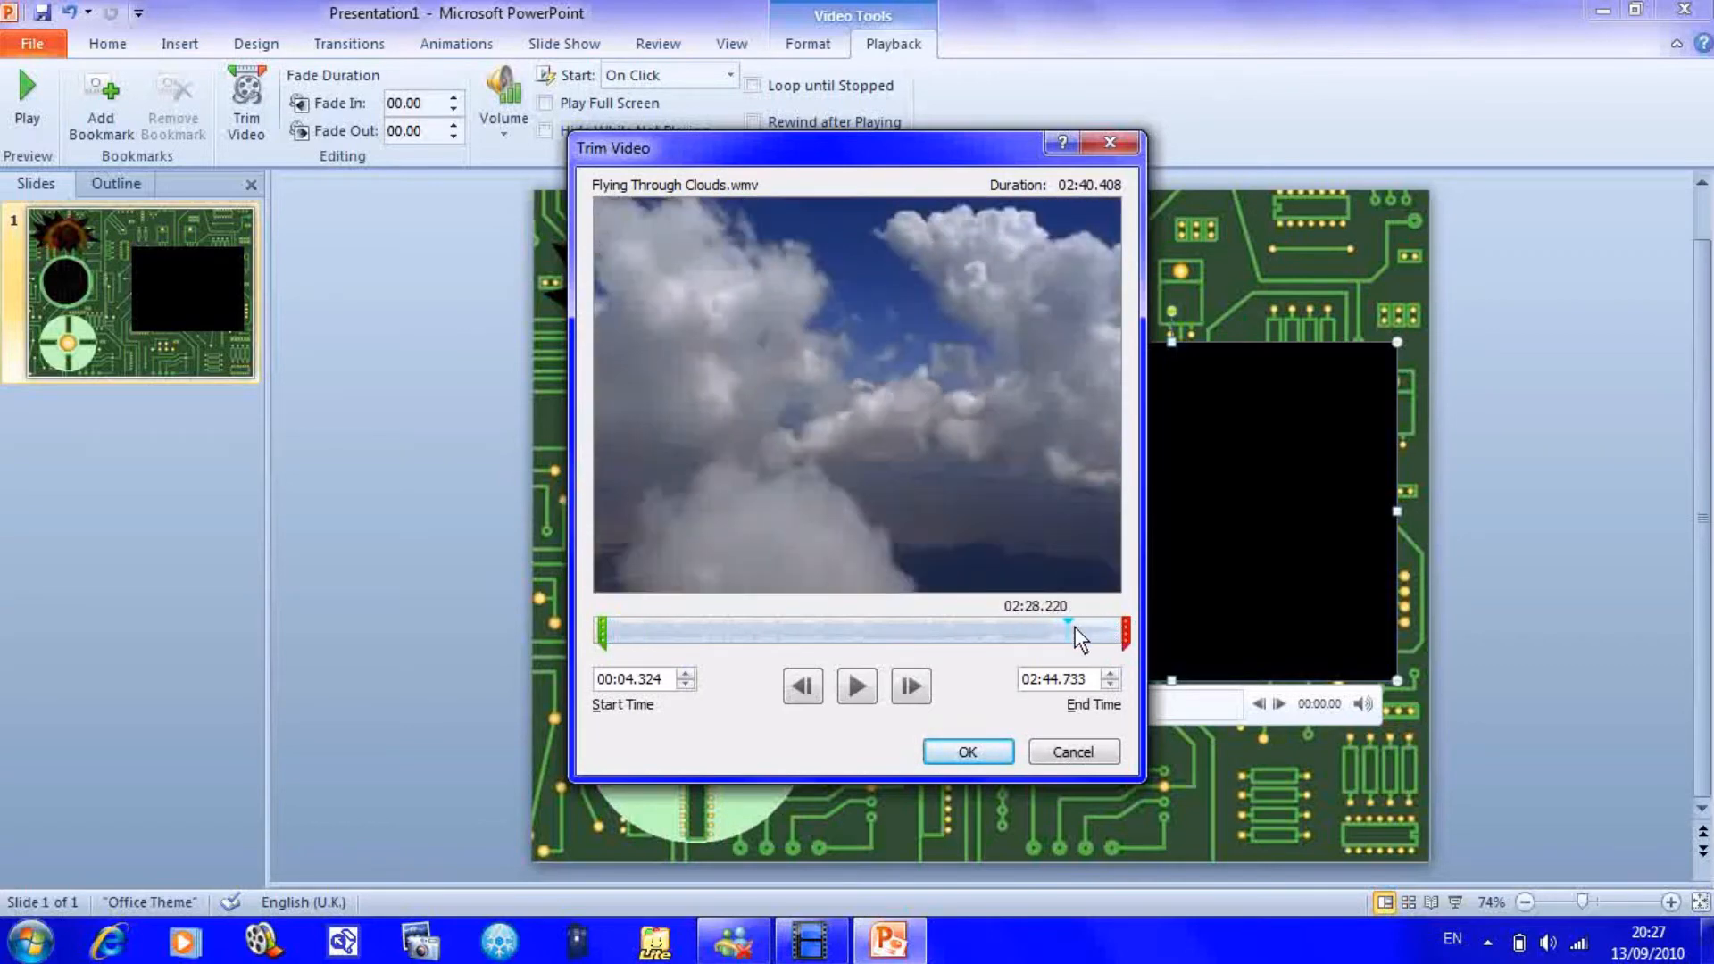
{"action": "left_click", "coordinate": [856, 686]}
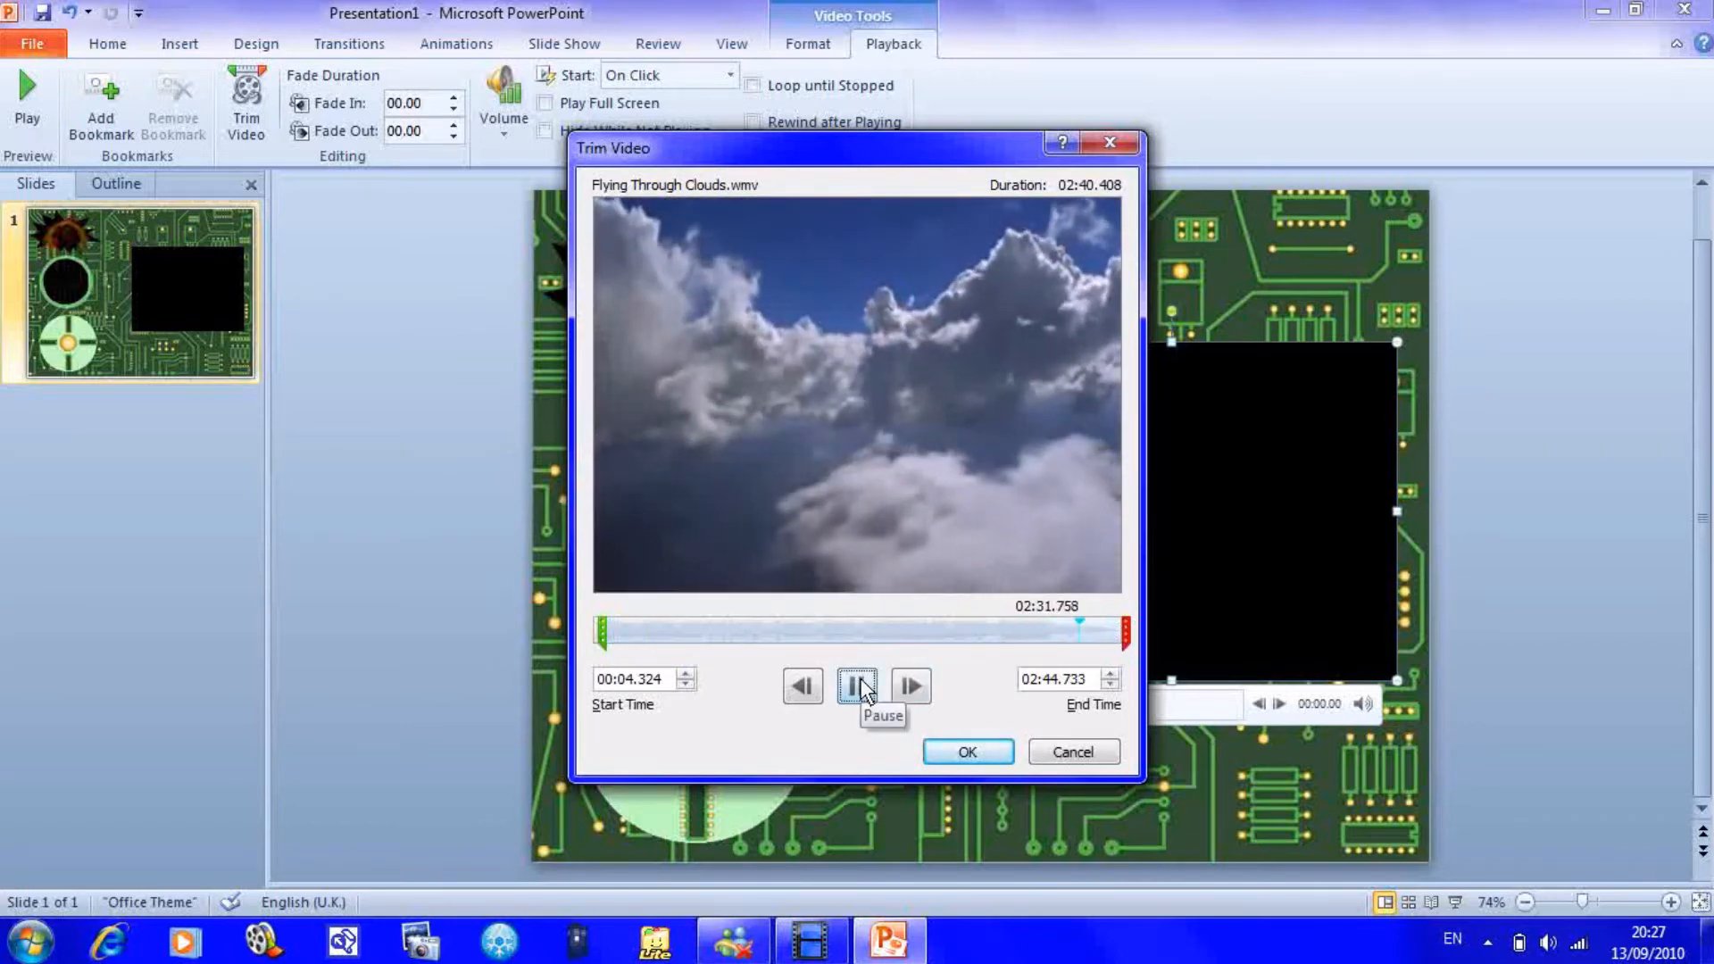
{"action": "left_click", "coordinate": [856, 686]}
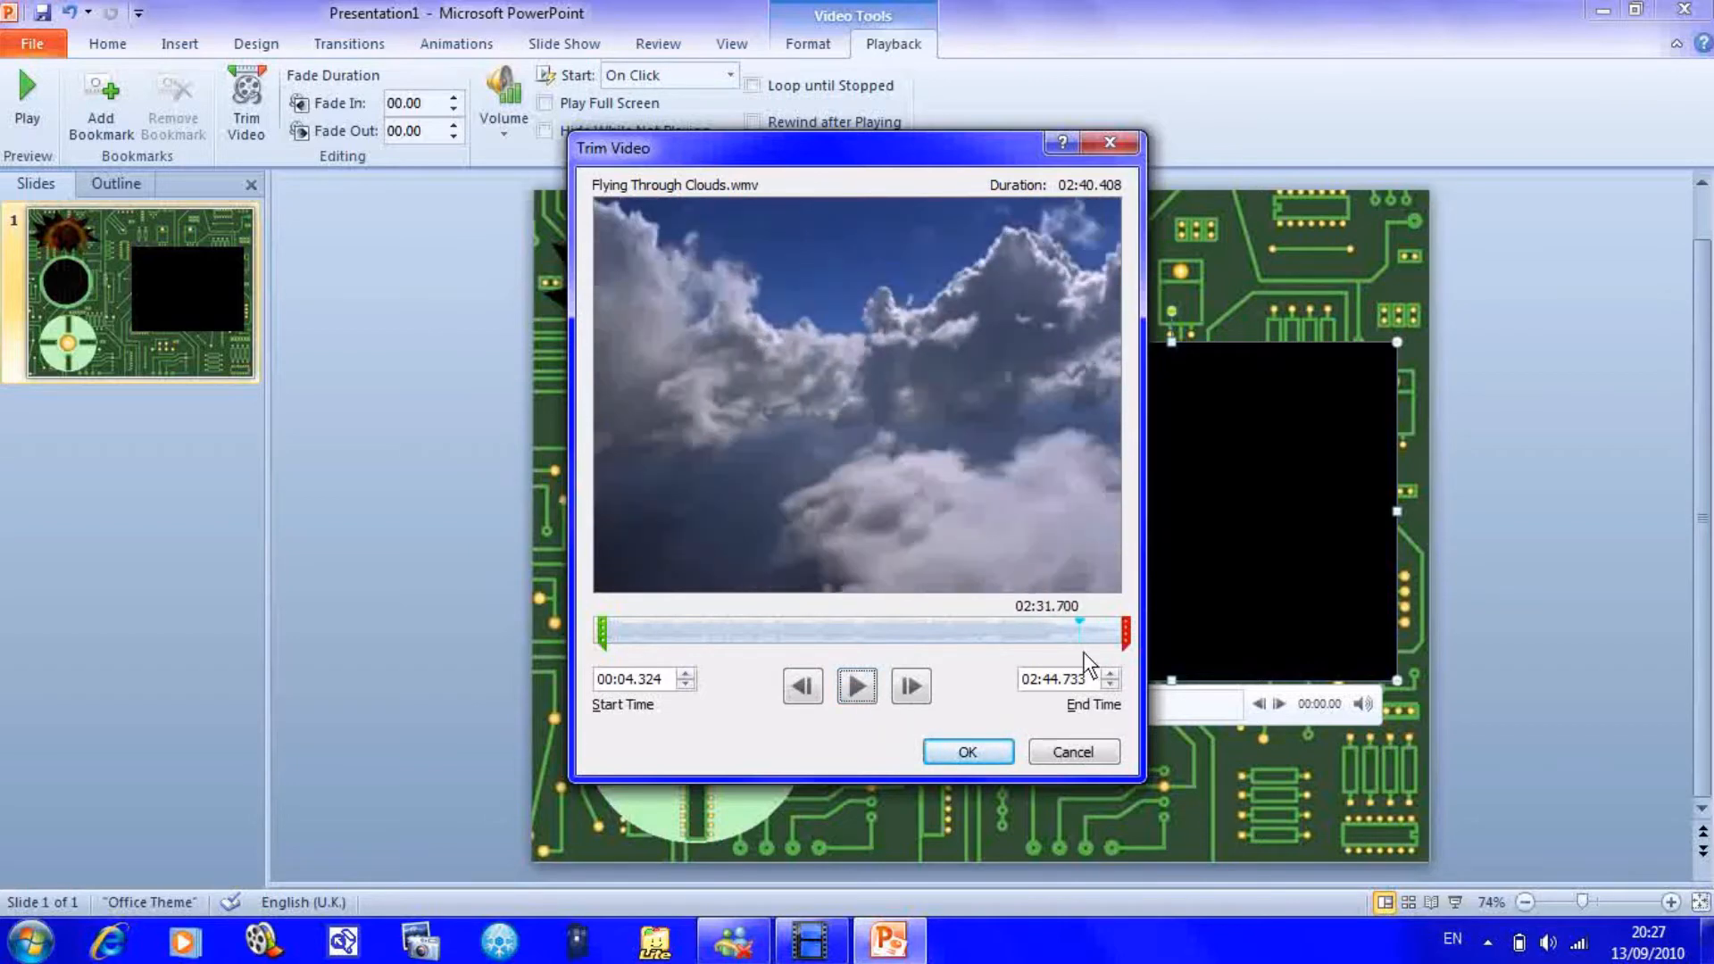
{"action": "left_click_drag", "start_coordinate": [1123, 629], "coordinate": [1093, 629]}
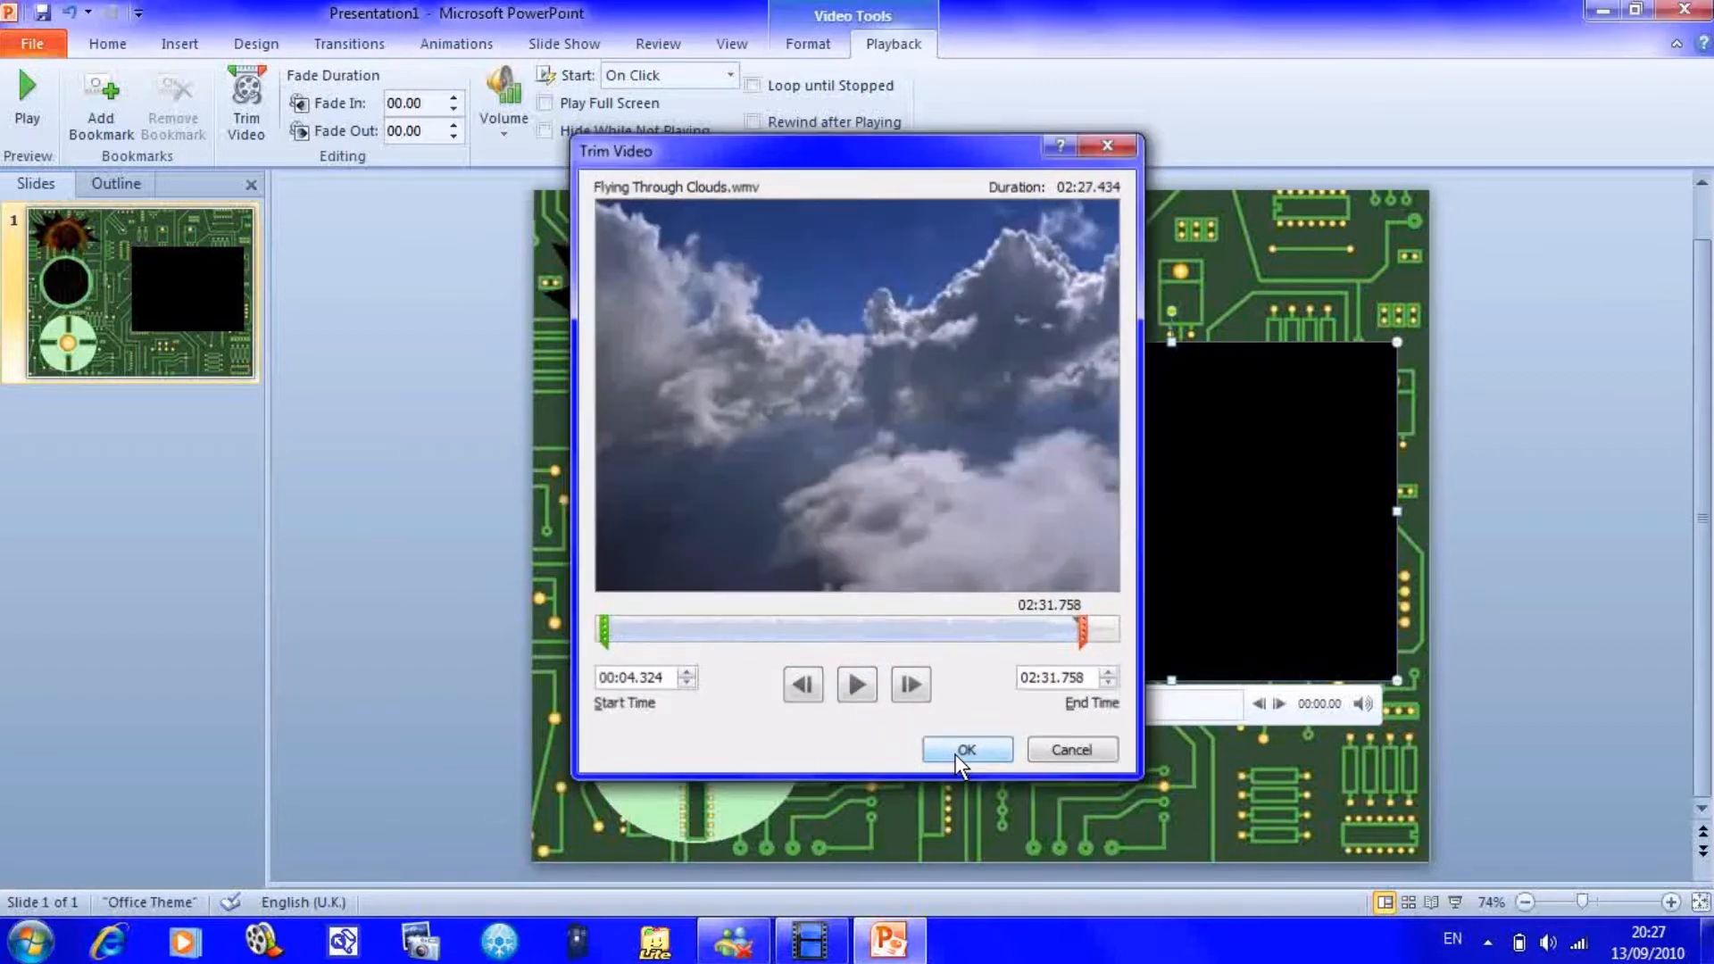
{"action": "left_click", "coordinate": [967, 749]}
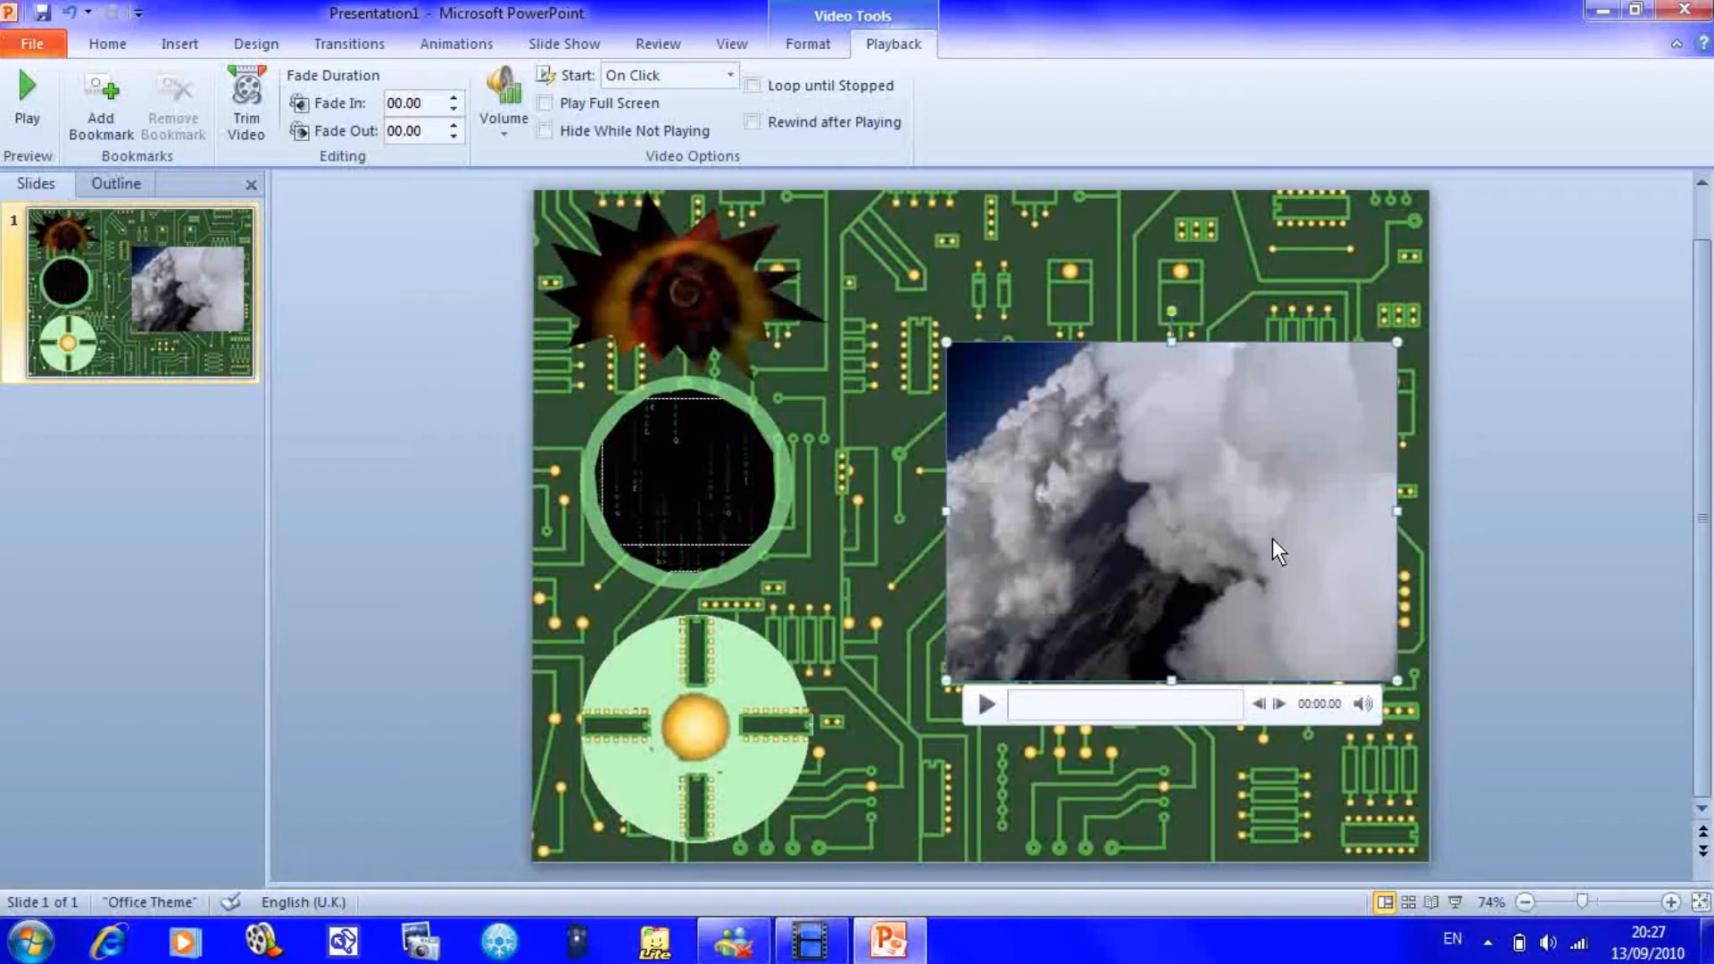
- Set the selected video to start automatically and loop until stopped
{"action": "left_click", "coordinate": [756, 85]}
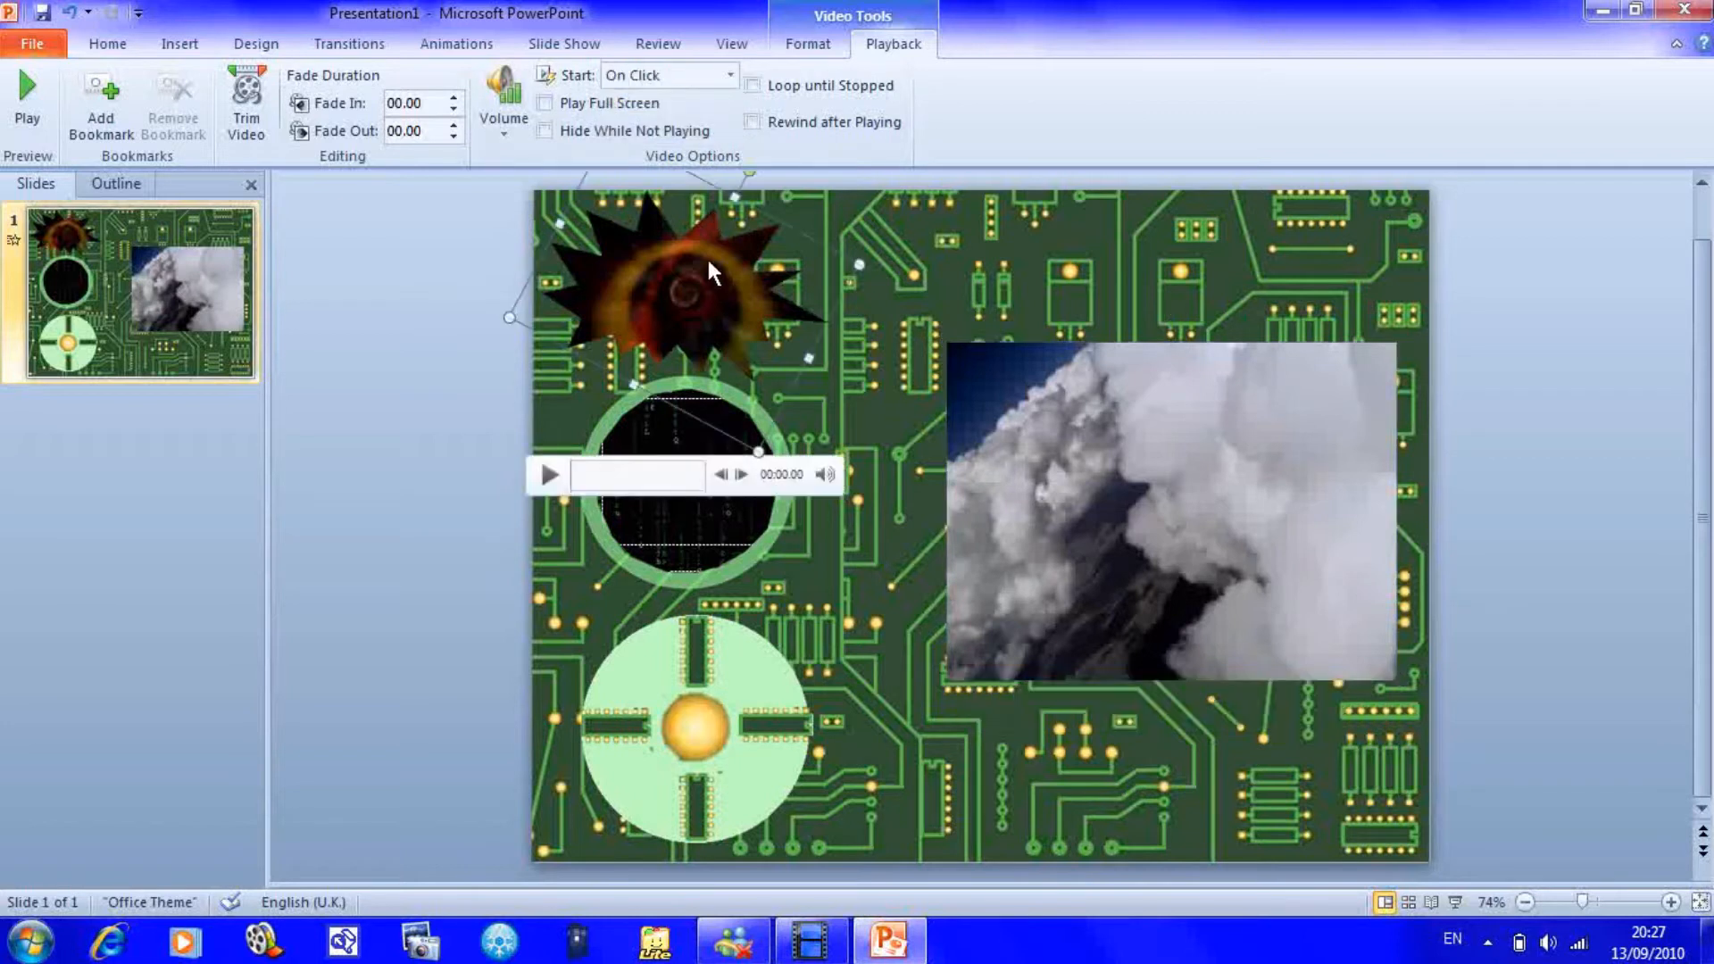
{"action": "left_click", "coordinate": [667, 74]}
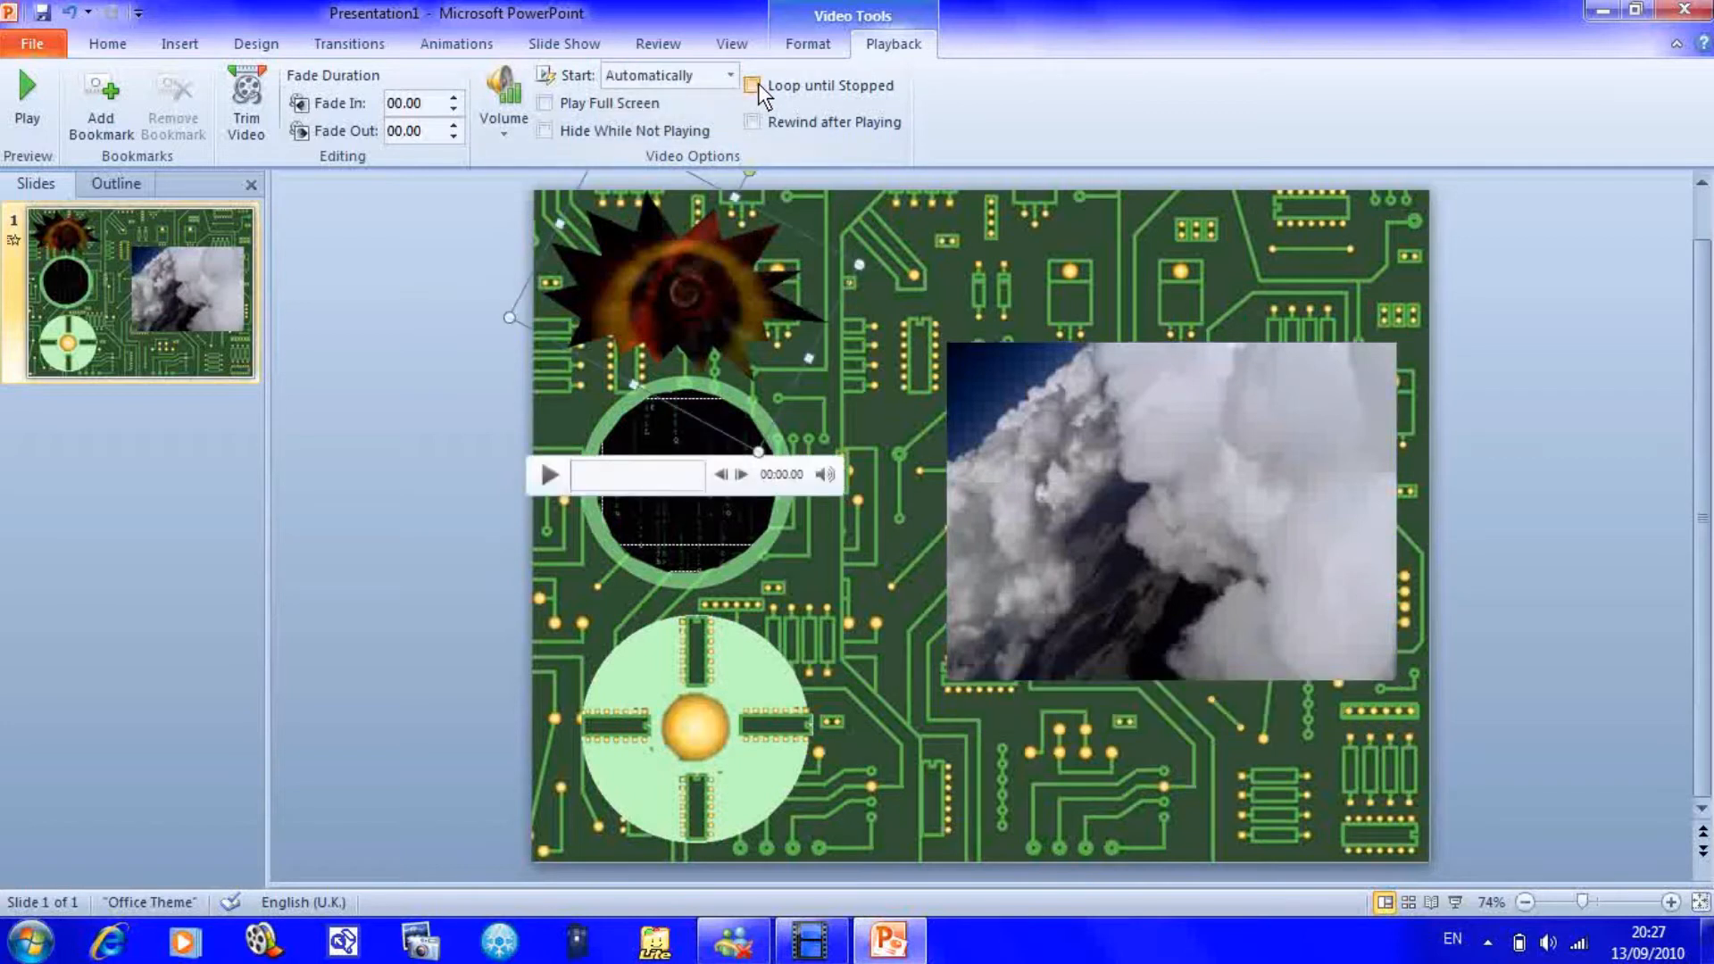
{"action": "left_click", "coordinate": [755, 86]}
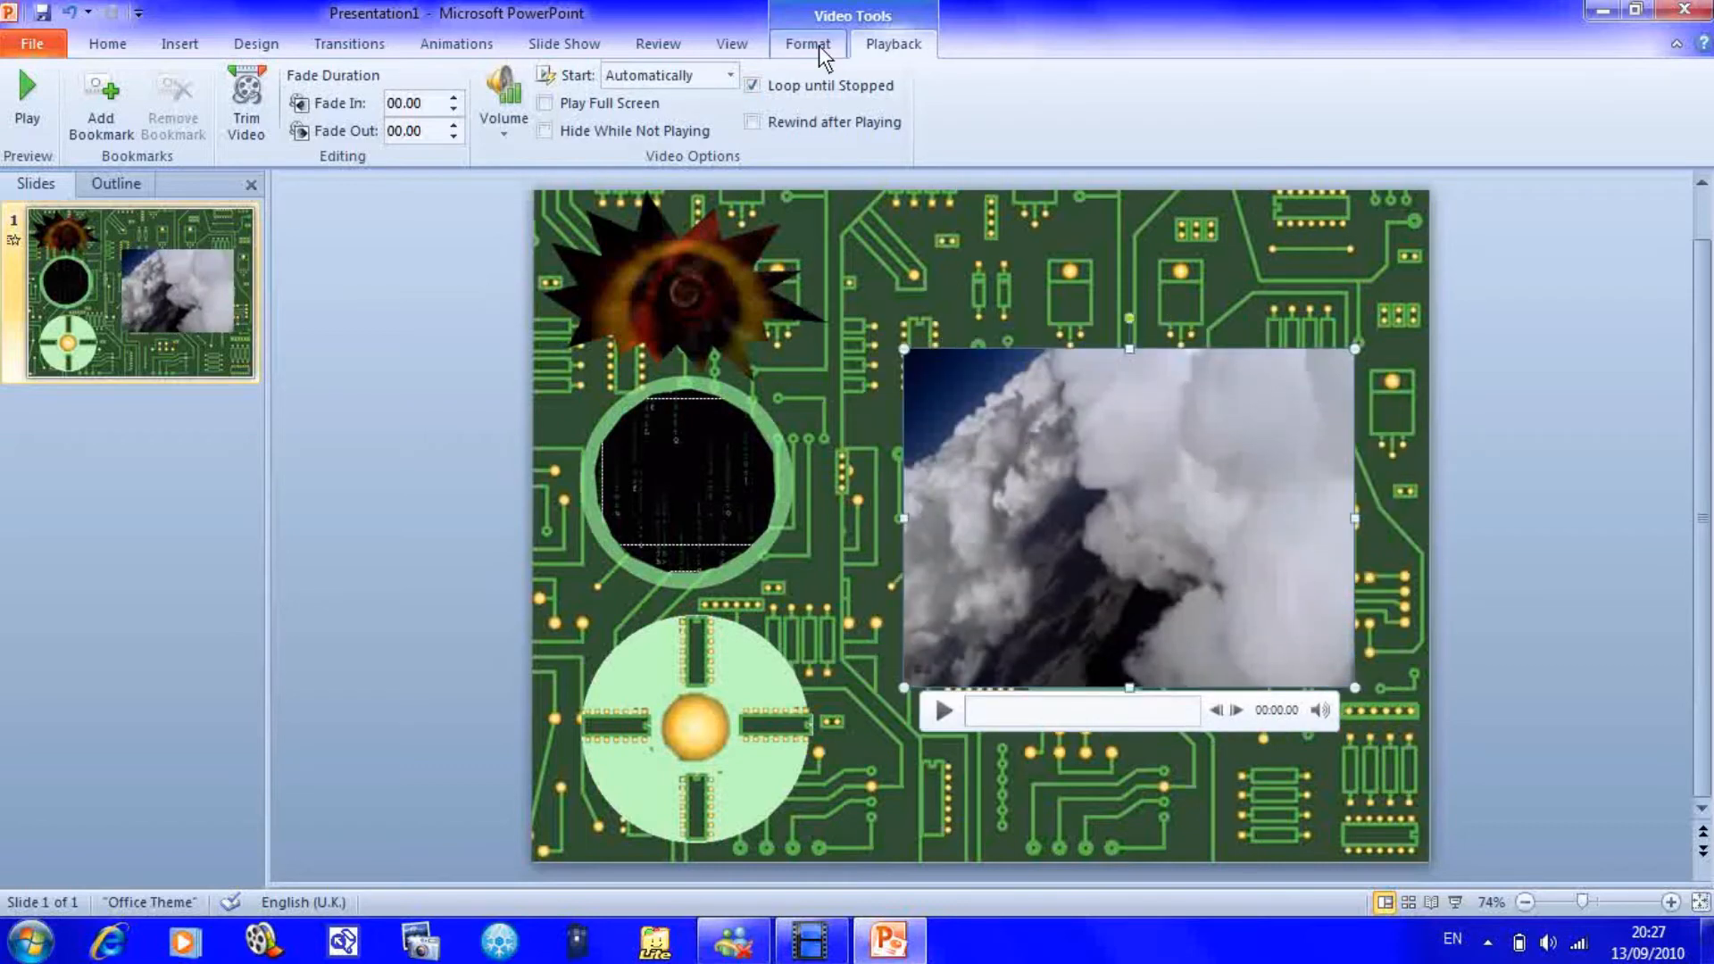
{"action": "left_click", "coordinate": [806, 45]}
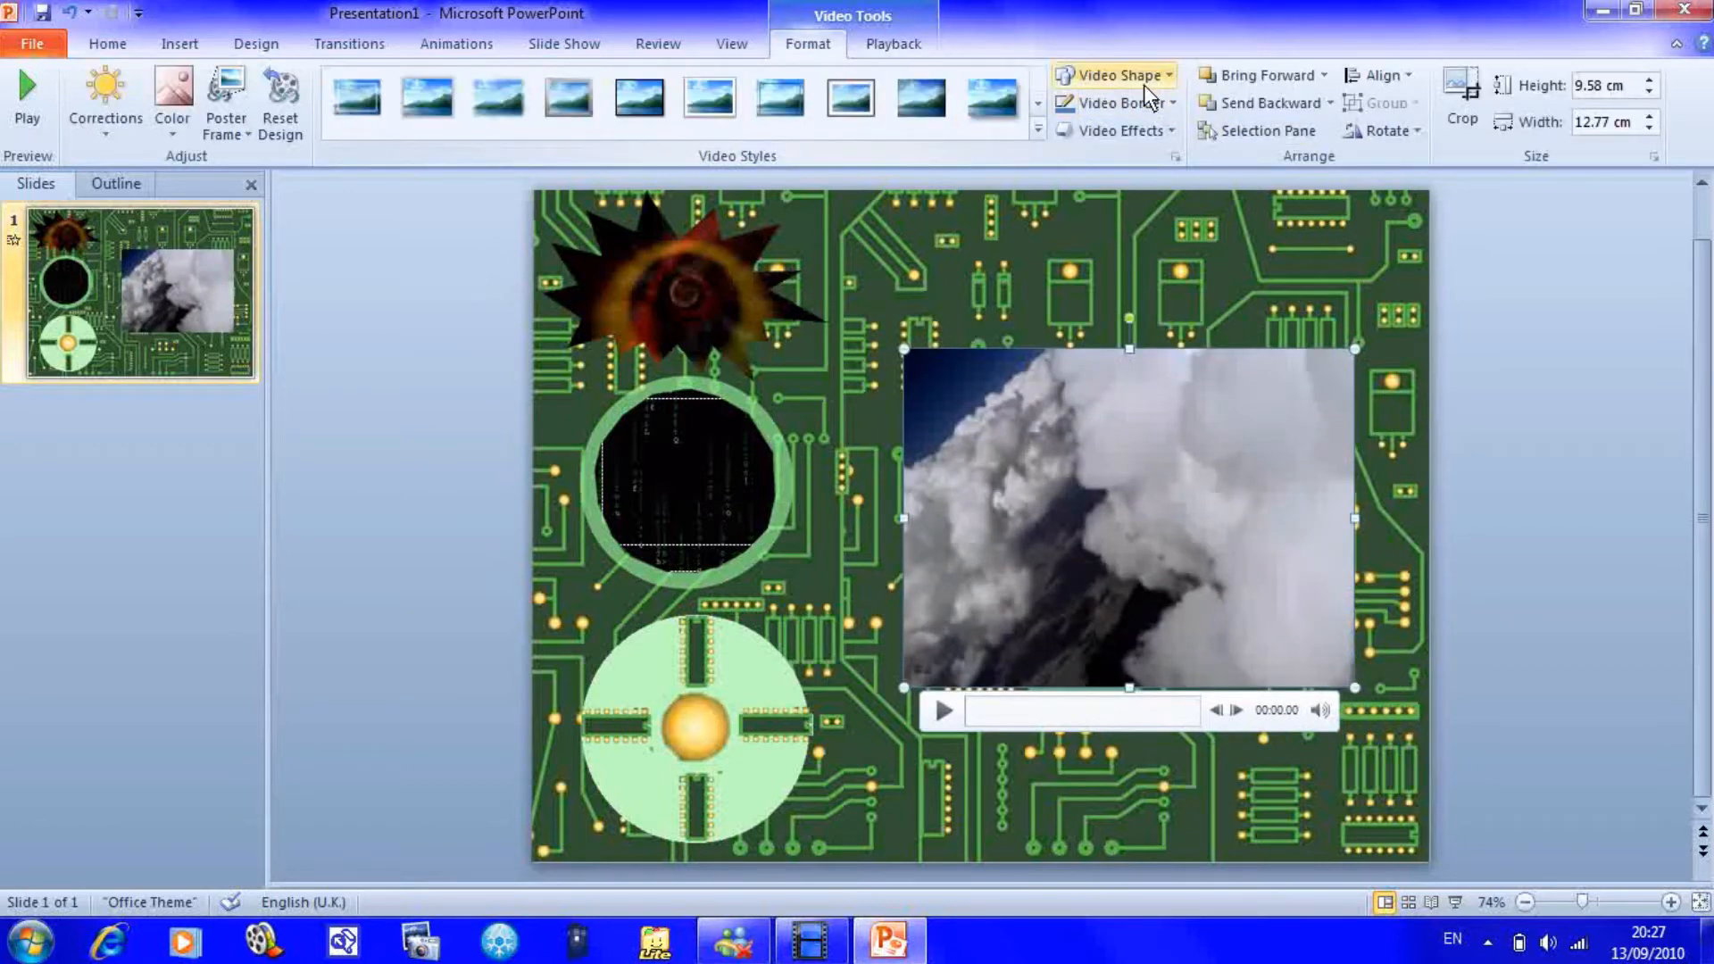
- Apply the Oval video shape to the clouds video and drag it into a large circle on the right
{"action": "left_click", "coordinate": [1113, 74]}
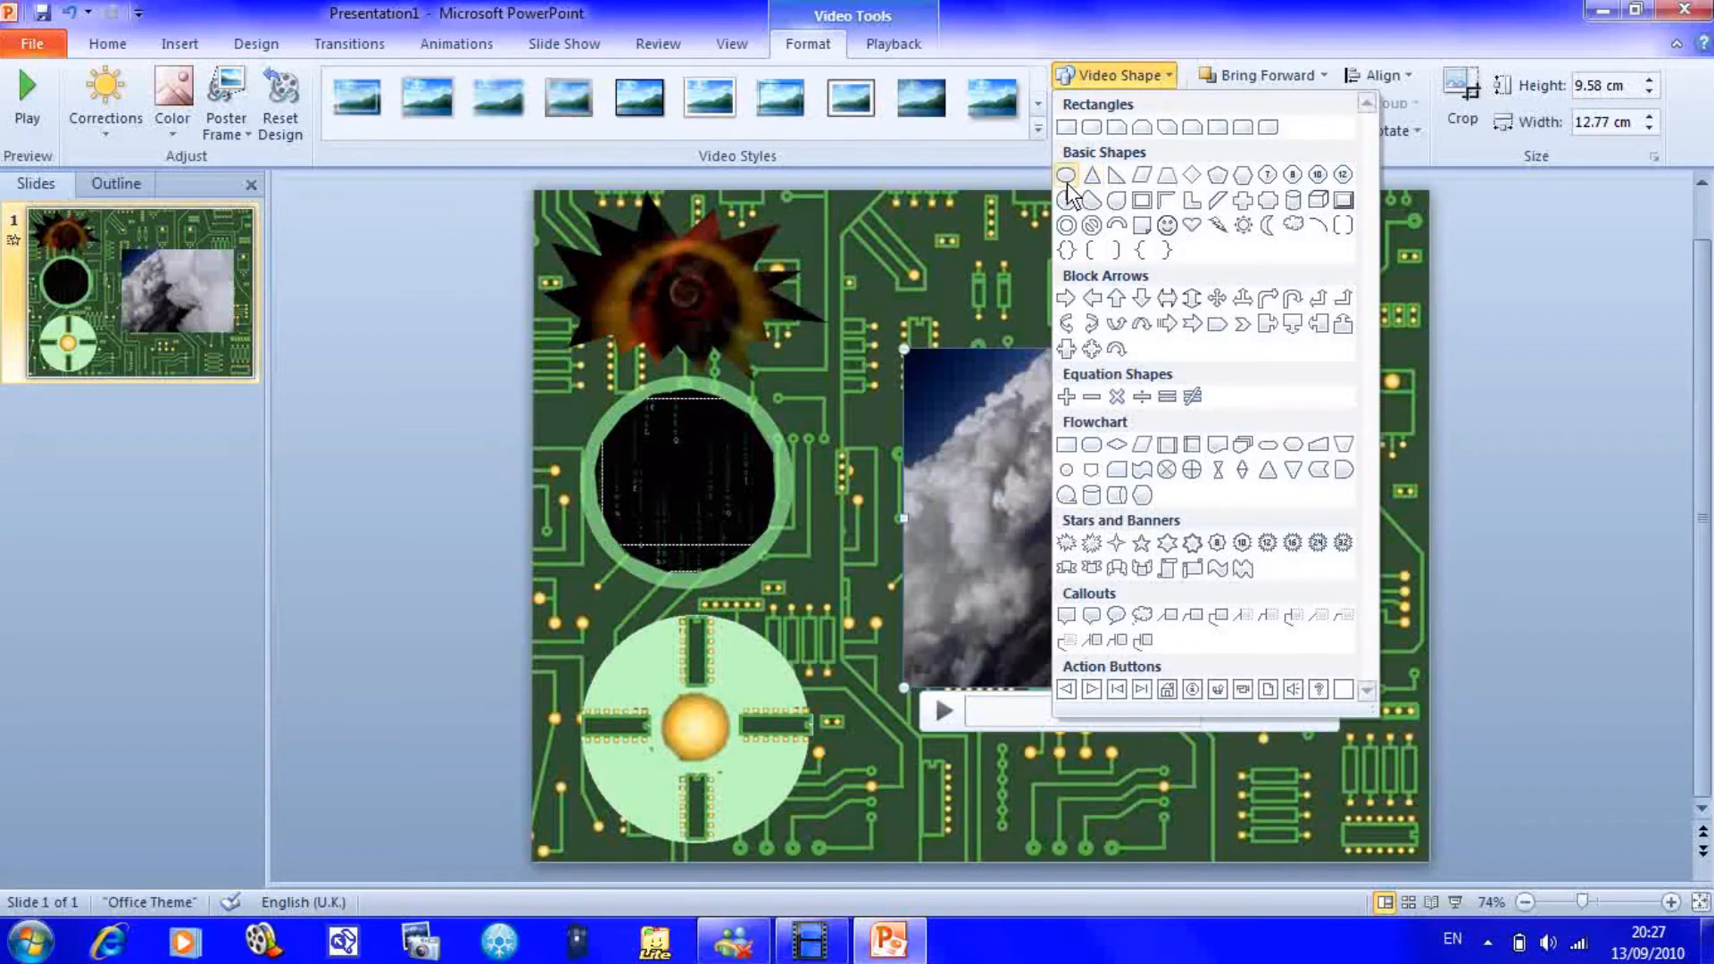
{"action": "left_click", "coordinate": [1070, 174]}
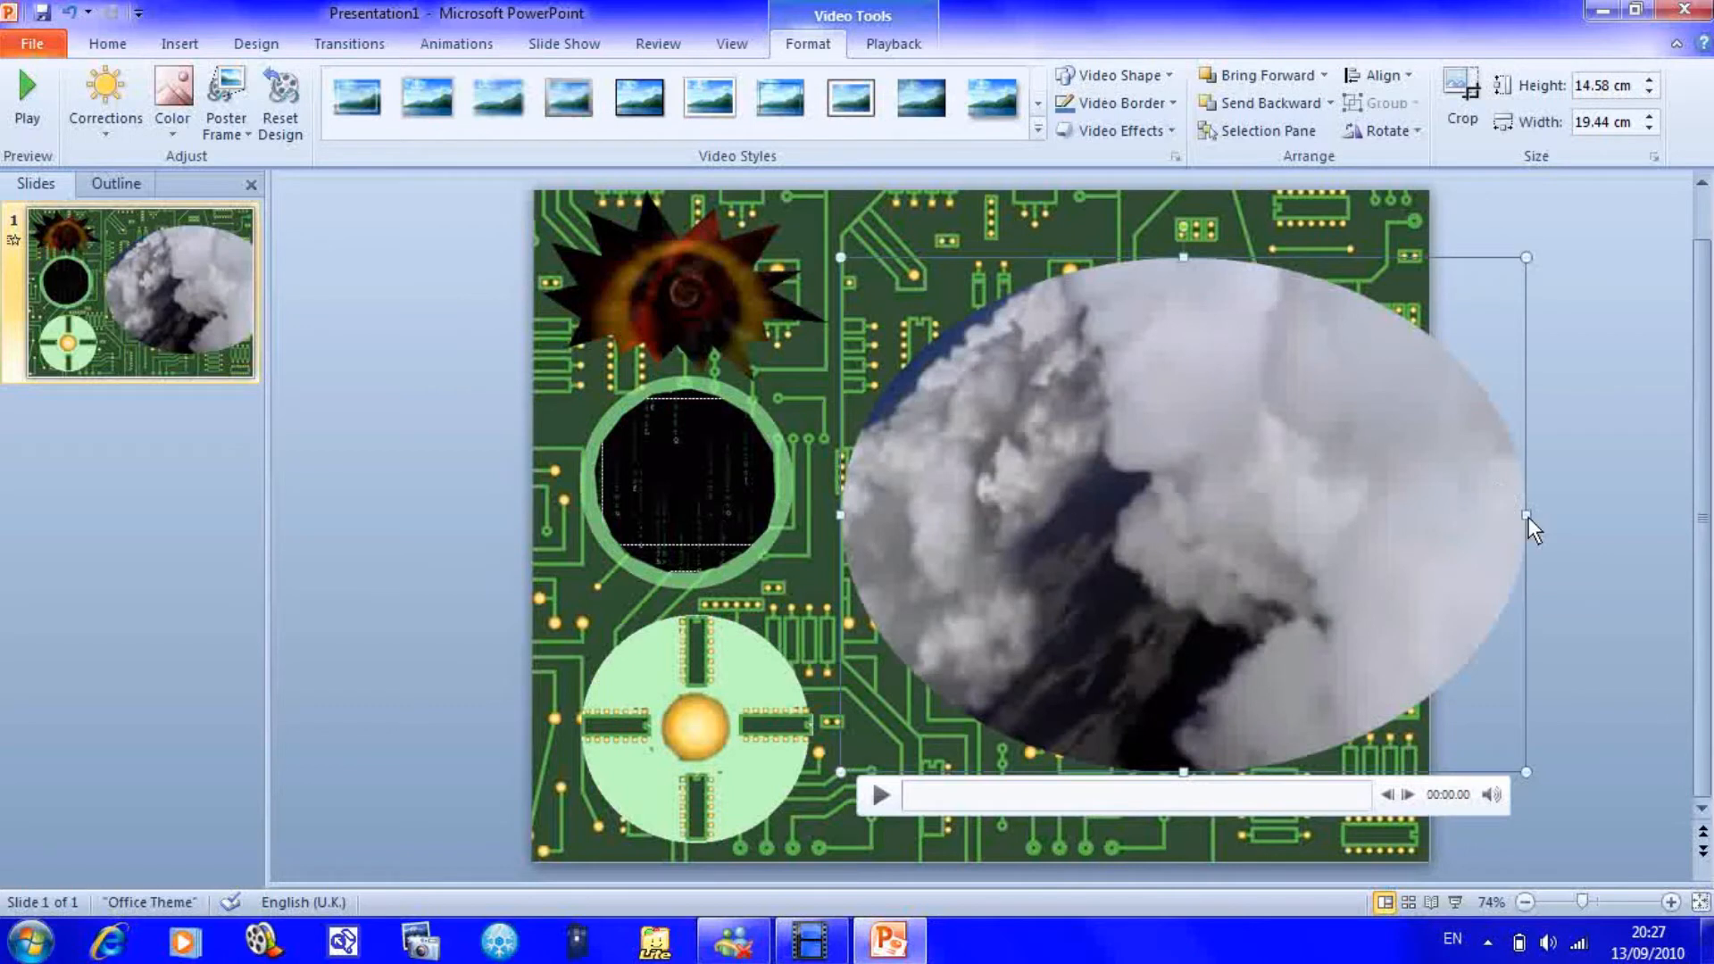
{"action": "left_click_drag", "start_coordinate": [1529, 516], "coordinate": [1397, 516]}
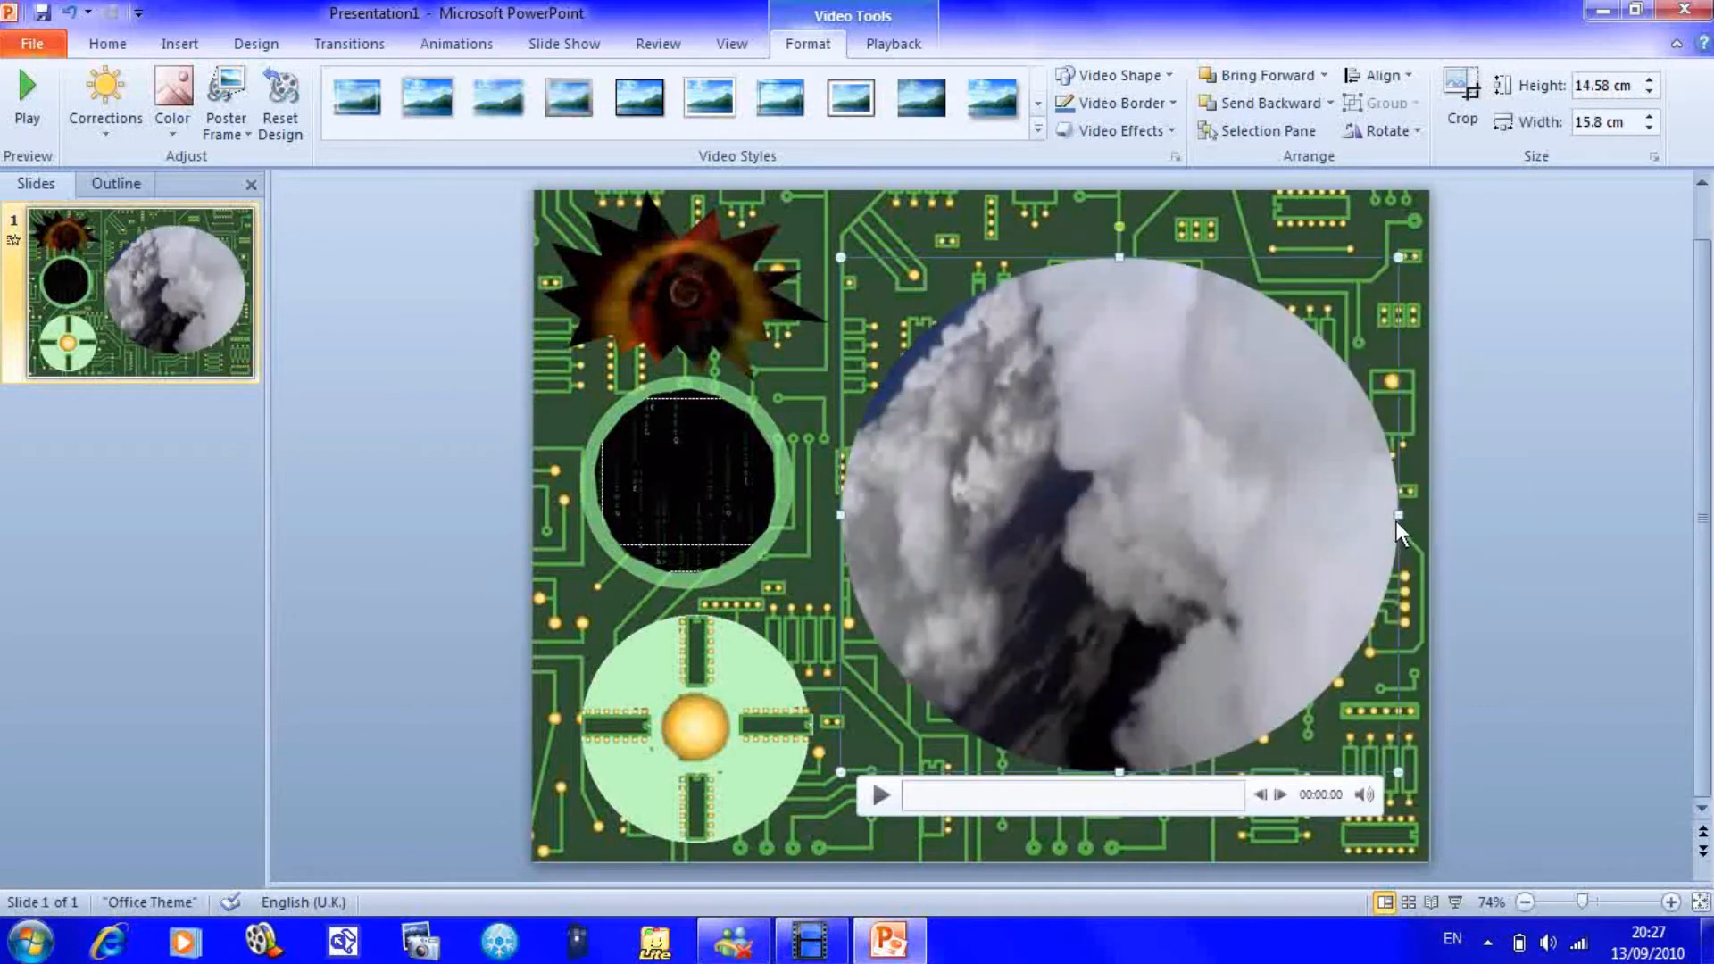
{"action": "left_click_drag", "start_coordinate": [1403, 514], "coordinate": [1372, 520]}
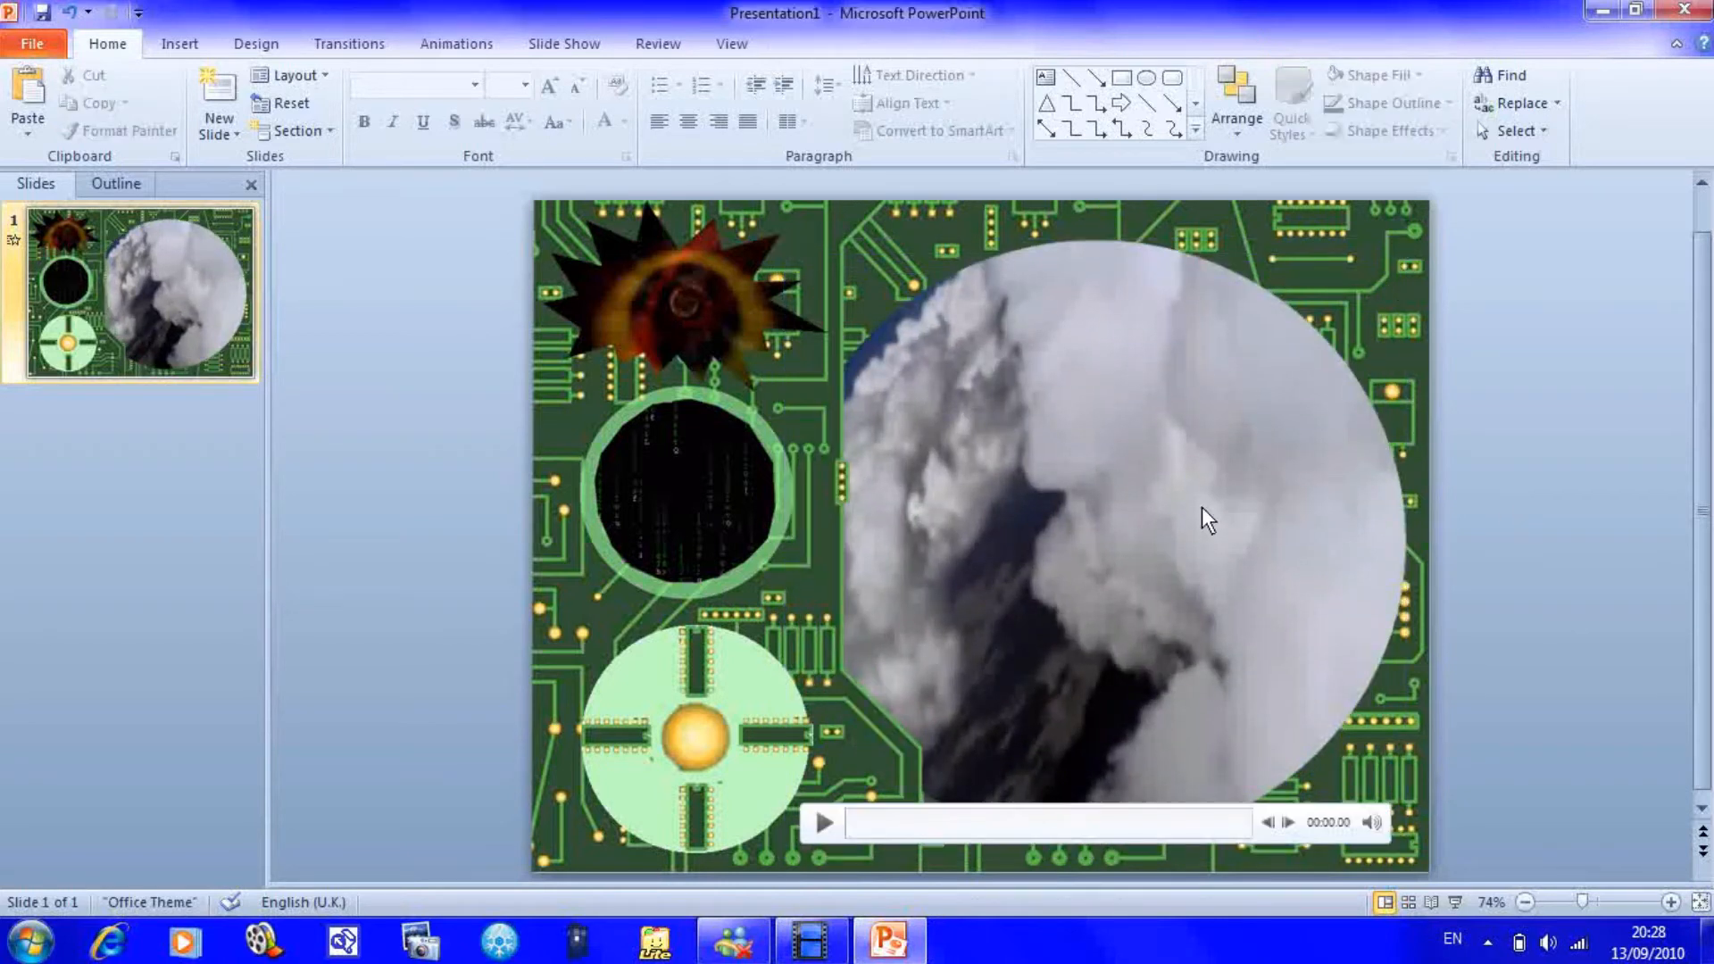
- Apply a Soft Edges video effect to the circular clouds video
{"action": "left_click", "coordinate": [1204, 518]}
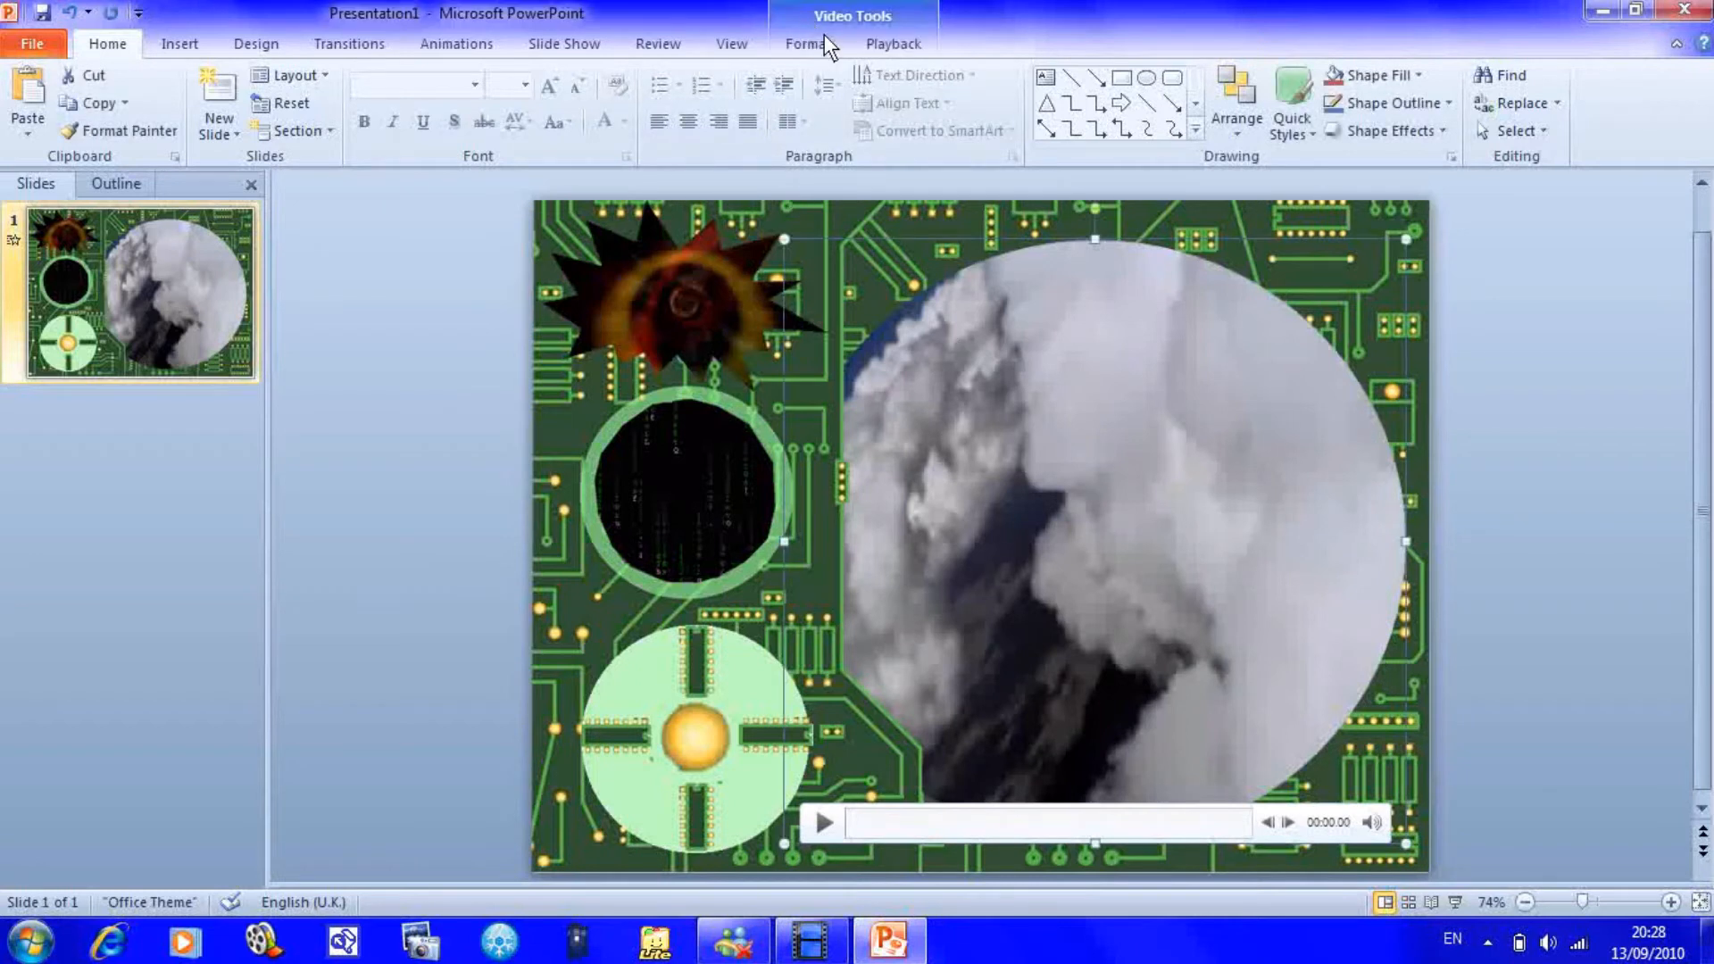
{"action": "left_click", "coordinate": [804, 43]}
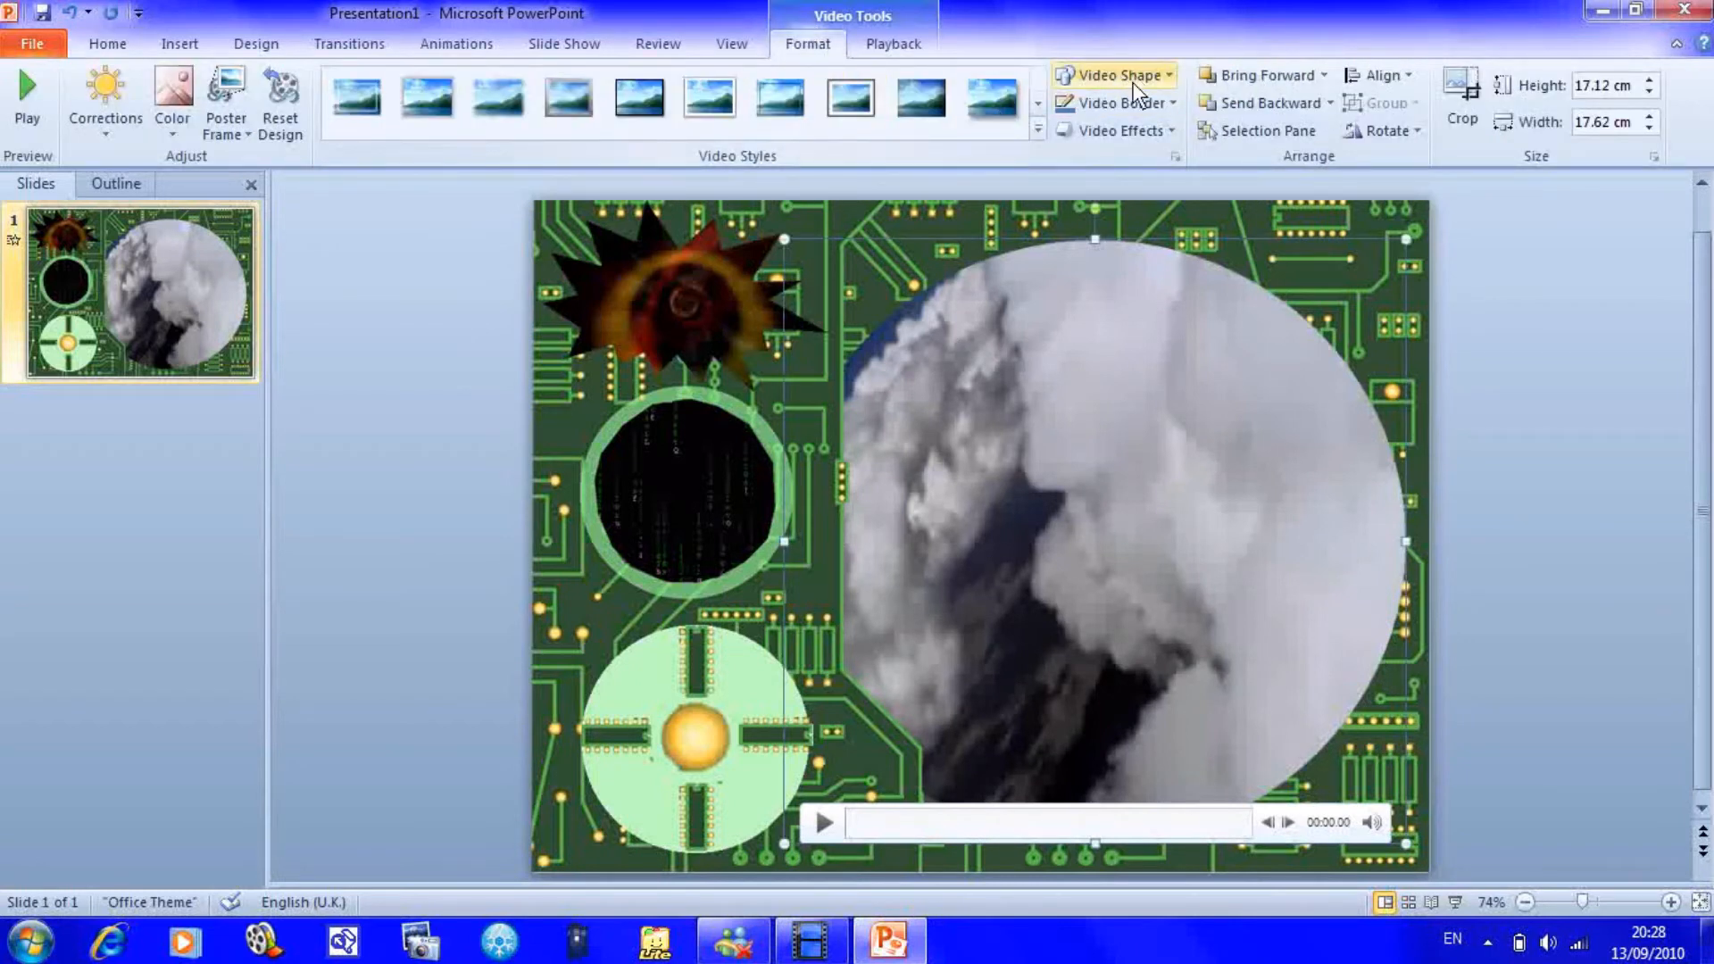
{"action": "left_click", "coordinate": [1120, 130]}
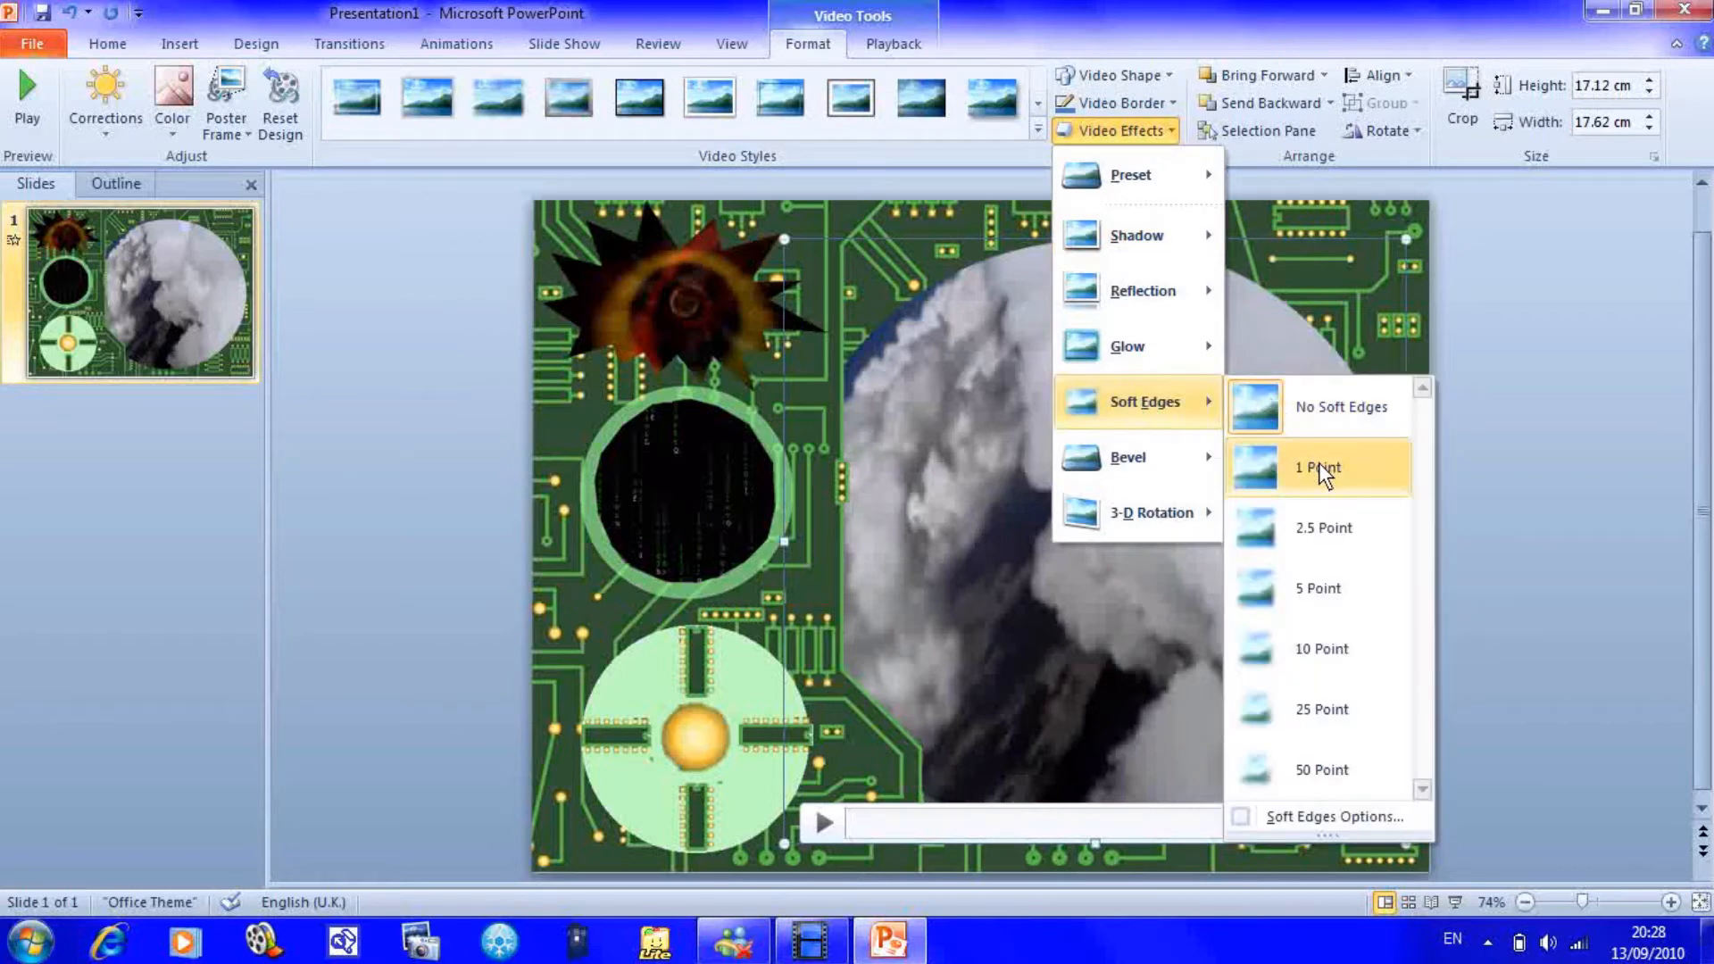
{"action": "mouse_move", "coordinate": [1325, 514]}
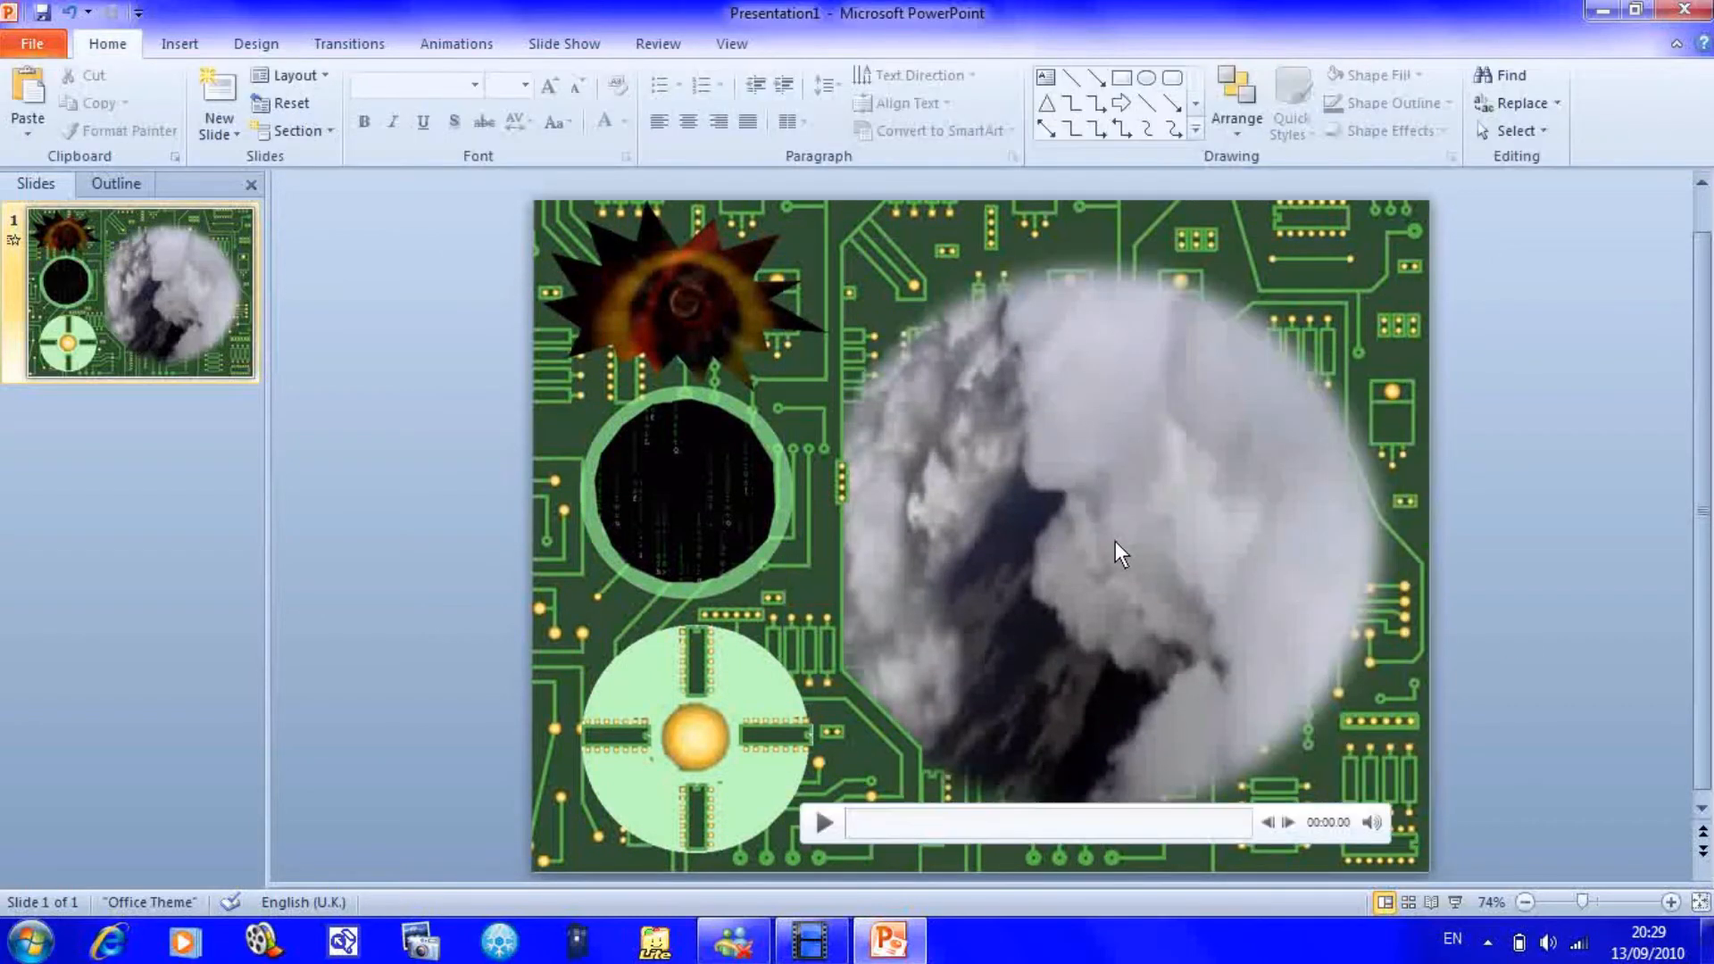
{"action": "left_click", "coordinate": [1119, 555]}
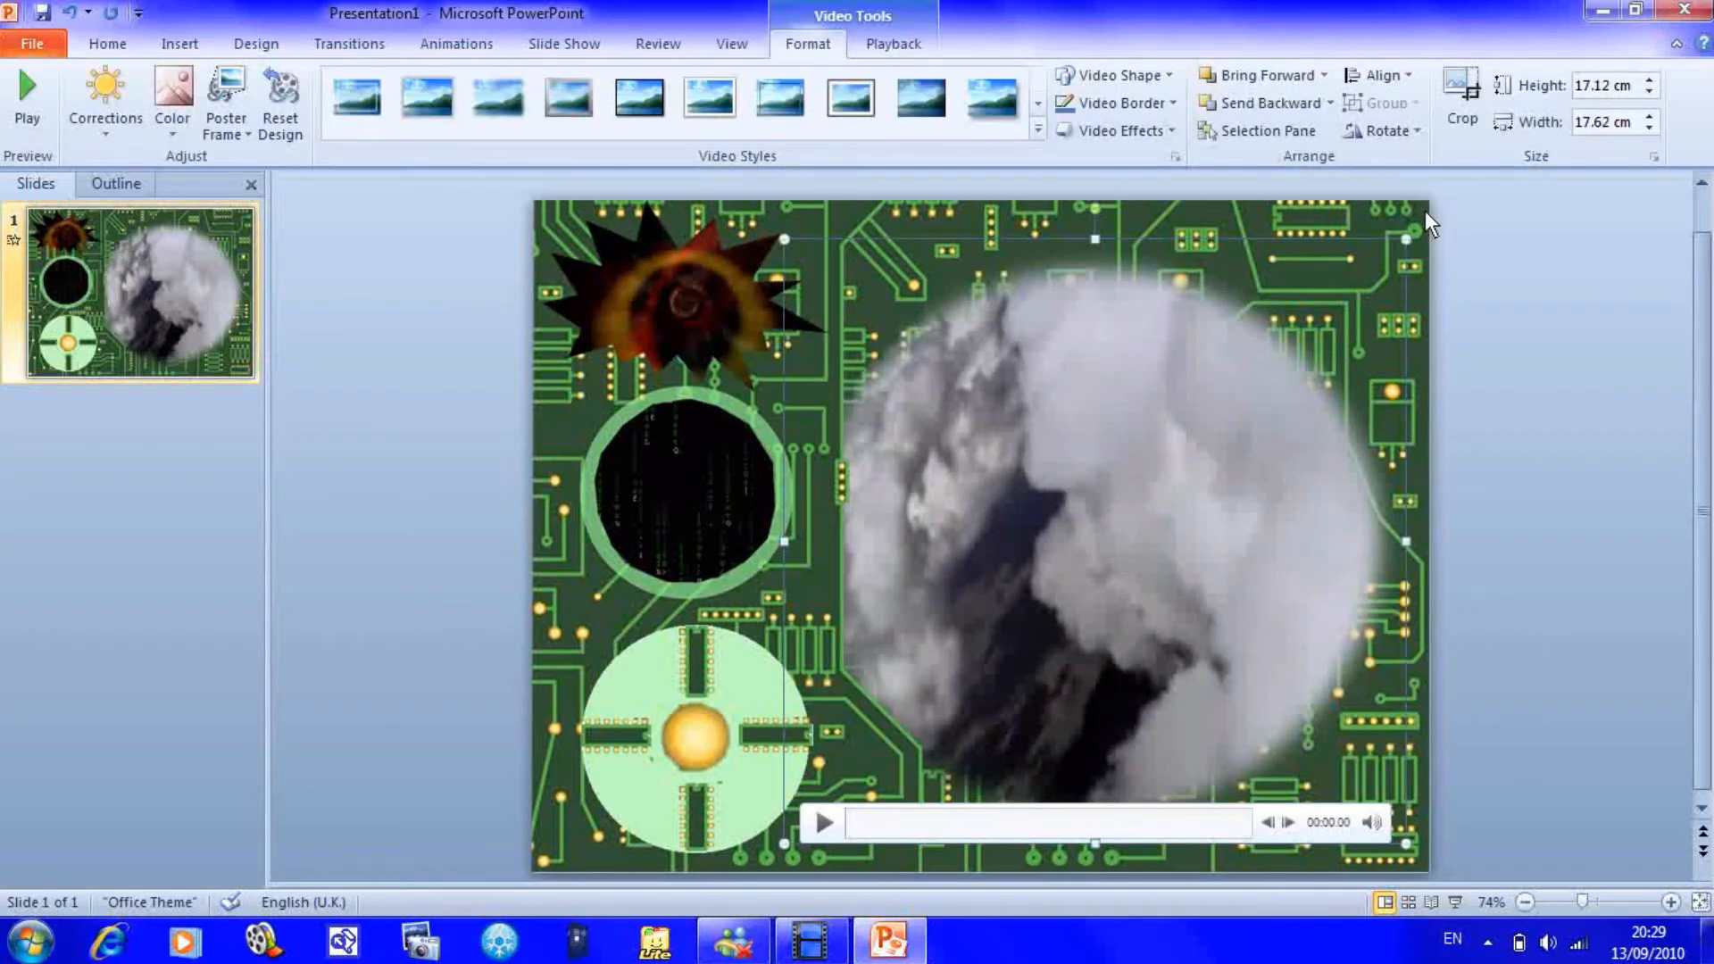
- Enlarge the soft-edged clouds circle to about 19 cm across and reselect it
{"action": "left_click_drag", "start_coordinate": [1421, 210], "coordinate": [1455, 190]}
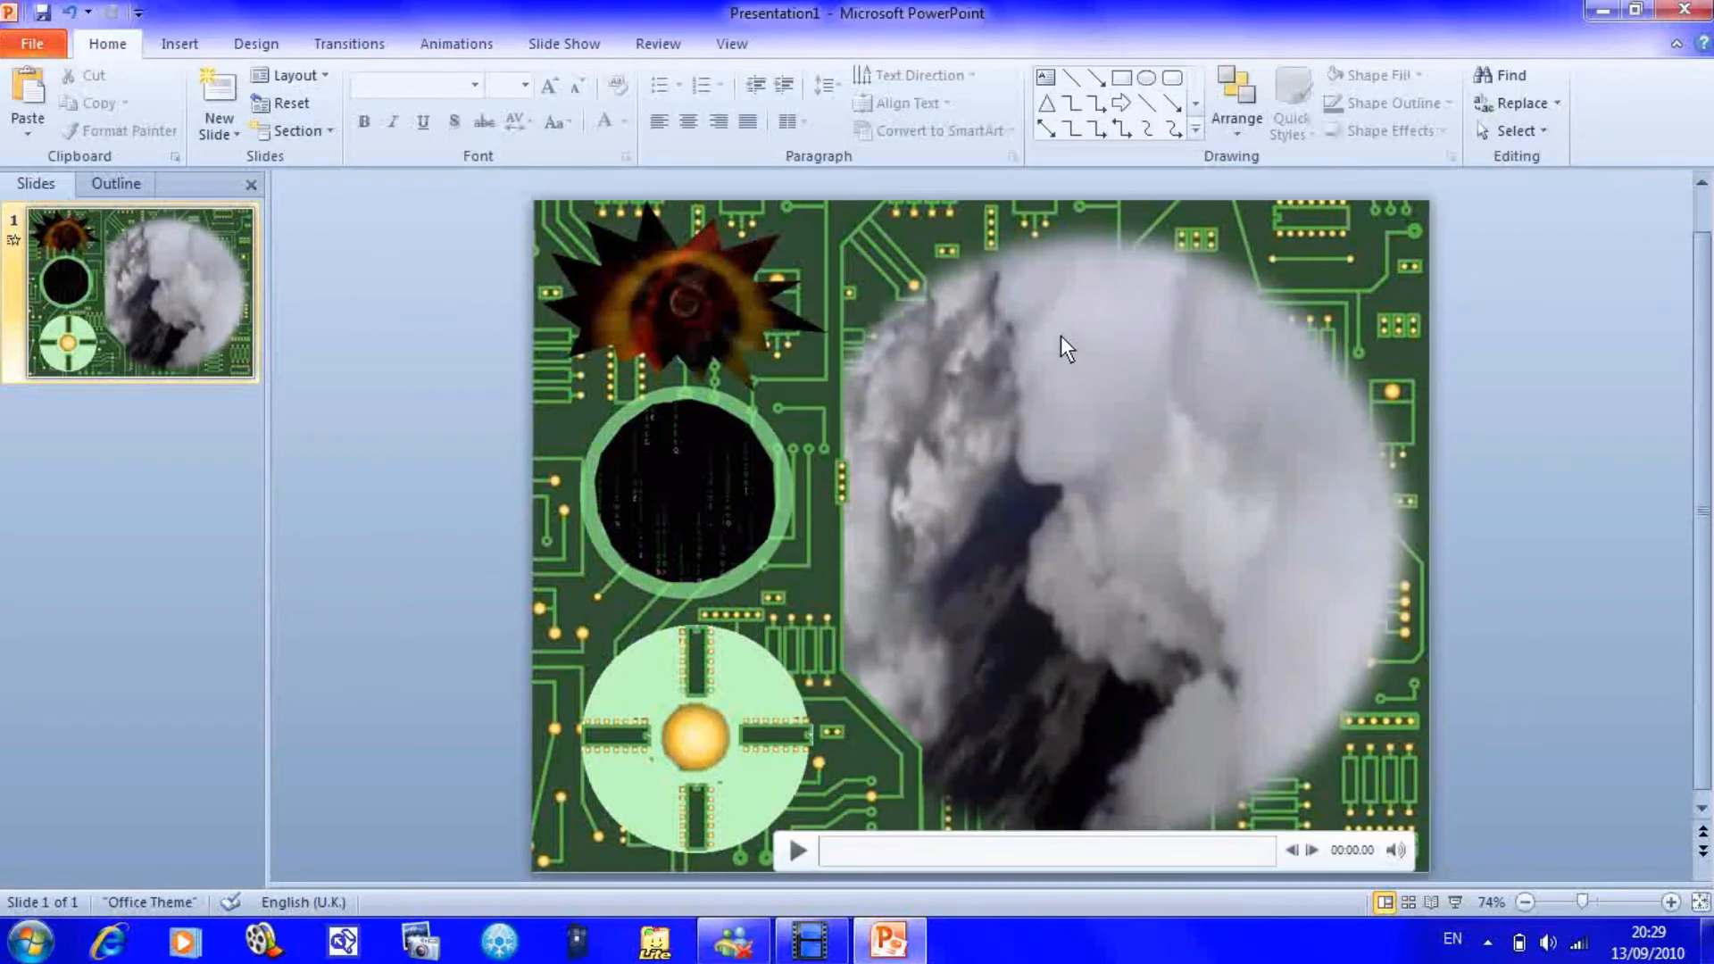
{"action": "left_click", "coordinate": [1065, 346]}
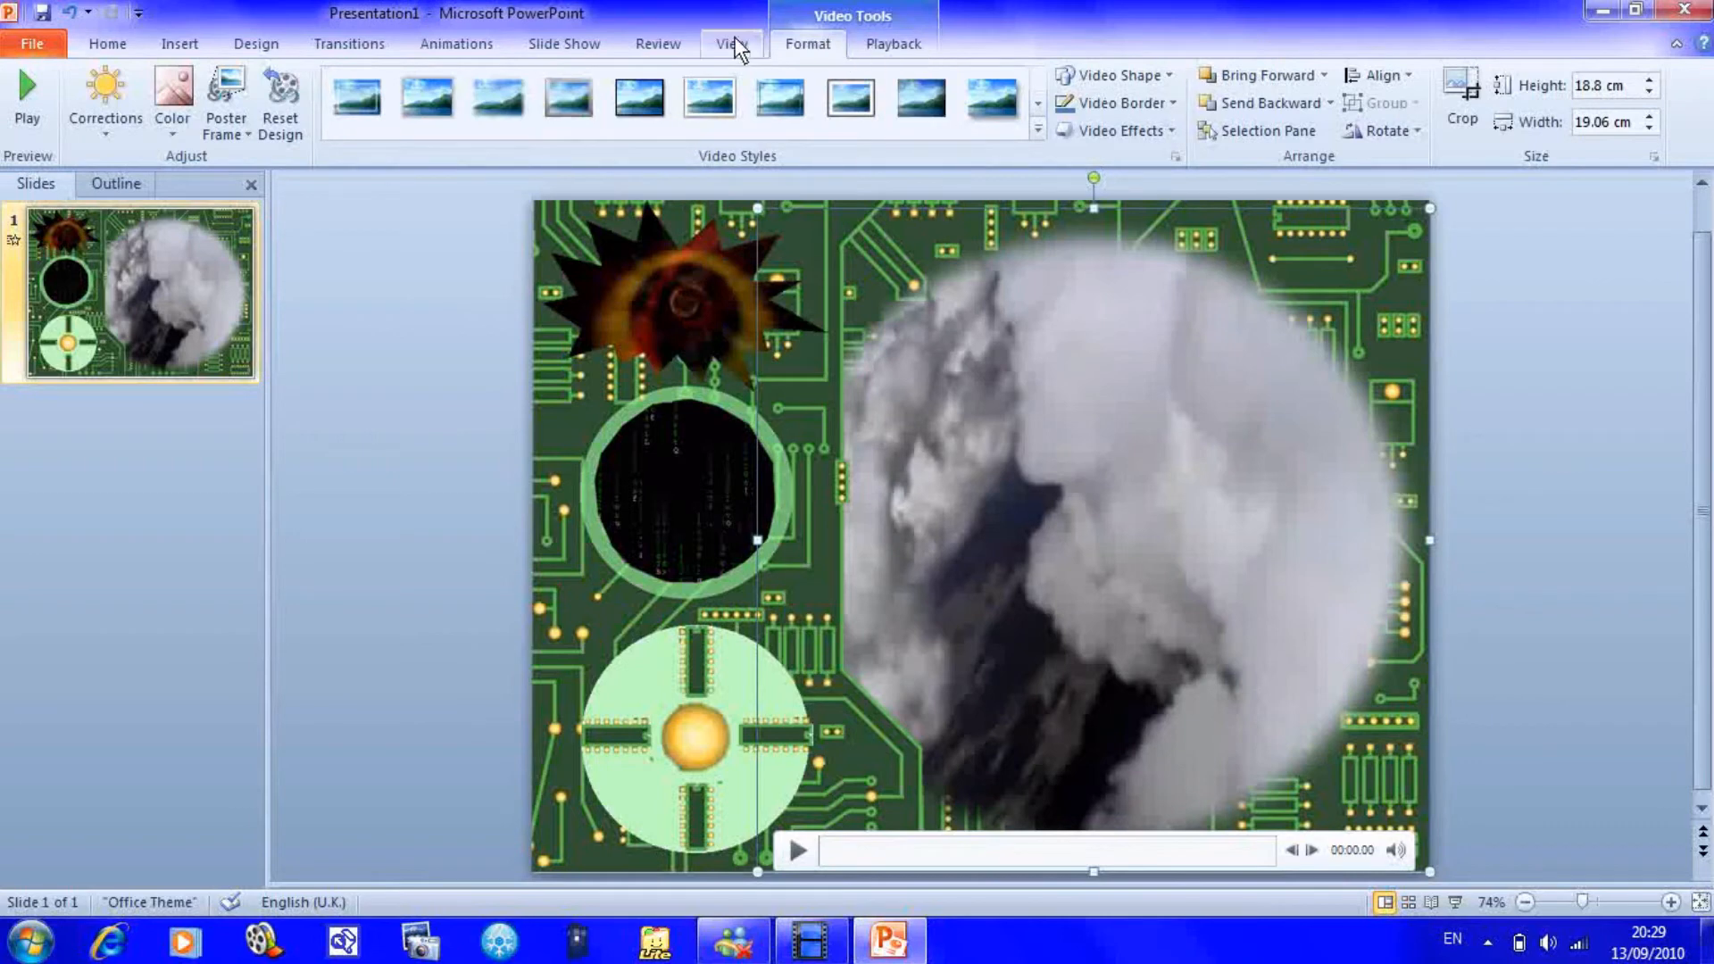
{"action": "left_click", "coordinate": [456, 43]}
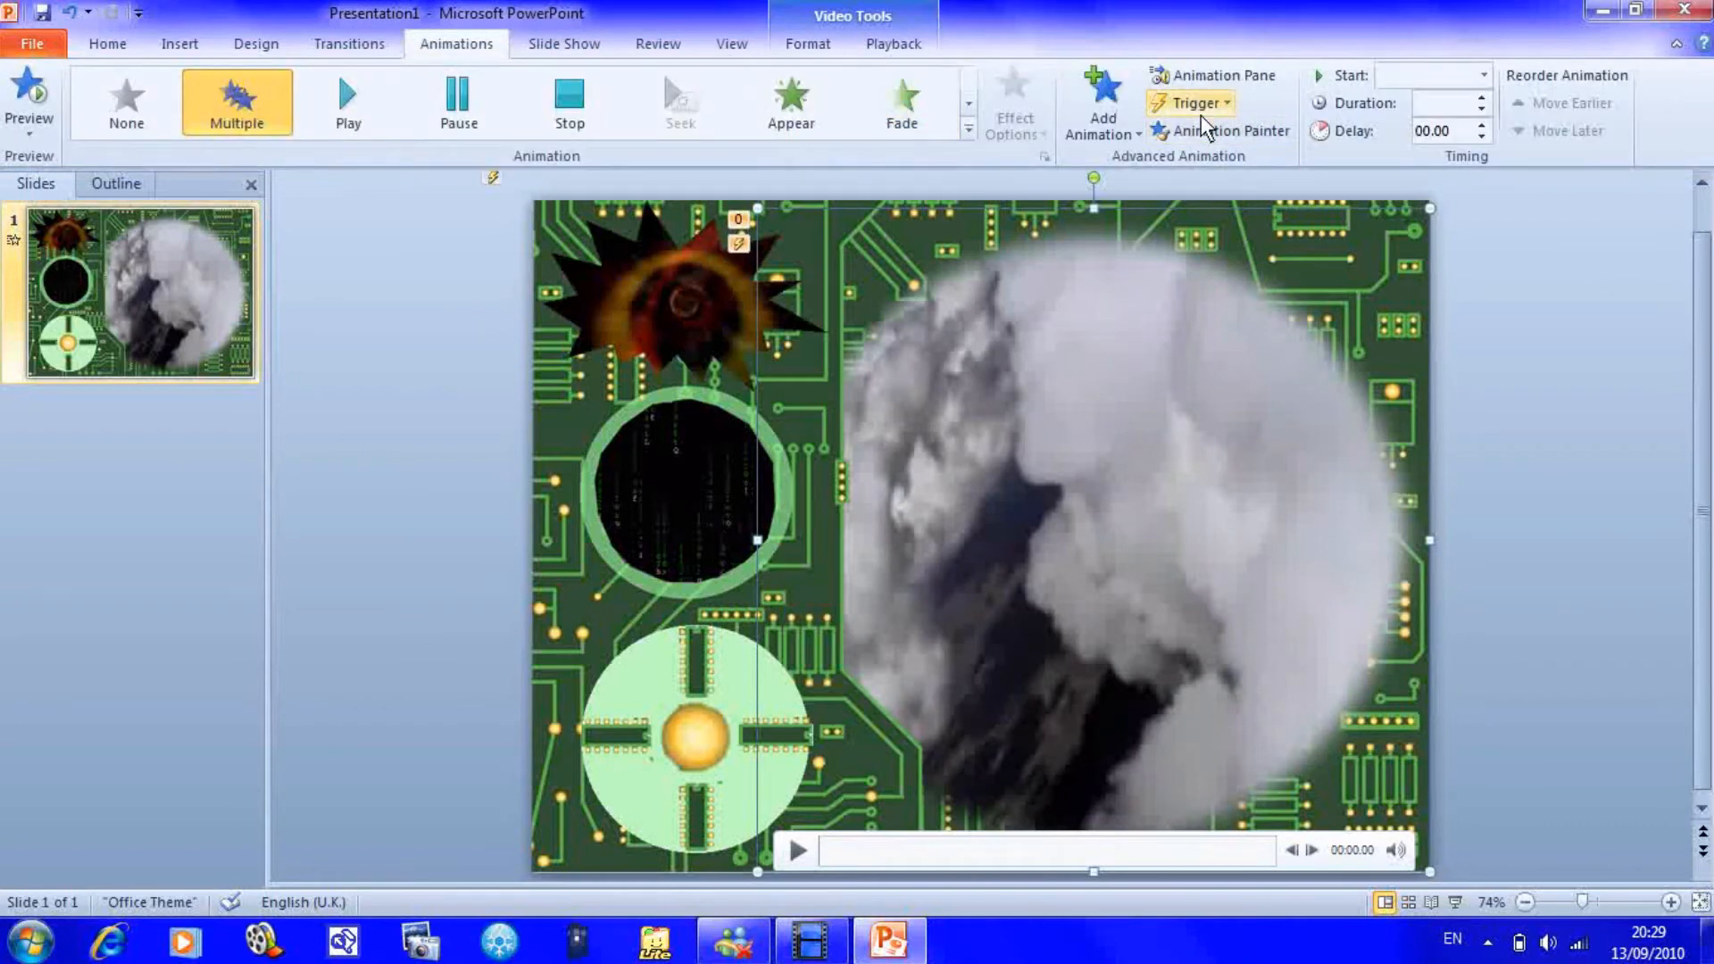
- Show the Animation Pane and inspect the Flying Through Clouds and VORTEX 1.wmv entries
{"action": "left_click", "coordinate": [1211, 74]}
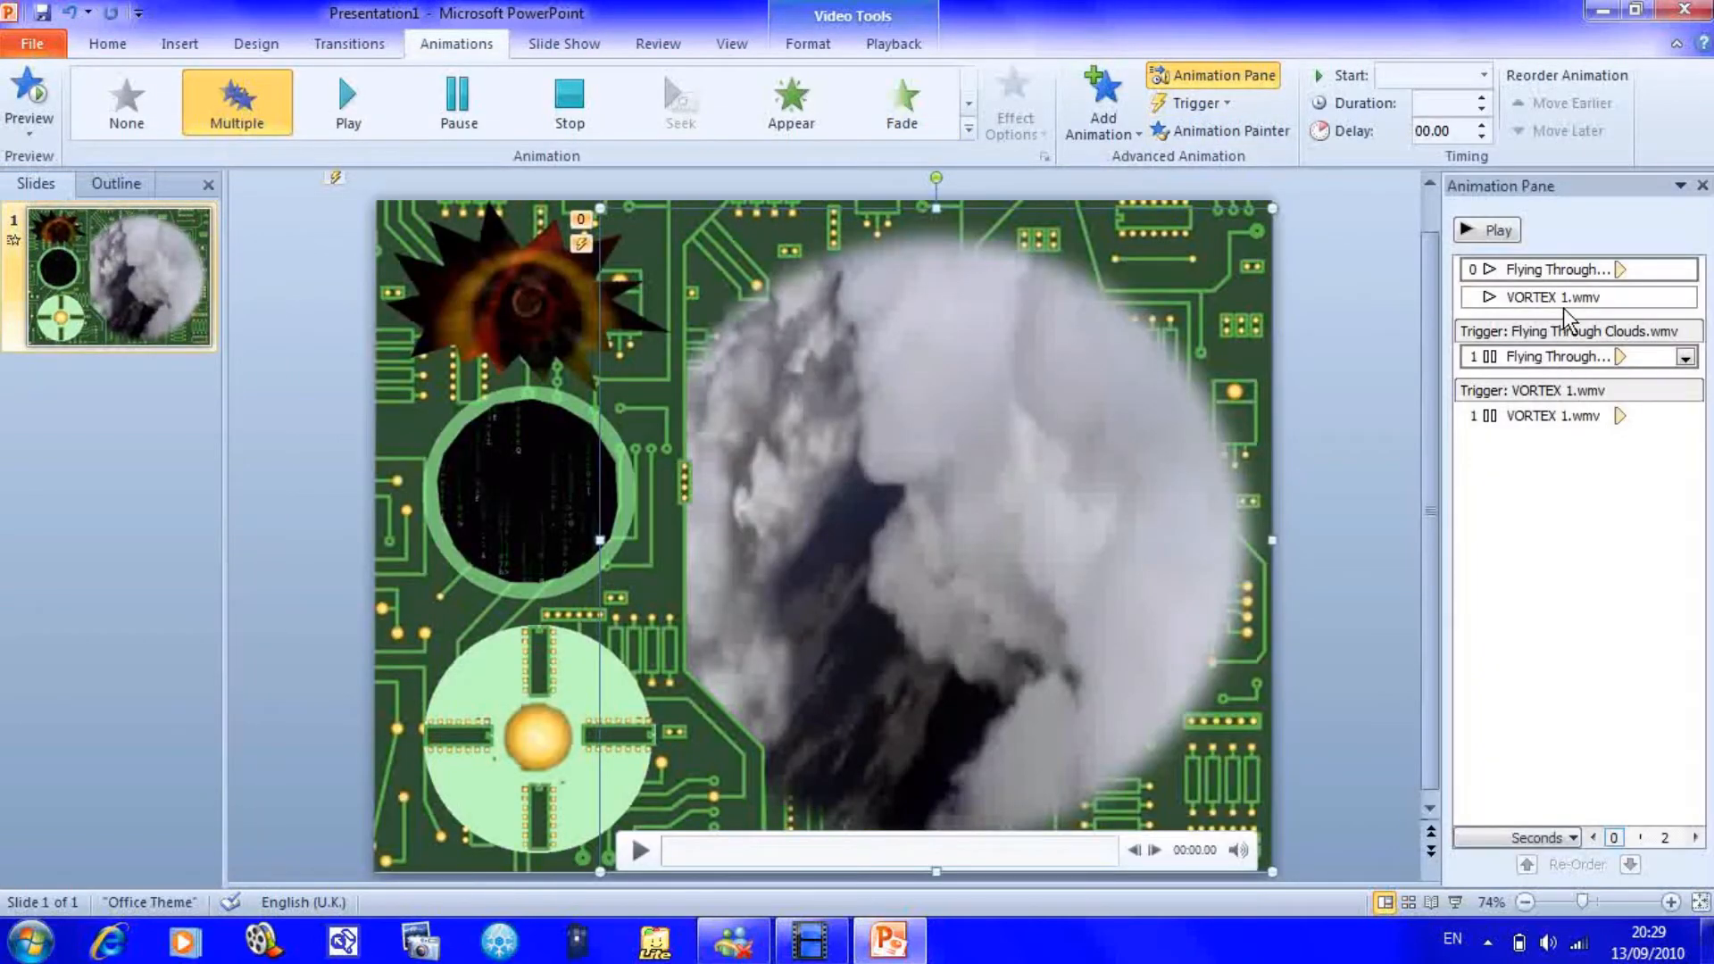
{"action": "left_click", "coordinate": [1676, 298]}
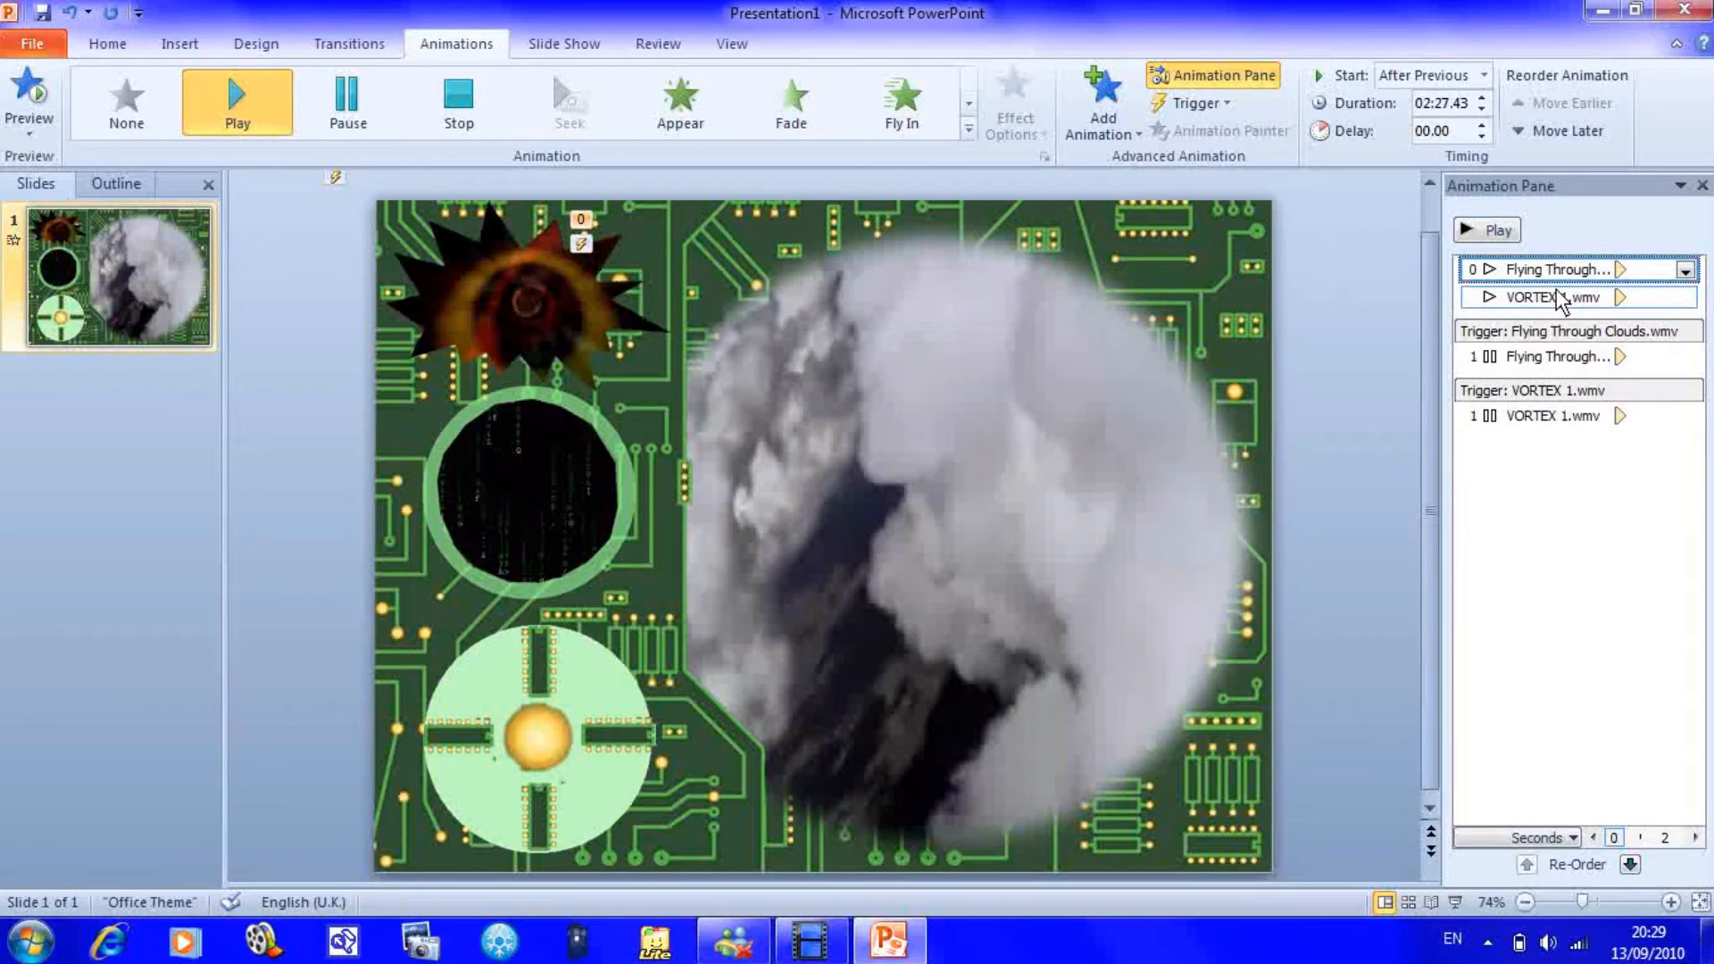
{"action": "left_click", "coordinate": [1561, 416]}
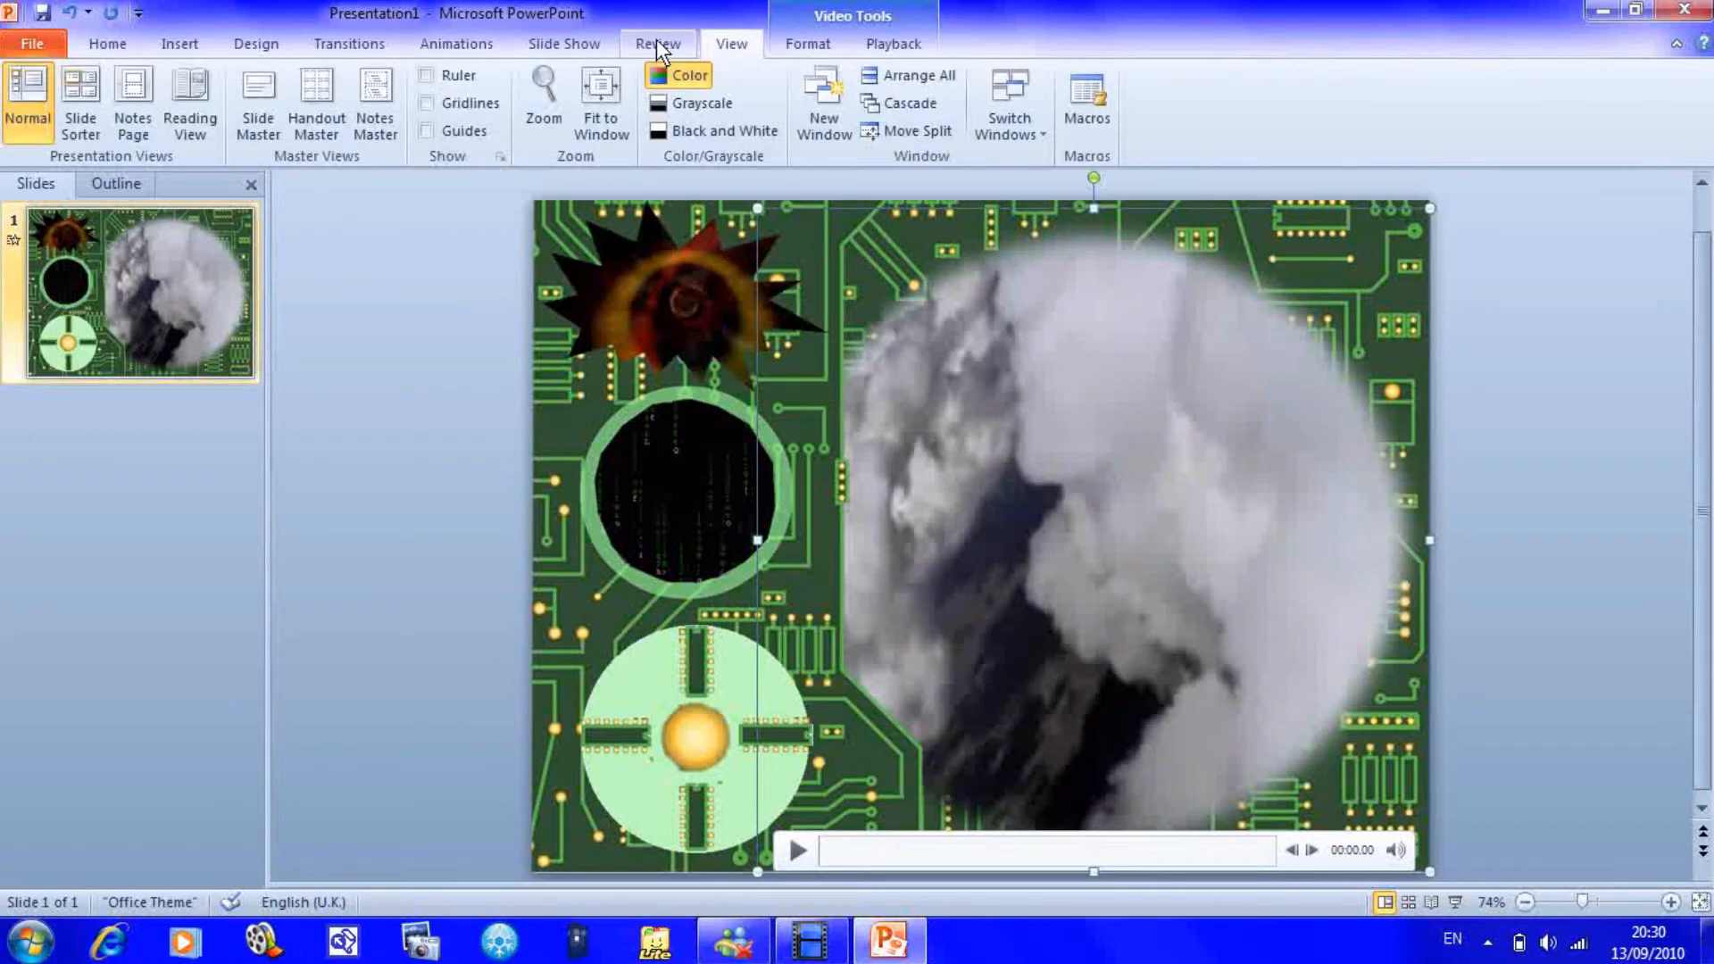
- Change the clouds video's playback volume level
{"action": "left_click", "coordinate": [806, 43]}
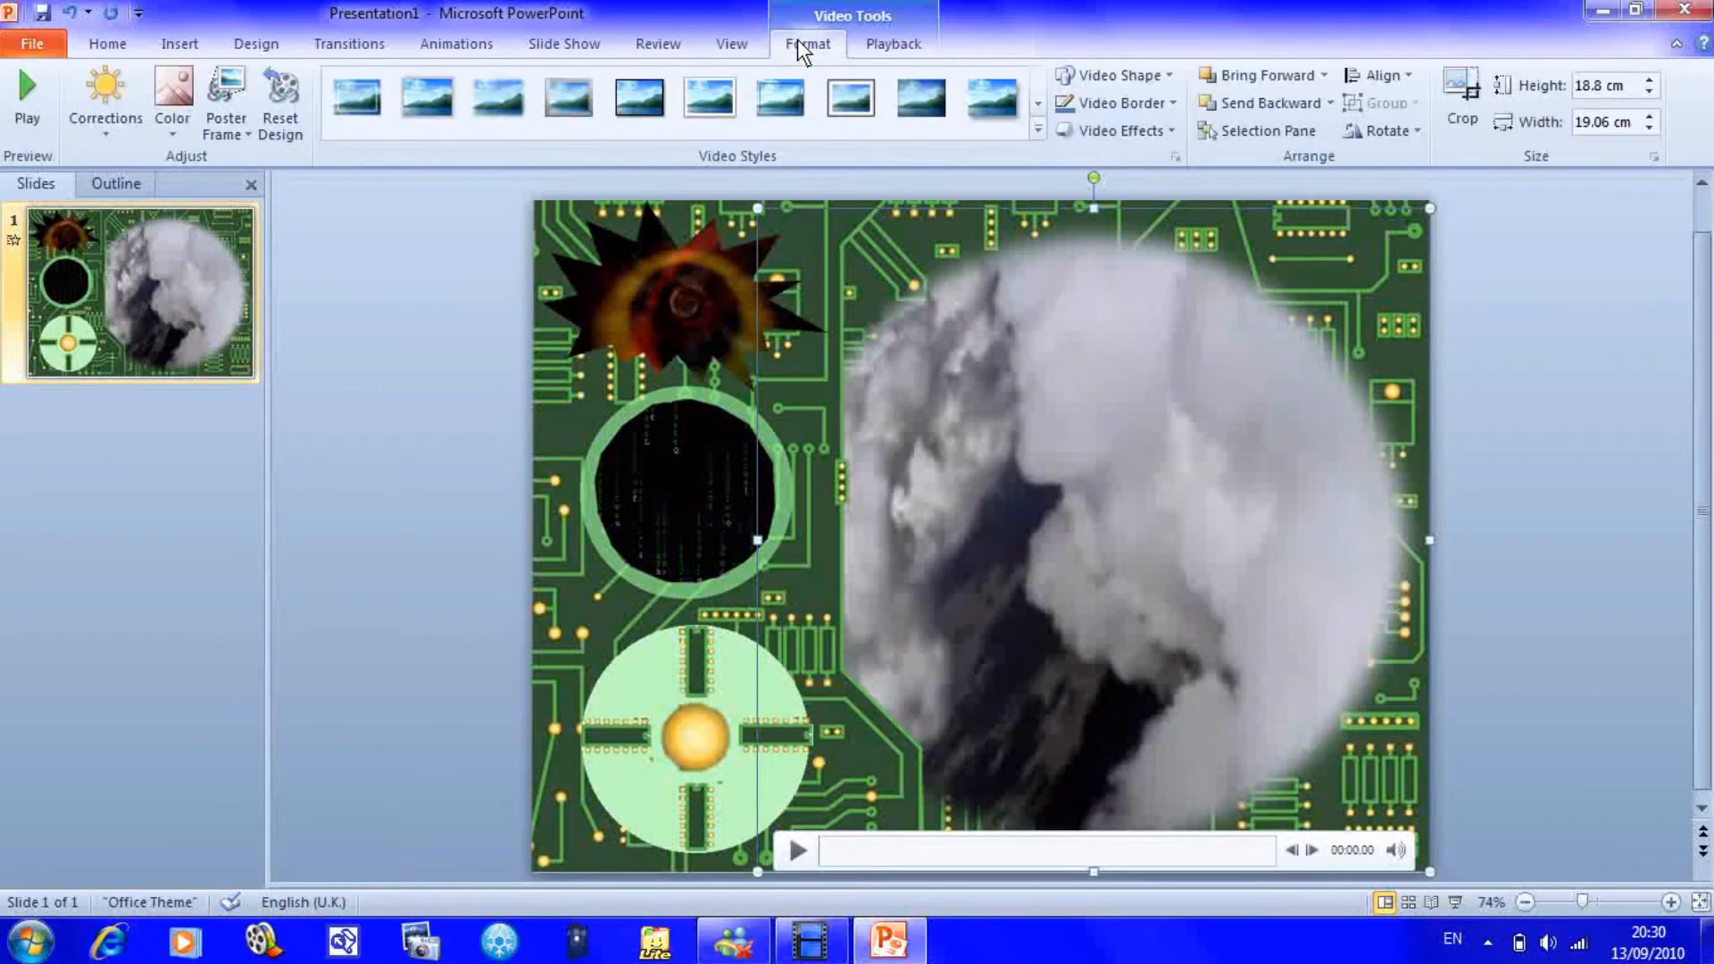
{"action": "left_click", "coordinate": [892, 44]}
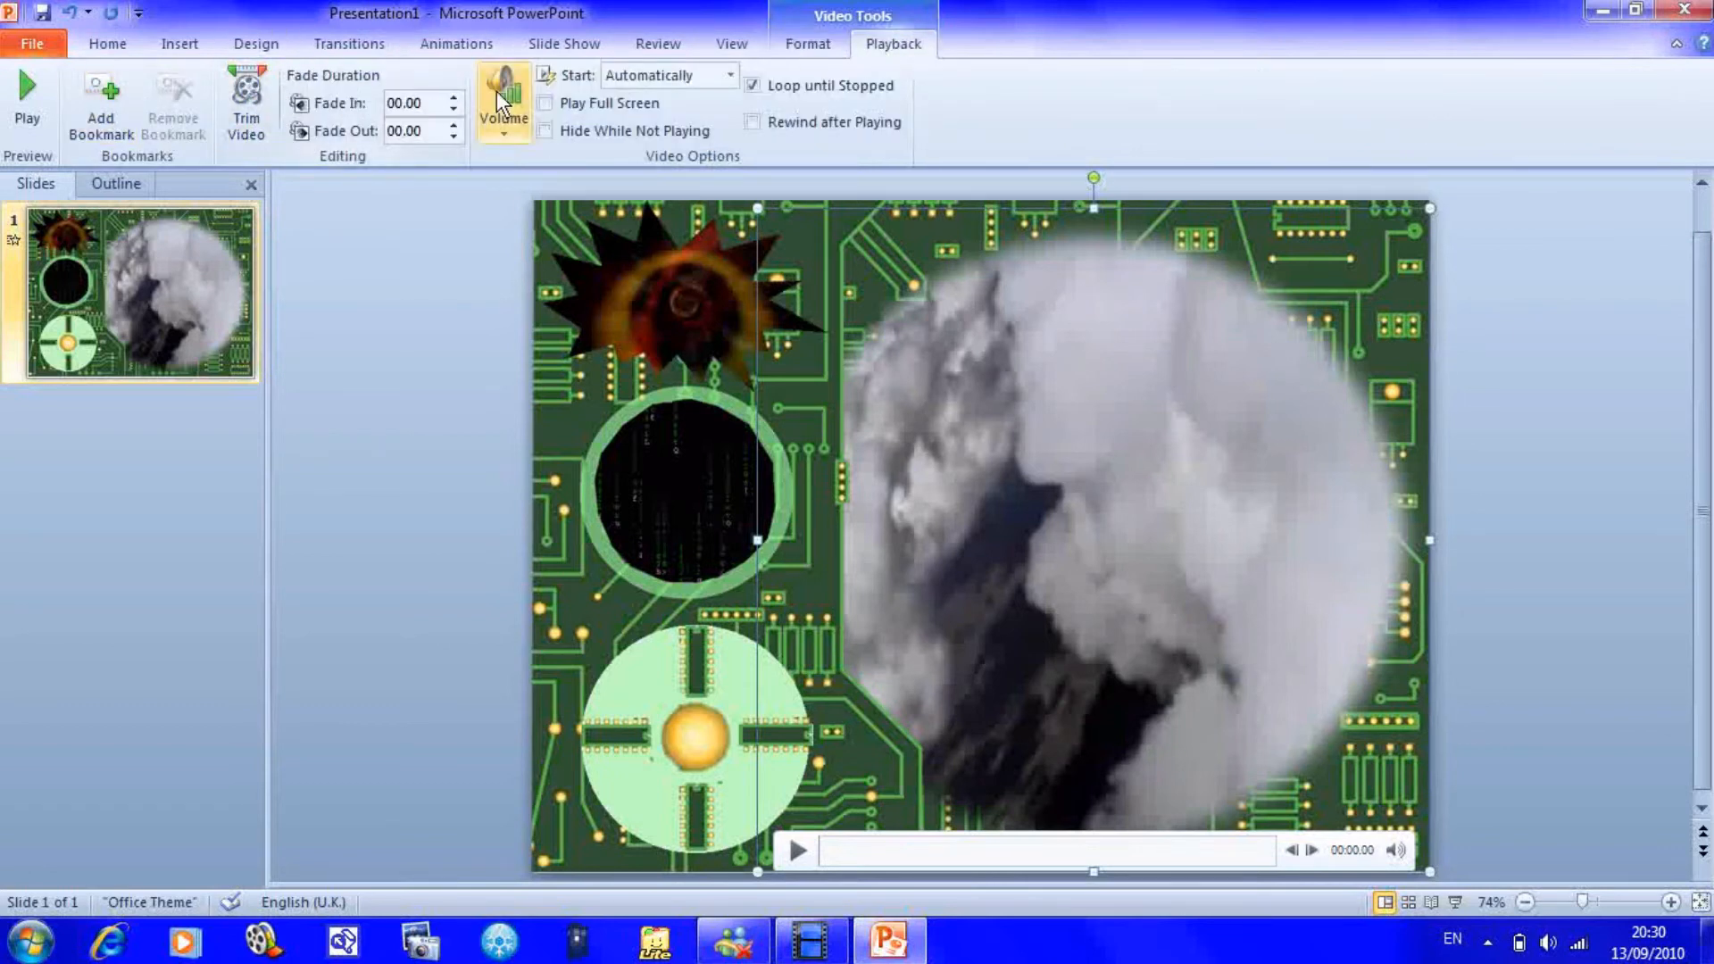
{"action": "left_click", "coordinate": [502, 112]}
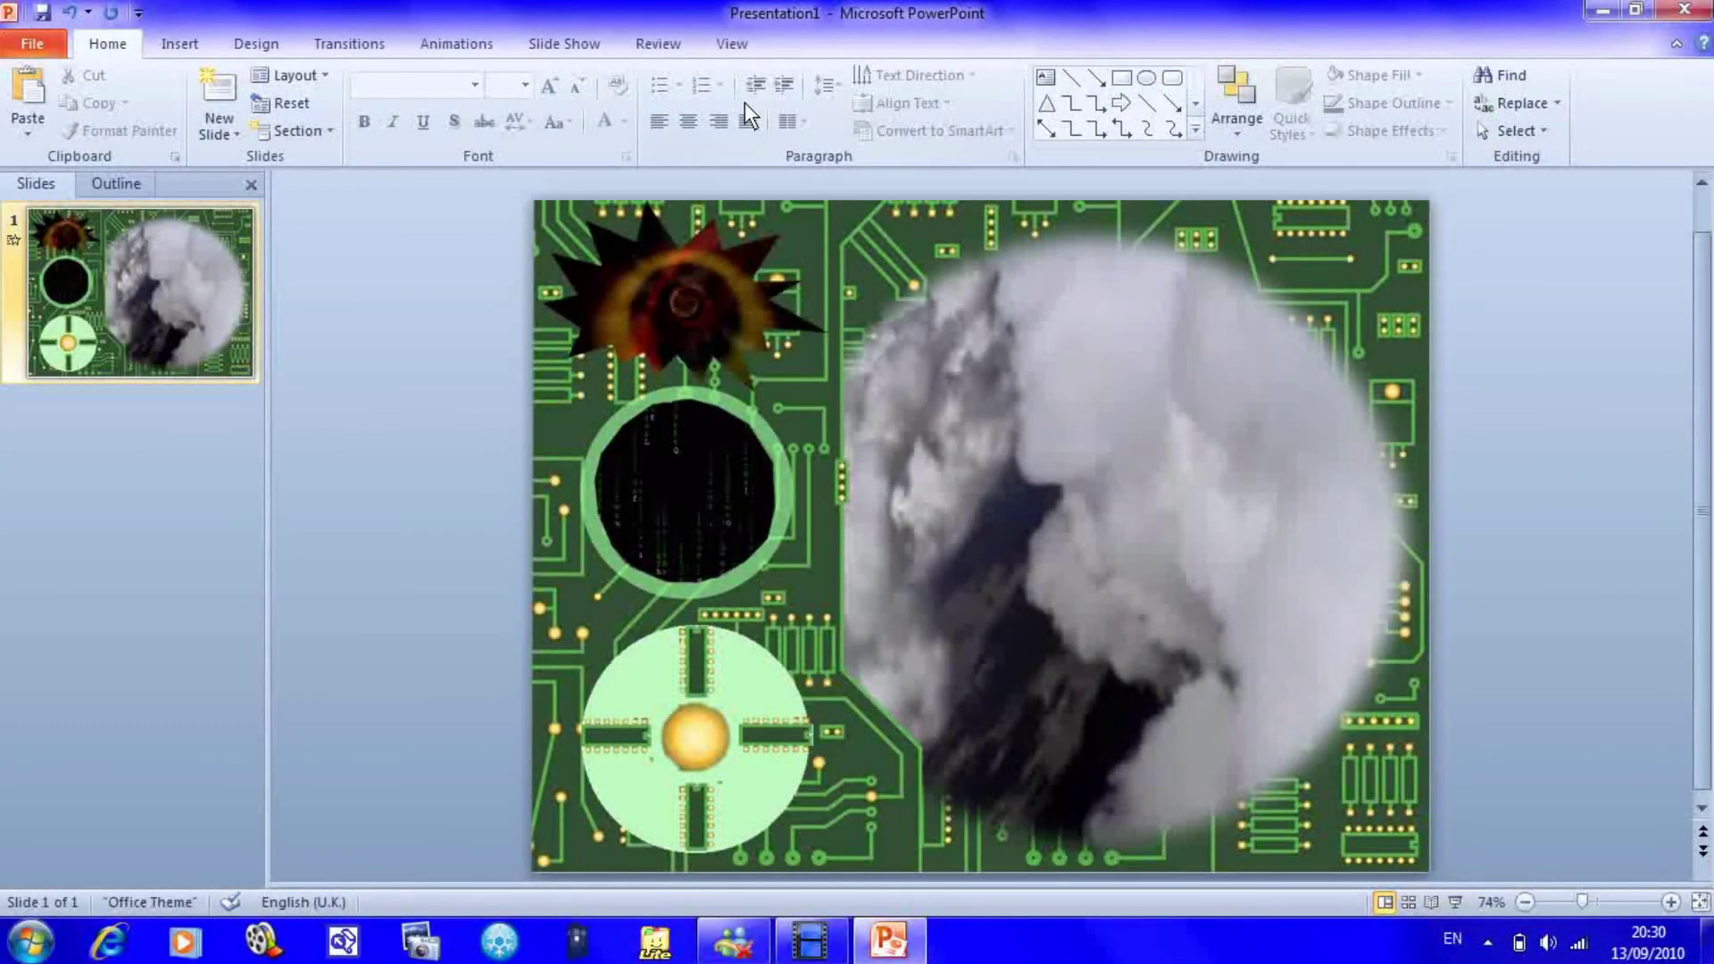
- Insert the Our TARDIS Humm.wma audio file from the Music library
{"action": "left_click", "coordinate": [731, 44]}
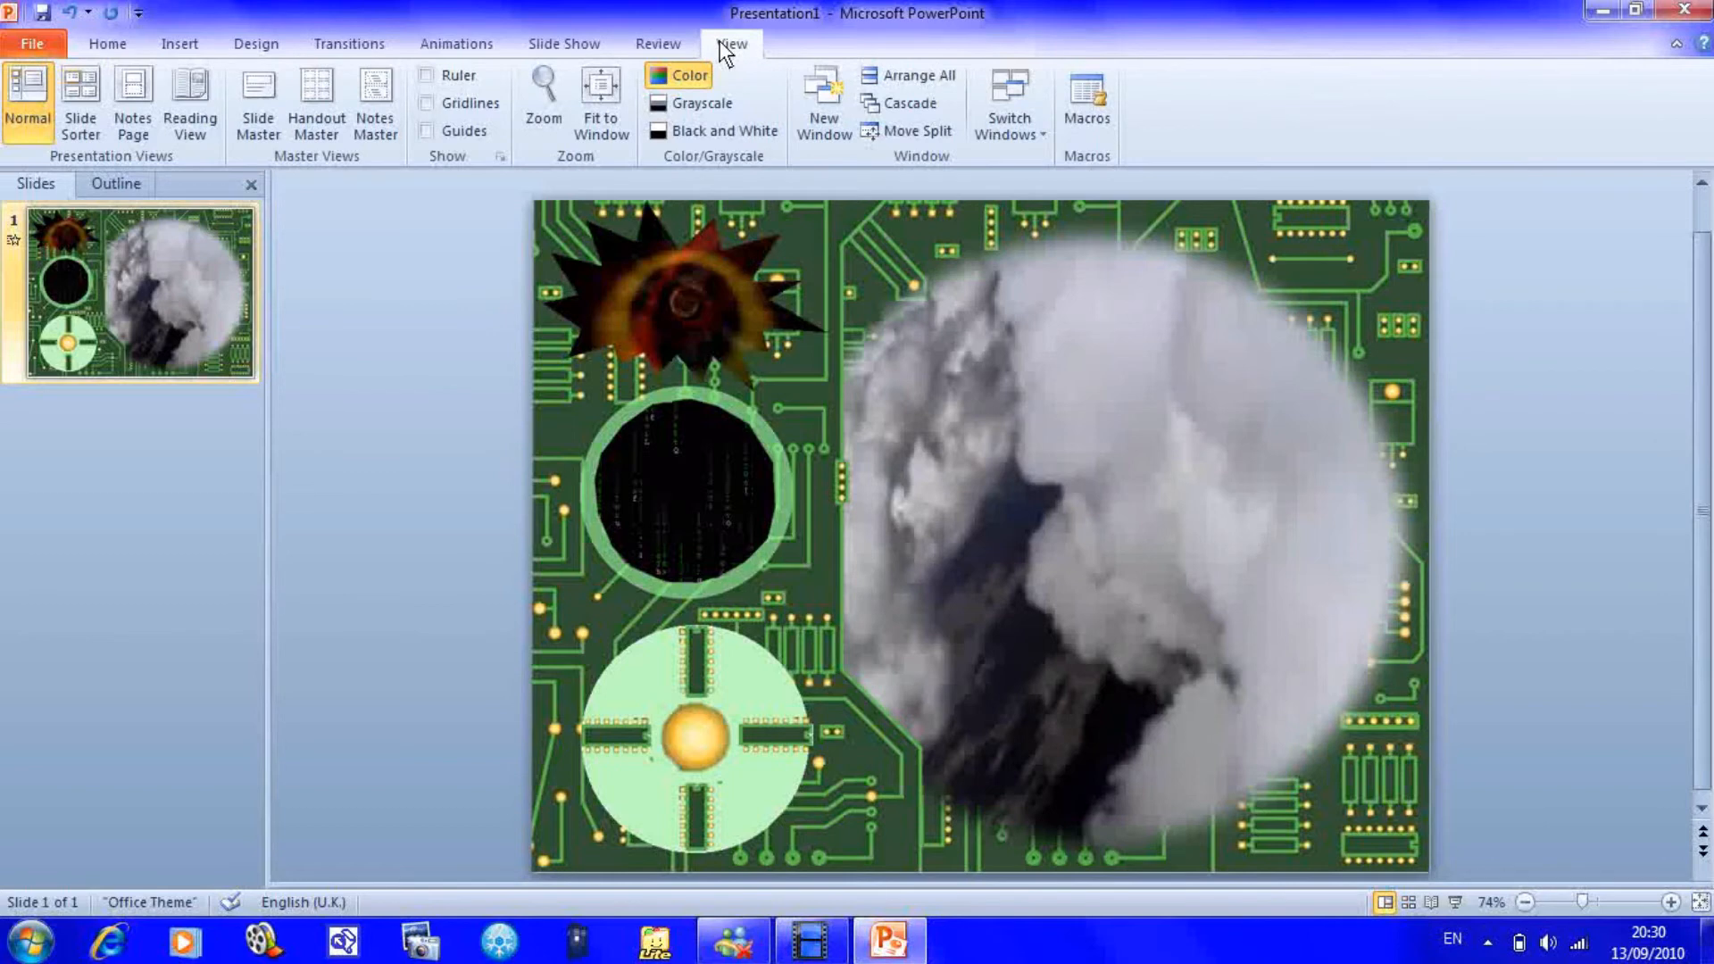
{"action": "left_click", "coordinate": [179, 43]}
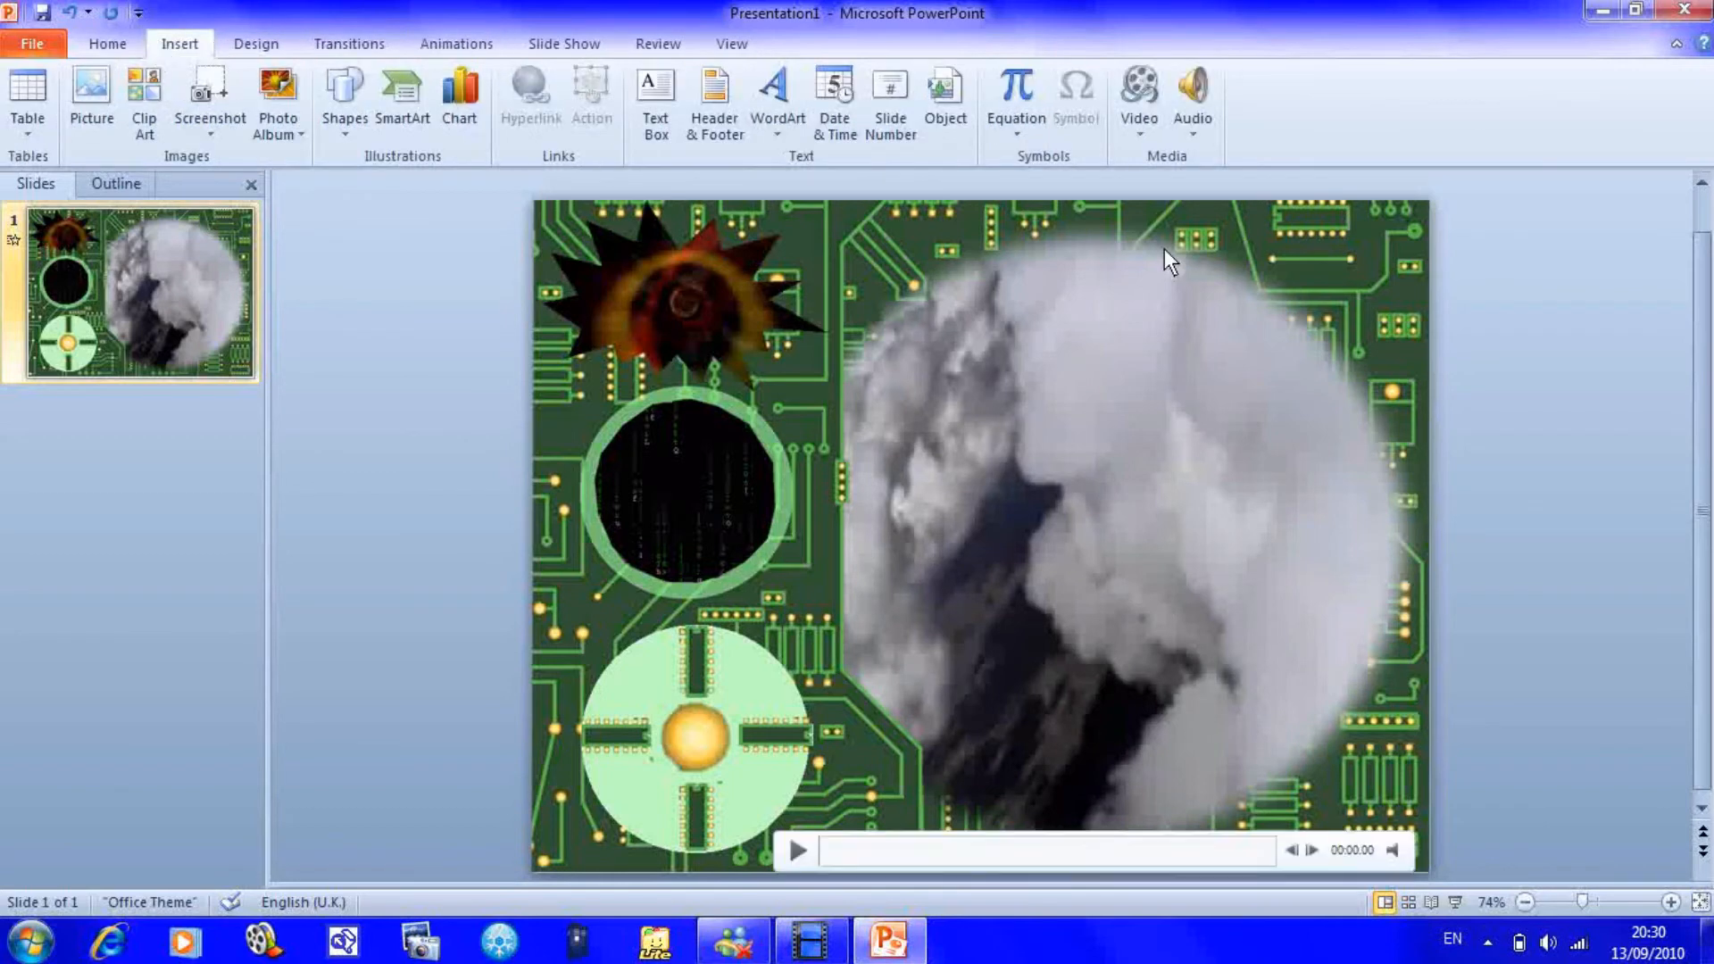
{"action": "left_click", "coordinate": [1192, 89]}
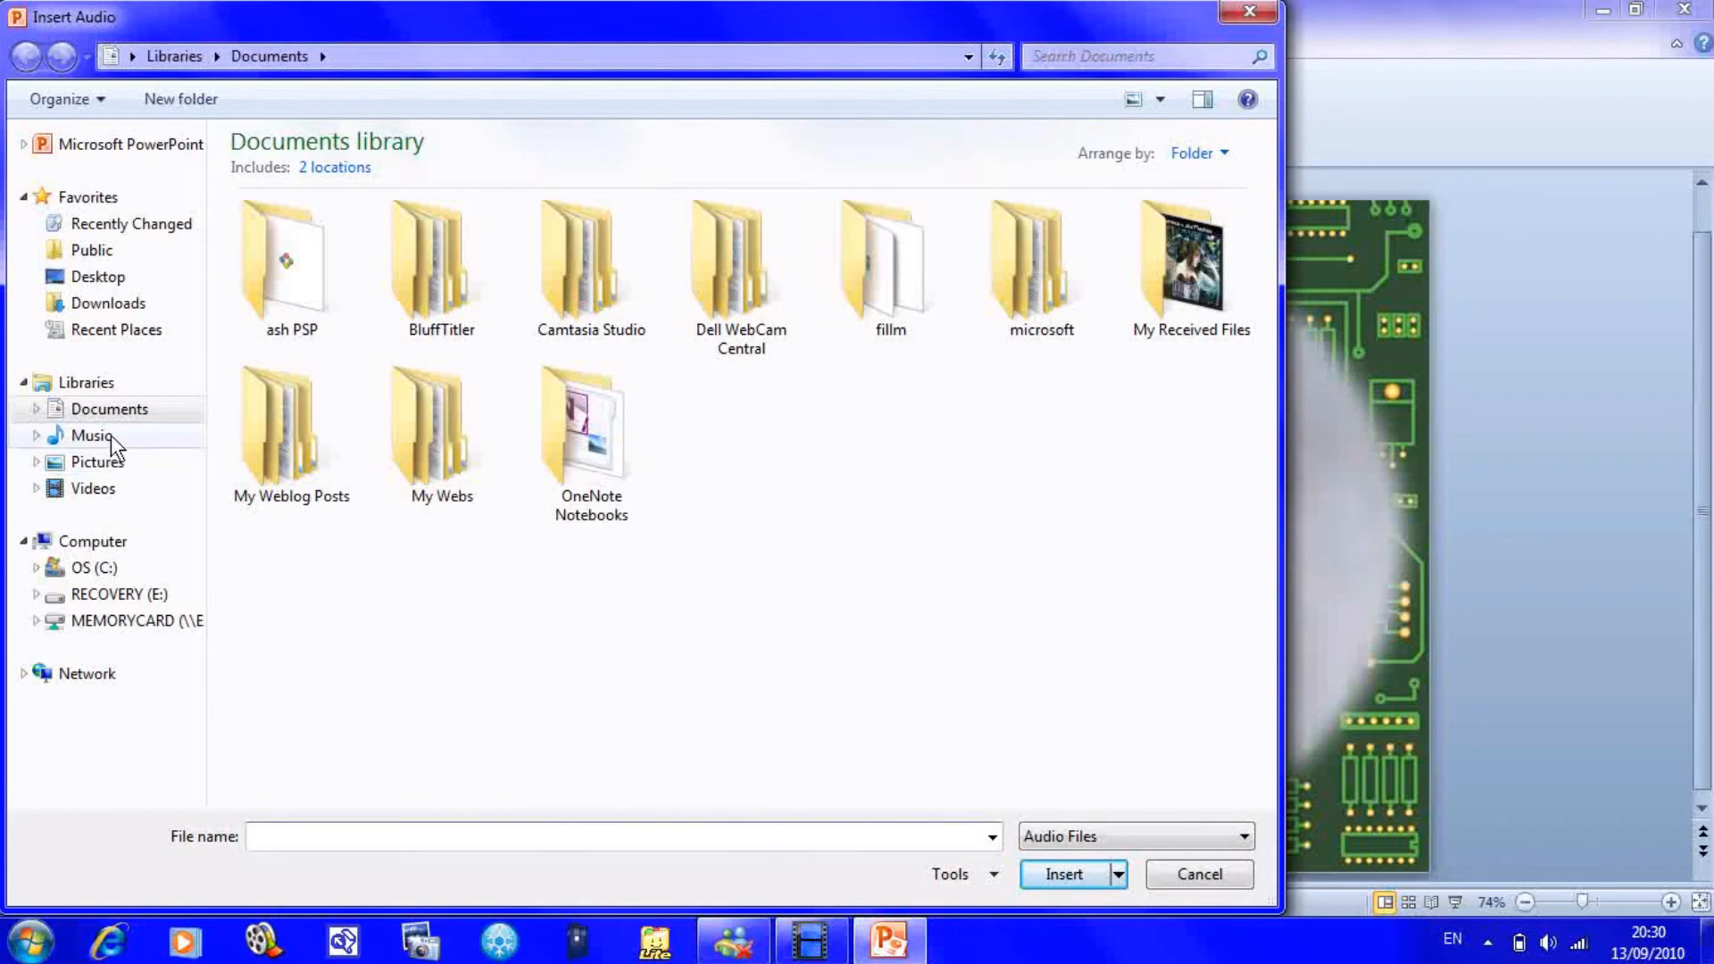
{"action": "left_click", "coordinate": [88, 434]}
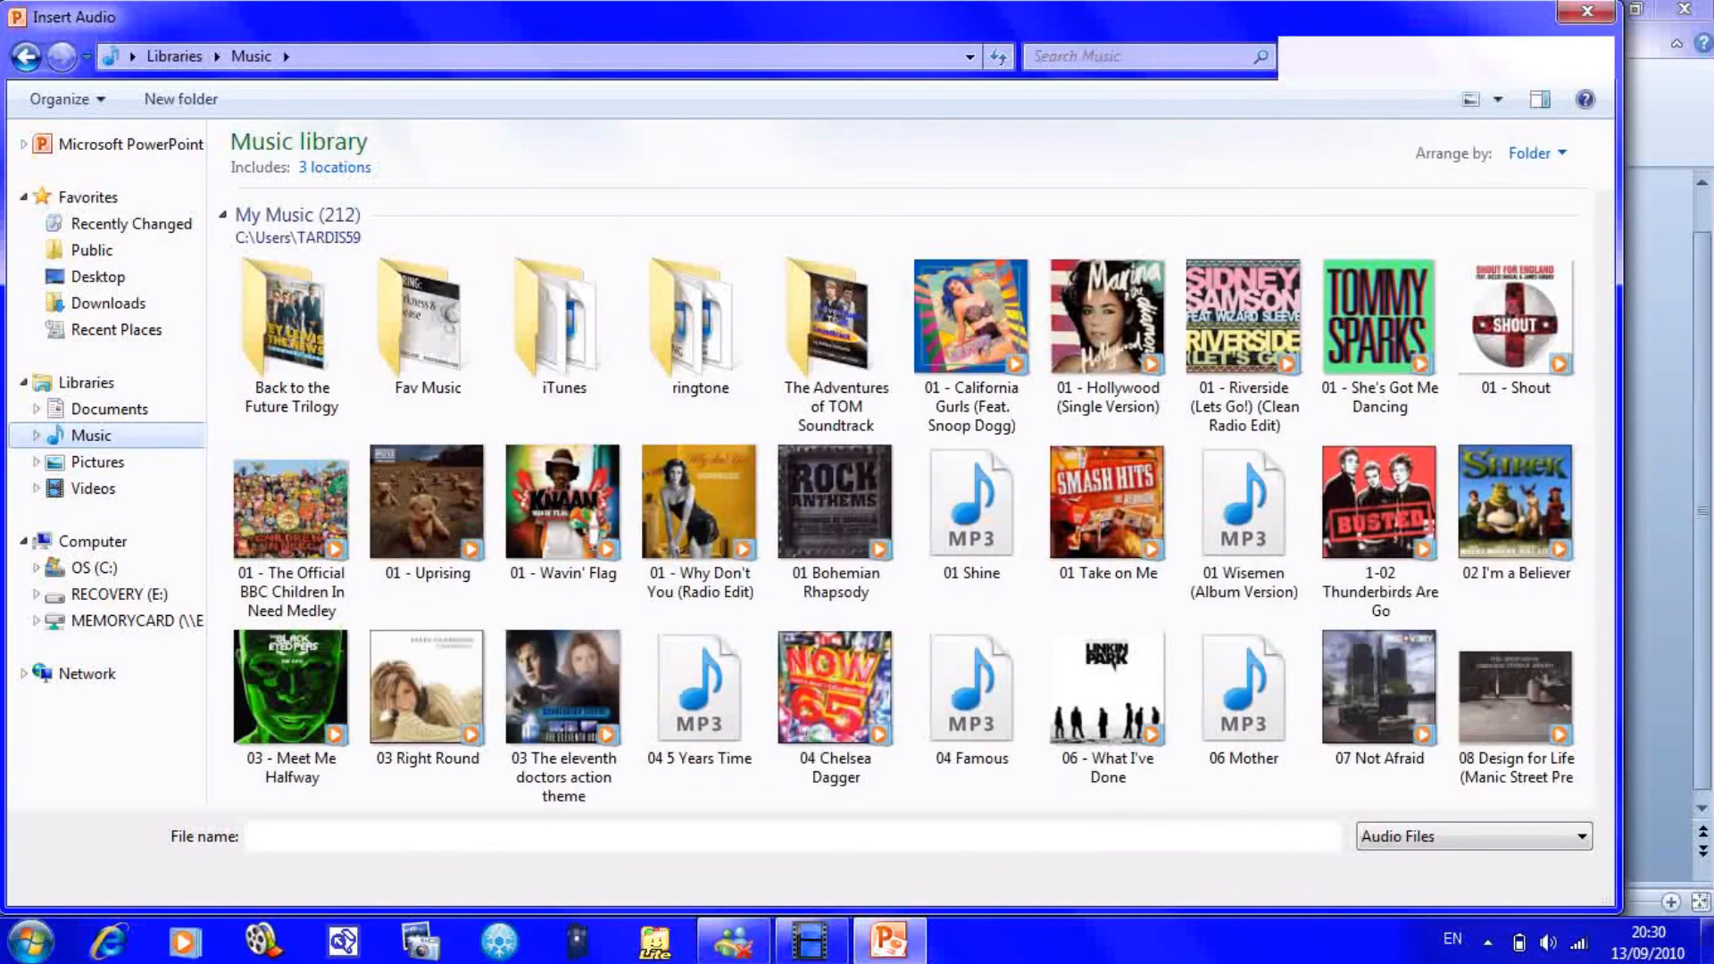
{"action": "scroll", "scroll_direction": "down", "scroll_amount": 3}
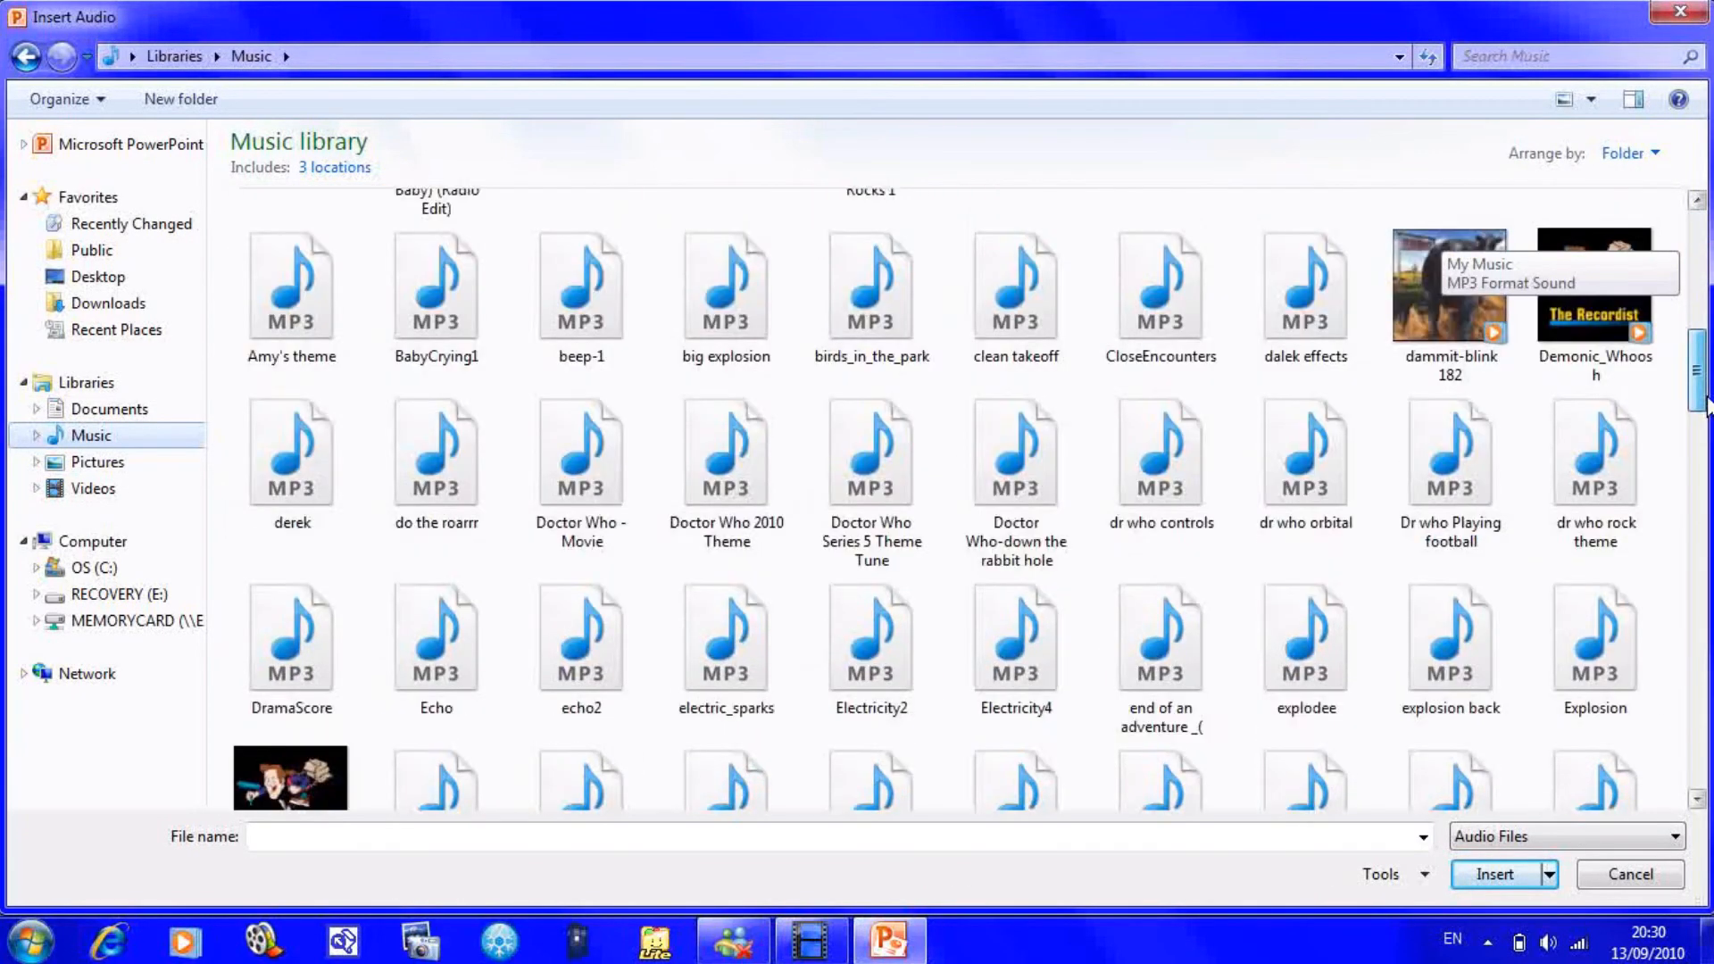
{"action": "scroll", "scroll_direction": "down", "scroll_amount": 3}
{"action": "type", "text": "Our TARDIS Humm.wma"}
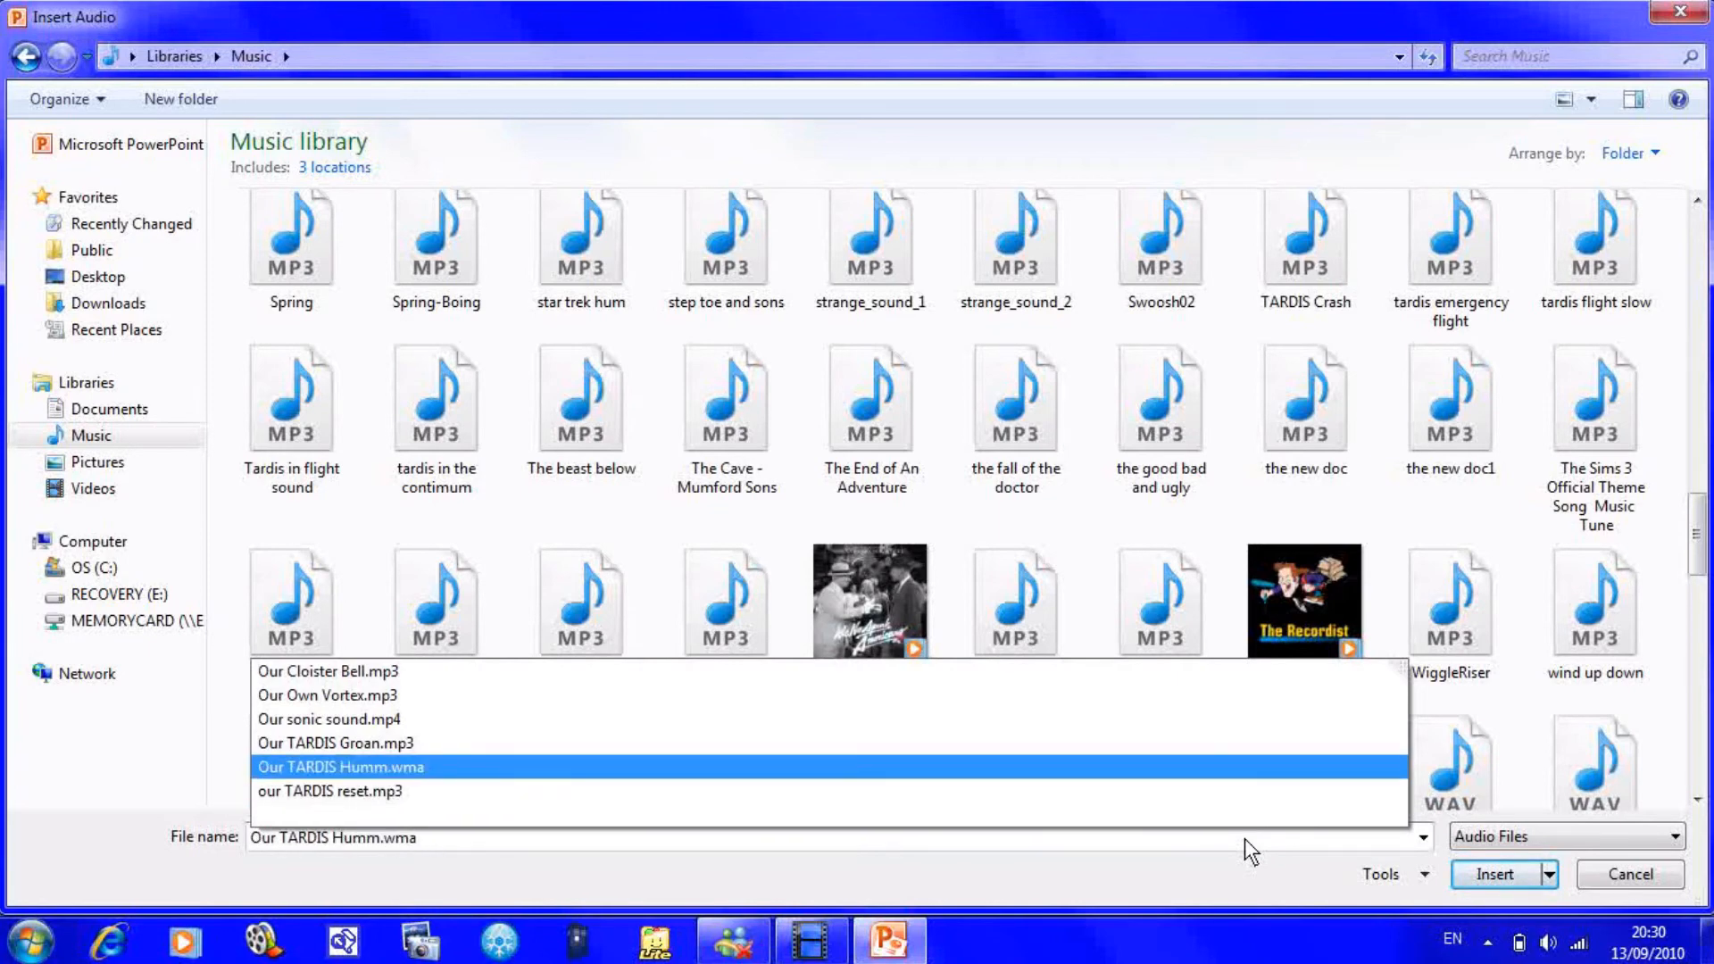
{"action": "left_click", "coordinate": [1496, 874]}
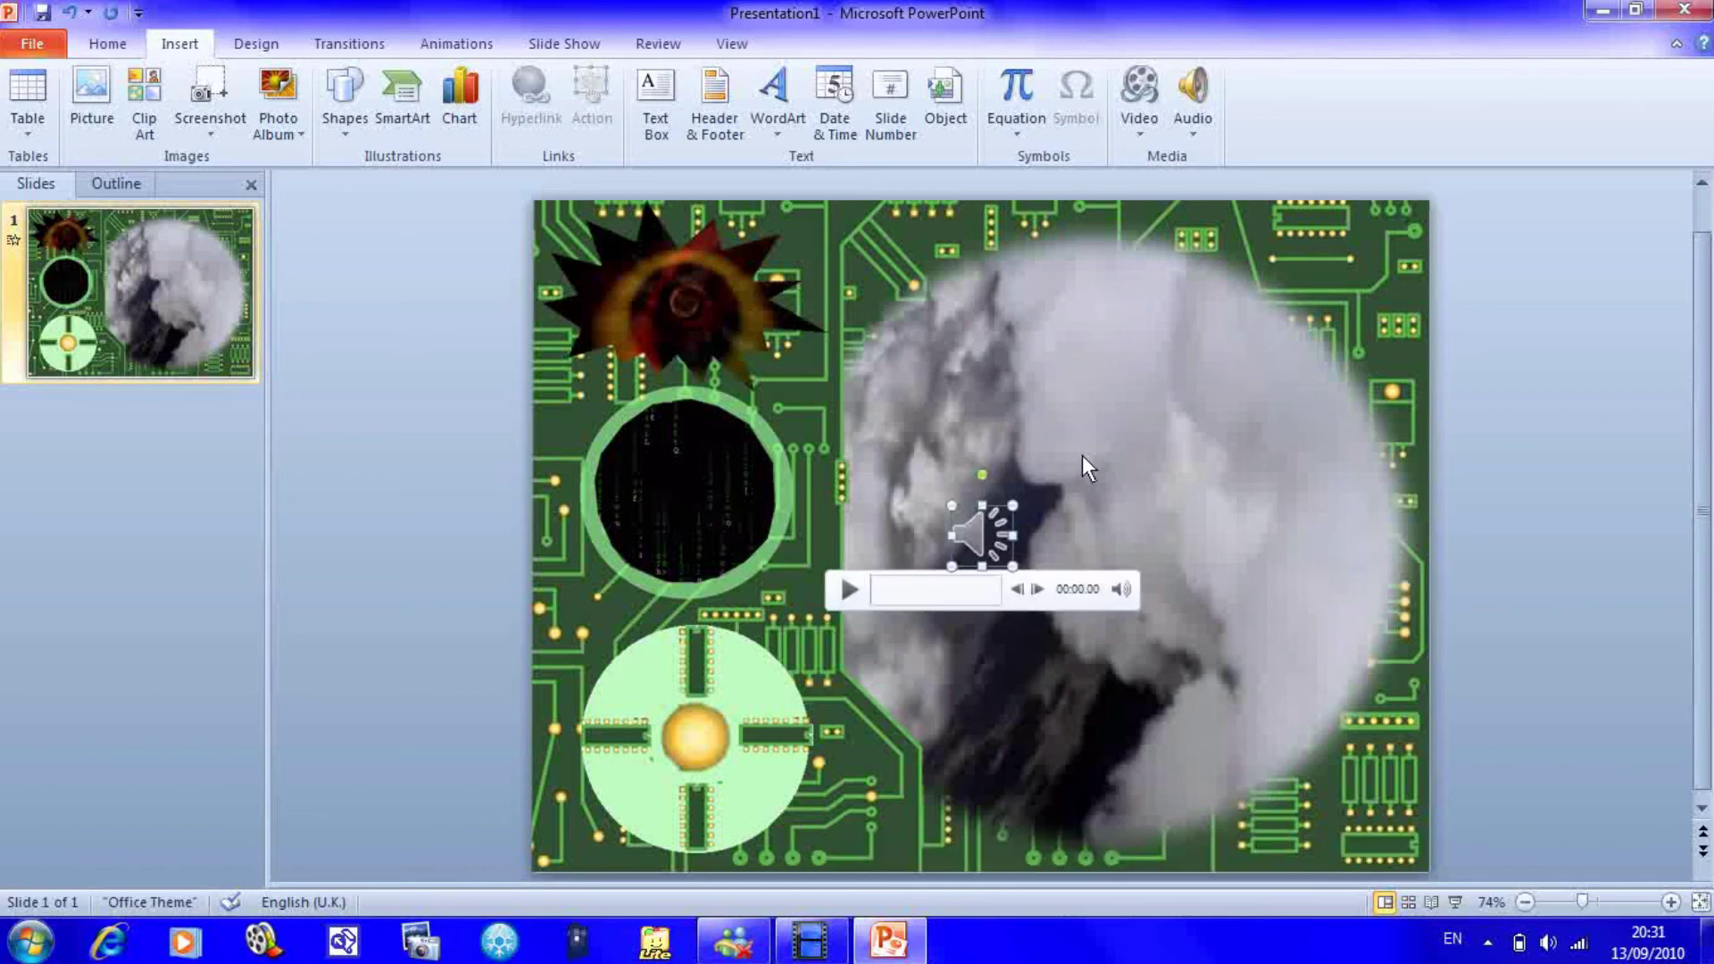
- Move the TARDIS sound icon off the slide's top-left and set it to start automatically
{"action": "left_click", "coordinate": [990, 543]}
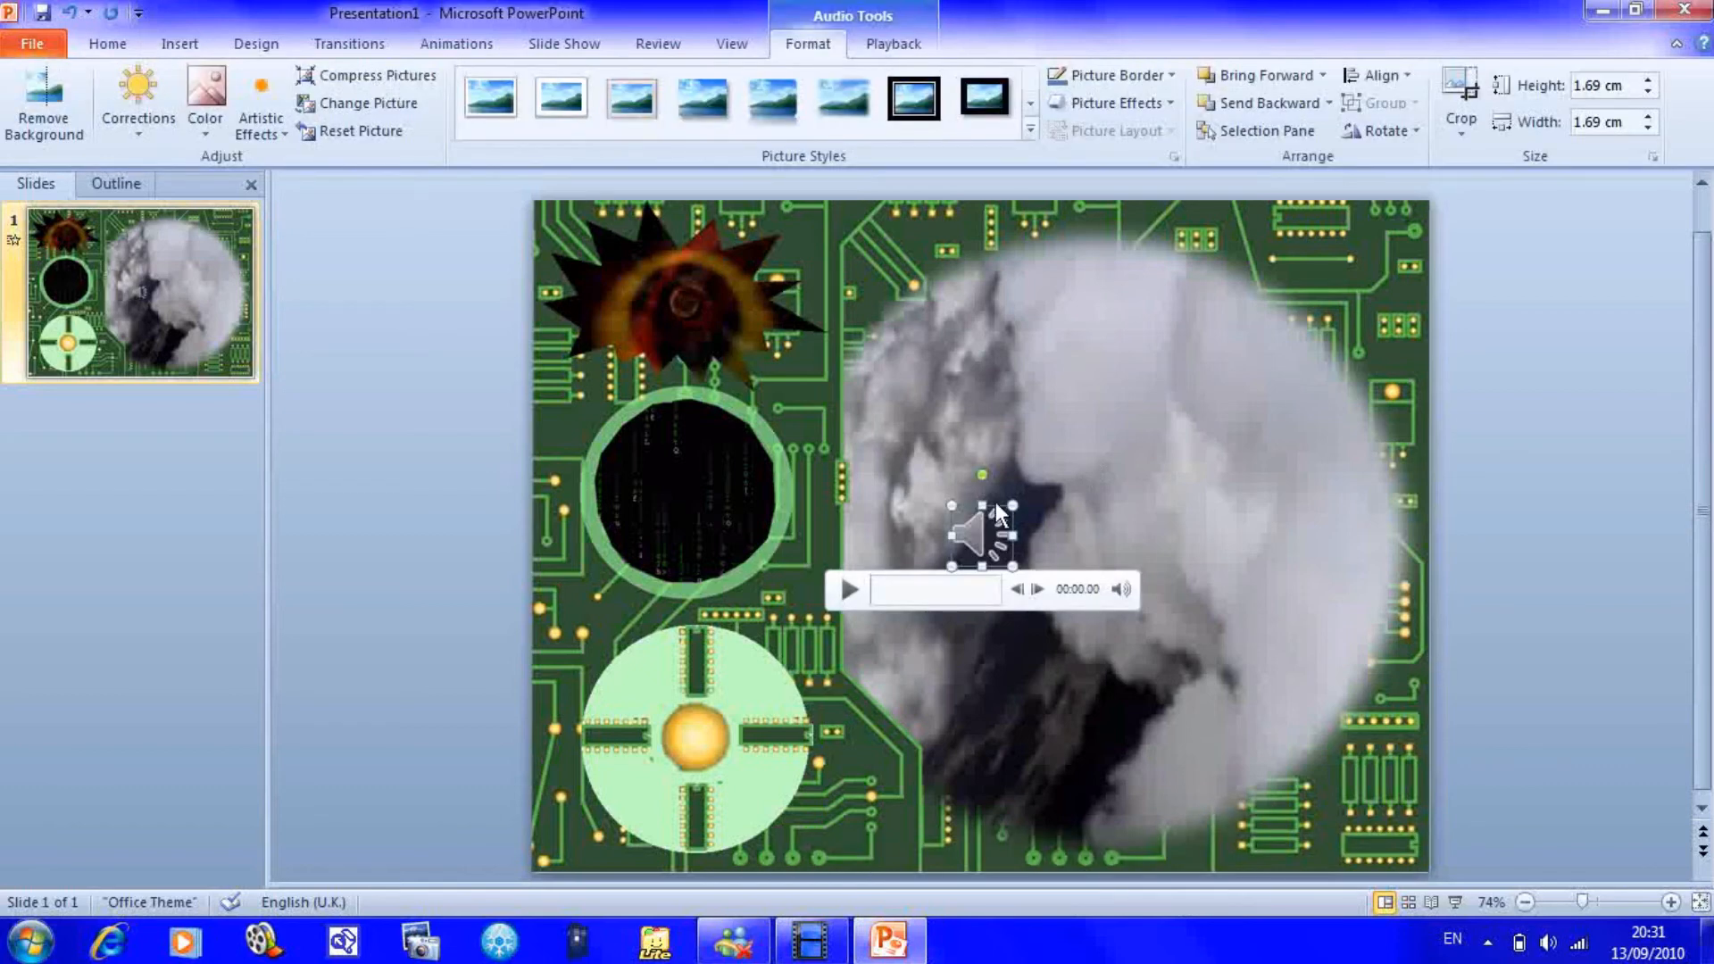
{"action": "mouse_move", "coordinate": [490, 403]}
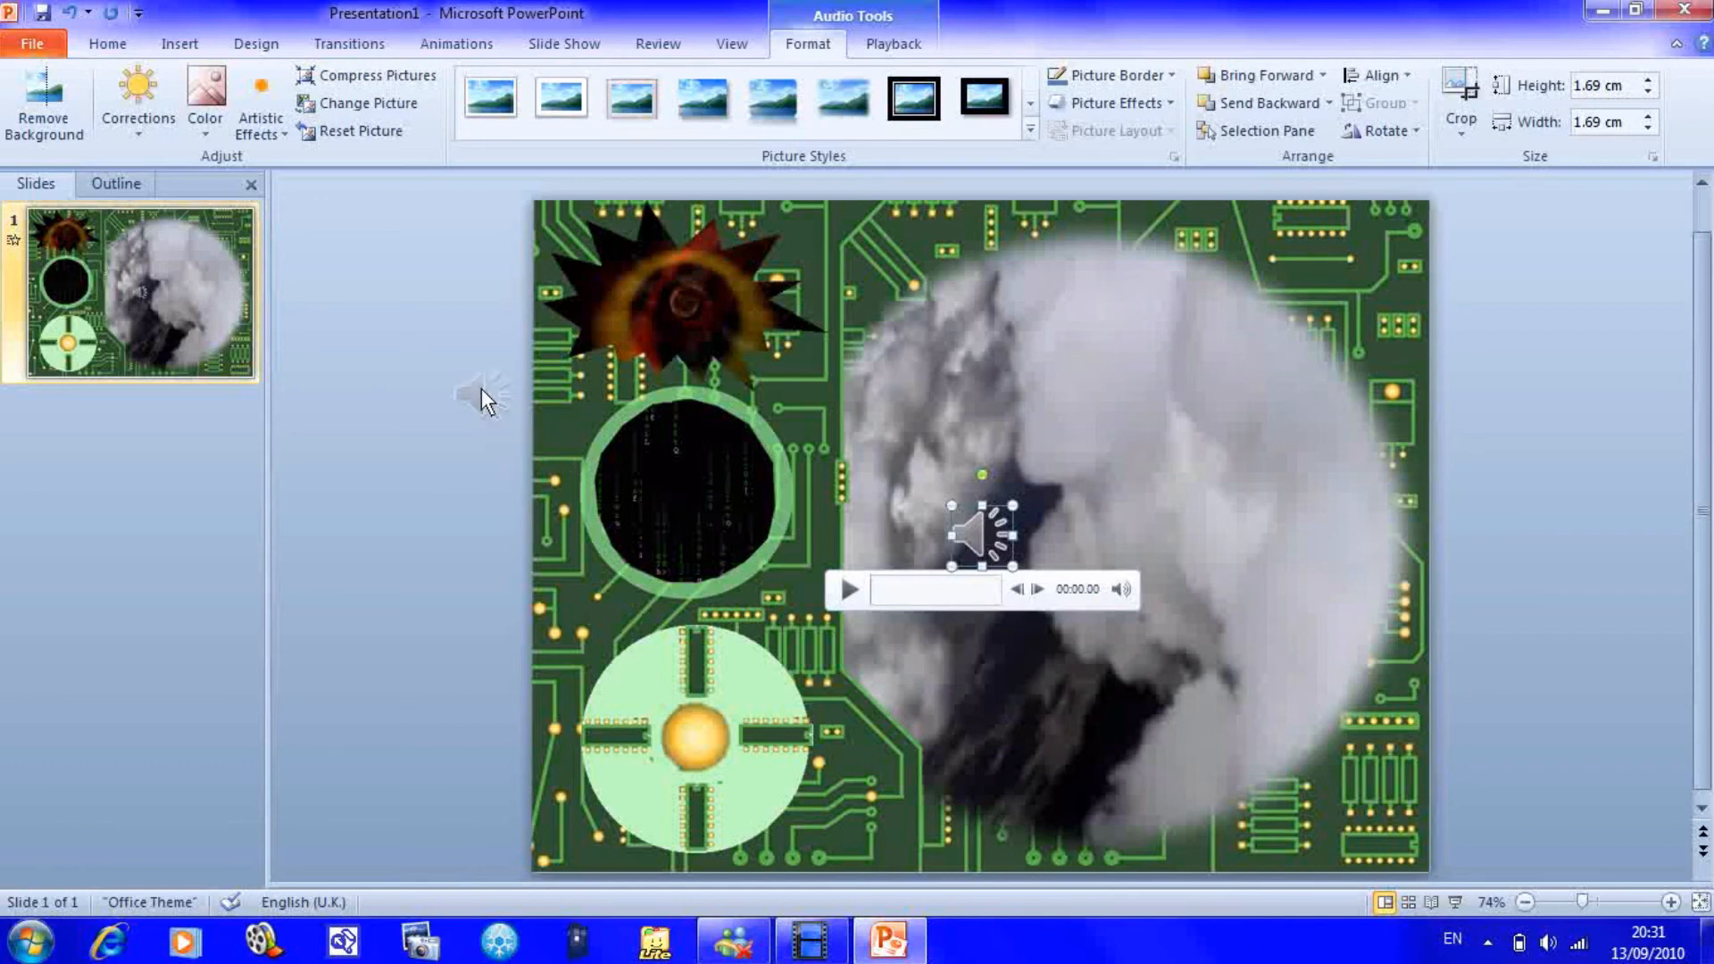
{"action": "left_click_drag", "start_coordinate": [975, 531], "coordinate": [482, 366]}
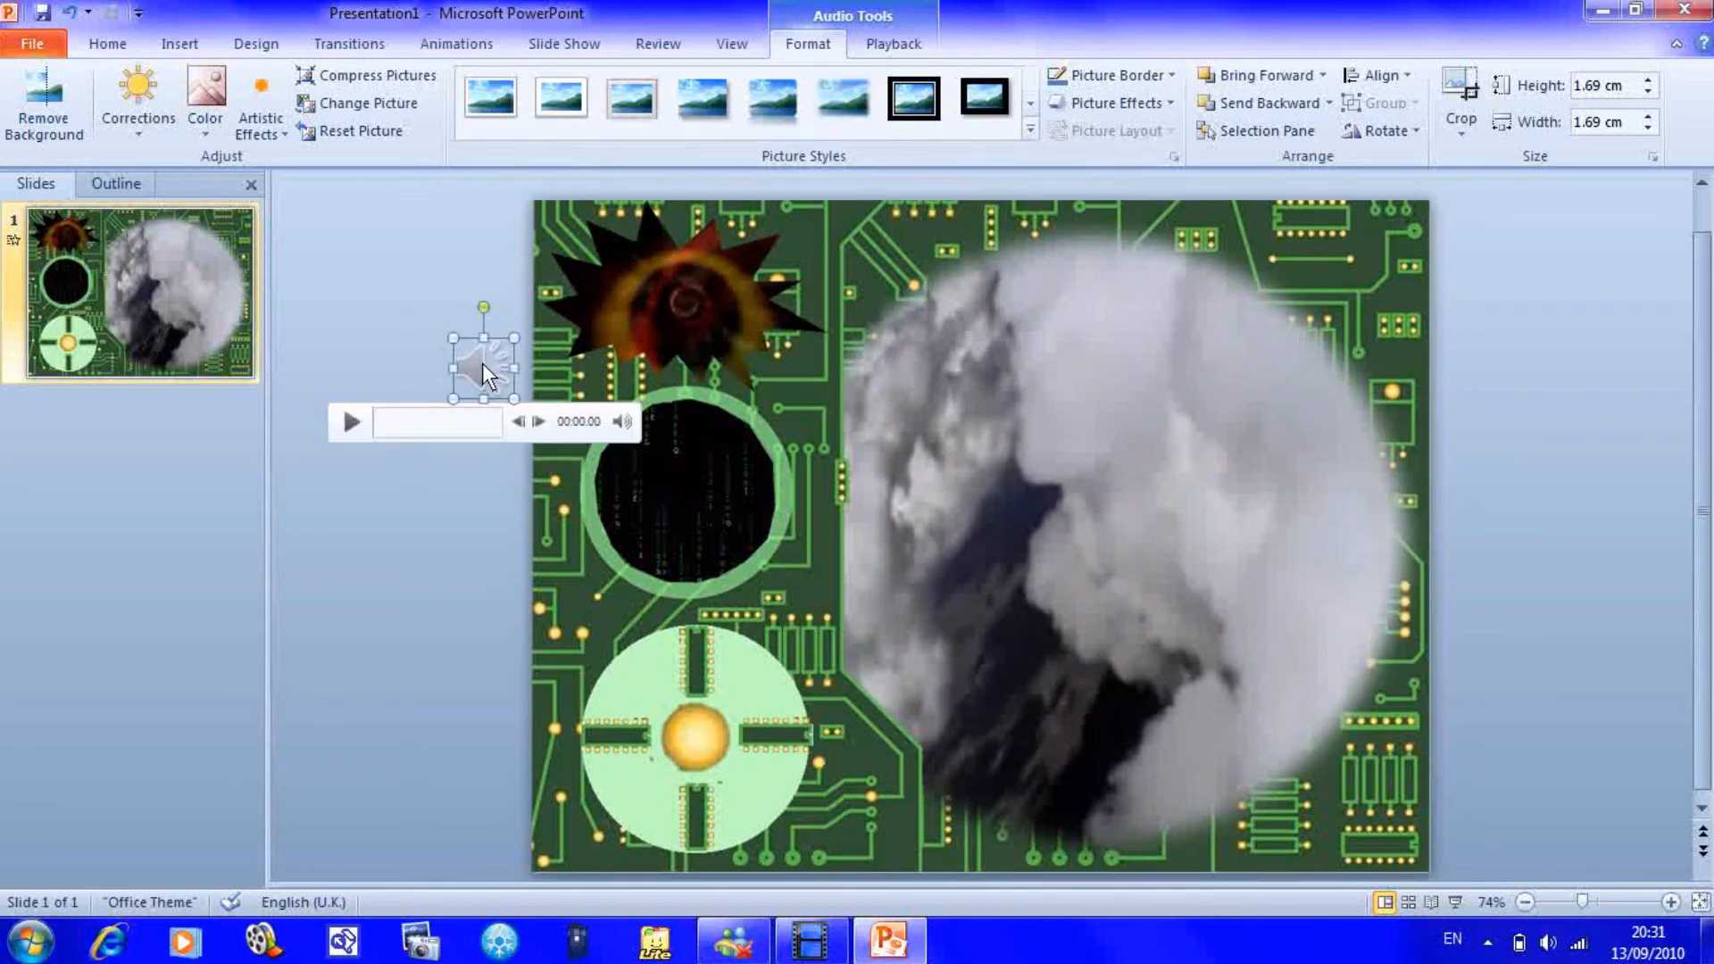
{"action": "mouse_move", "coordinate": [1058, 159]}
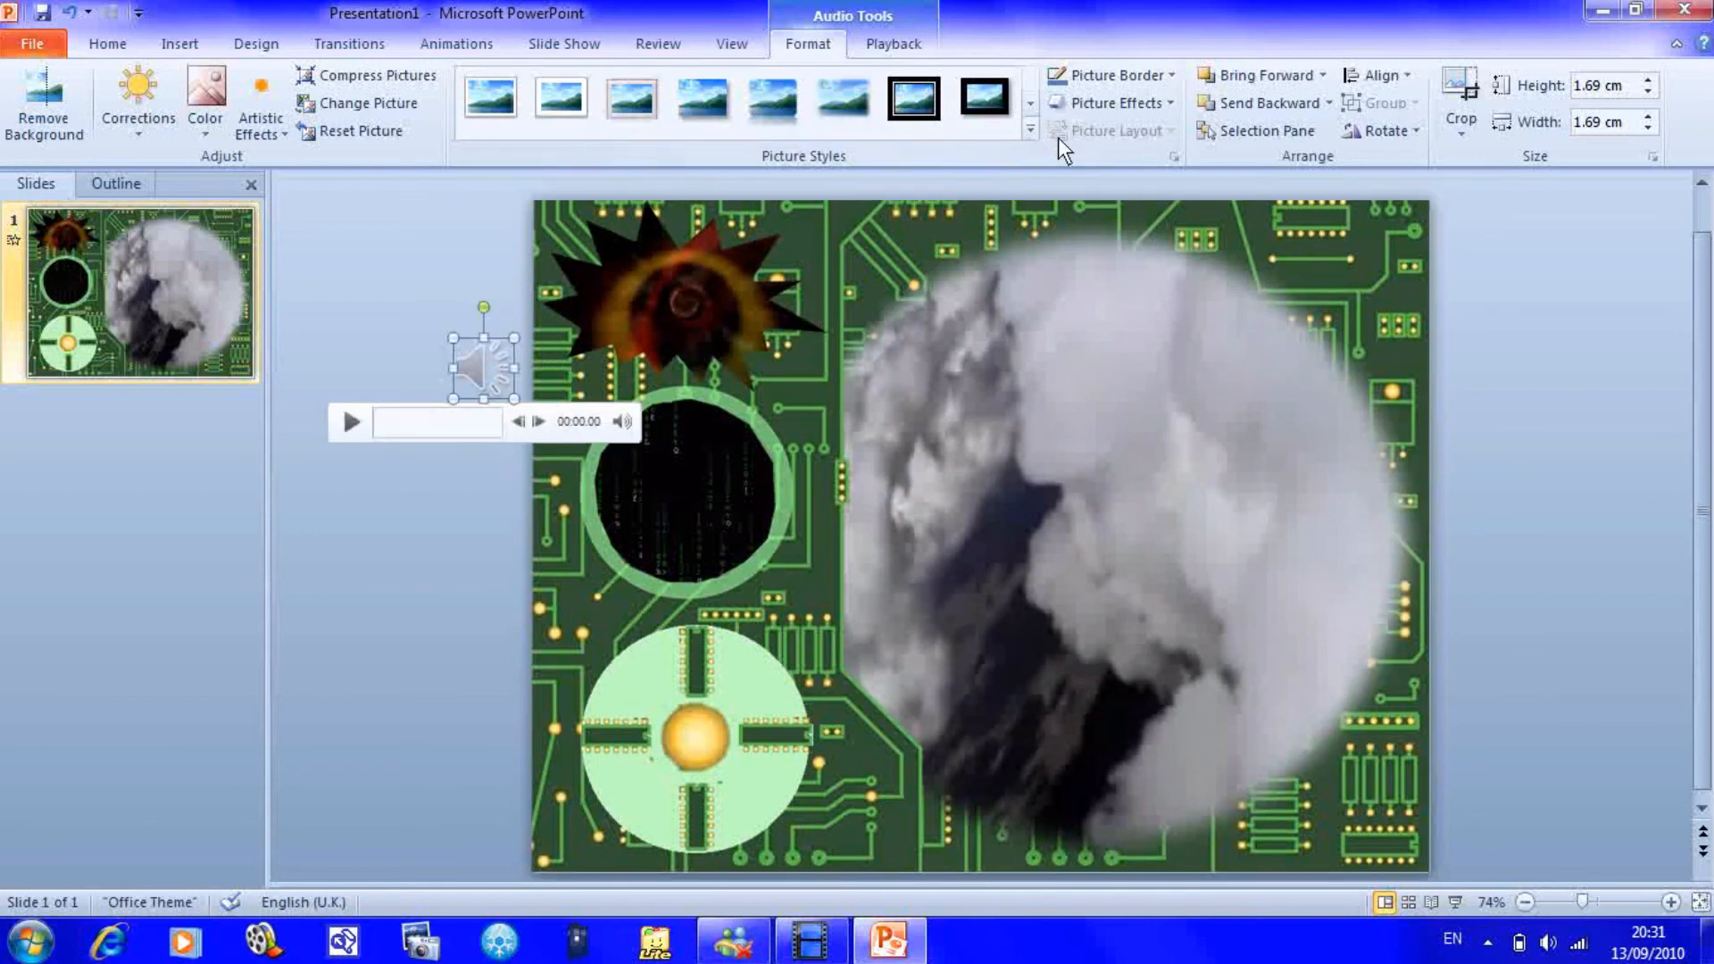
{"action": "left_click", "coordinate": [893, 43]}
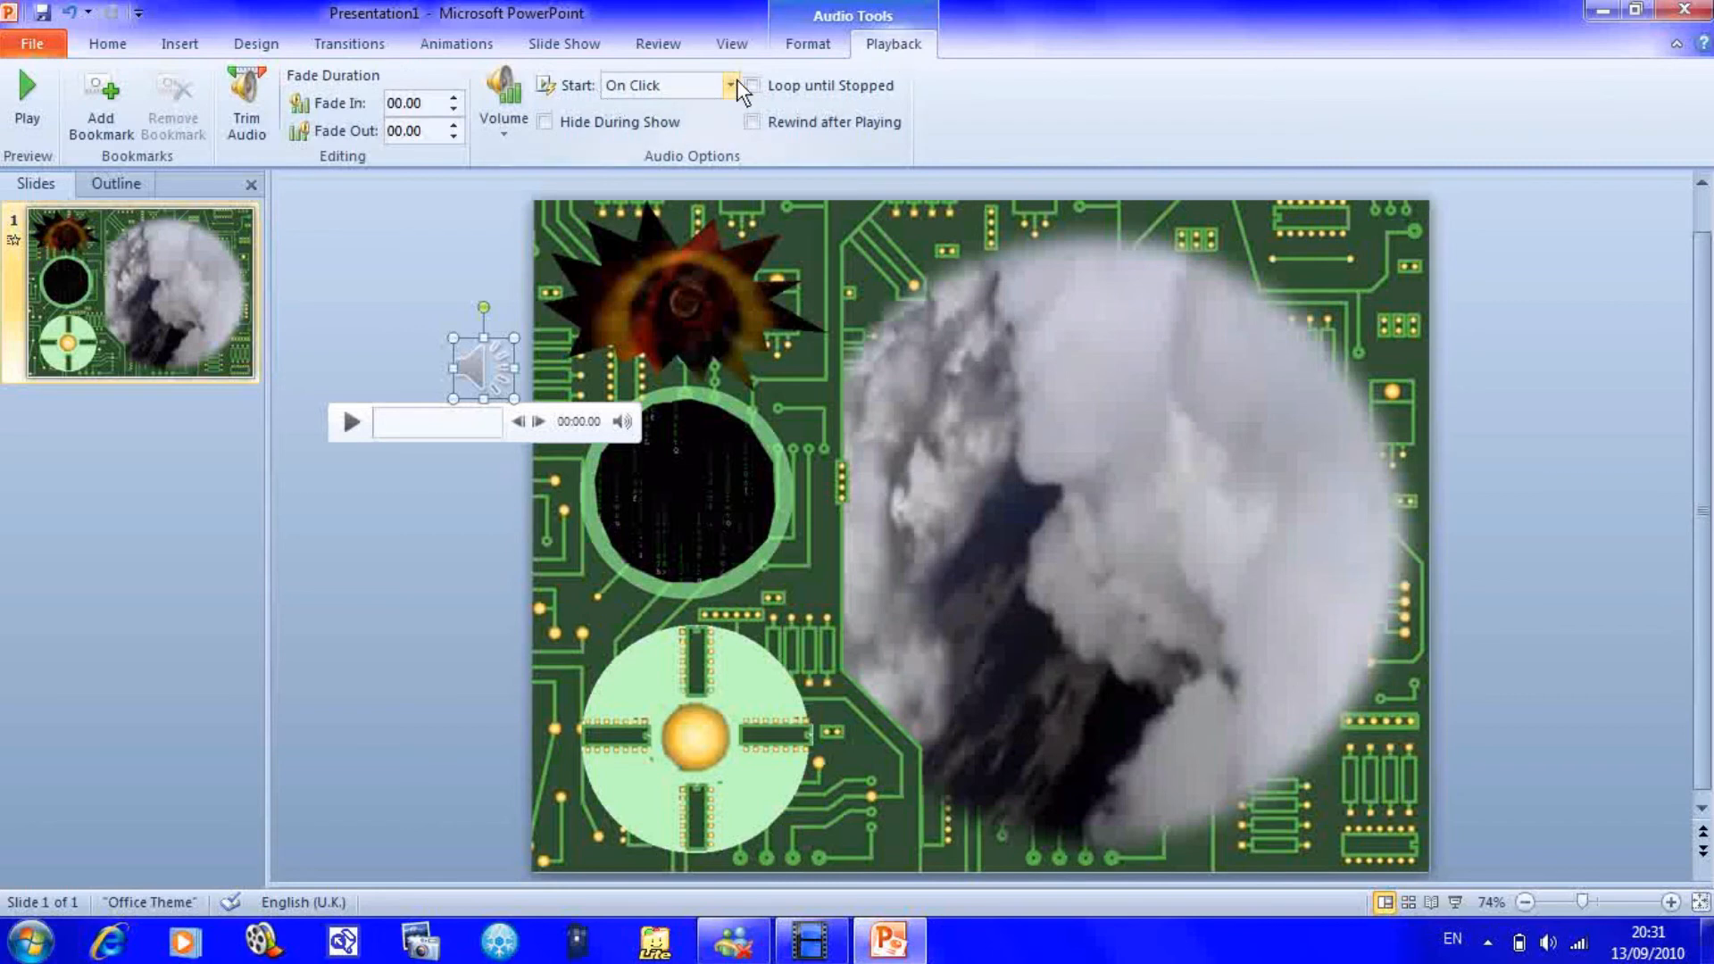
{"action": "left_click", "coordinate": [728, 85]}
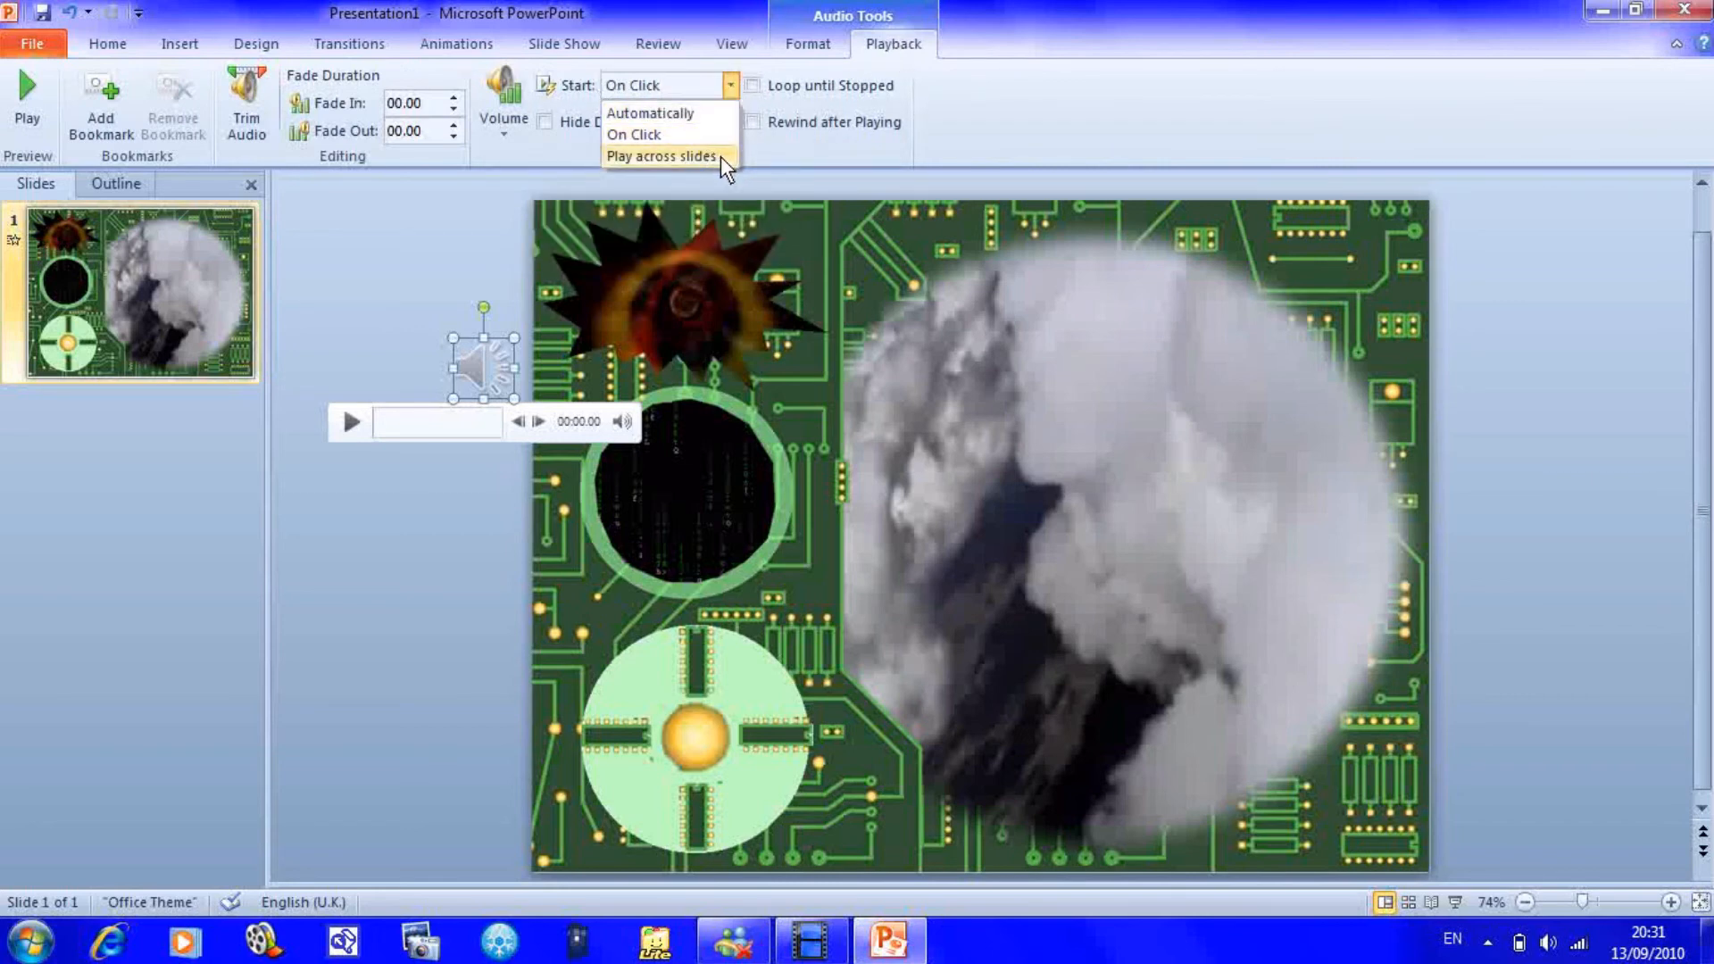
{"action": "left_click", "coordinate": [650, 112]}
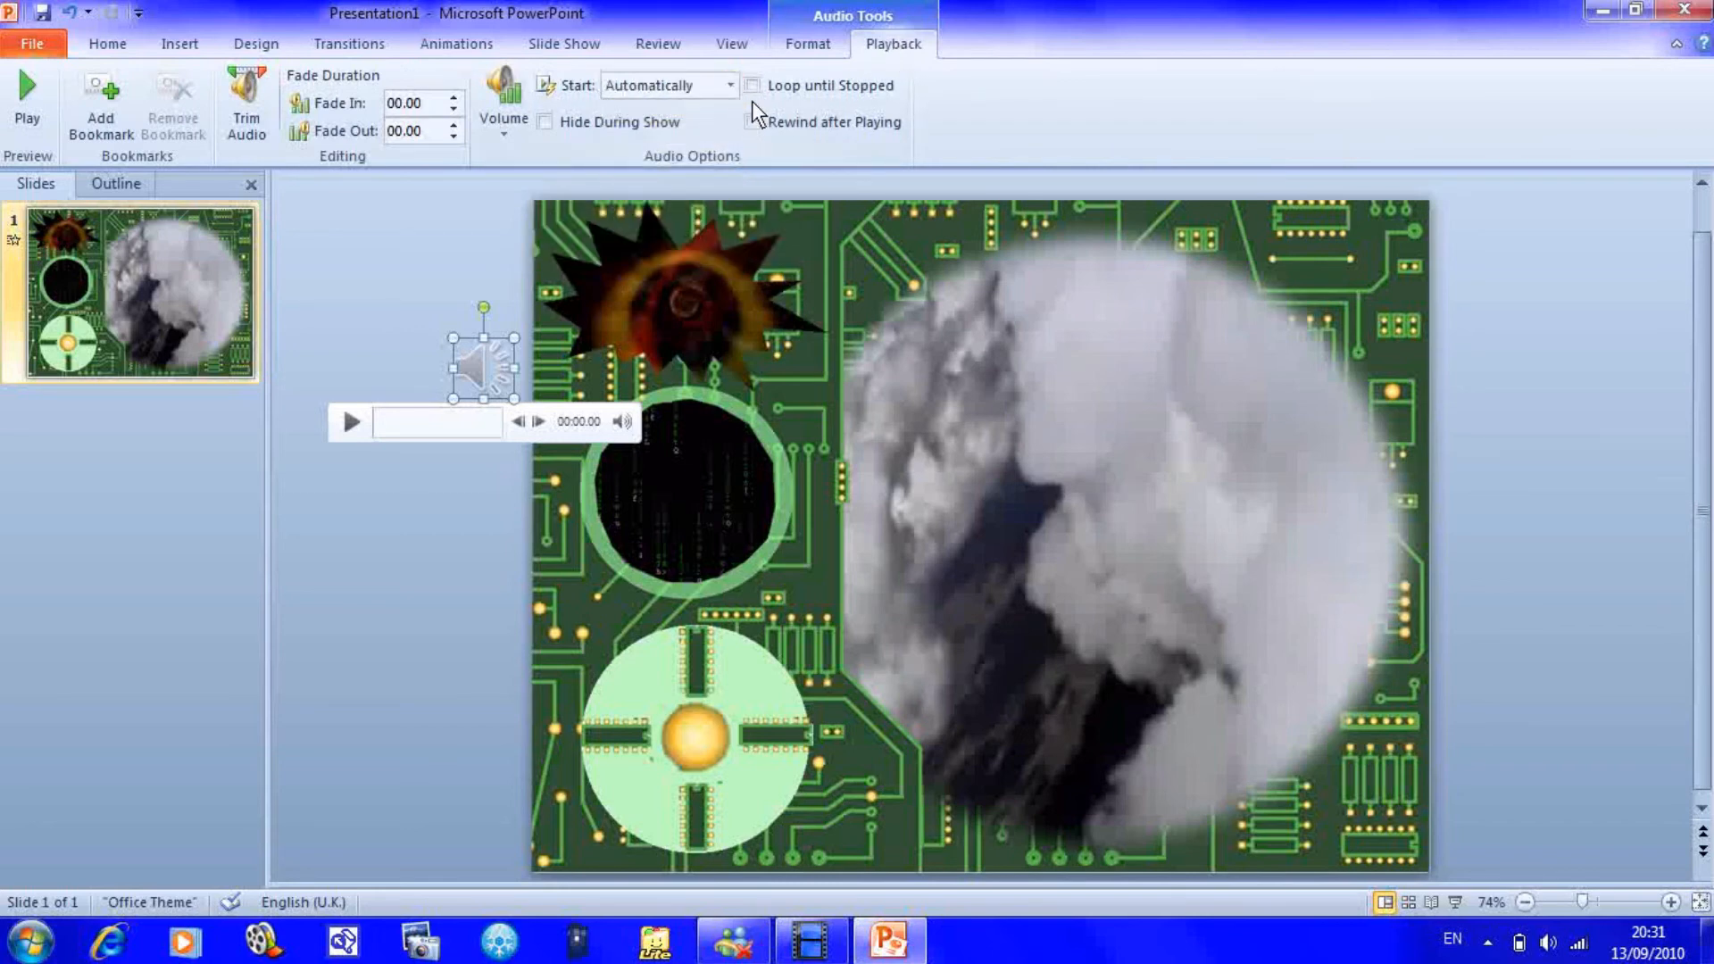
{"action": "left_click", "coordinate": [754, 85]}
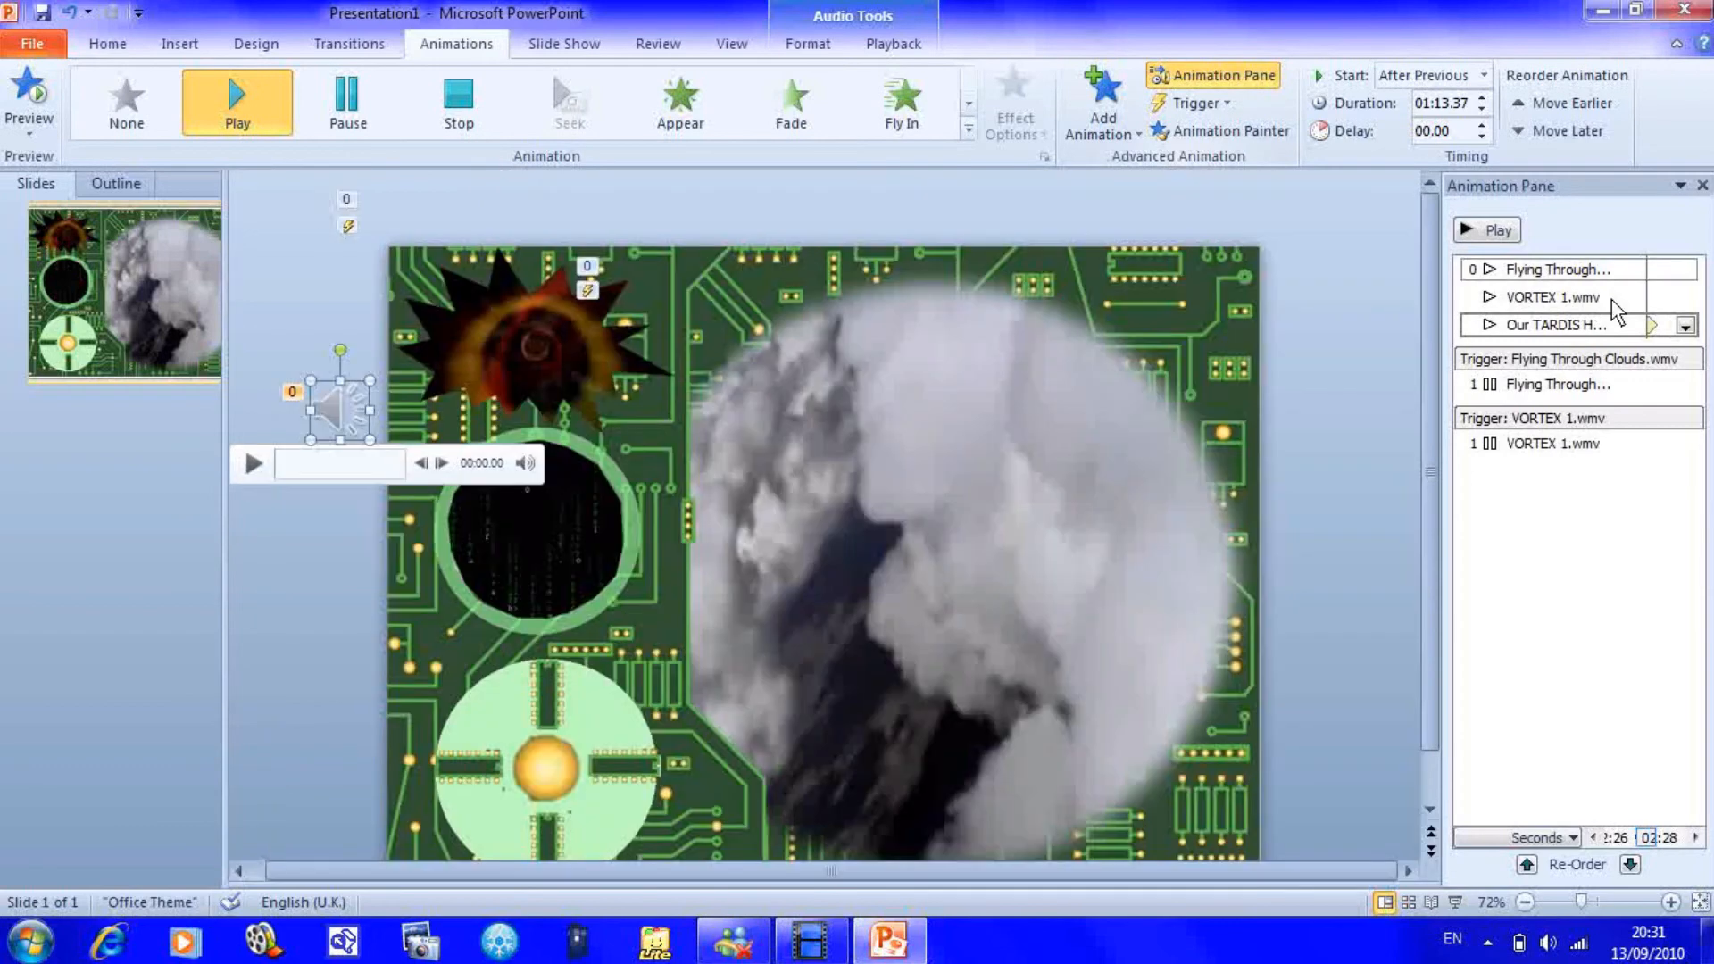
- Set the Our TARDIS sound animation to Start With Previous
{"action": "left_click", "coordinate": [1685, 325]}
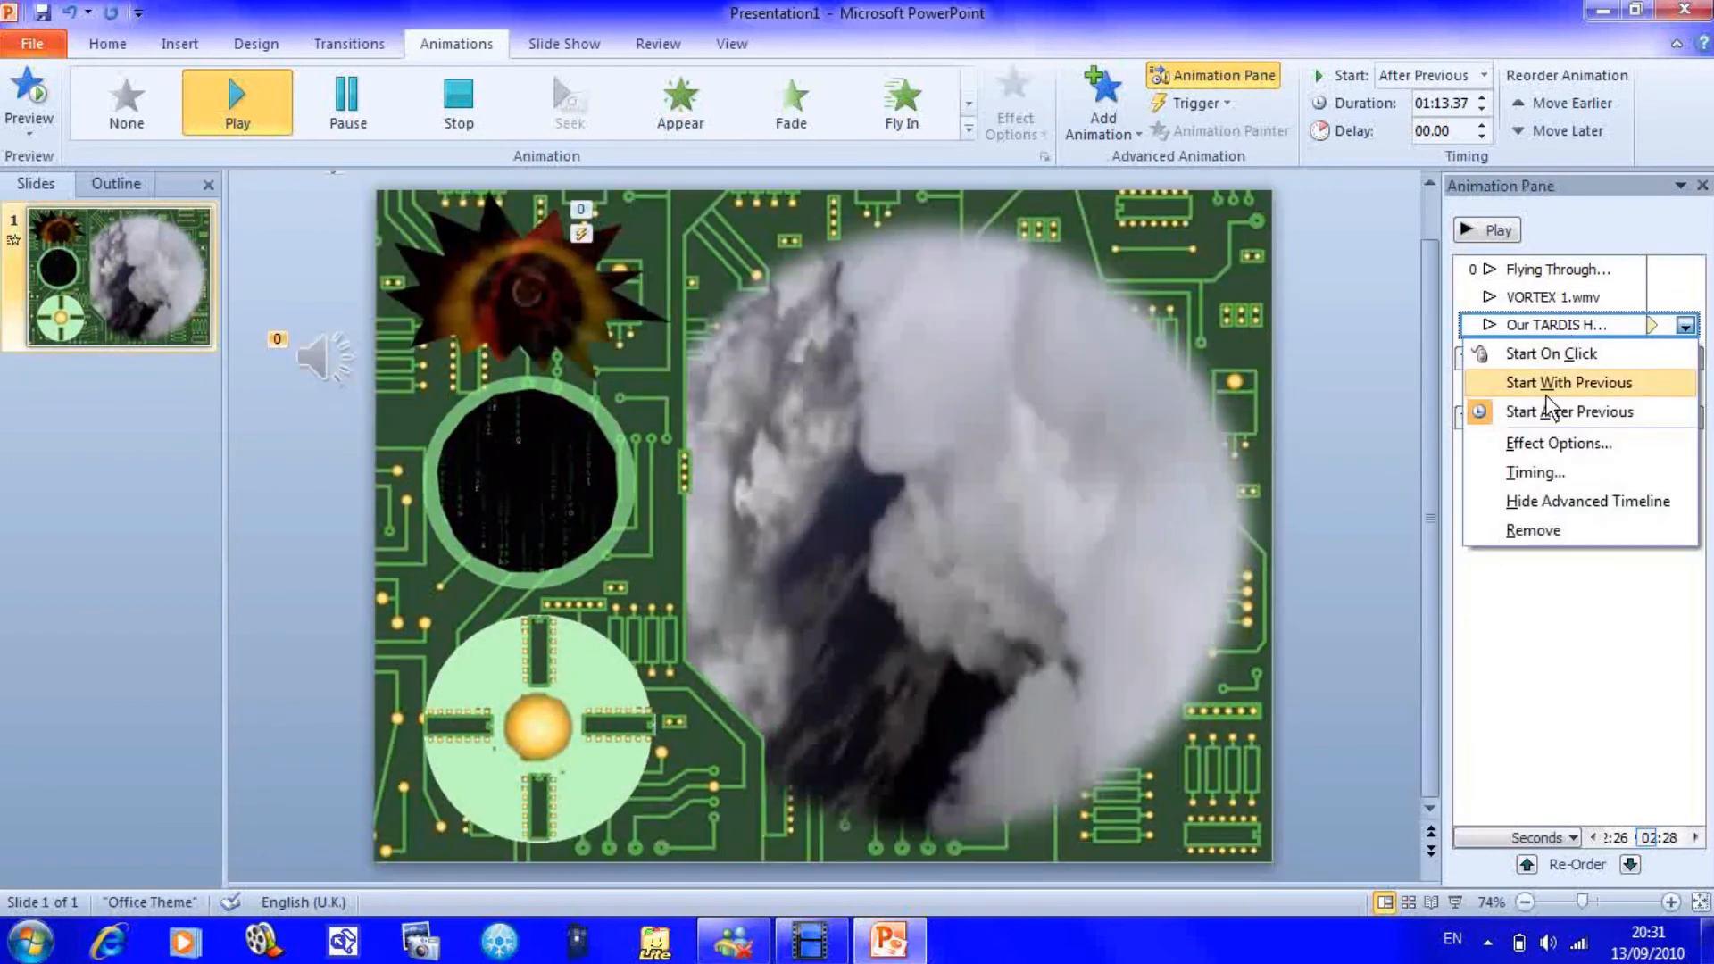
{"action": "left_click", "coordinate": [1568, 383]}
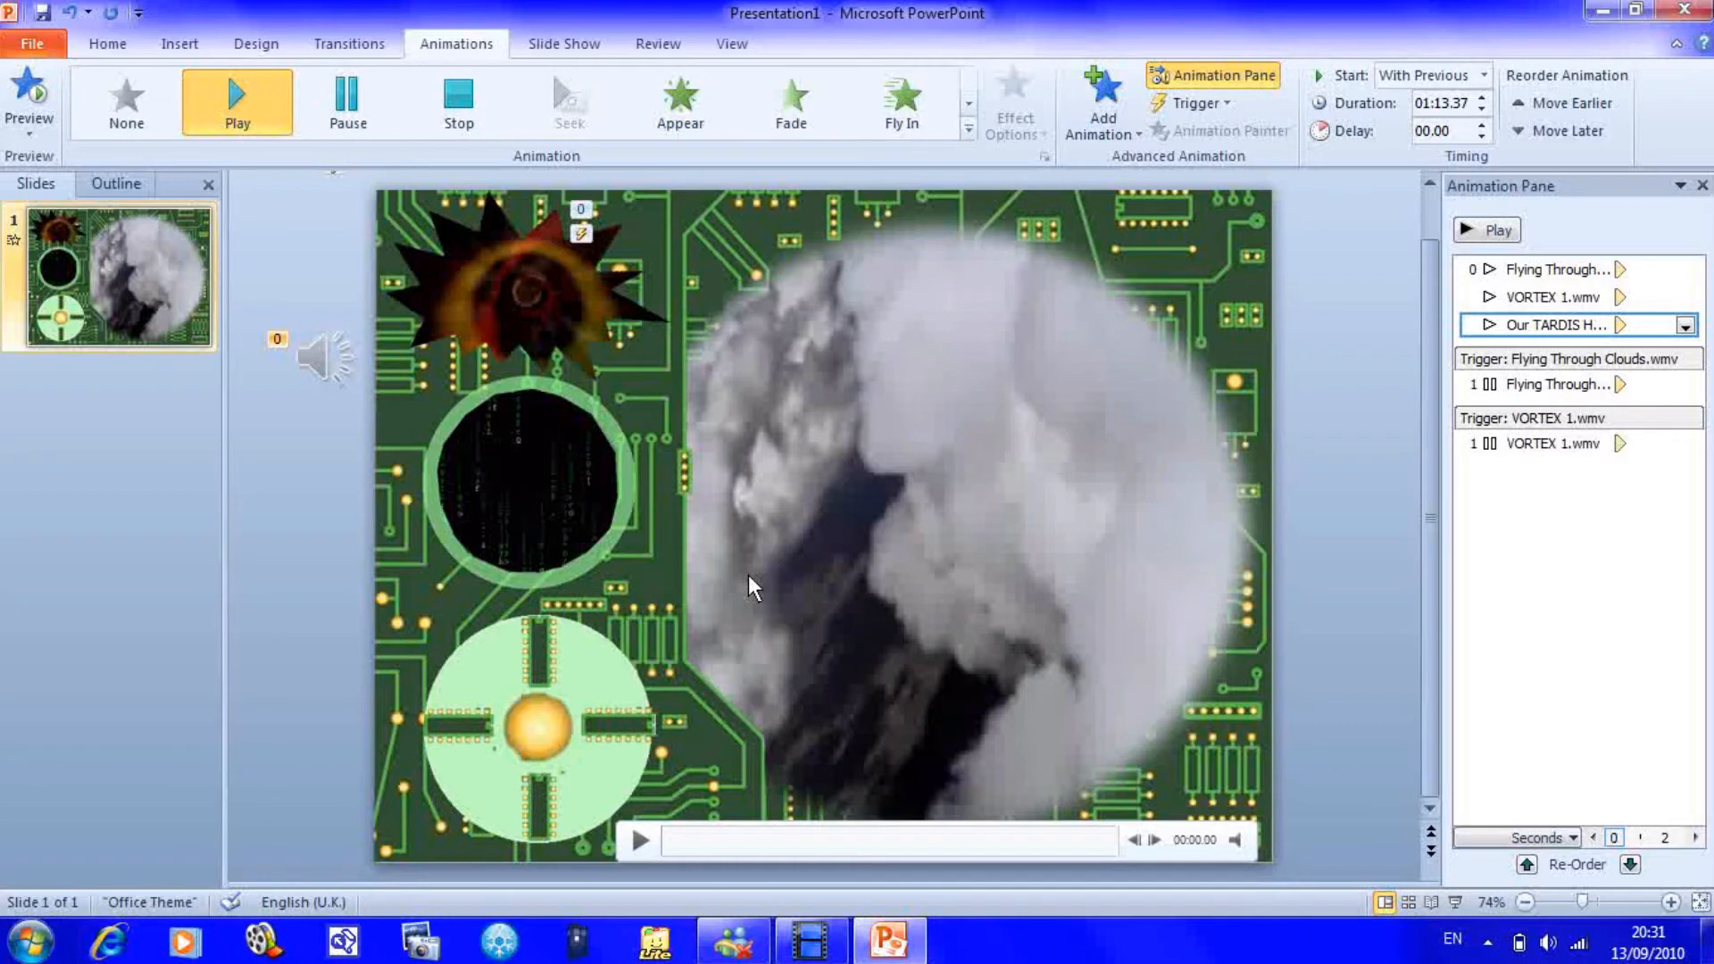
{"action": "mouse_move", "coordinate": [185, 58]}
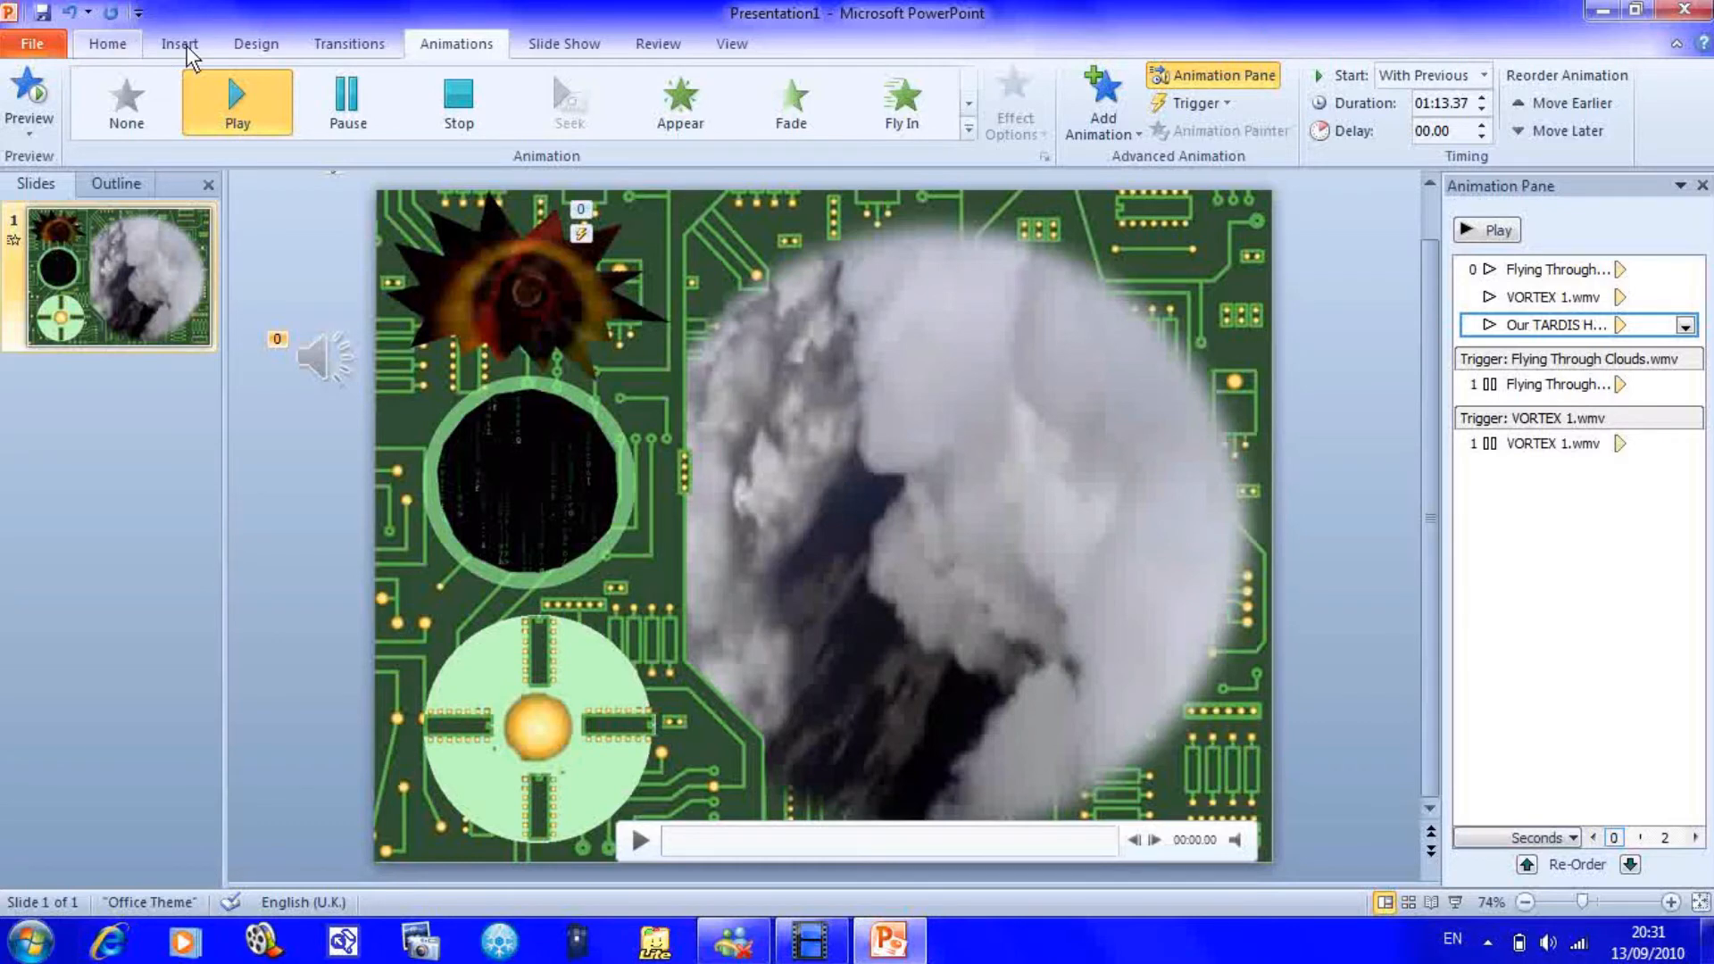
- Insert Tardis in flight sound.mp3 from the Music library, searching by typing 'tardi'
{"action": "left_click", "coordinate": [176, 44]}
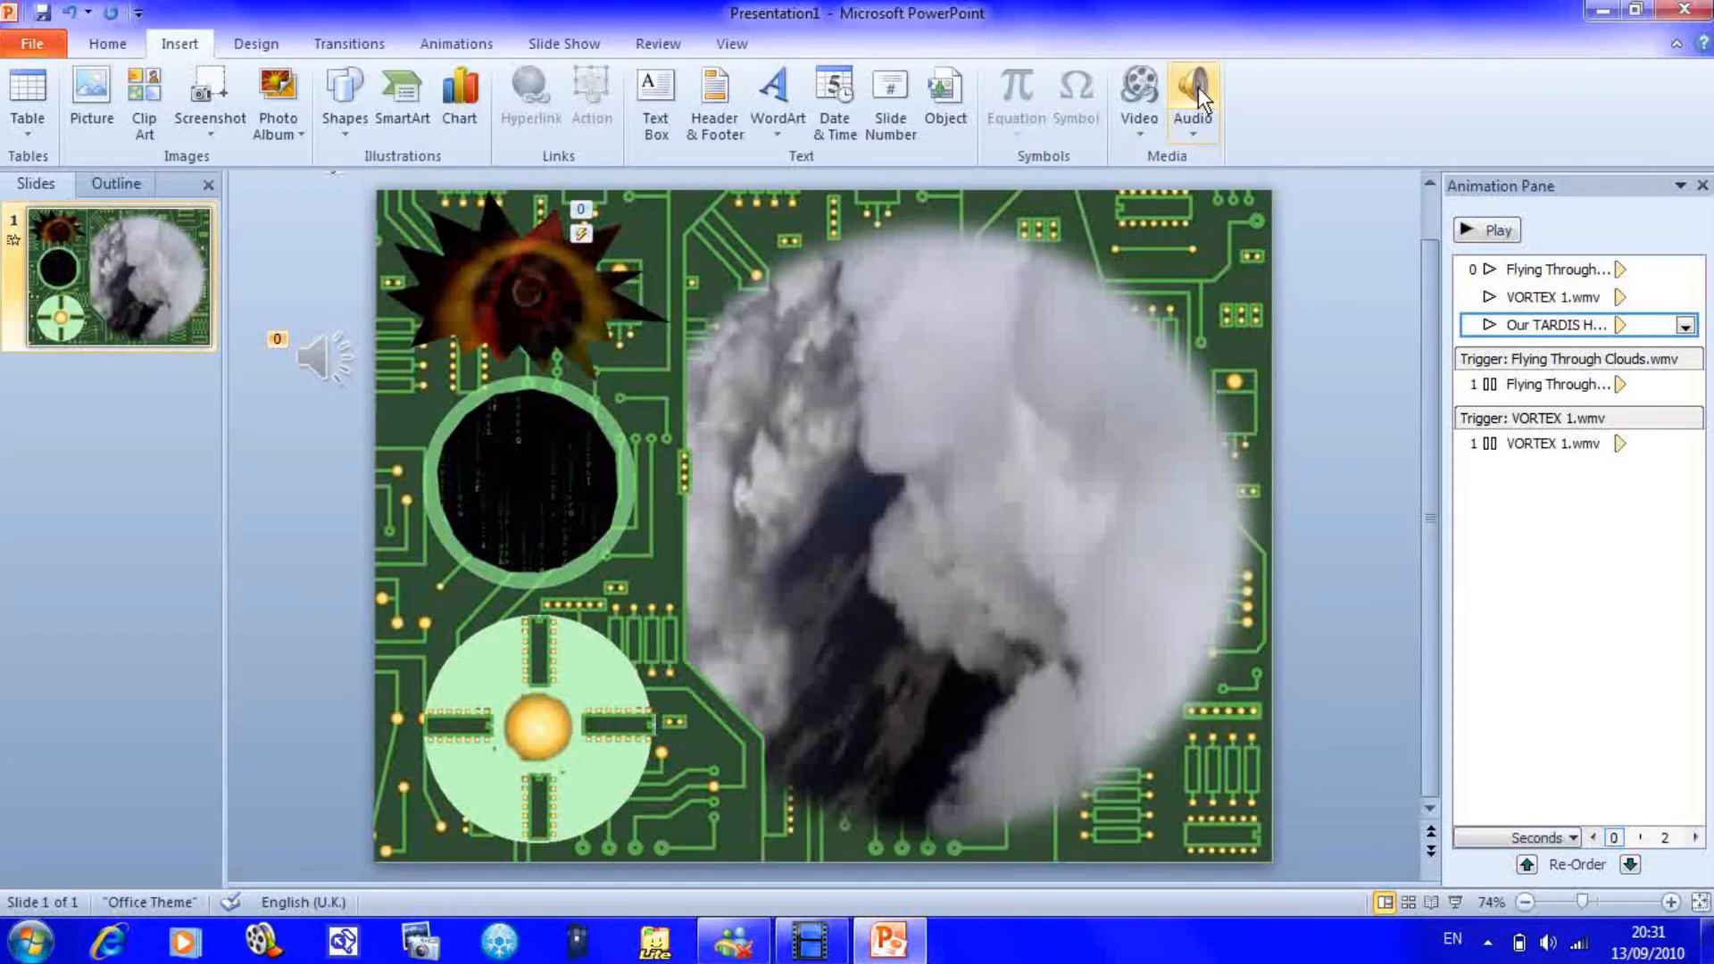
{"action": "left_click", "coordinate": [1193, 85]}
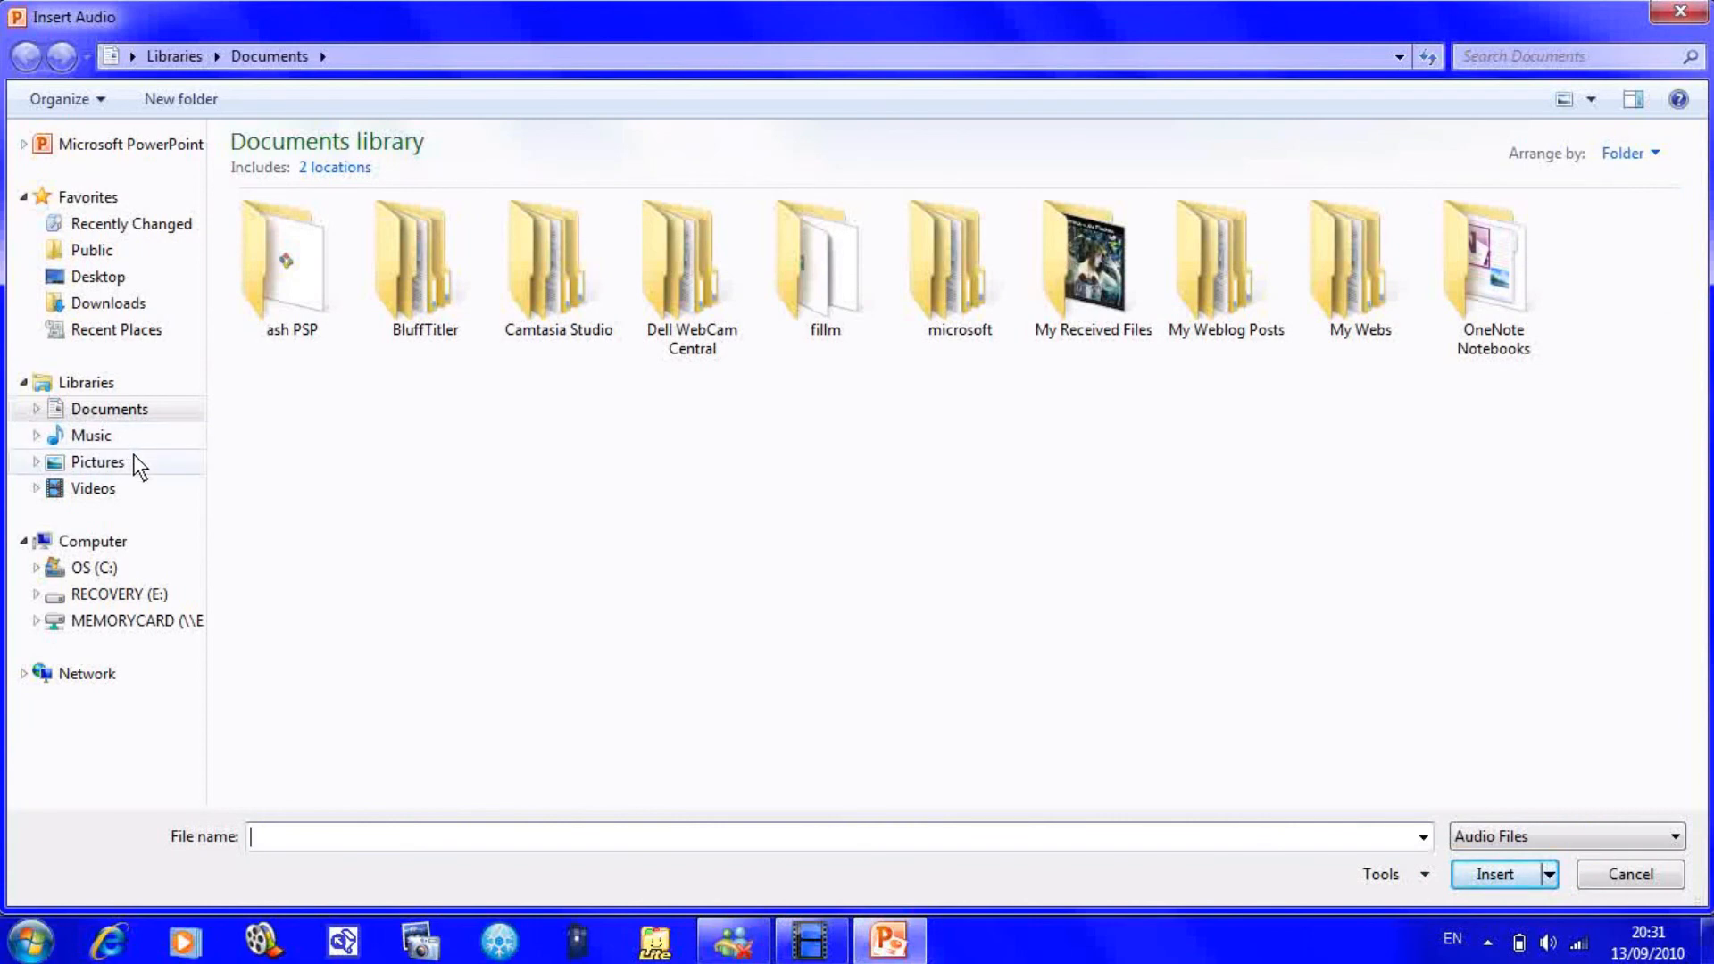
{"action": "left_click", "coordinate": [75, 435]}
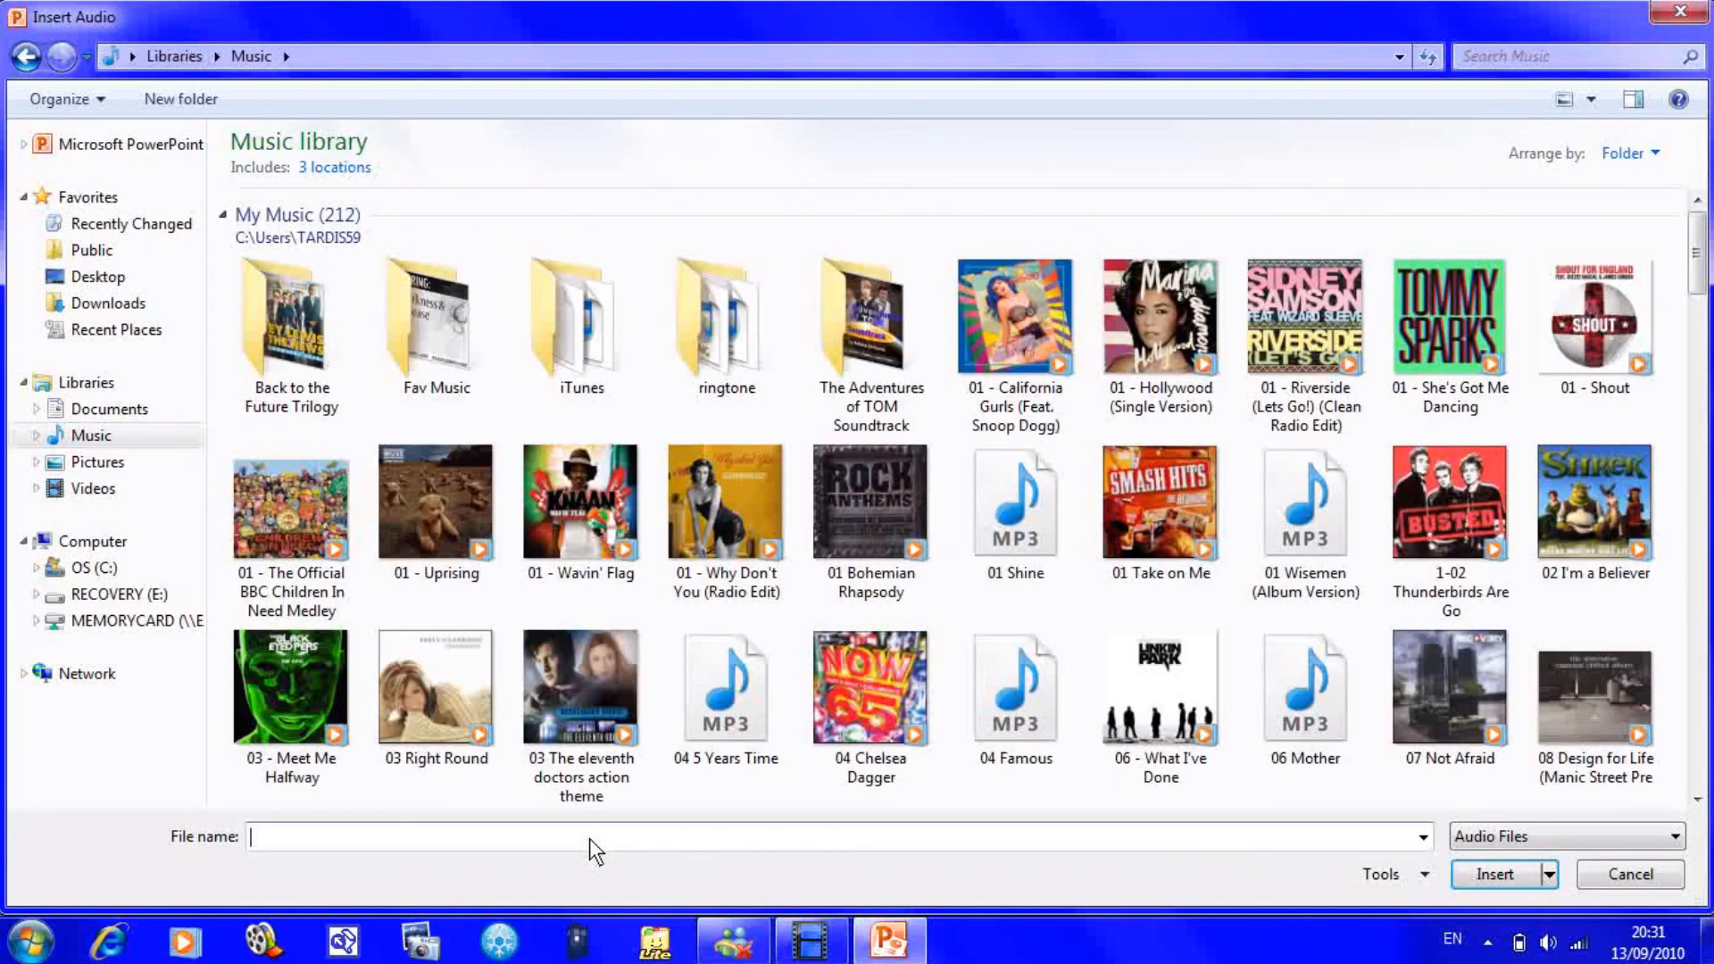
{"action": "type", "text": "tardis fl"}
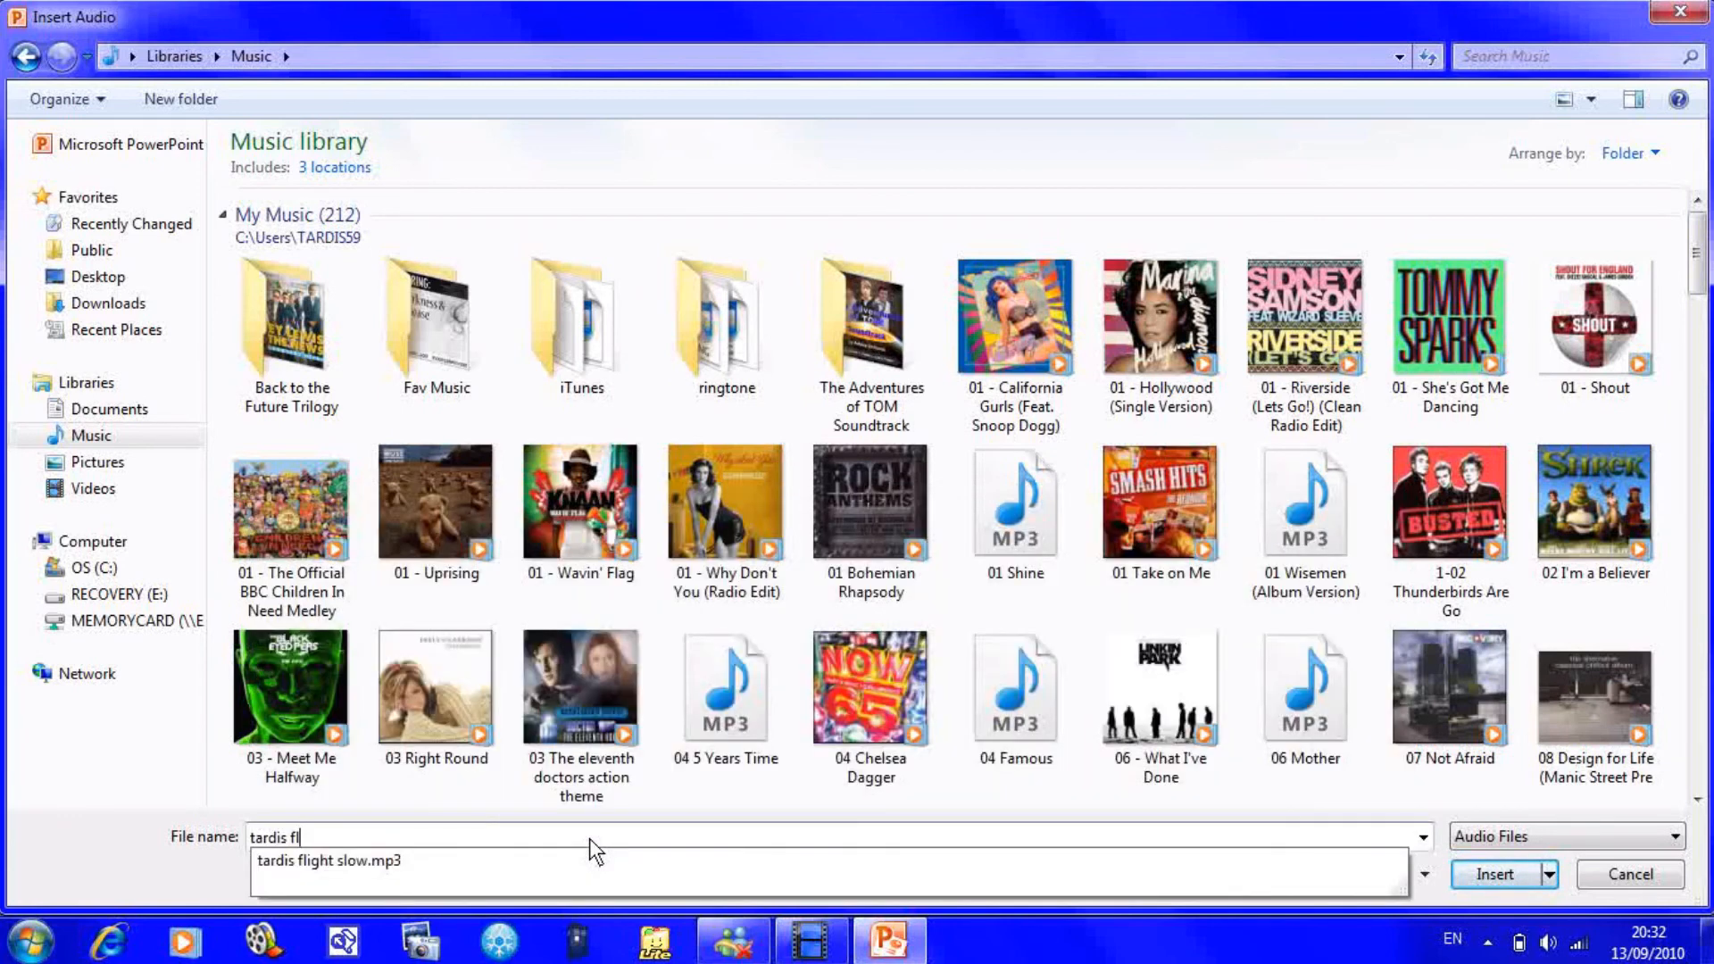
{"action": "key", "text": "Backspace"}
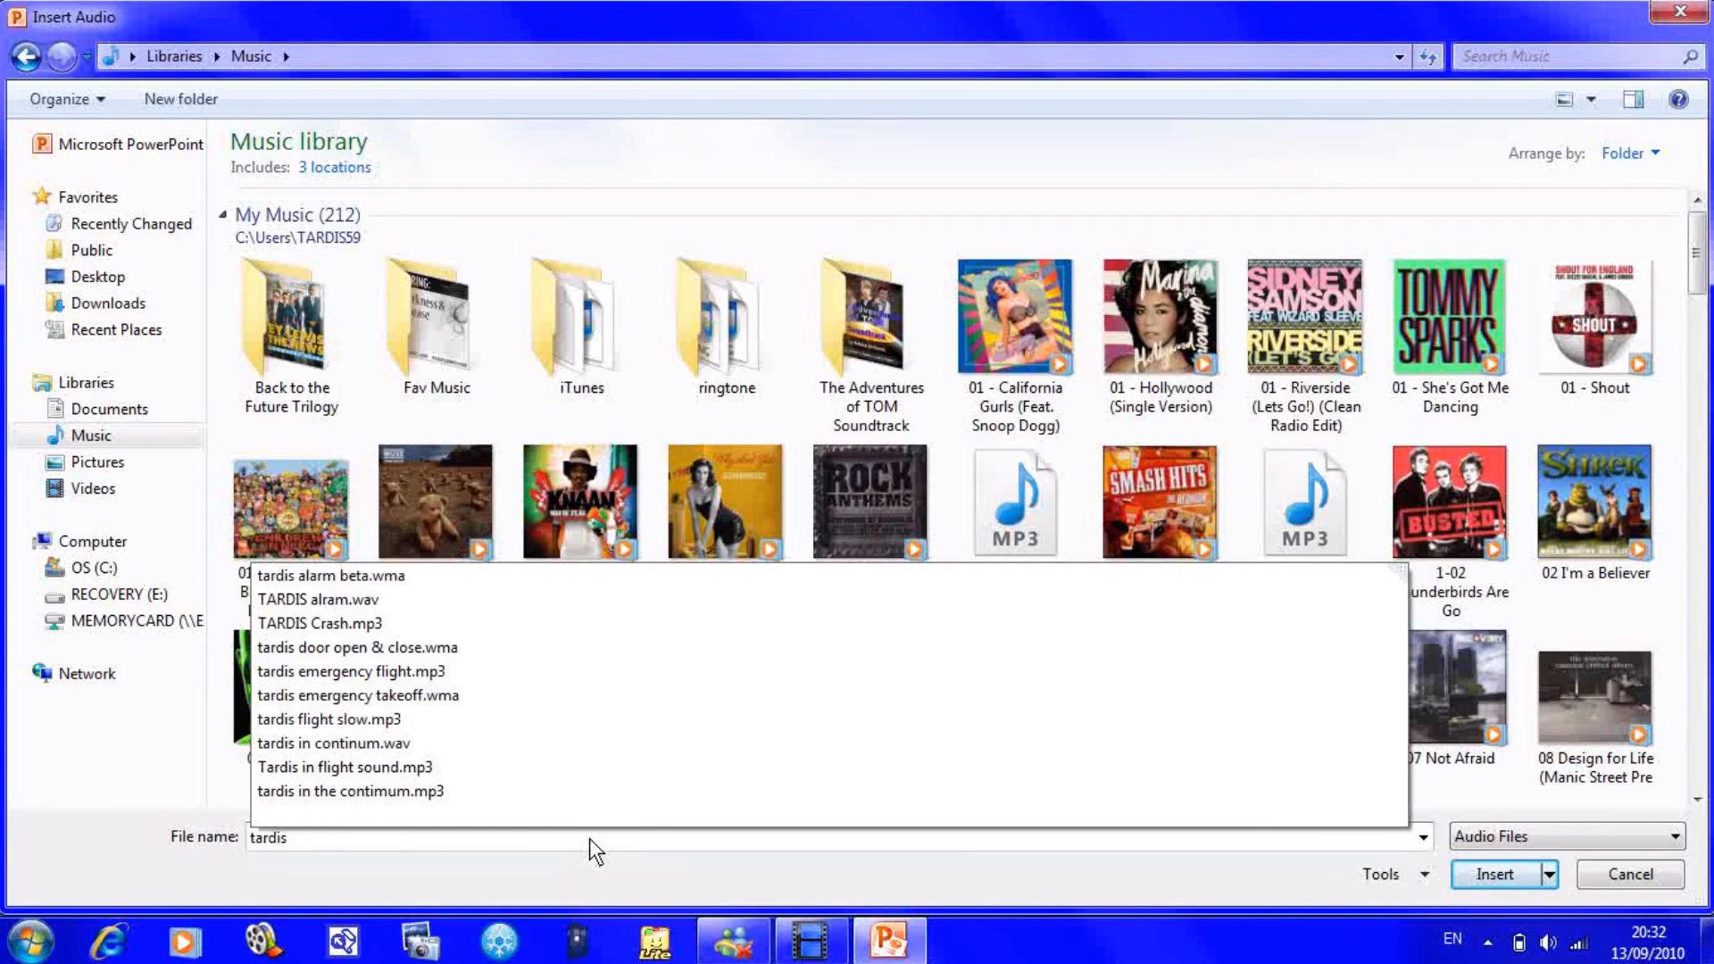
{"action": "left_click", "coordinate": [1494, 875]}
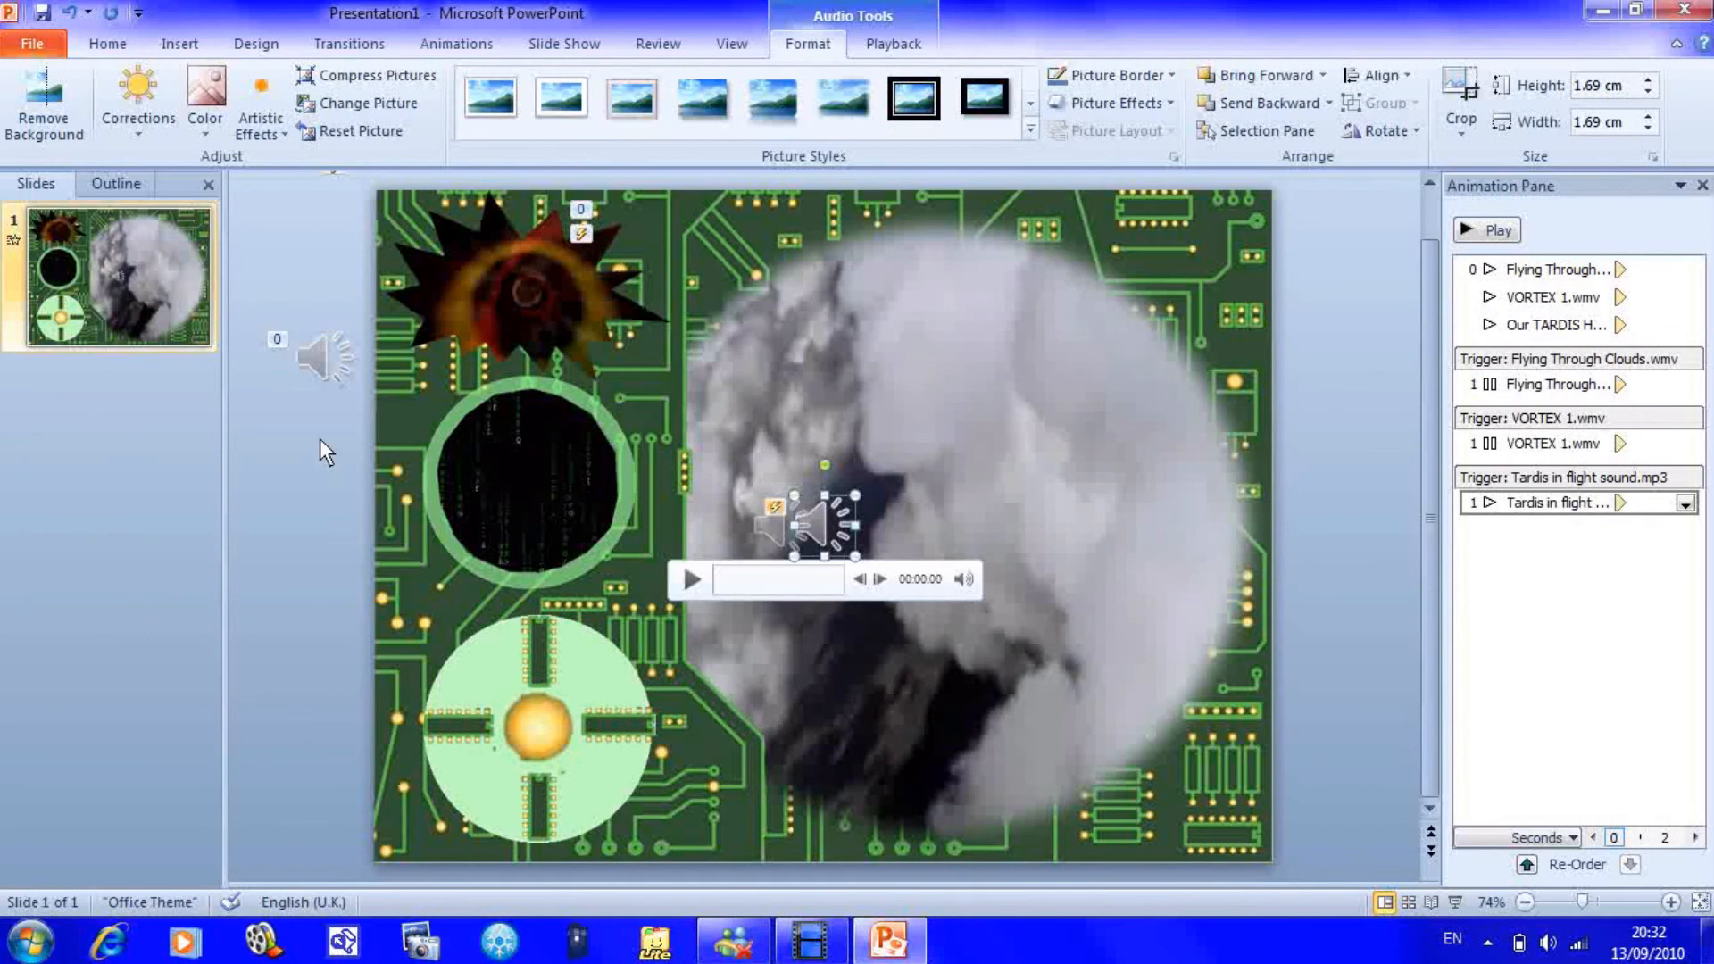
- Move the second audio icon off the slide beneath the first, then close the Animation Pane
{"action": "left_click_drag", "start_coordinate": [825, 520], "coordinate": [323, 427]}
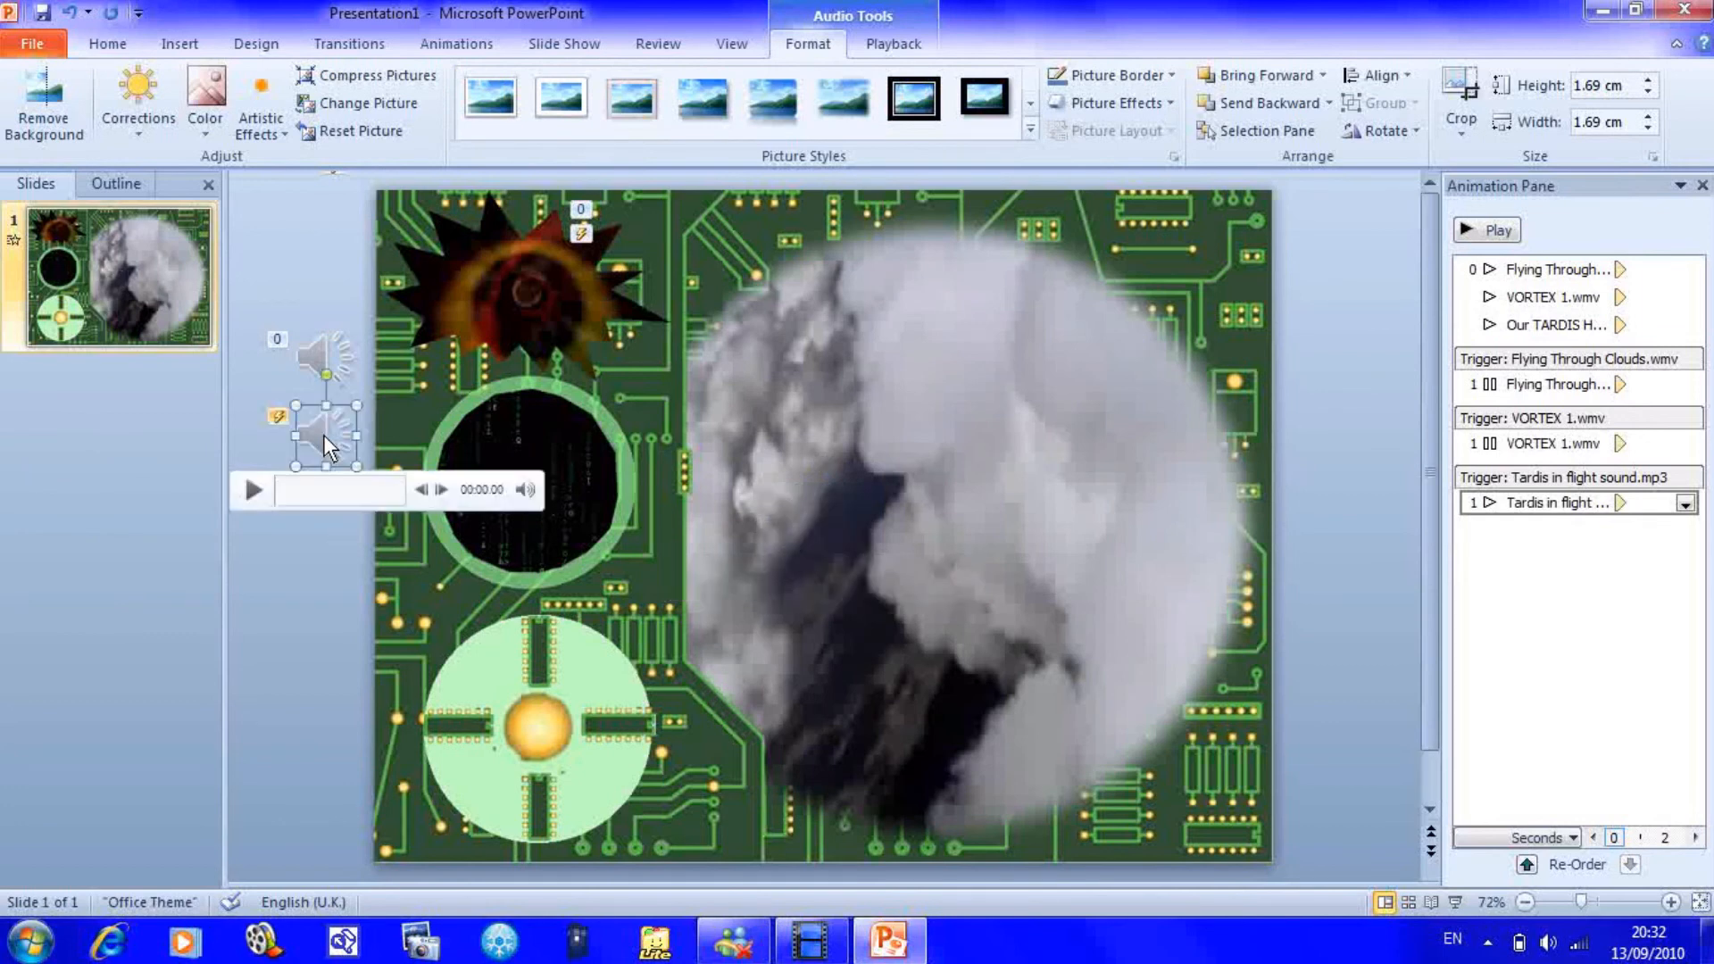
{"action": "mouse_move", "coordinate": [1569, 326]}
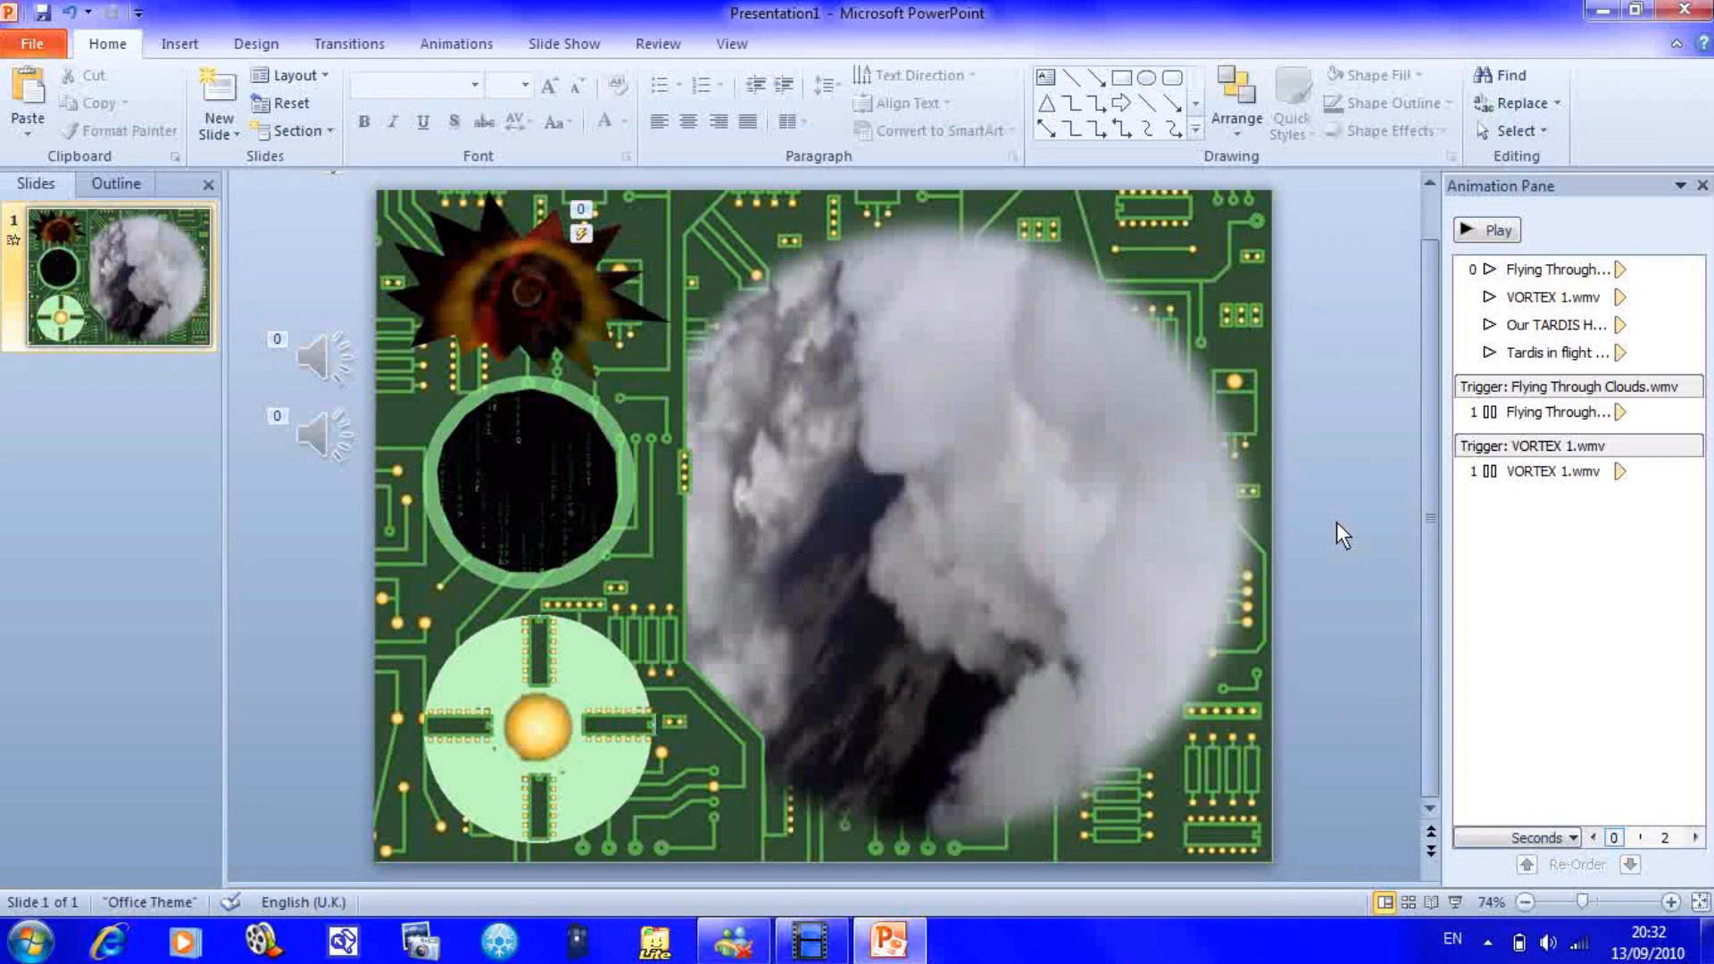
{"action": "mouse_move", "coordinate": [1353, 524]}
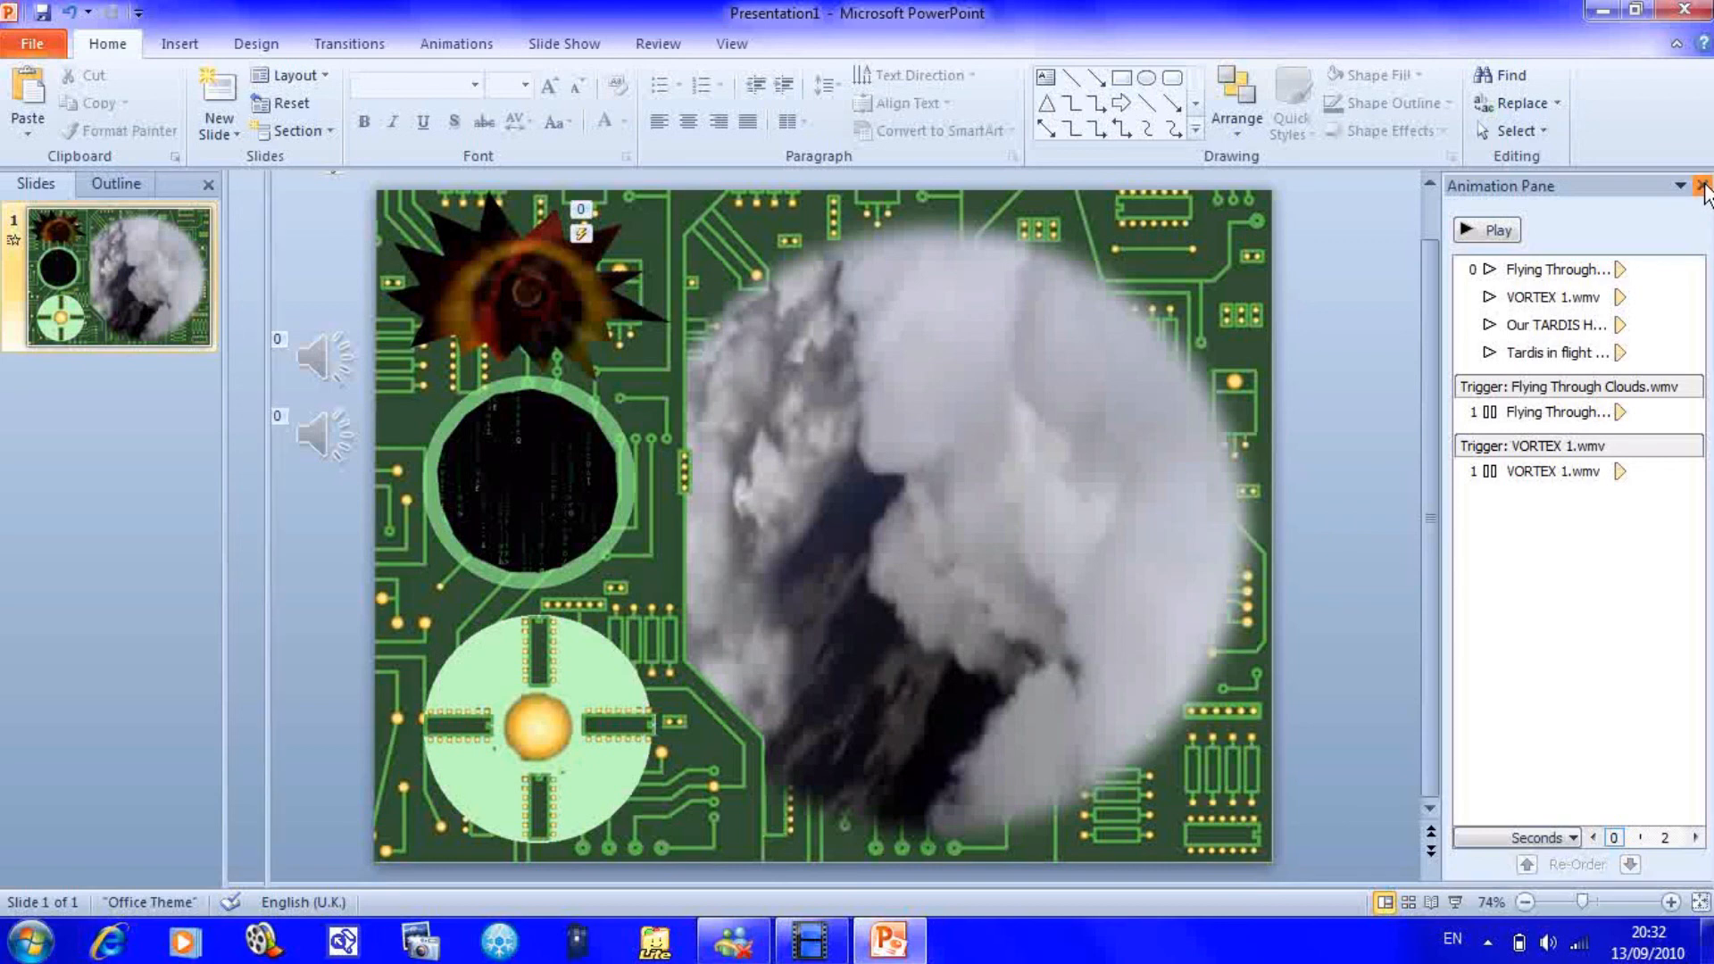
{"action": "left_click", "coordinate": [1697, 185]}
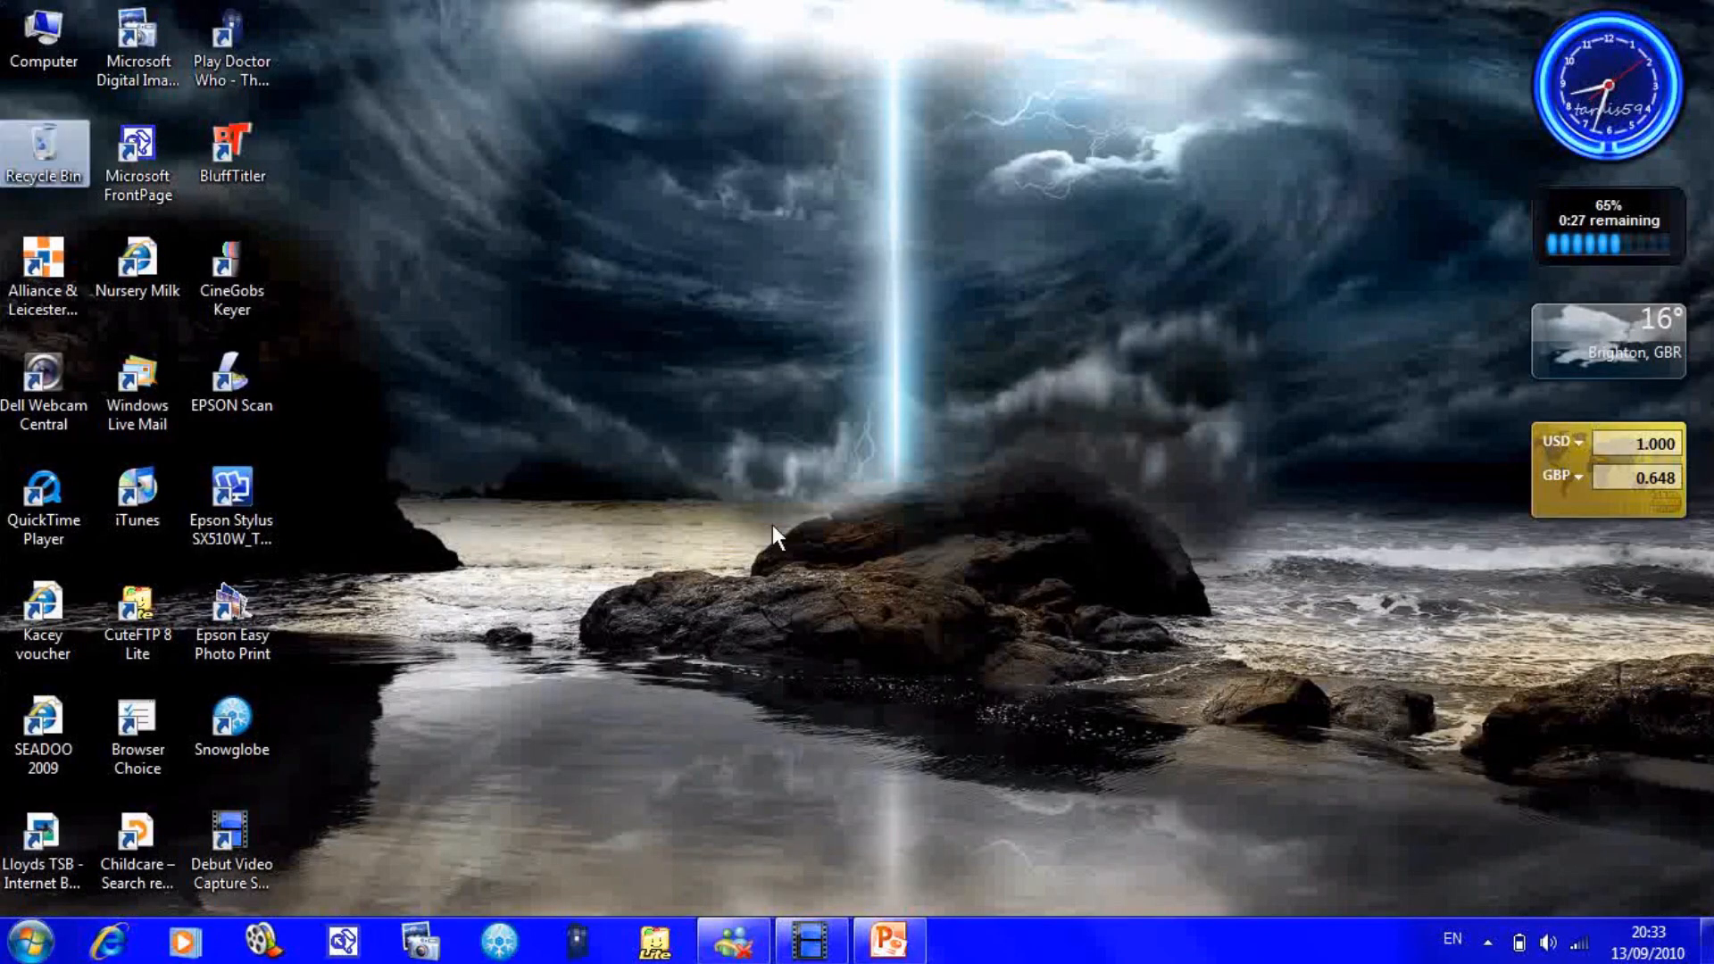
{"action": "mouse_move", "coordinate": [843, 439]}
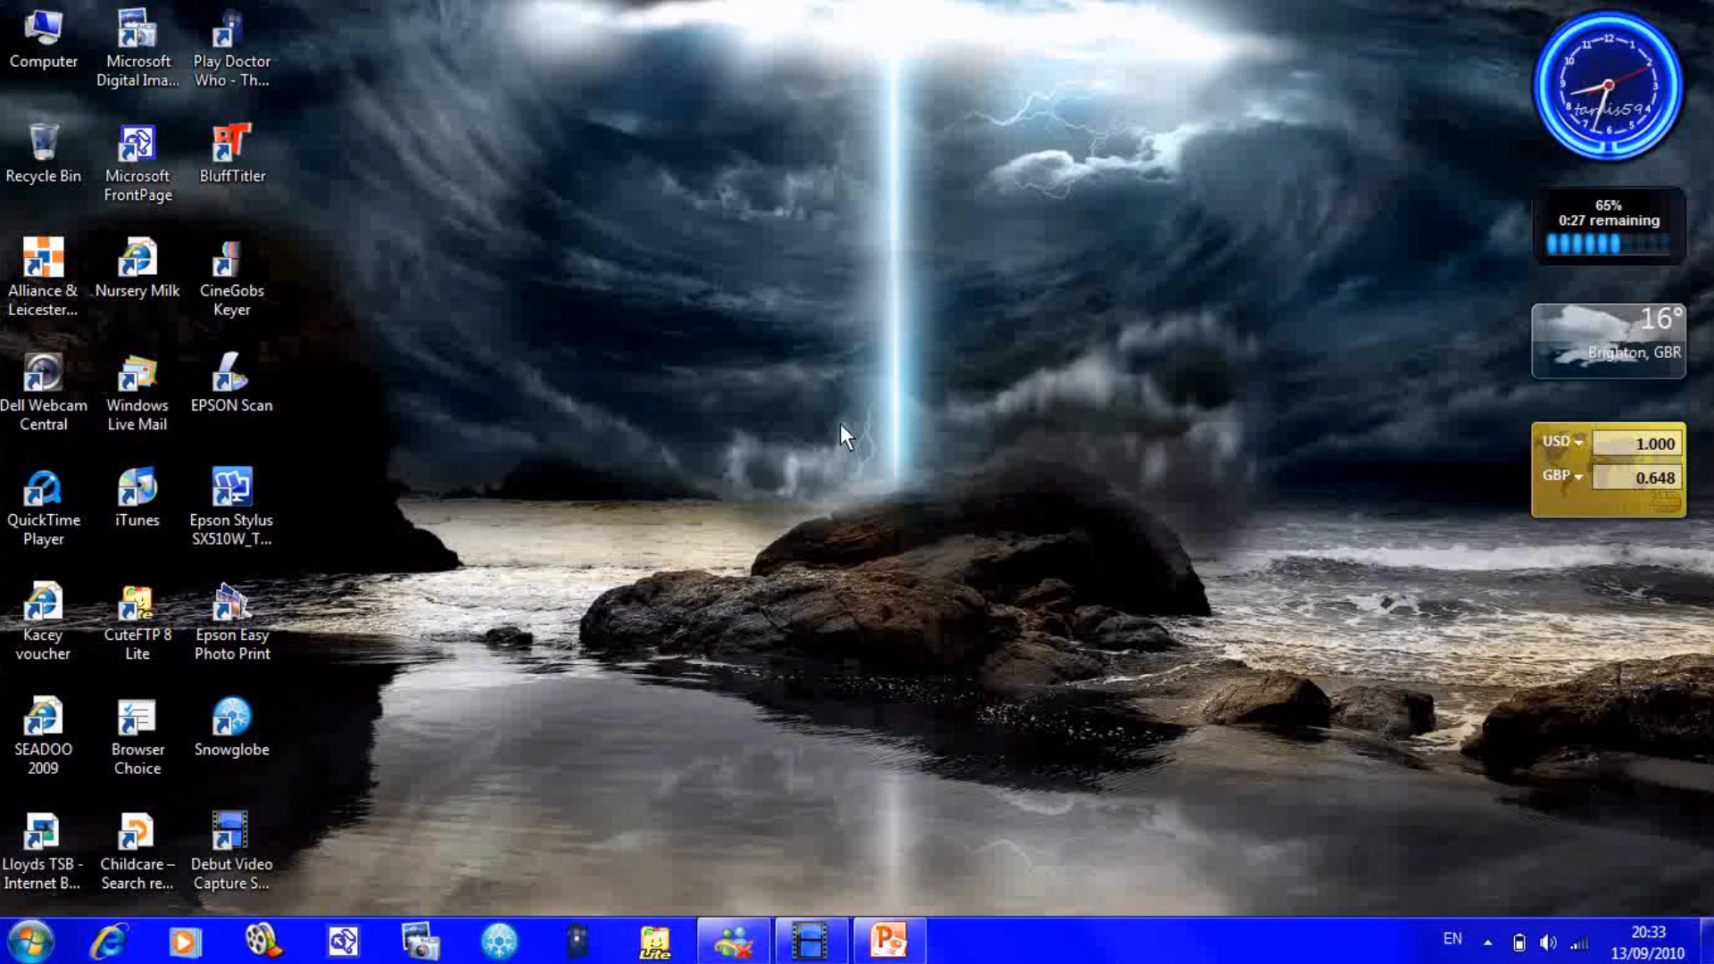
{"action": "mouse_move", "coordinate": [868, 564]}
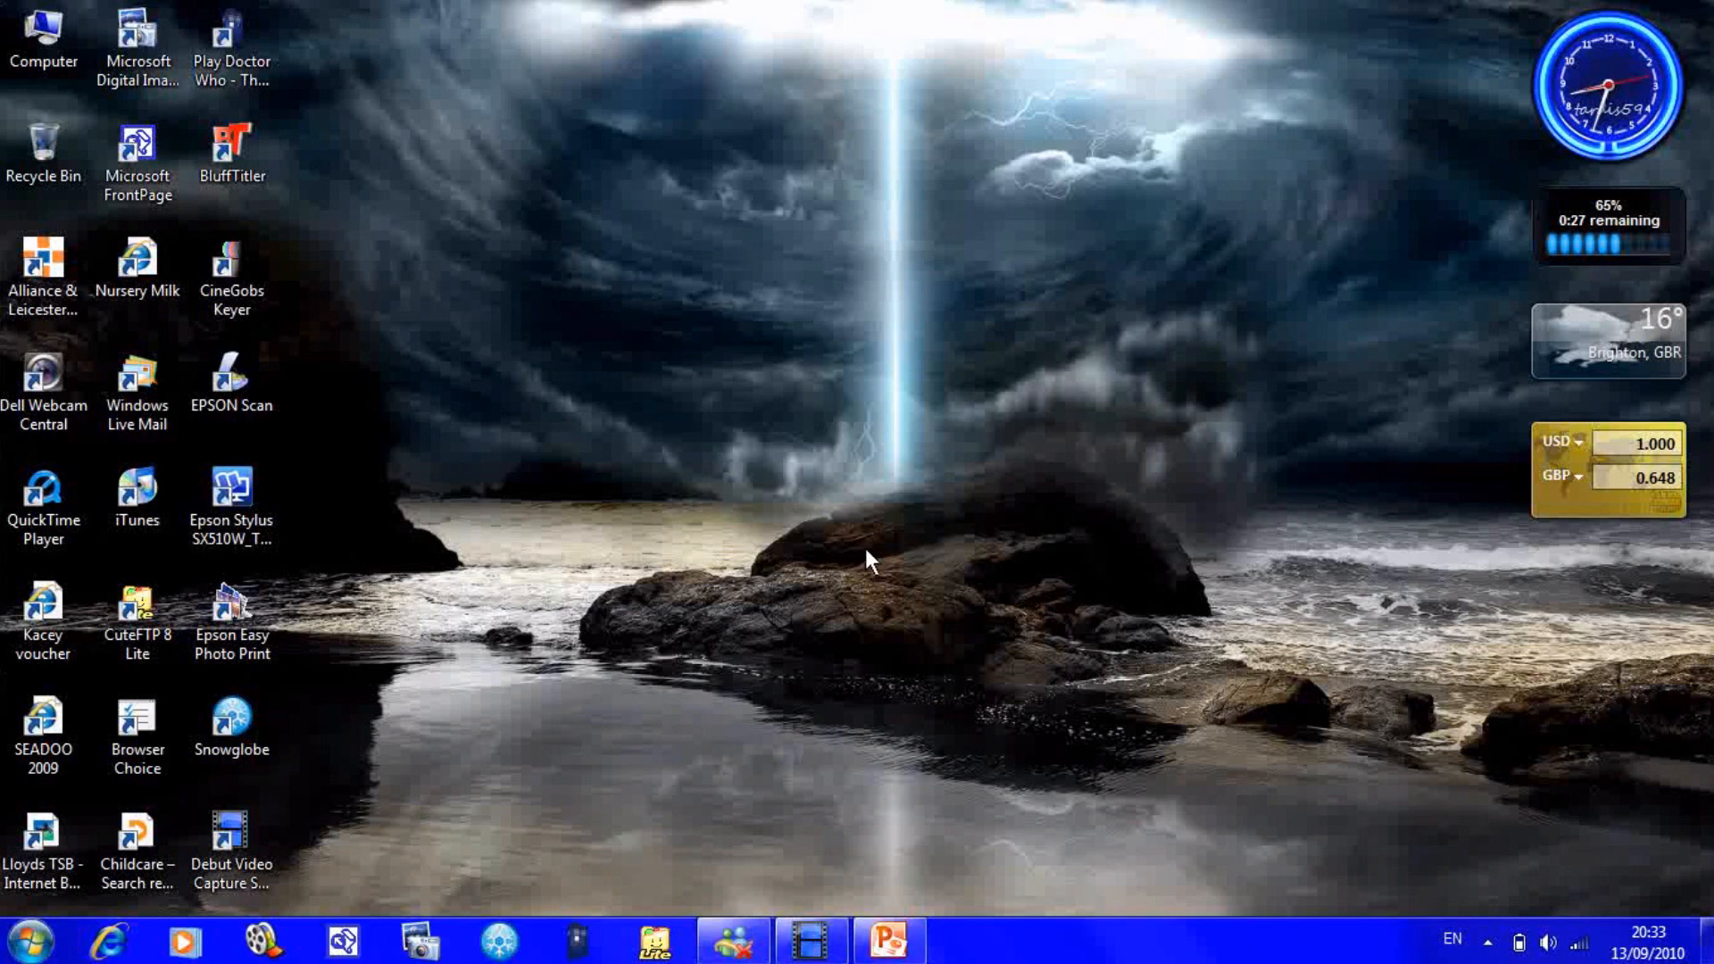
{"action": "mouse_move", "coordinate": [850, 864]}
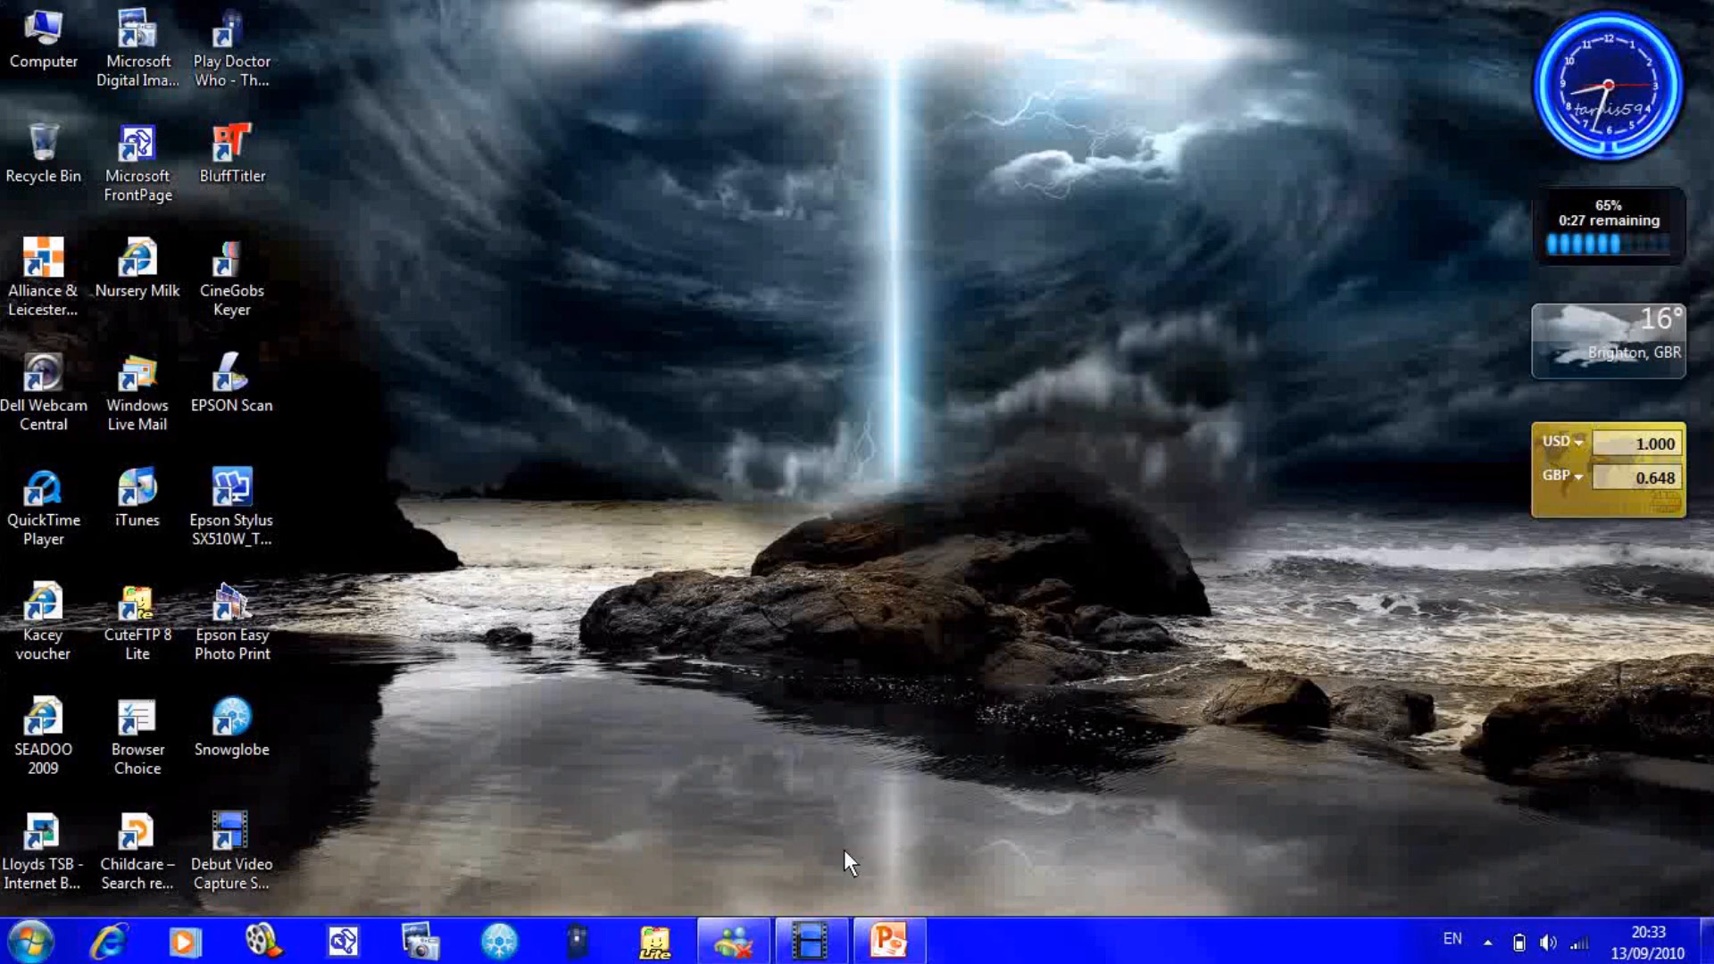